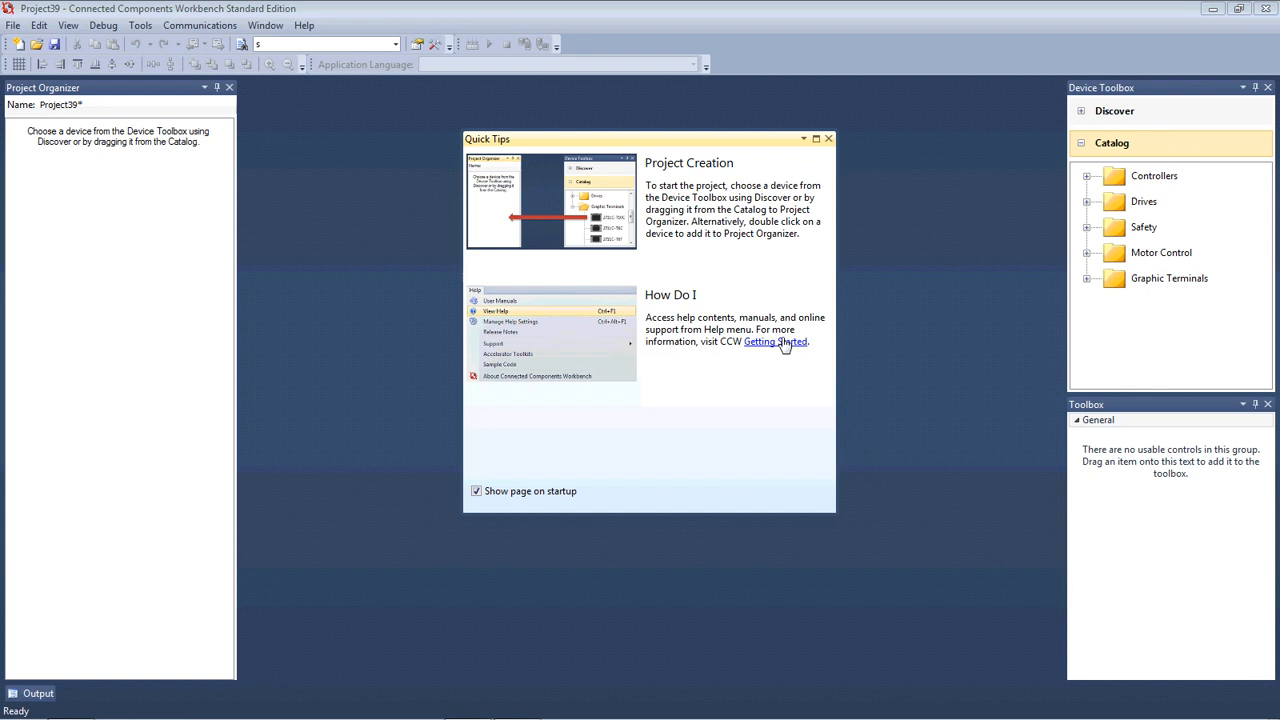
{"action": "mouse_move", "coordinate": [884, 208]}
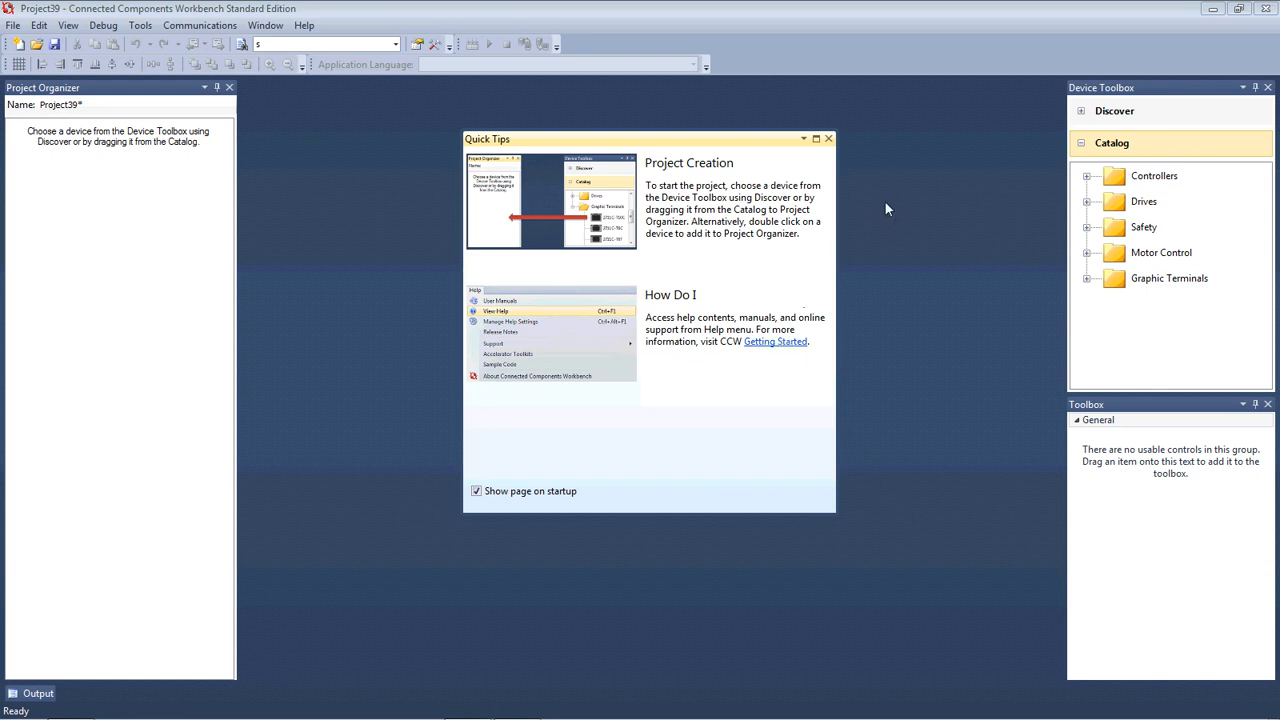
{"action": "mouse_move", "coordinate": [924, 348]}
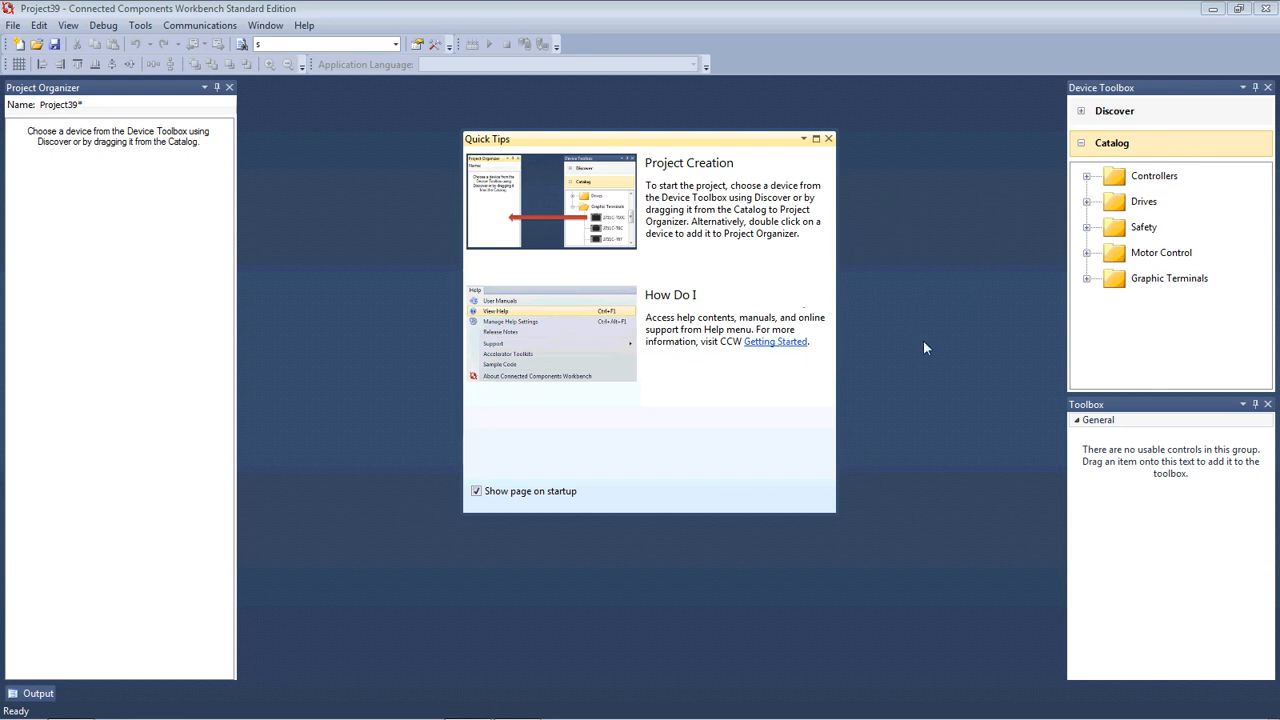
{"action": "mouse_move", "coordinate": [536, 220]}
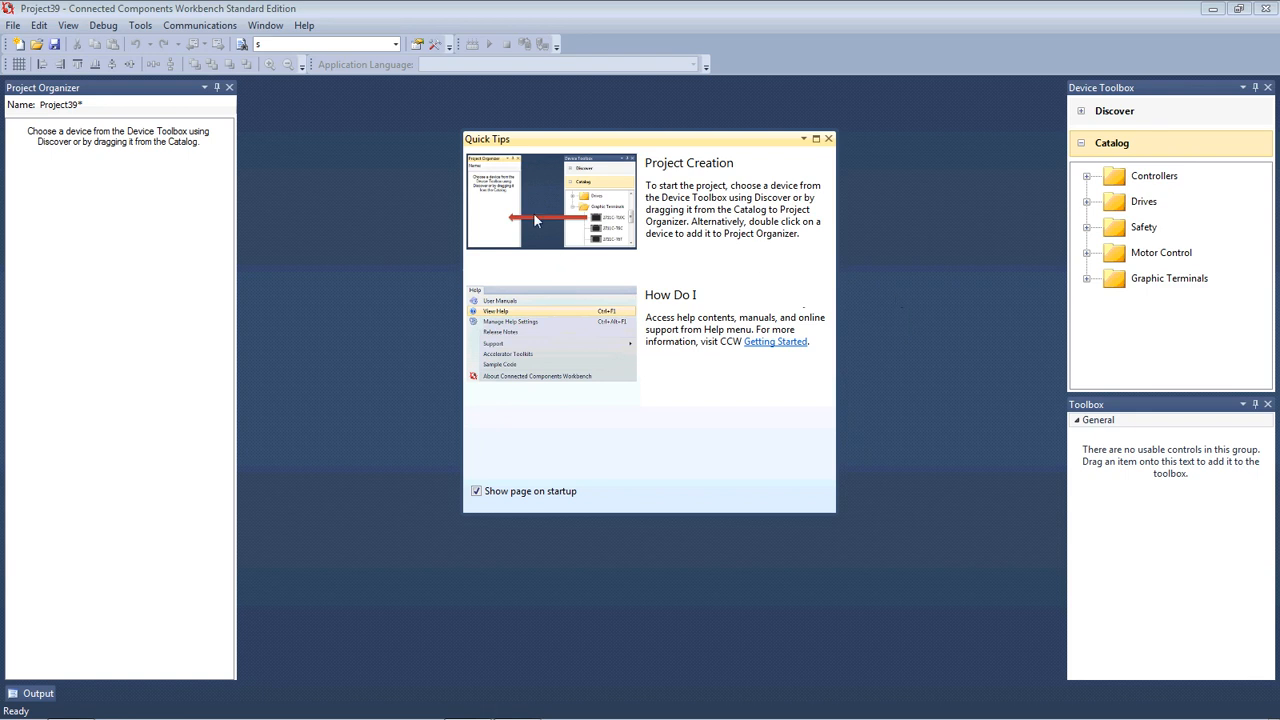
{"action": "mouse_move", "coordinate": [516, 120]}
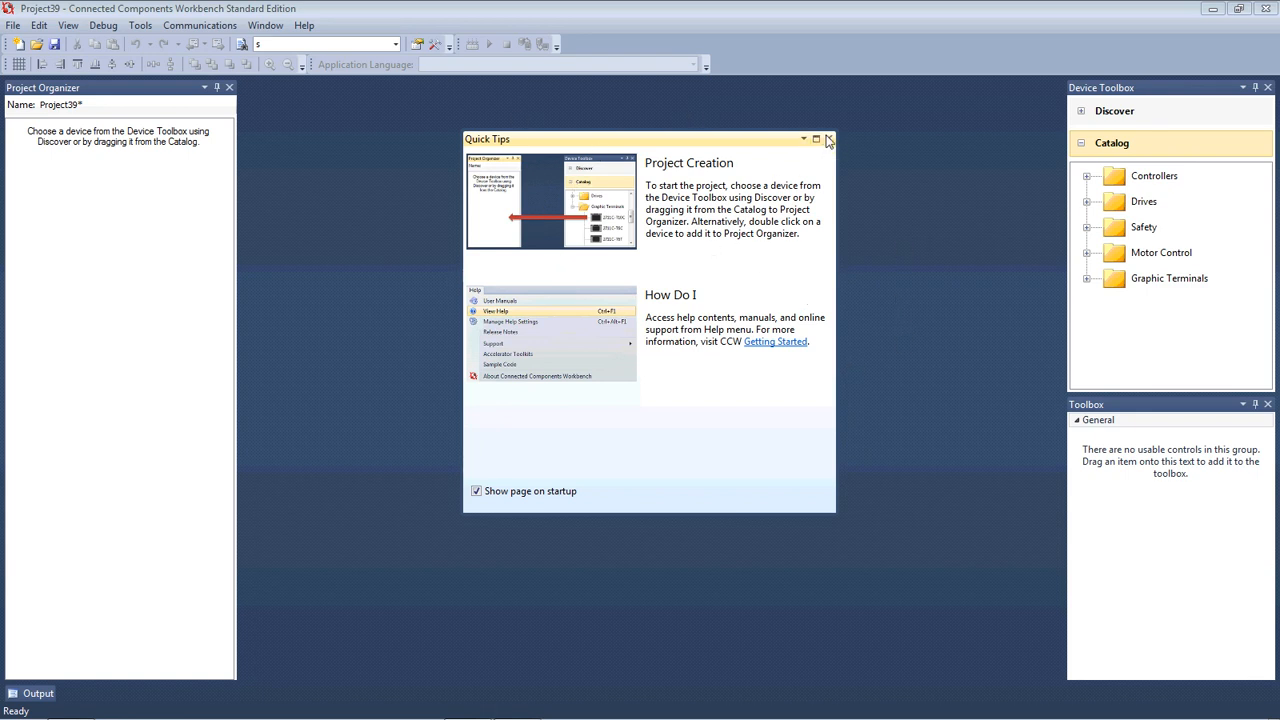
{"action": "mouse_move", "coordinate": [830, 138]}
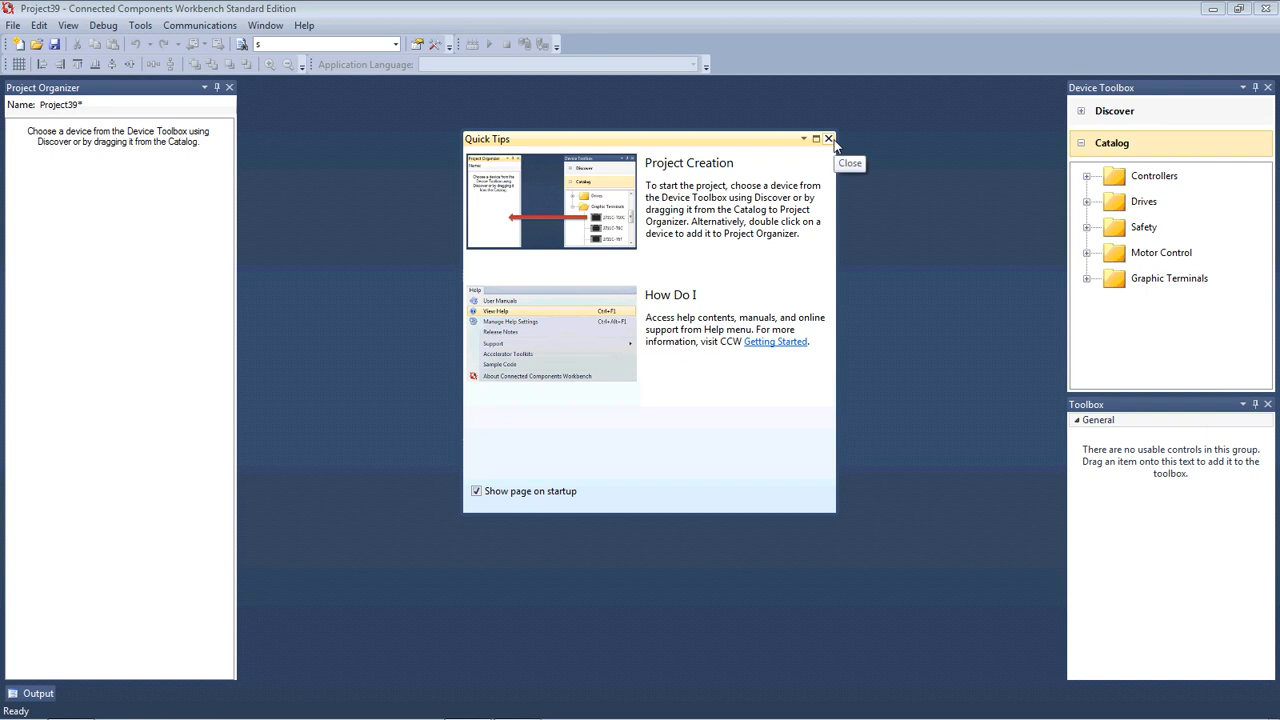
Close Quick Tips and expand Controllers > Micro810 to select the 2080-LC10-12QWB model.
{"action": "left_click", "coordinate": [828, 138]}
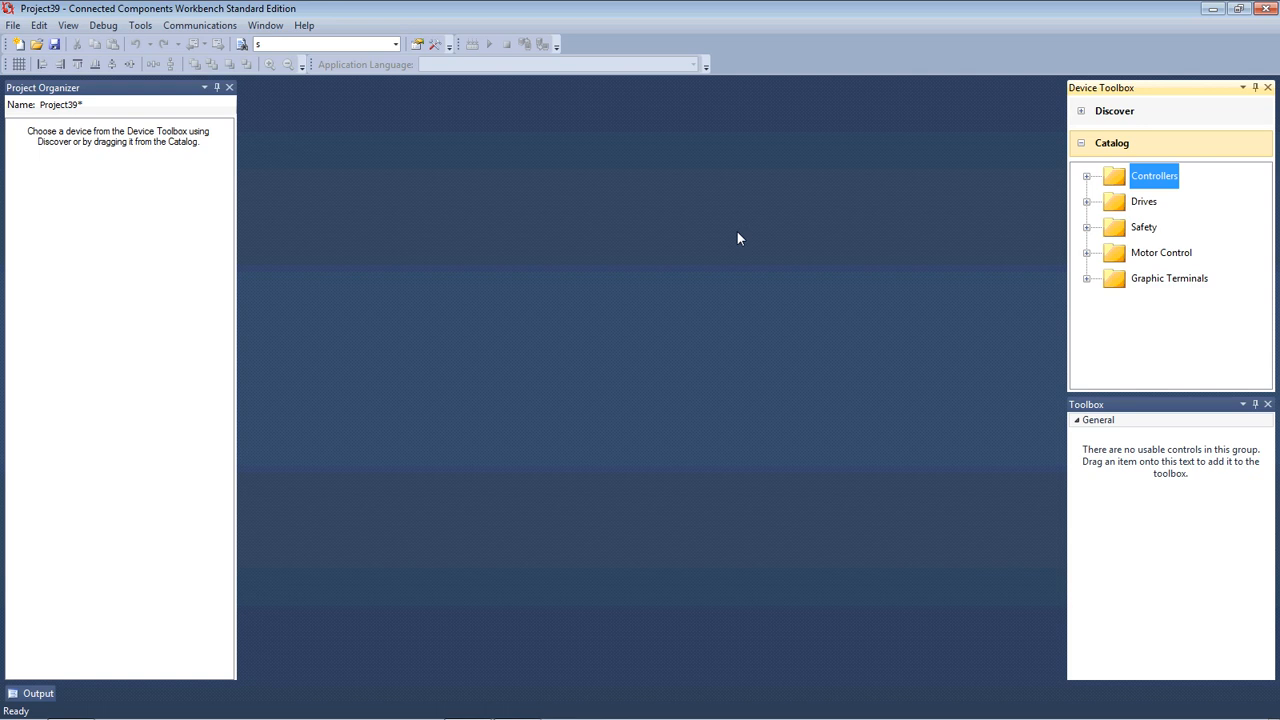
{"action": "mouse_move", "coordinate": [780, 234]}
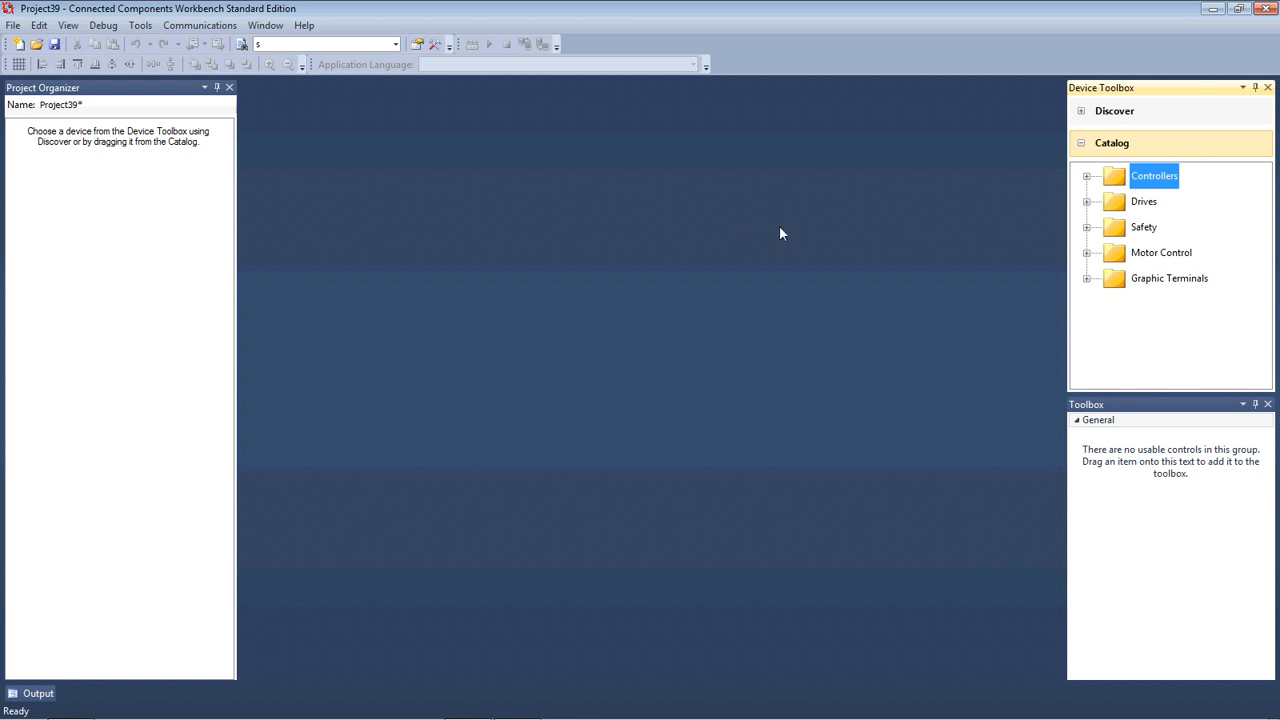
{"action": "mouse_move", "coordinate": [1084, 184]}
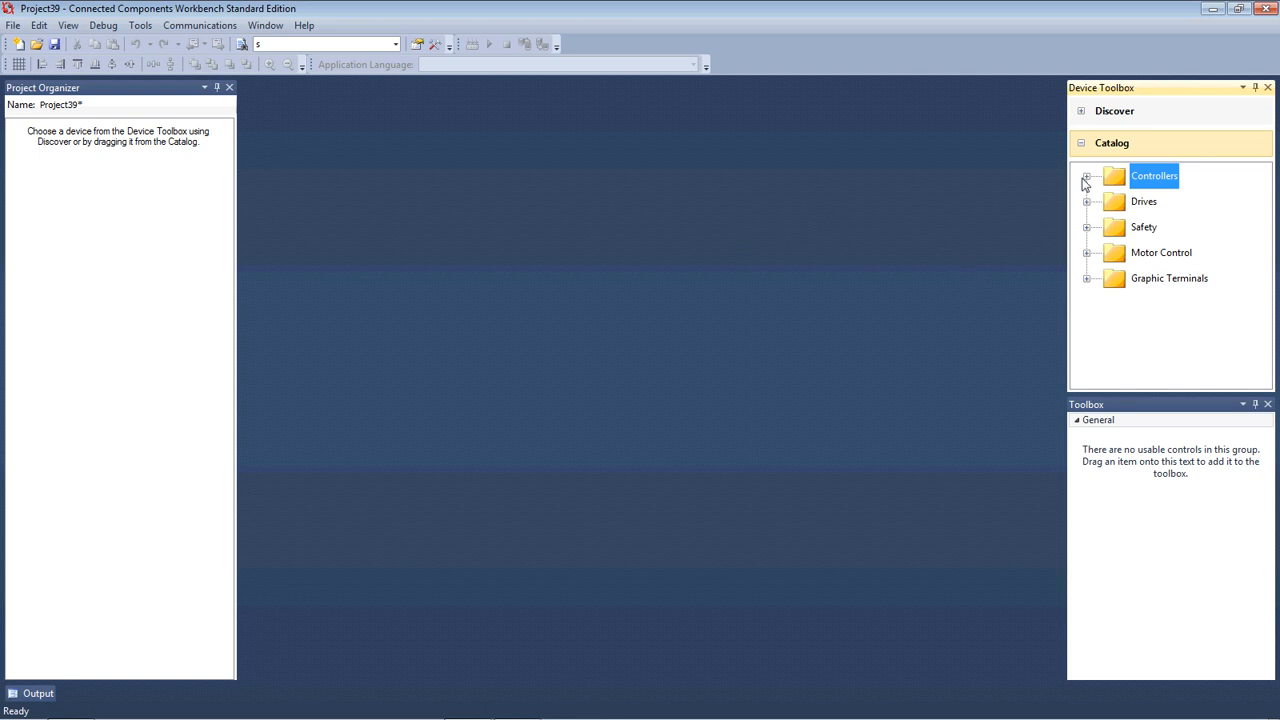
{"action": "left_click", "coordinate": [1086, 176]}
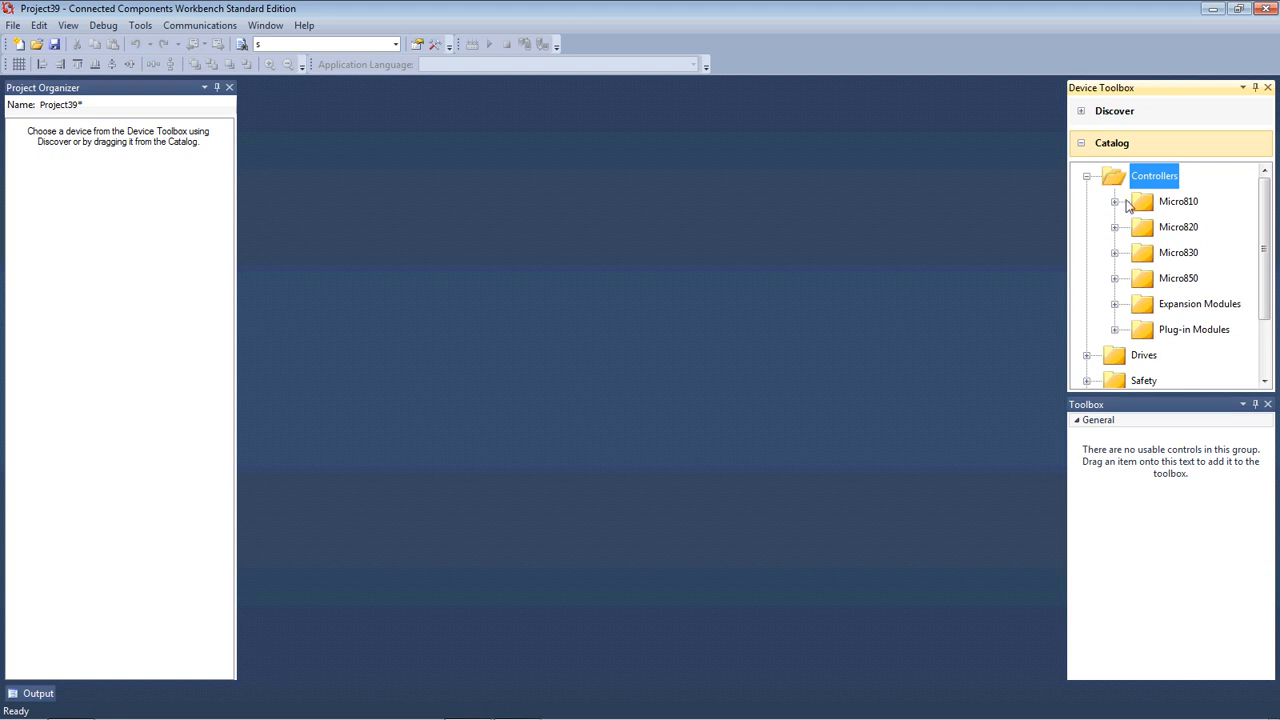
{"action": "left_click", "coordinate": [1114, 200]}
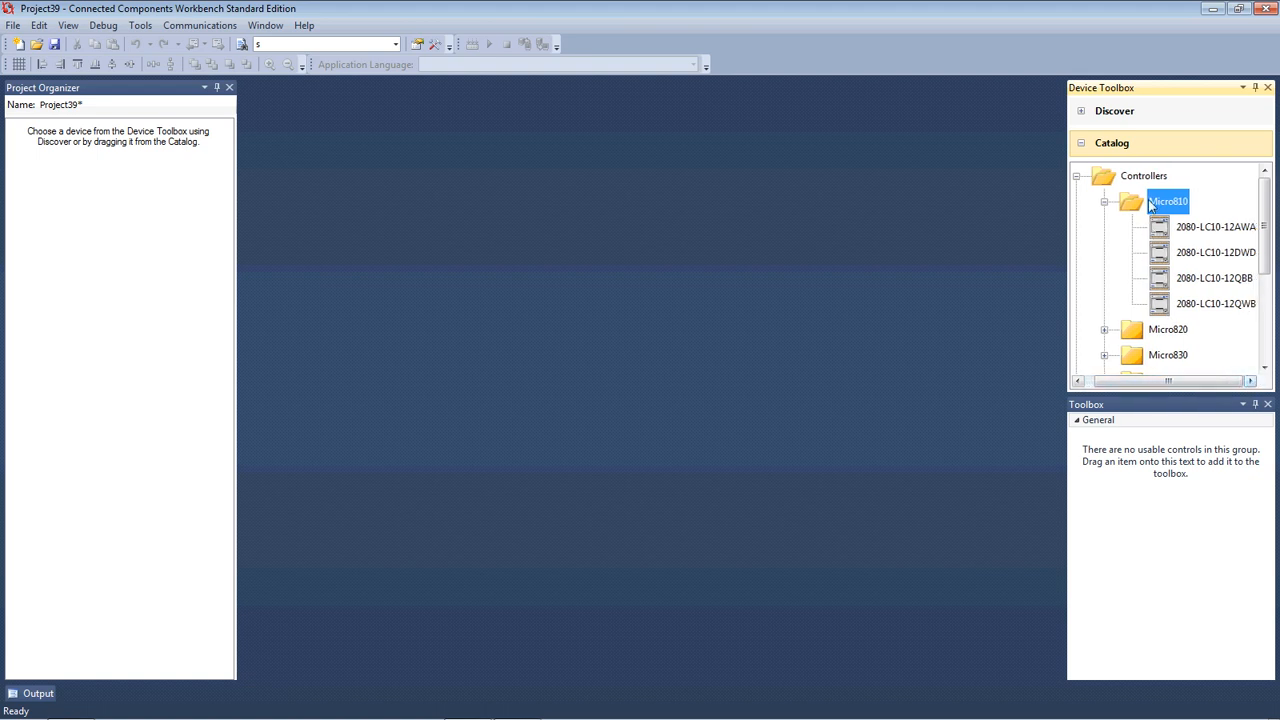
{"action": "left_click", "coordinate": [1216, 304]}
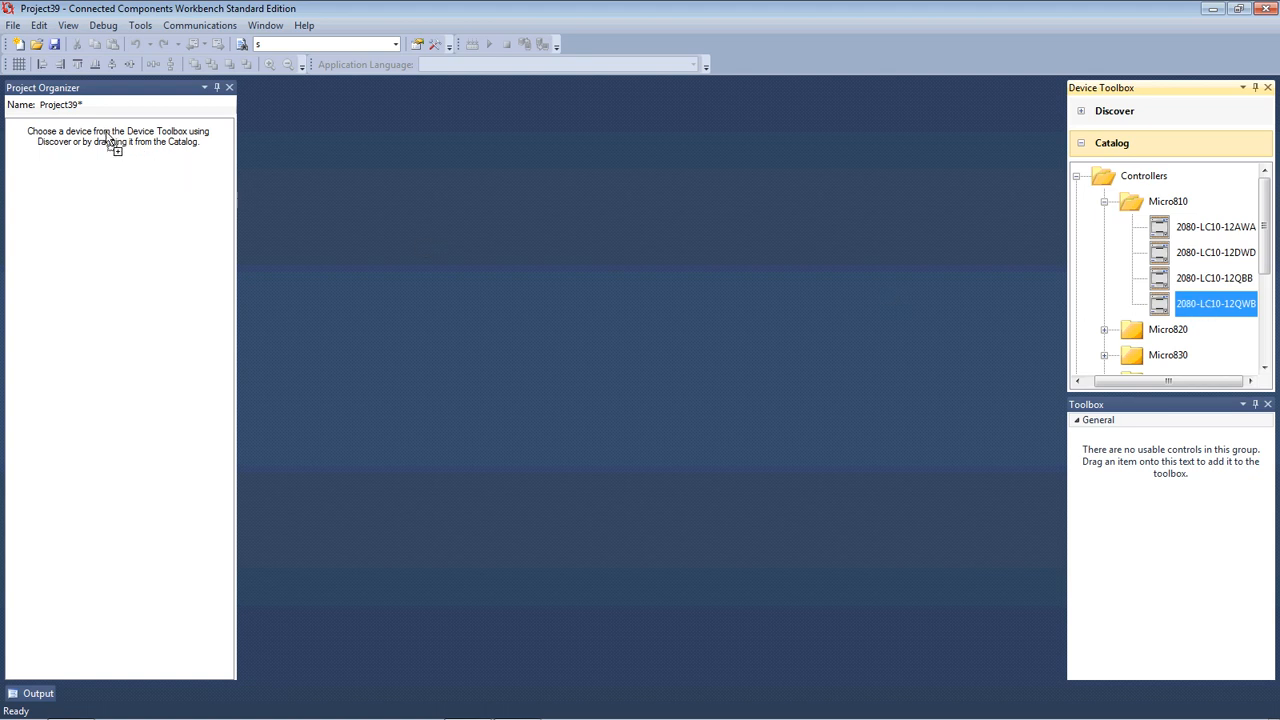
Add the 2080-LC10-12QWB controller to the project with major revision 1.
{"action": "double_click", "coordinate": [1216, 304]}
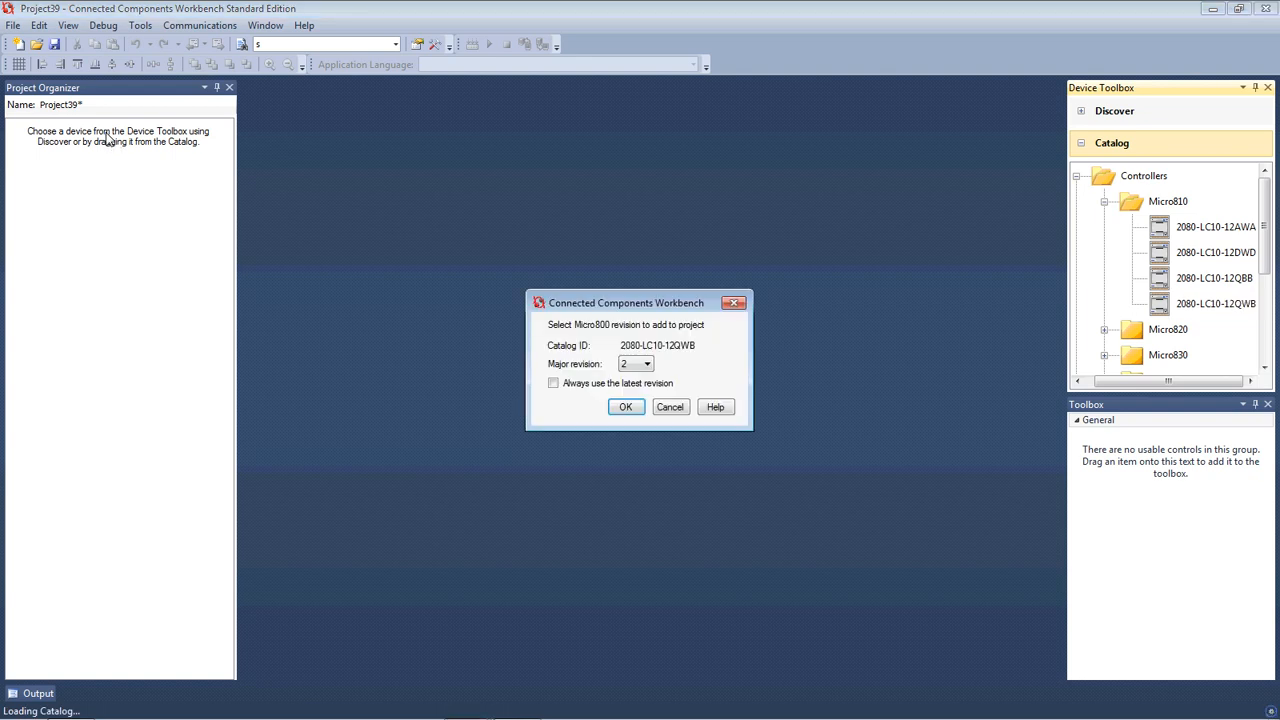
{"action": "left_click", "coordinate": [648, 364]}
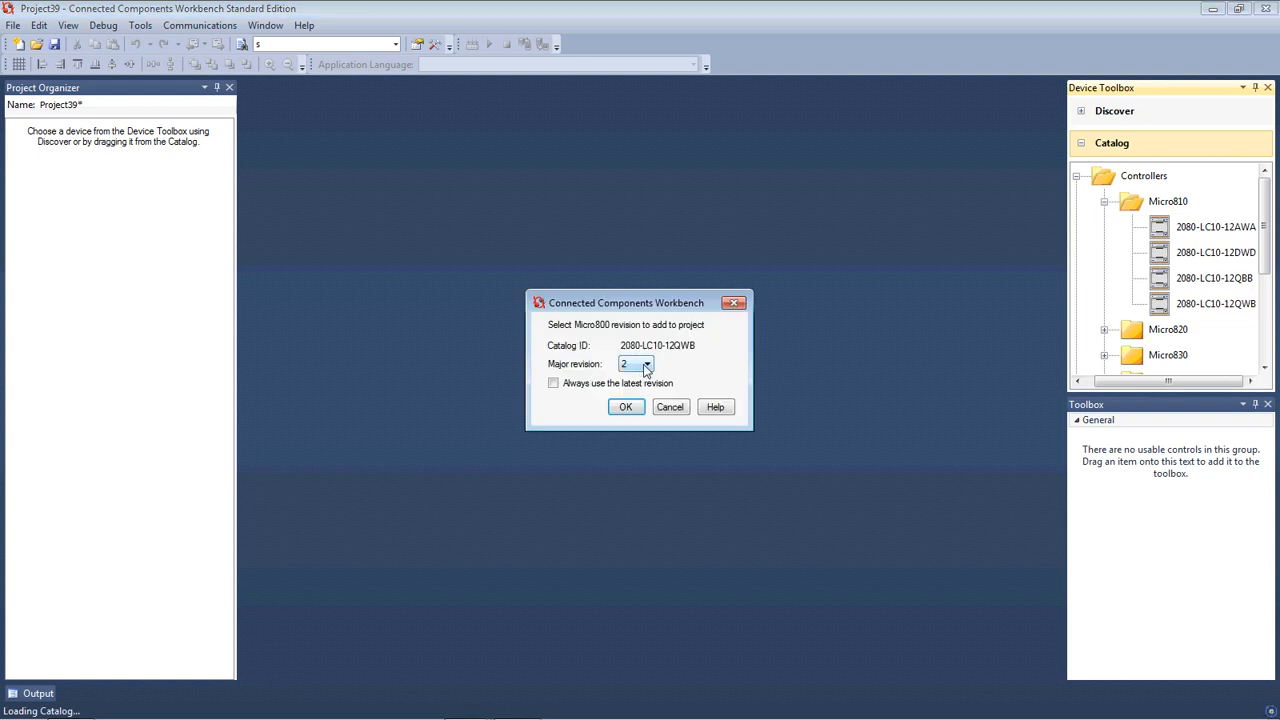
{"action": "left_click", "coordinate": [648, 364]}
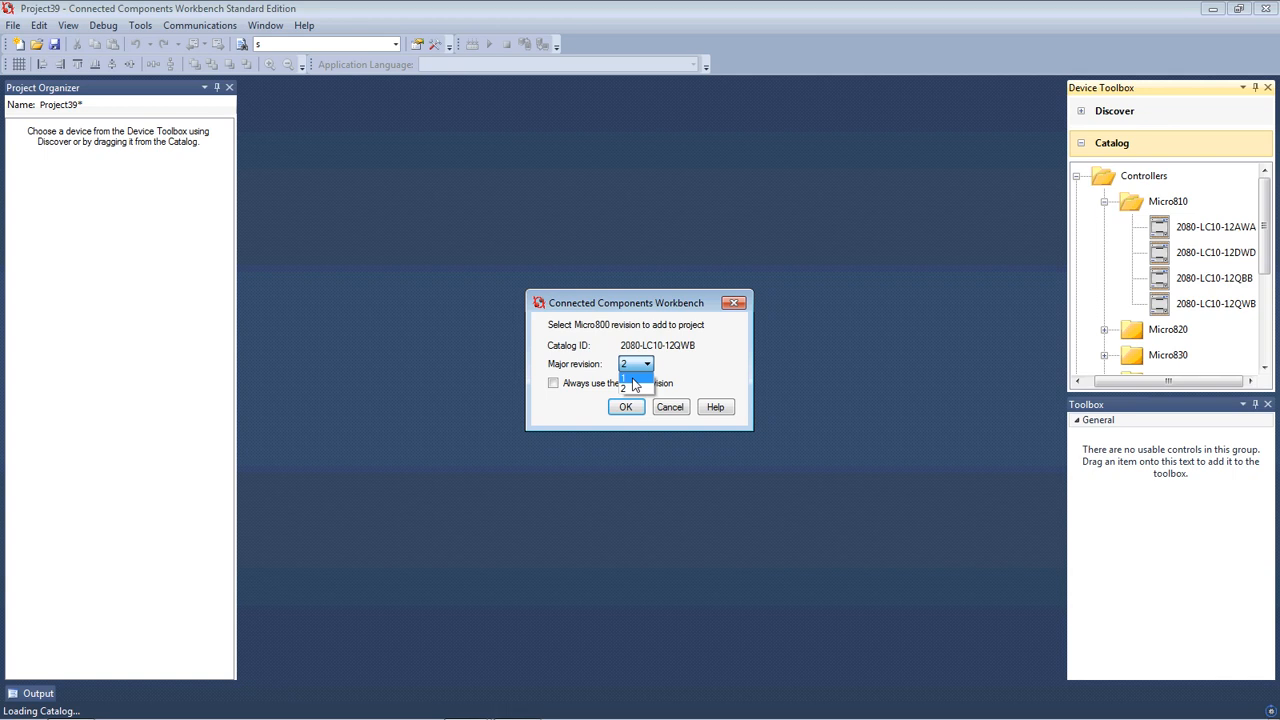
{"action": "left_click", "coordinate": [630, 388]}
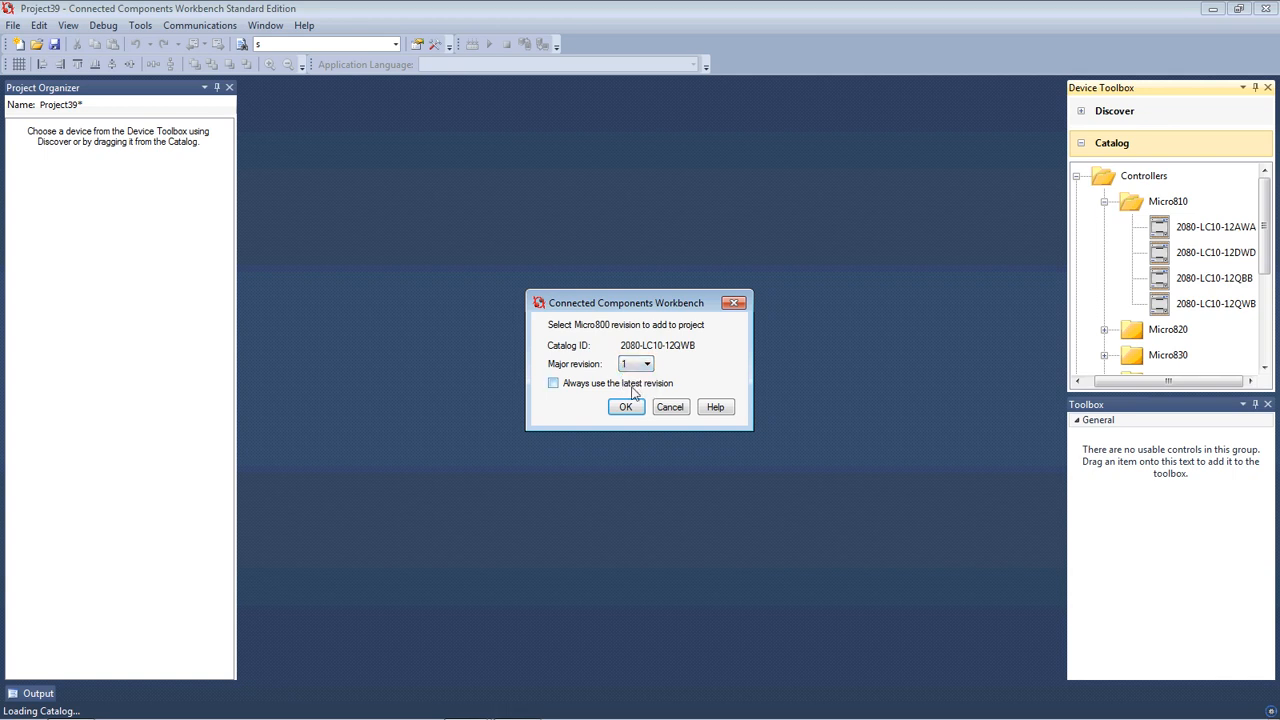
{"action": "left_click", "coordinate": [624, 408]}
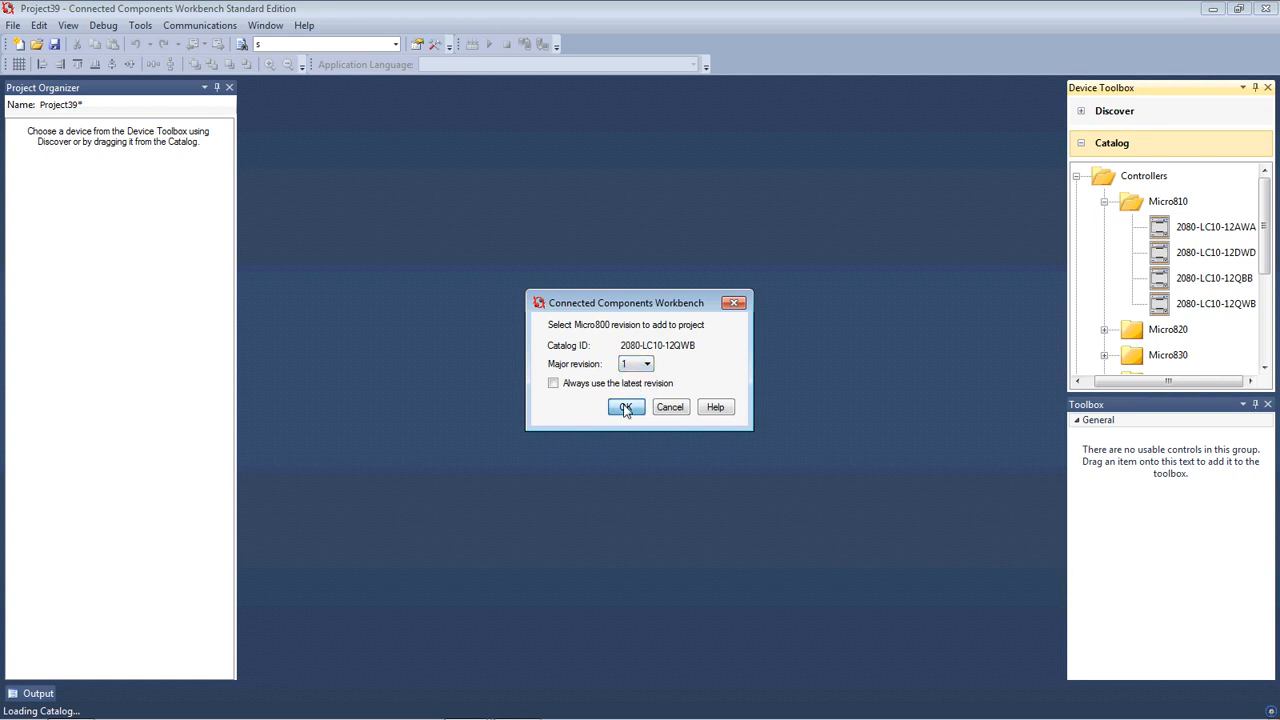
{"action": "left_click", "coordinate": [624, 408]}
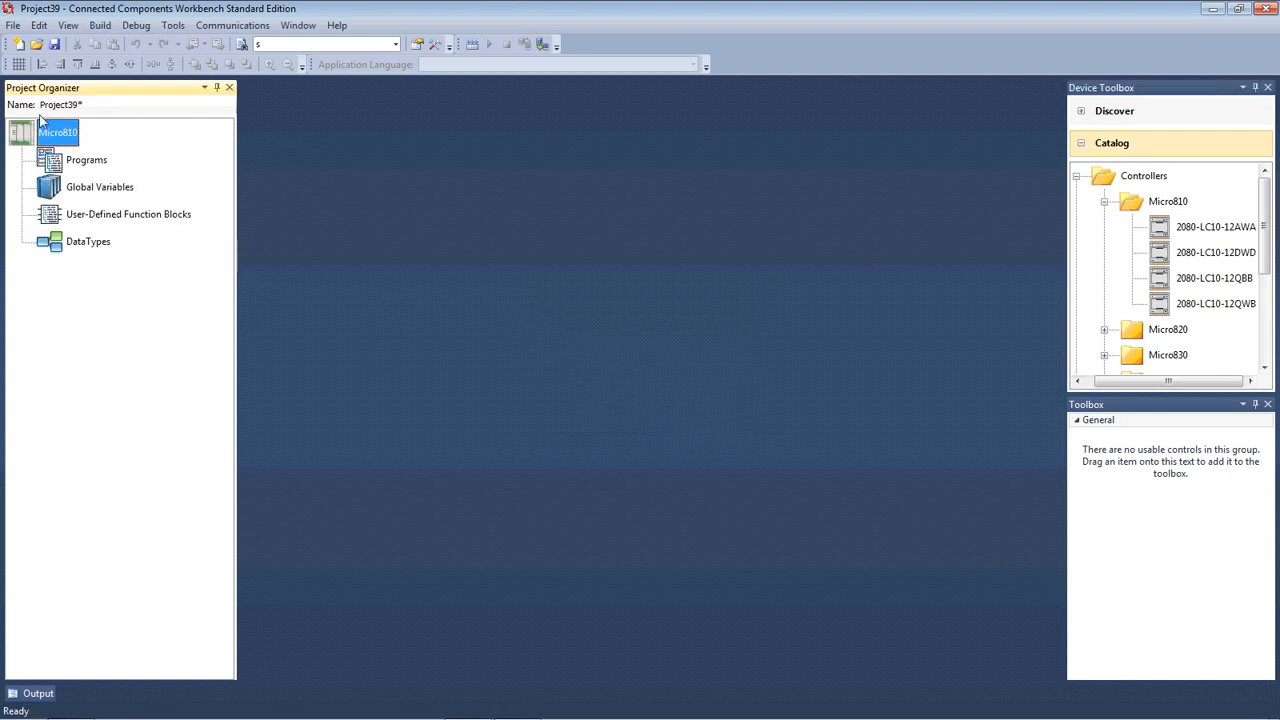
{"action": "mouse_move", "coordinate": [90, 232]}
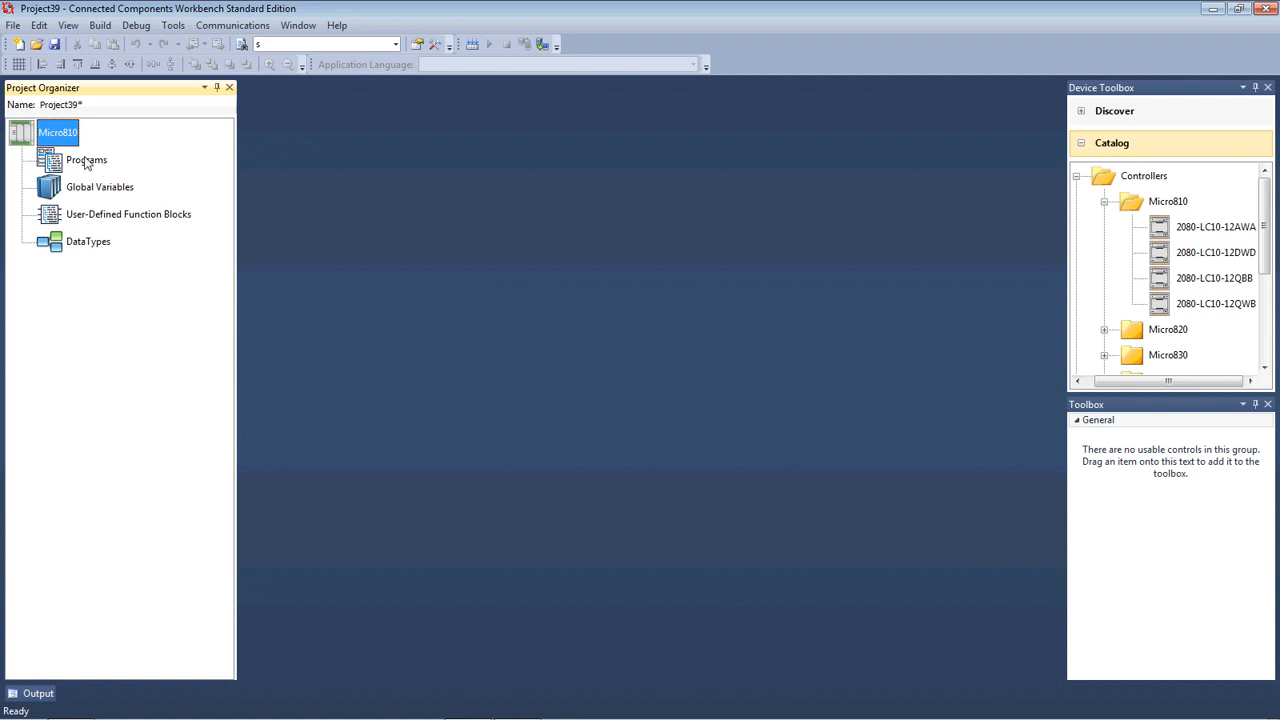
Open the Micro810 controller's configuration page from the Project Organizer.
{"action": "double_click", "coordinate": [56, 132]}
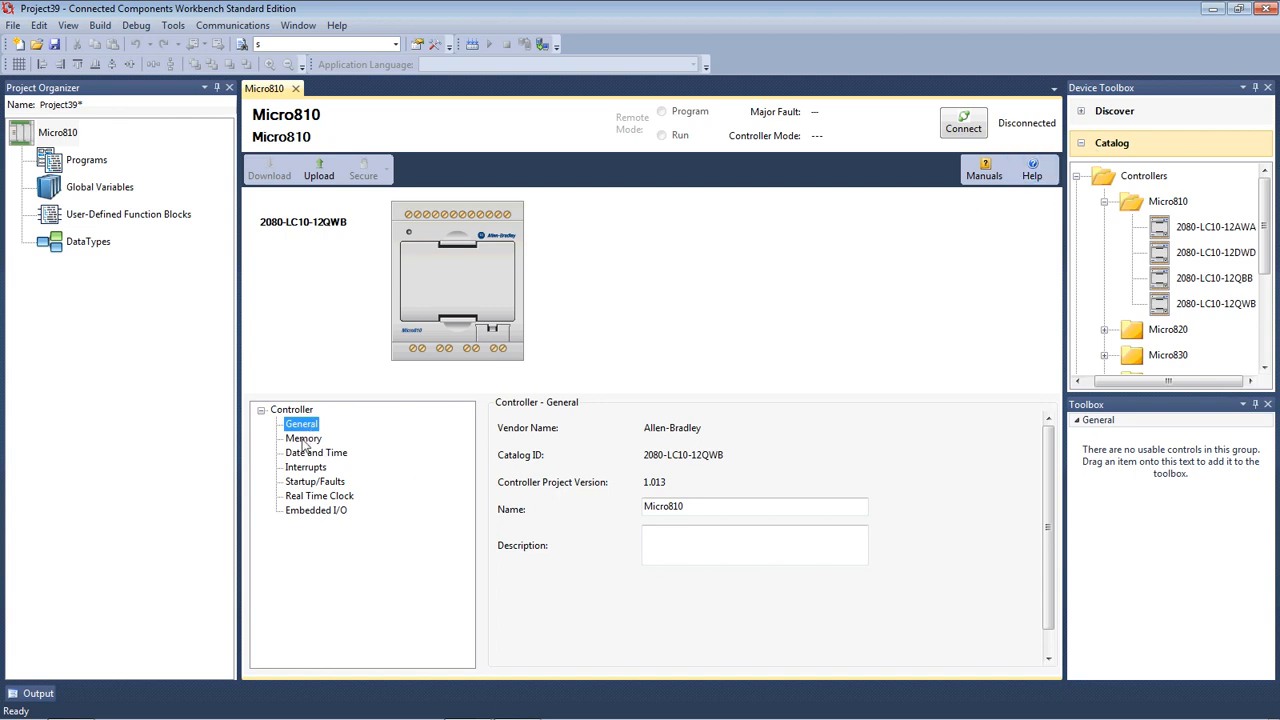
{"action": "mouse_move", "coordinate": [436, 280]}
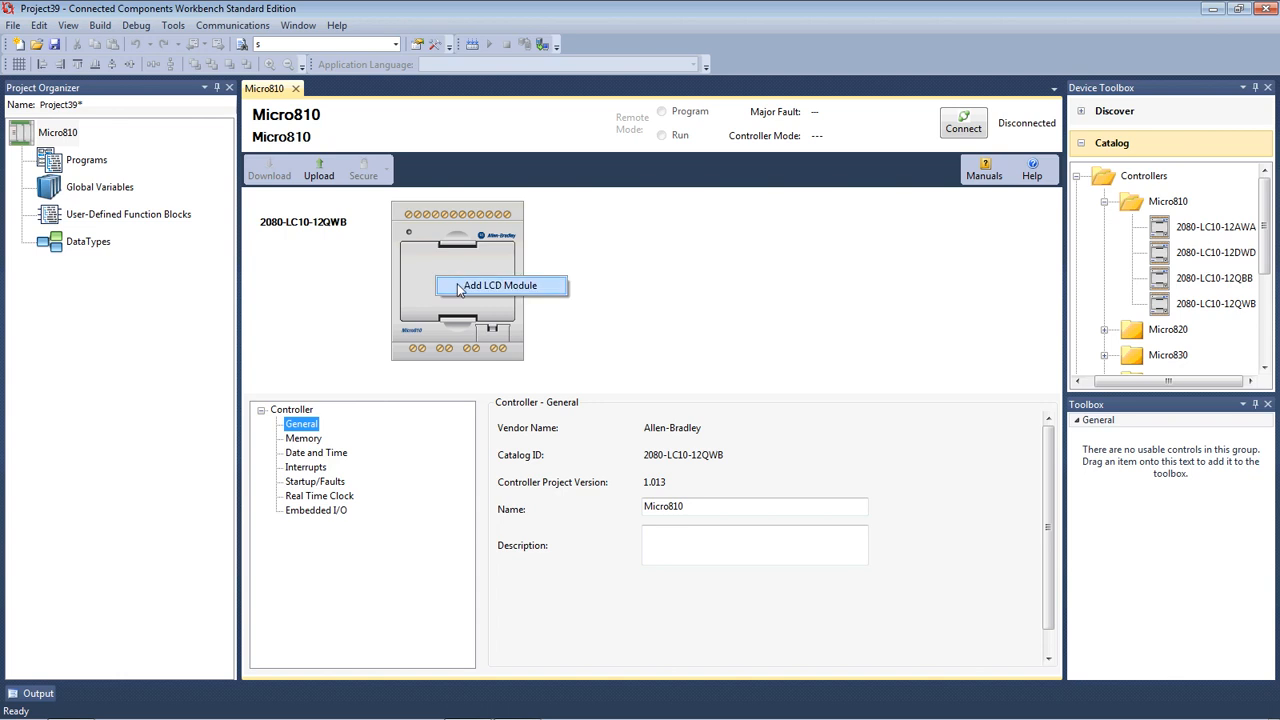
{"action": "left_click", "coordinate": [500, 284]}
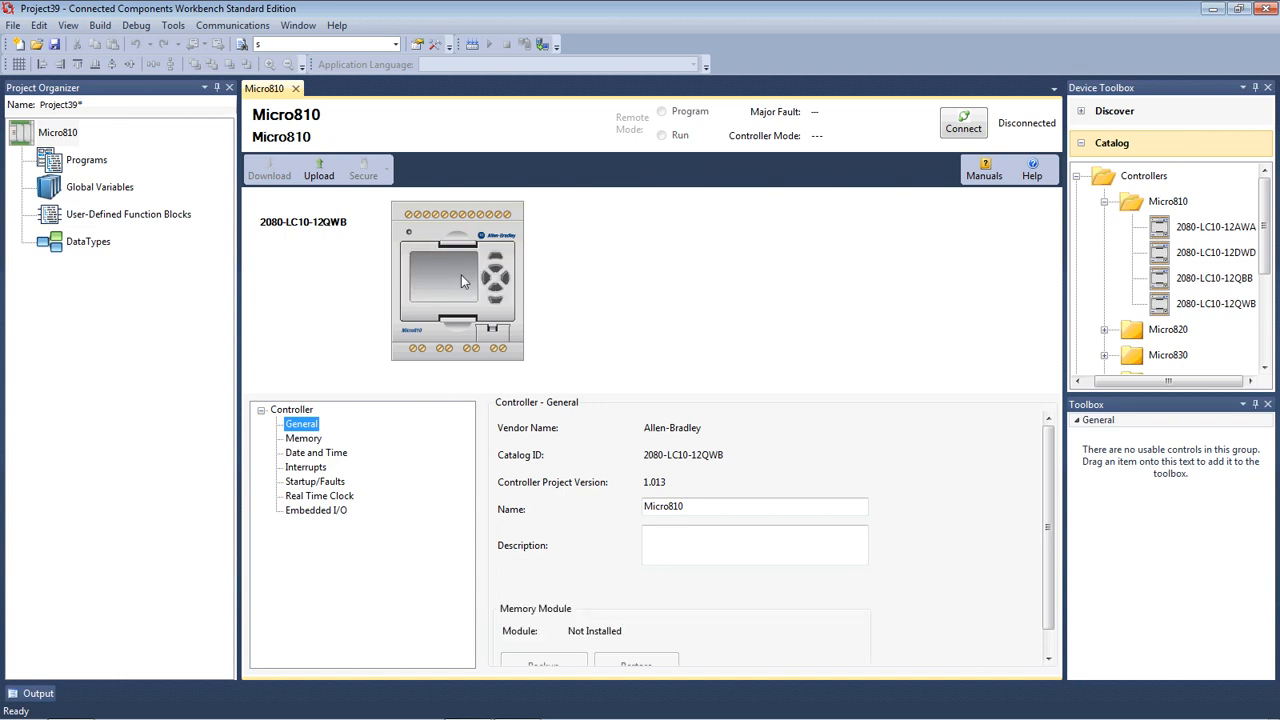
{"action": "mouse_move", "coordinate": [520, 288]}
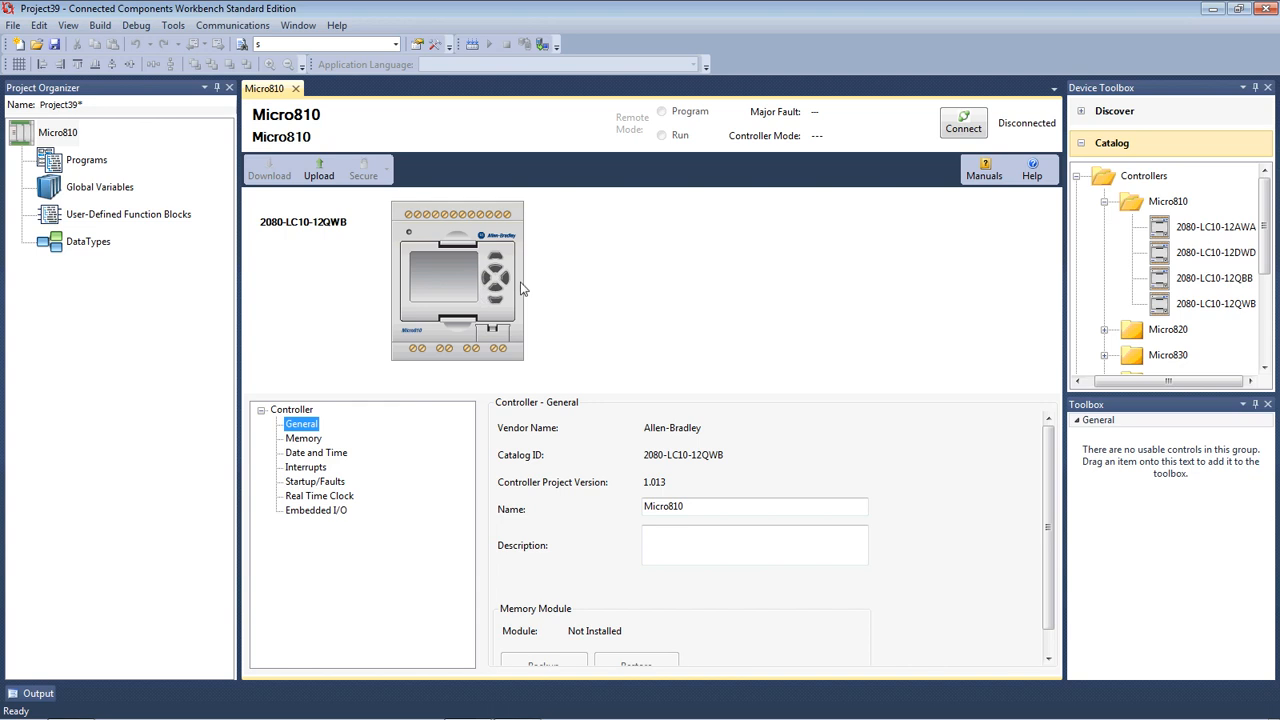
{"action": "mouse_move", "coordinate": [458, 336]}
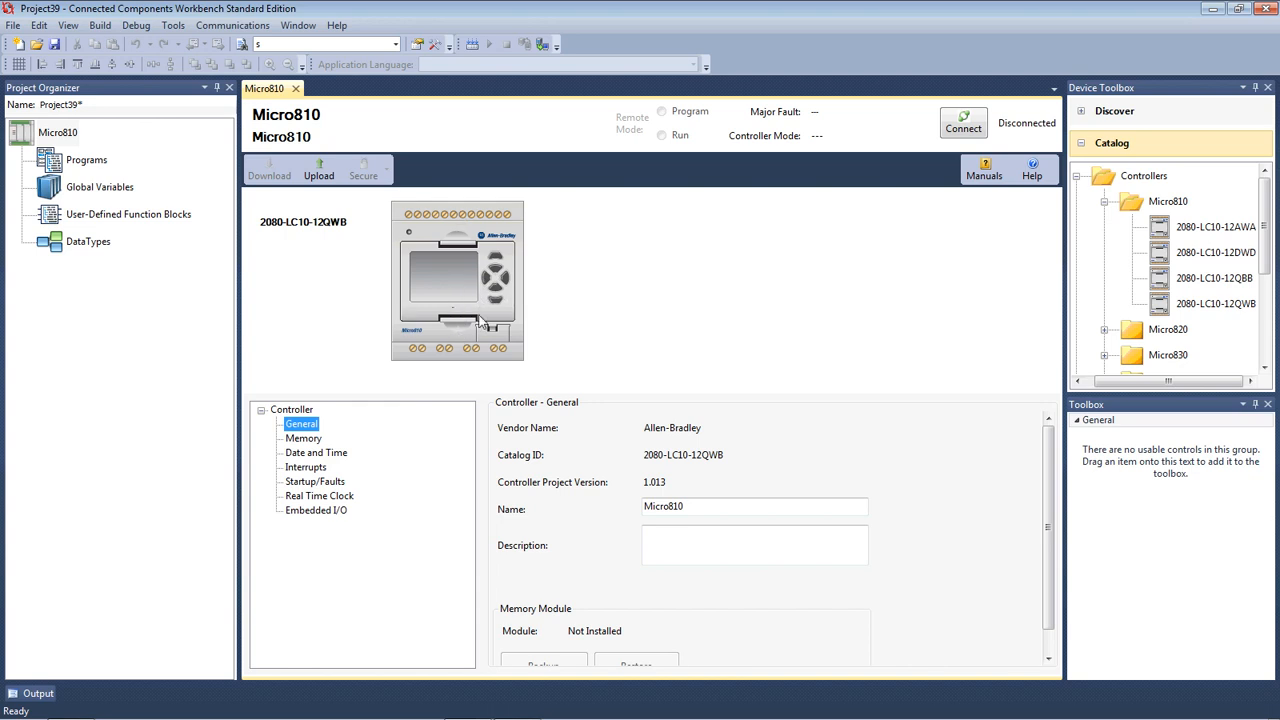
{"action": "mouse_move", "coordinate": [460, 312]}
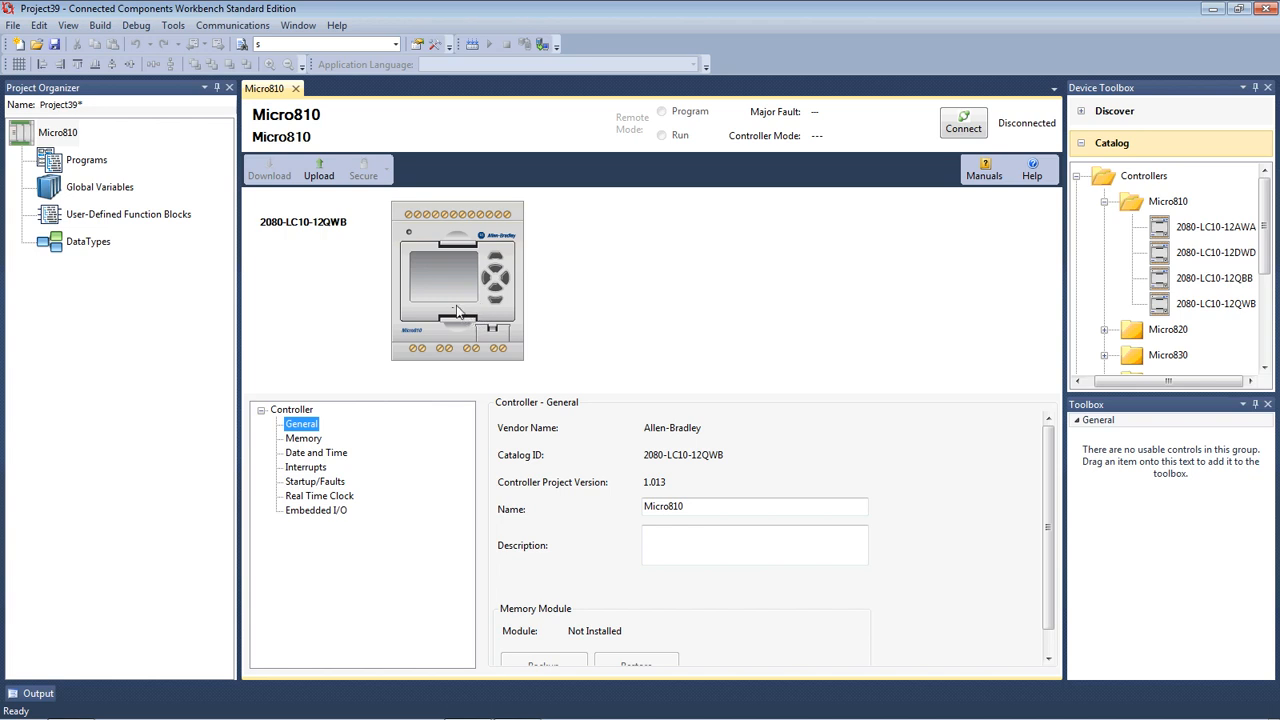
{"action": "mouse_move", "coordinate": [458, 312]}
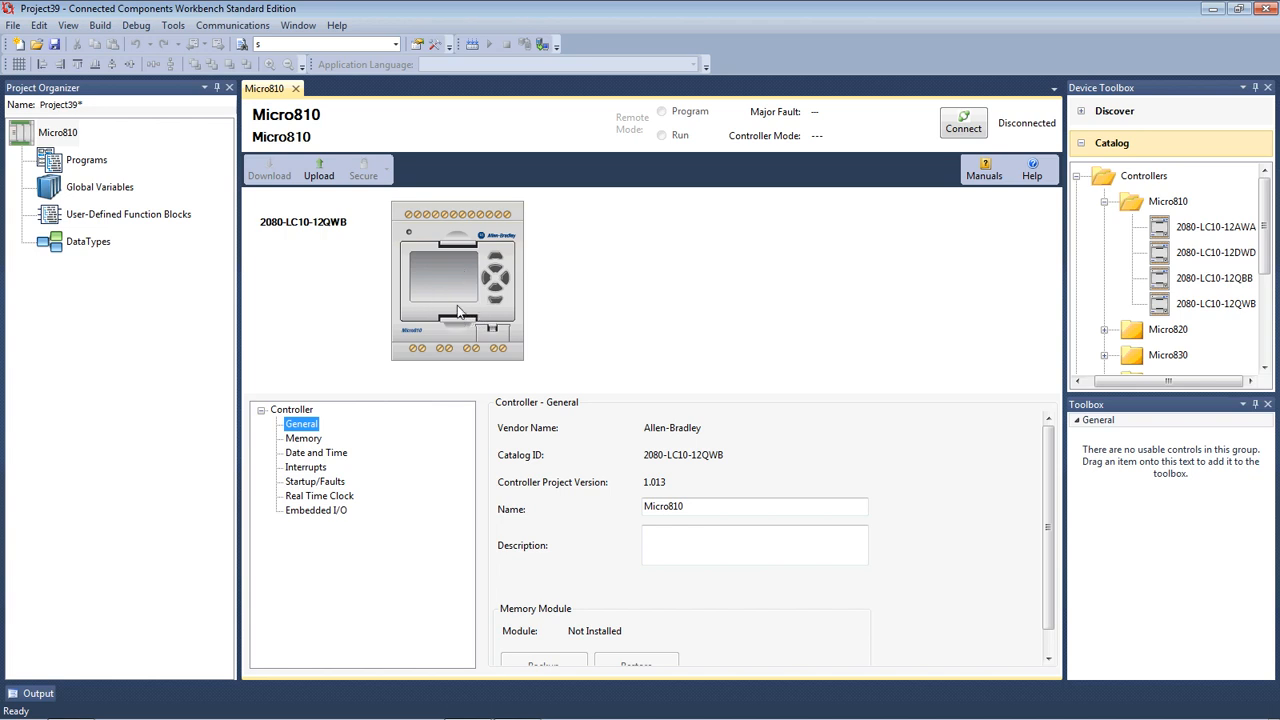
{"action": "mouse_move", "coordinate": [448, 292]}
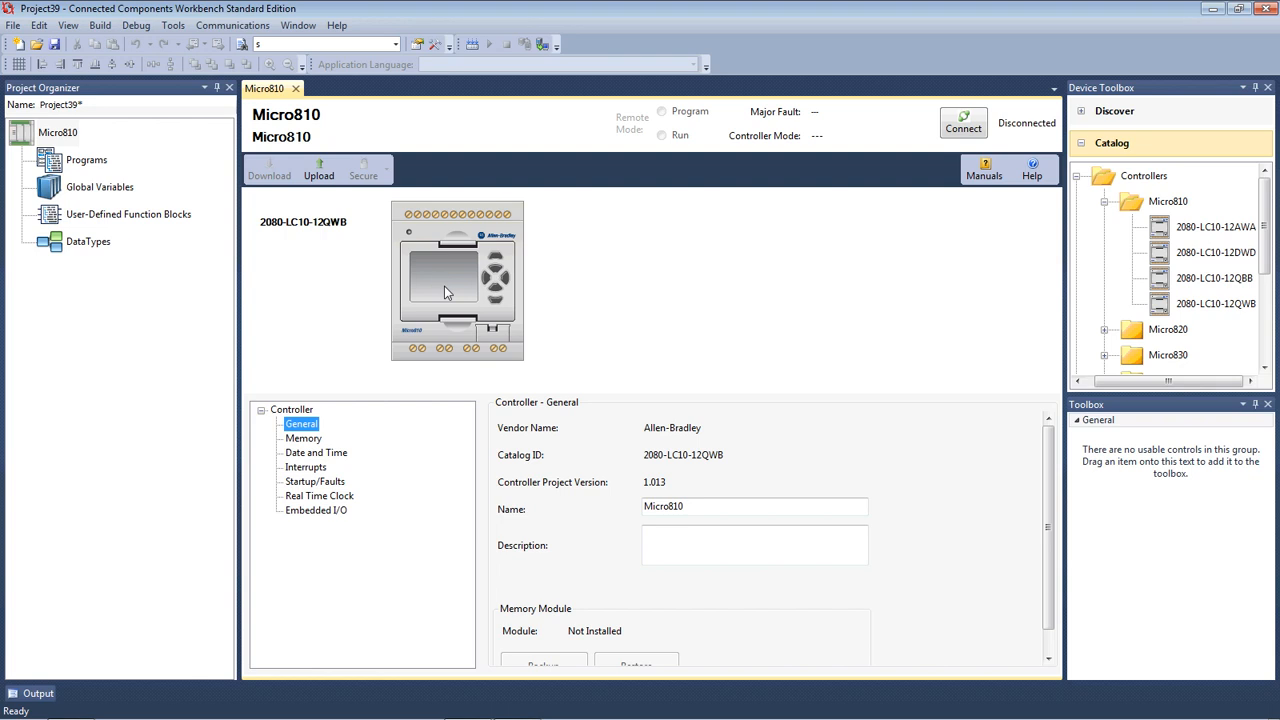
{"action": "mouse_move", "coordinate": [450, 308]}
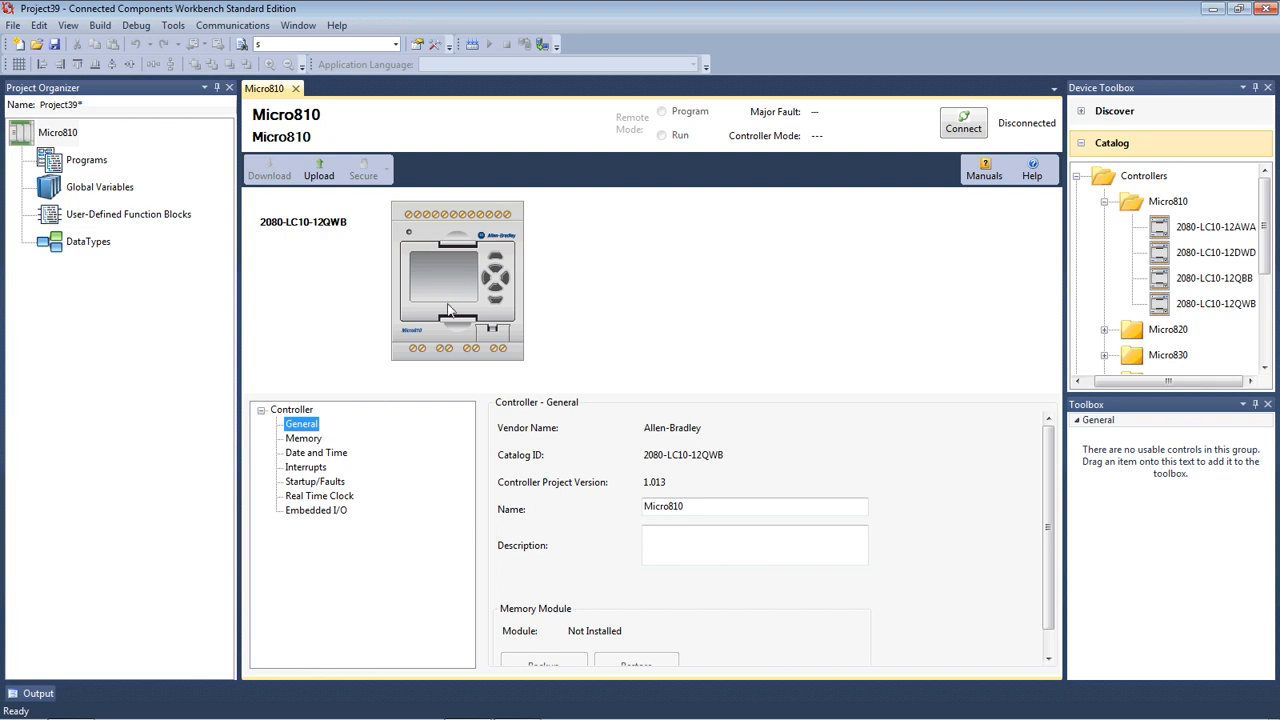
{"action": "mouse_move", "coordinate": [464, 280]}
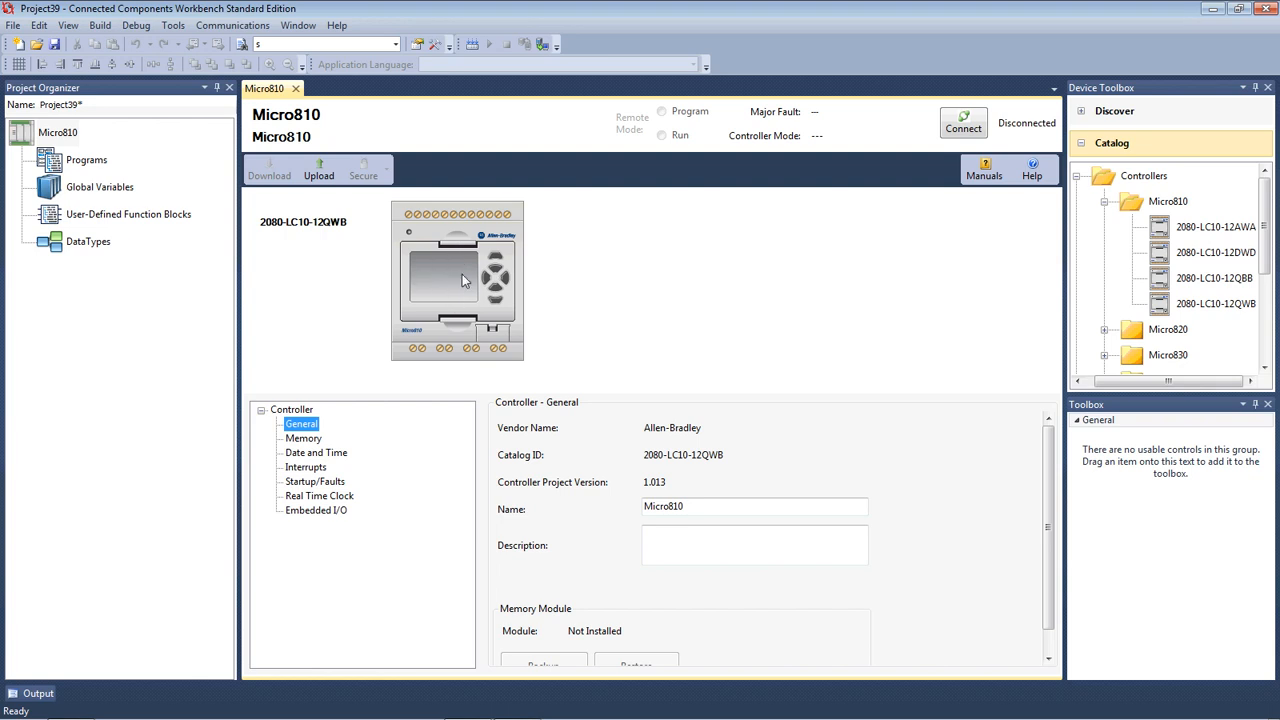
{"action": "mouse_move", "coordinate": [458, 282]}
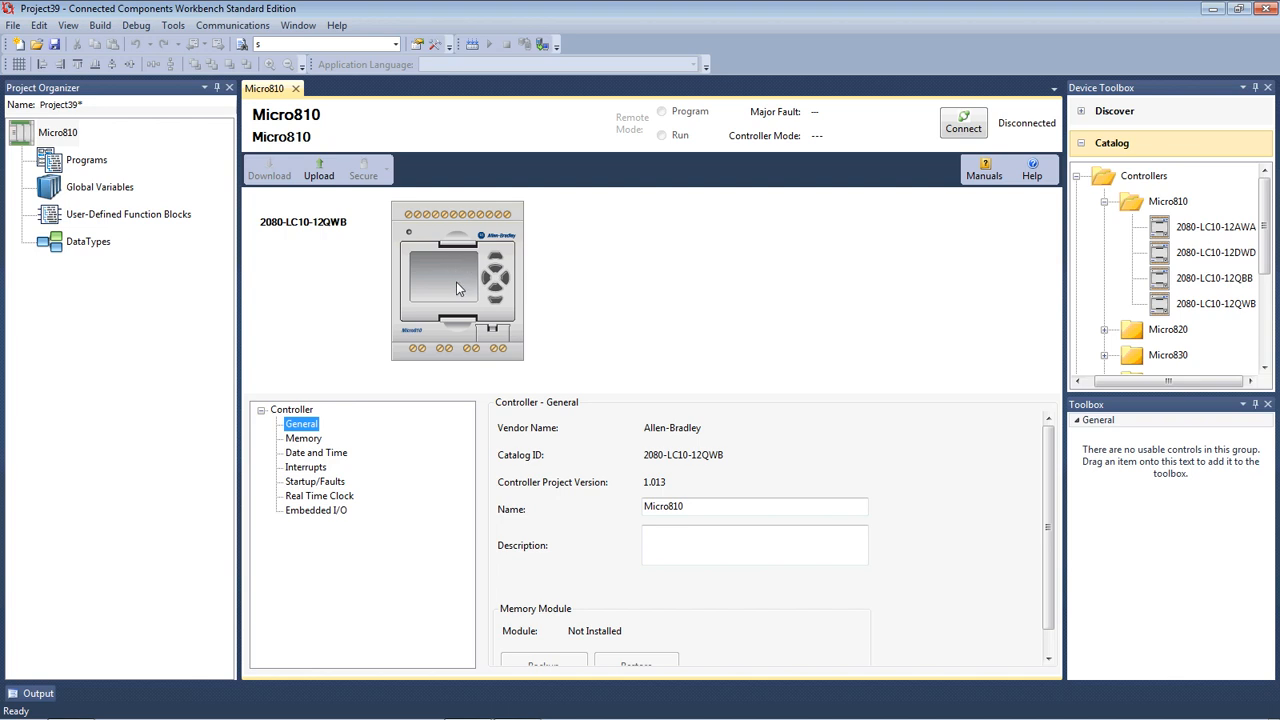
{"action": "mouse_move", "coordinate": [432, 302]}
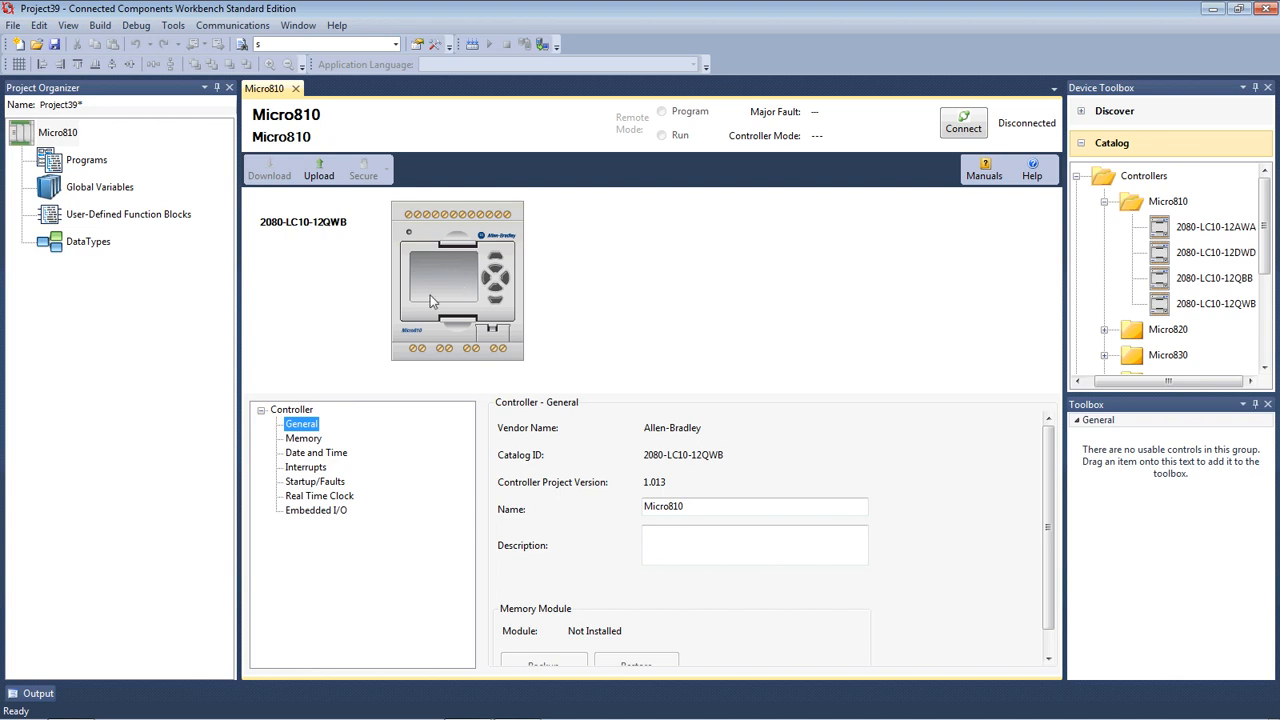
{"action": "mouse_move", "coordinate": [280, 292]}
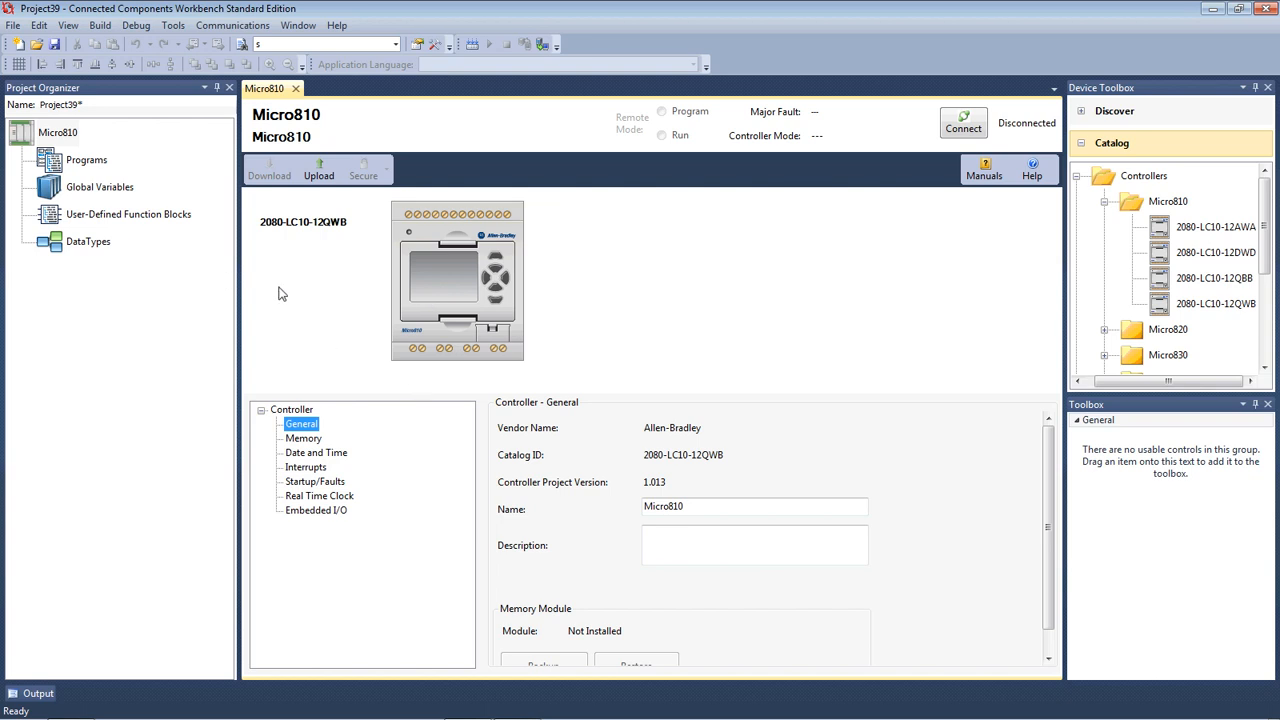
{"action": "mouse_move", "coordinate": [194, 218]}
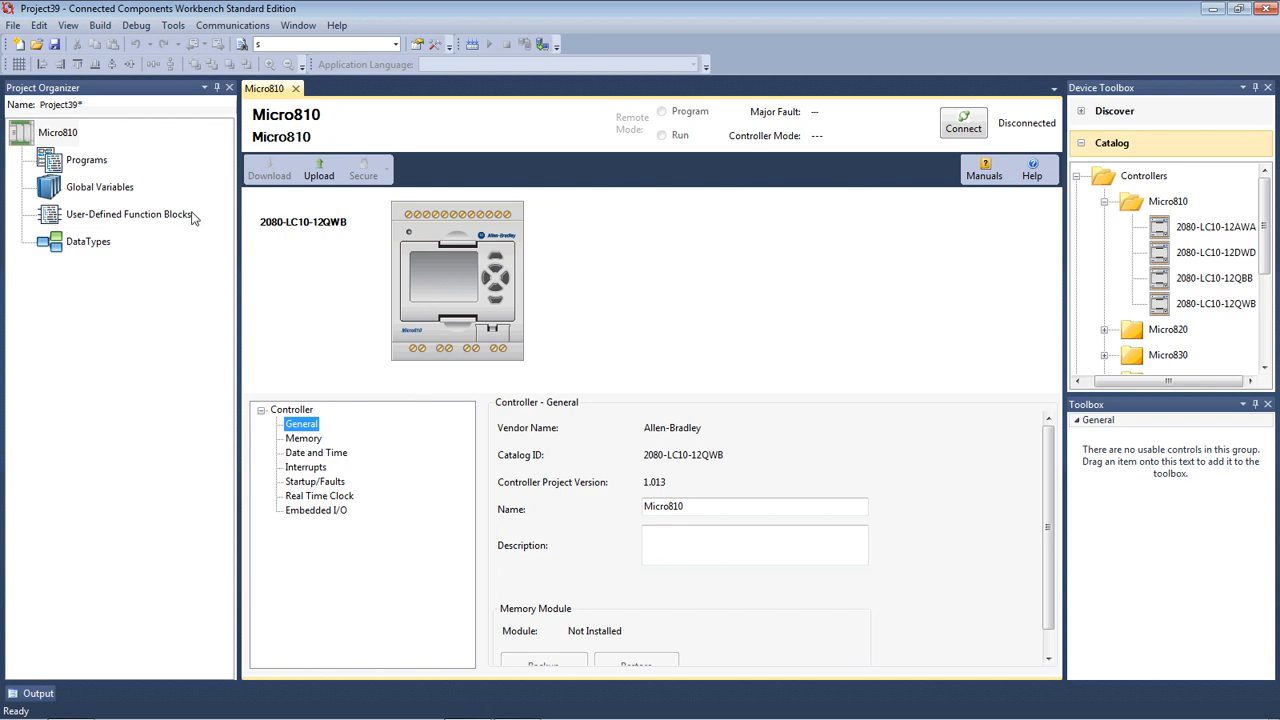
{"action": "mouse_move", "coordinate": [98, 164]}
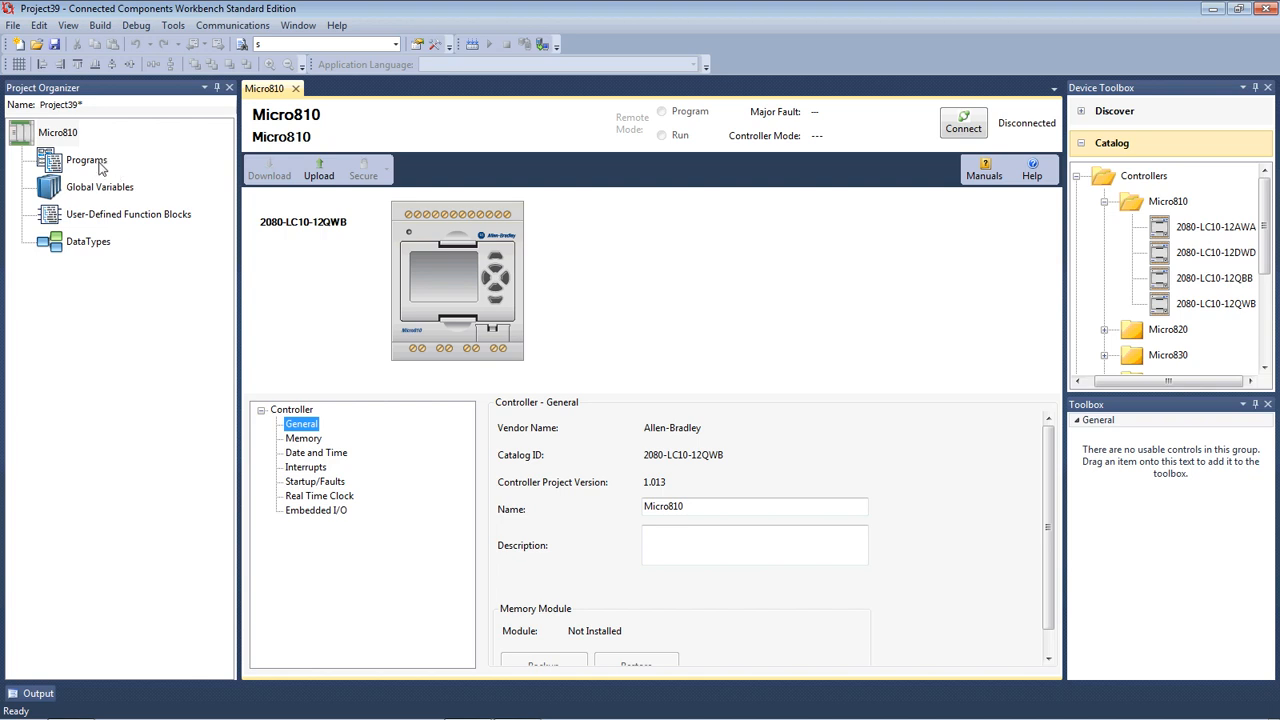
Bring up the Add options on Programs to create a new ladder diagram.
{"action": "right_click", "coordinate": [86, 160]}
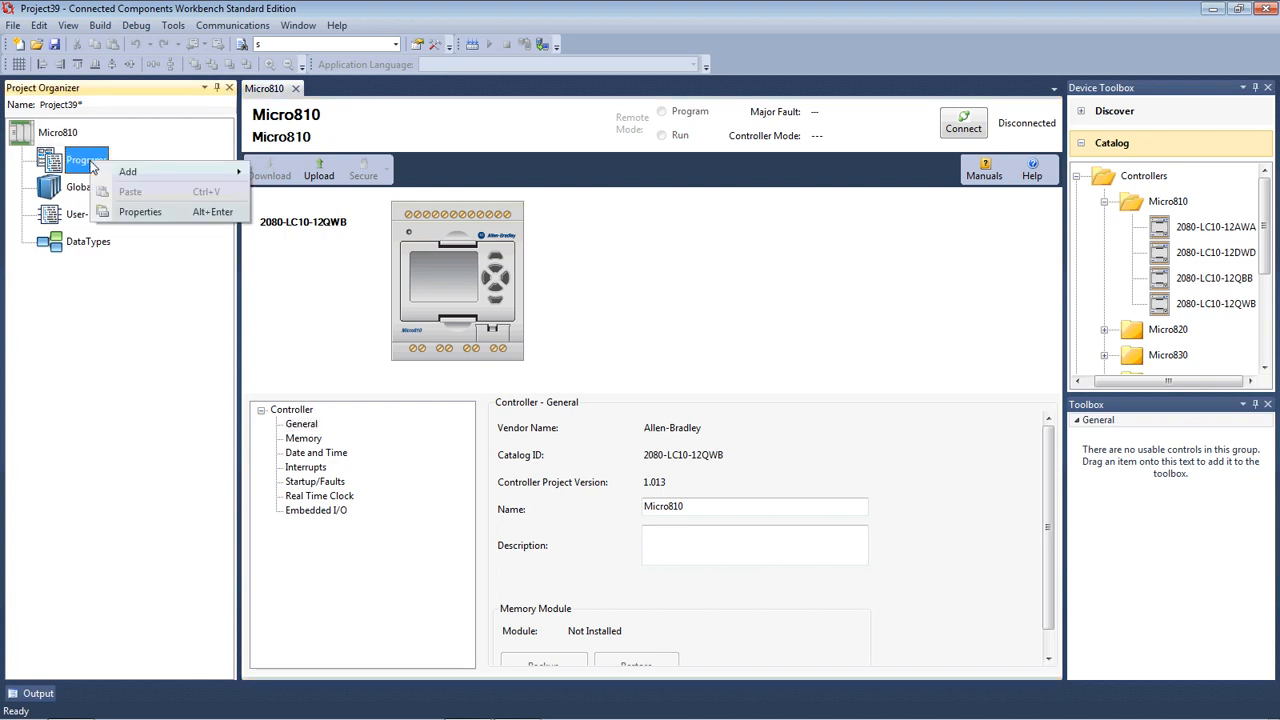
{"action": "mouse_move", "coordinate": [128, 172]}
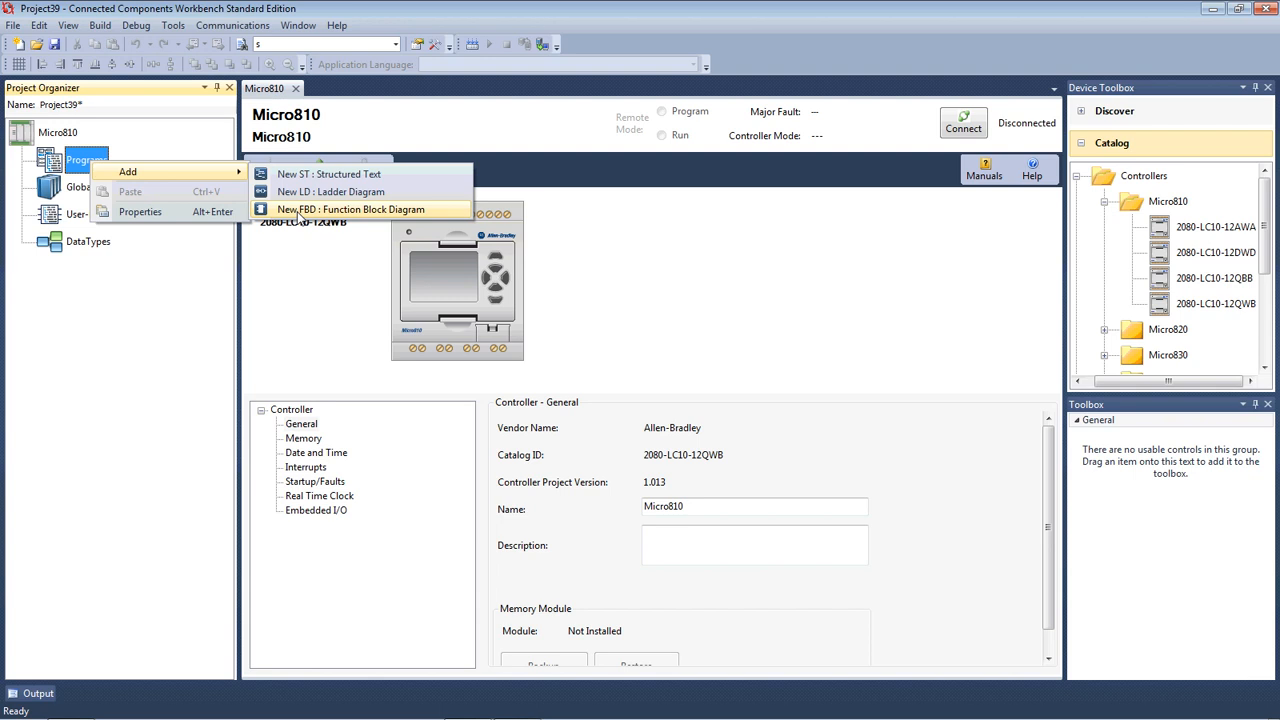
{"action": "mouse_move", "coordinate": [330, 192]}
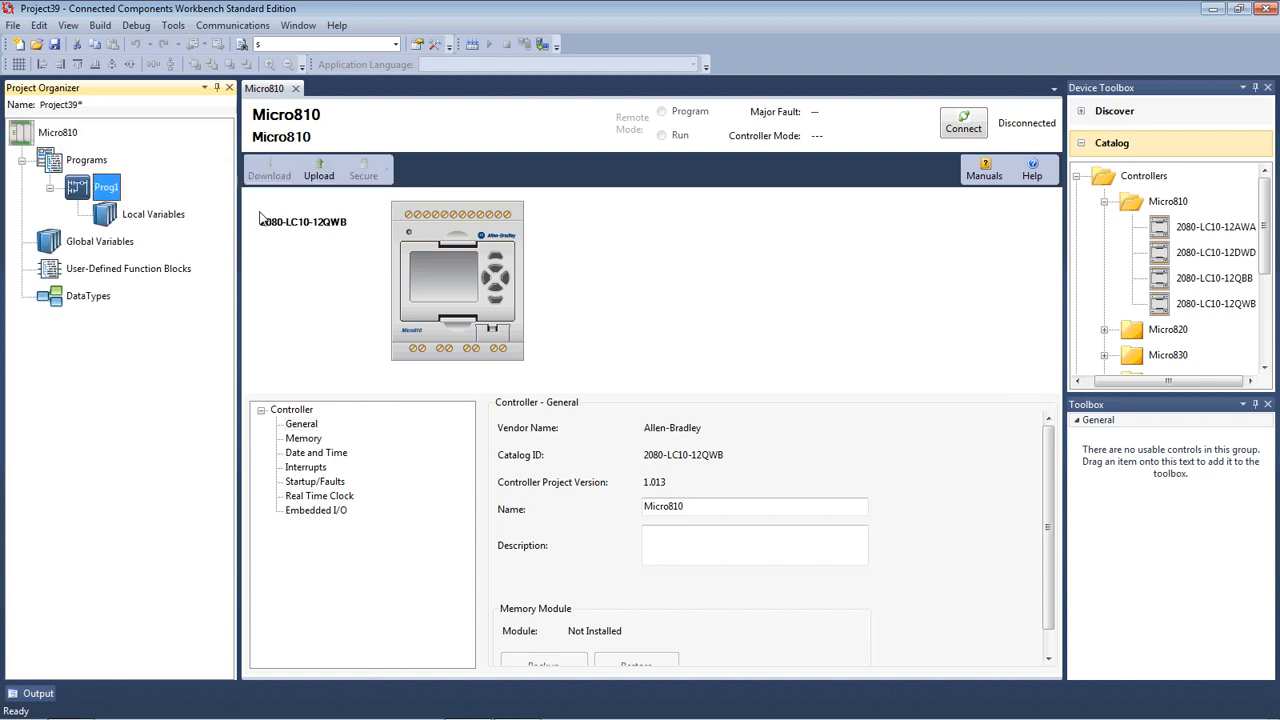
{"action": "mouse_move", "coordinate": [500, 260]}
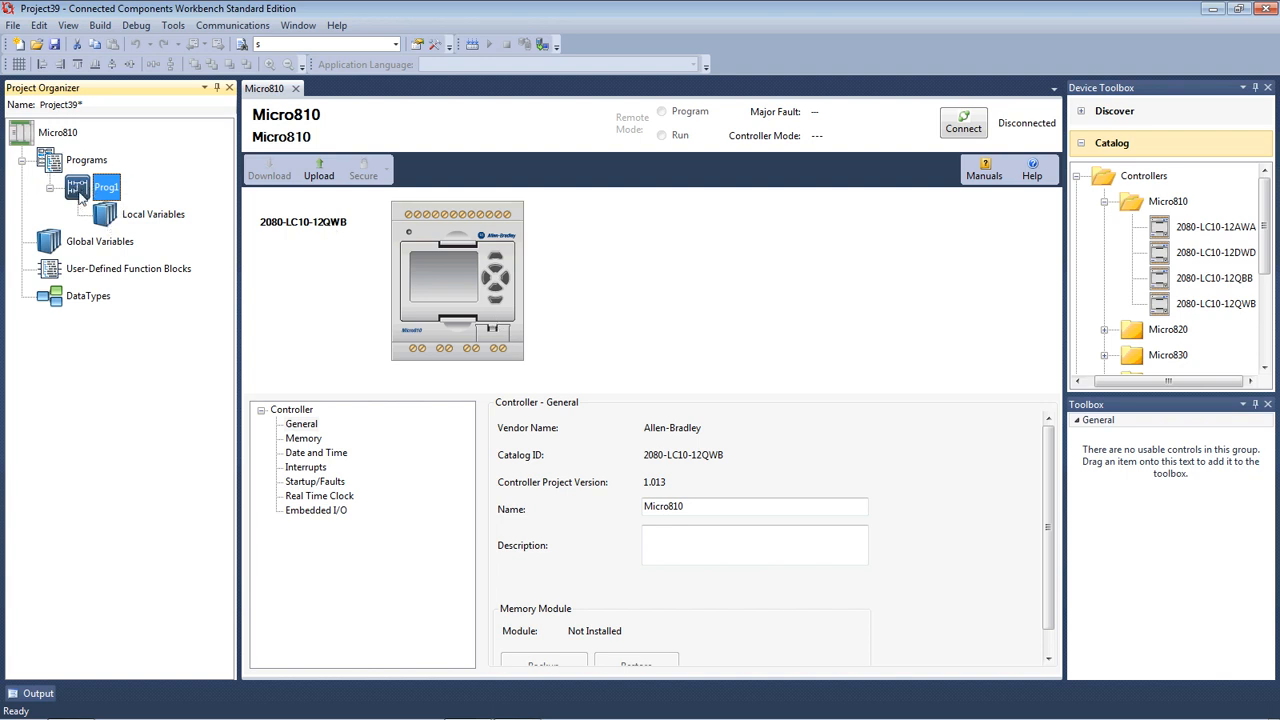
Rename Prog1 to Project1 and open its empty ladder diagram.
{"action": "left_click", "coordinate": [106, 188]}
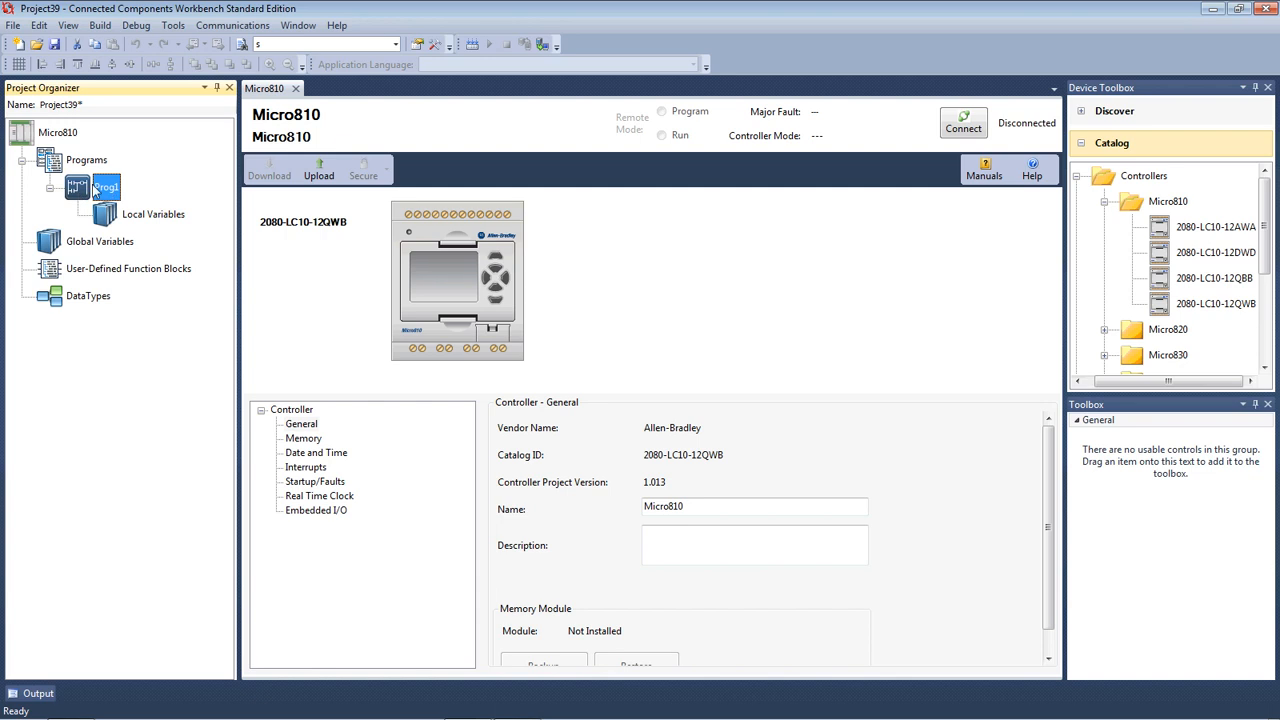
{"action": "right_click", "coordinate": [104, 188]}
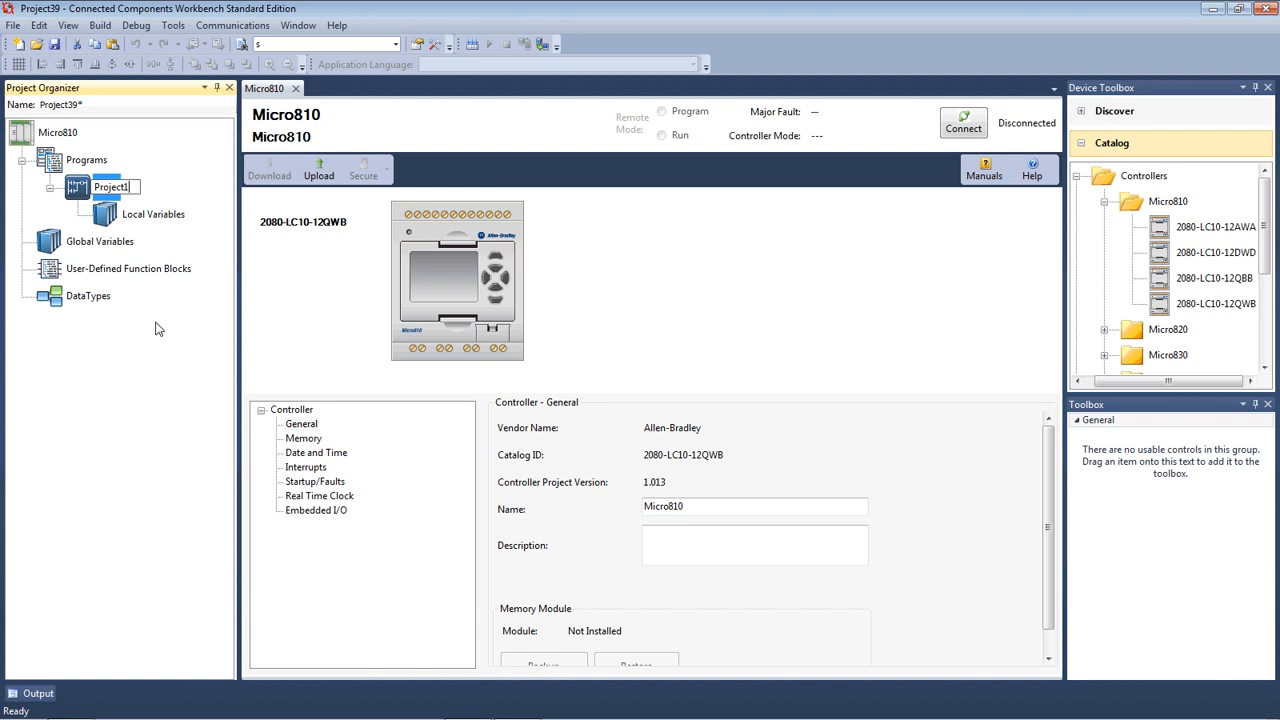
{"action": "mouse_move", "coordinate": [160, 320]}
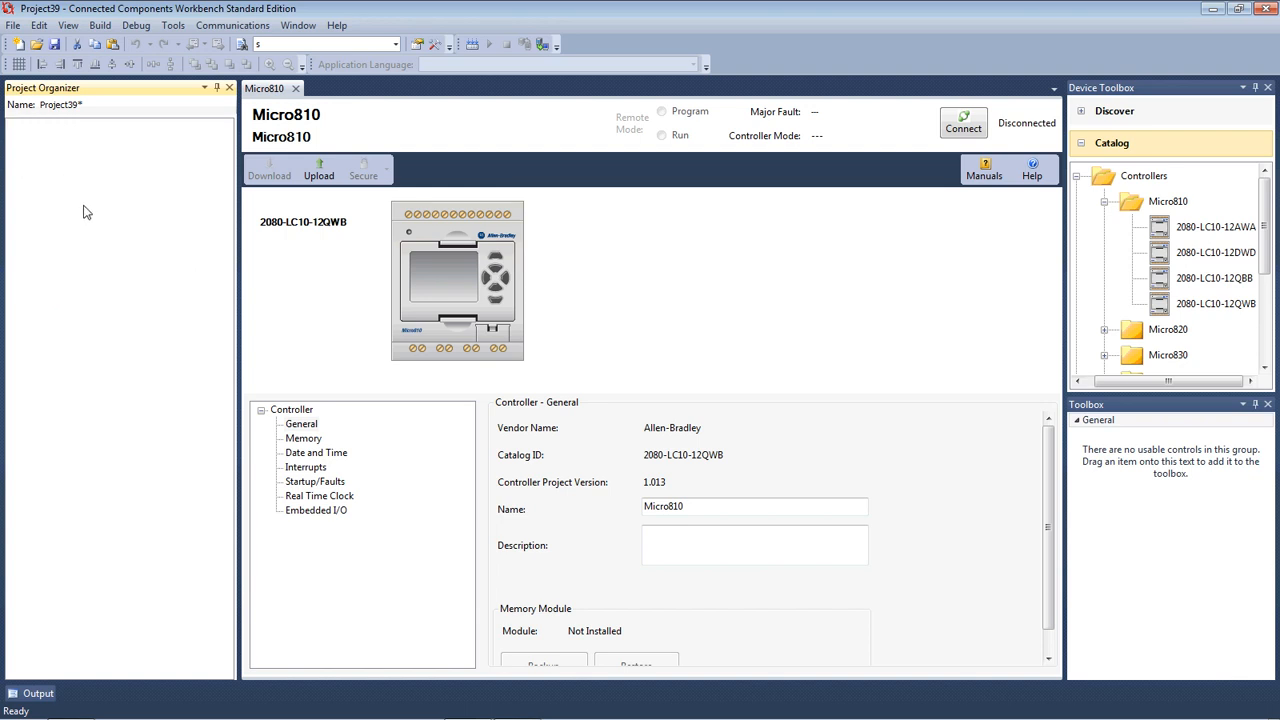
{"action": "left_click", "coordinate": [112, 188]}
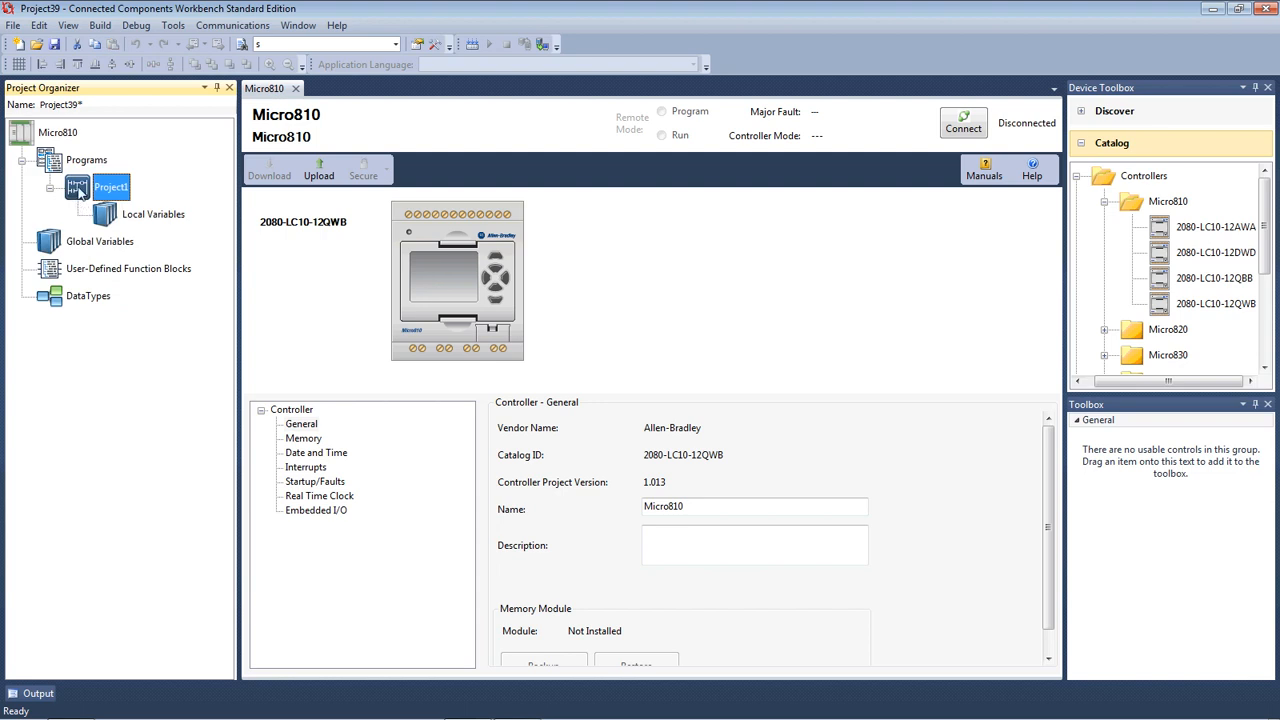
{"action": "double_click", "coordinate": [112, 188]}
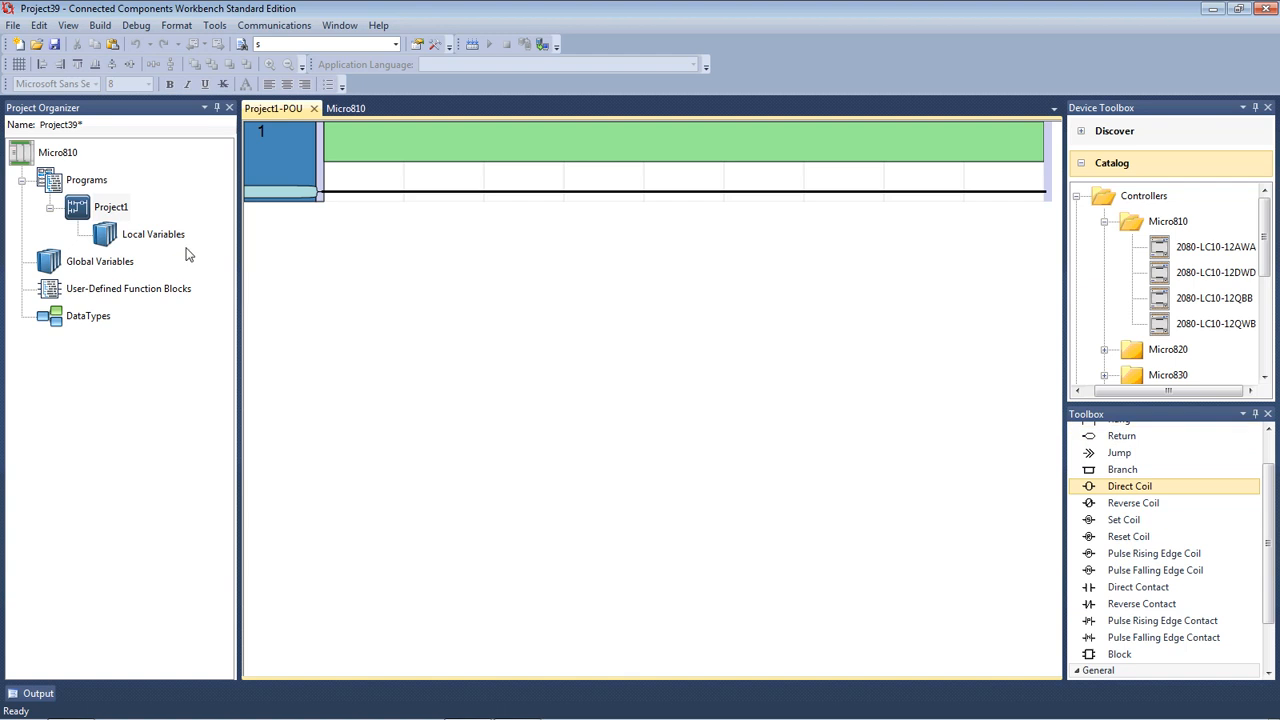
{"action": "mouse_move", "coordinate": [168, 192]}
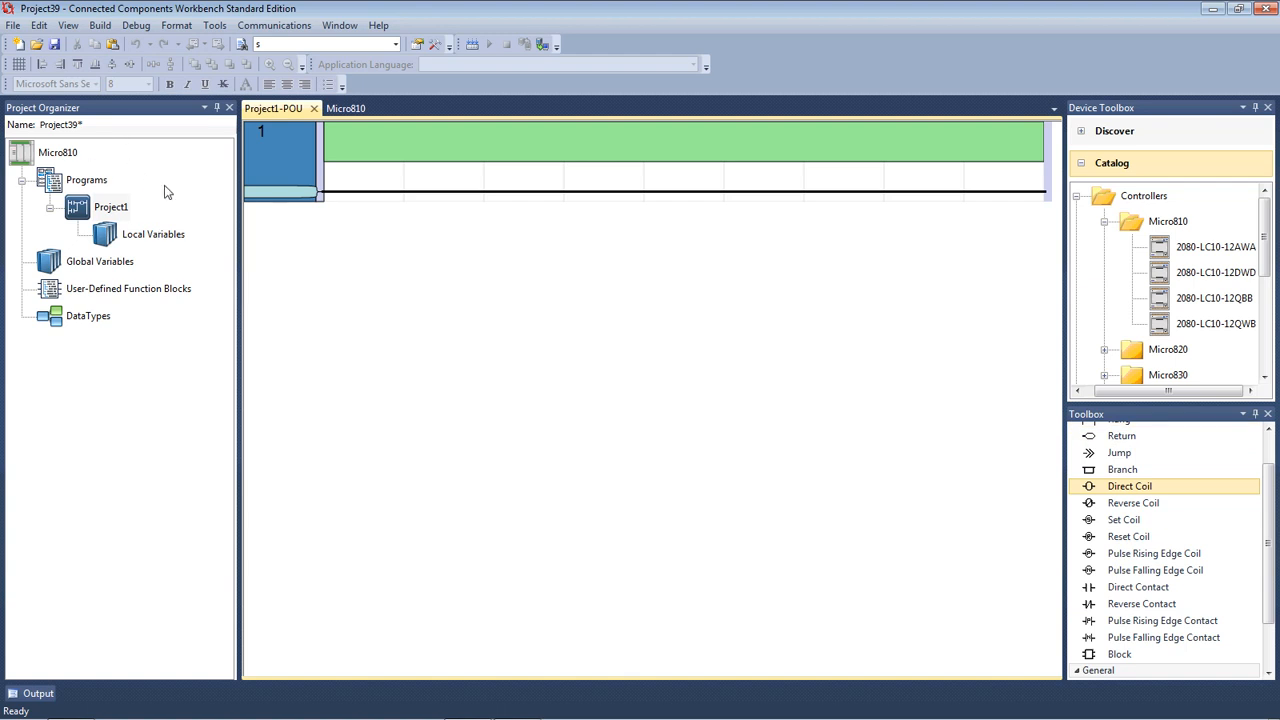
{"action": "mouse_move", "coordinate": [1072, 352]}
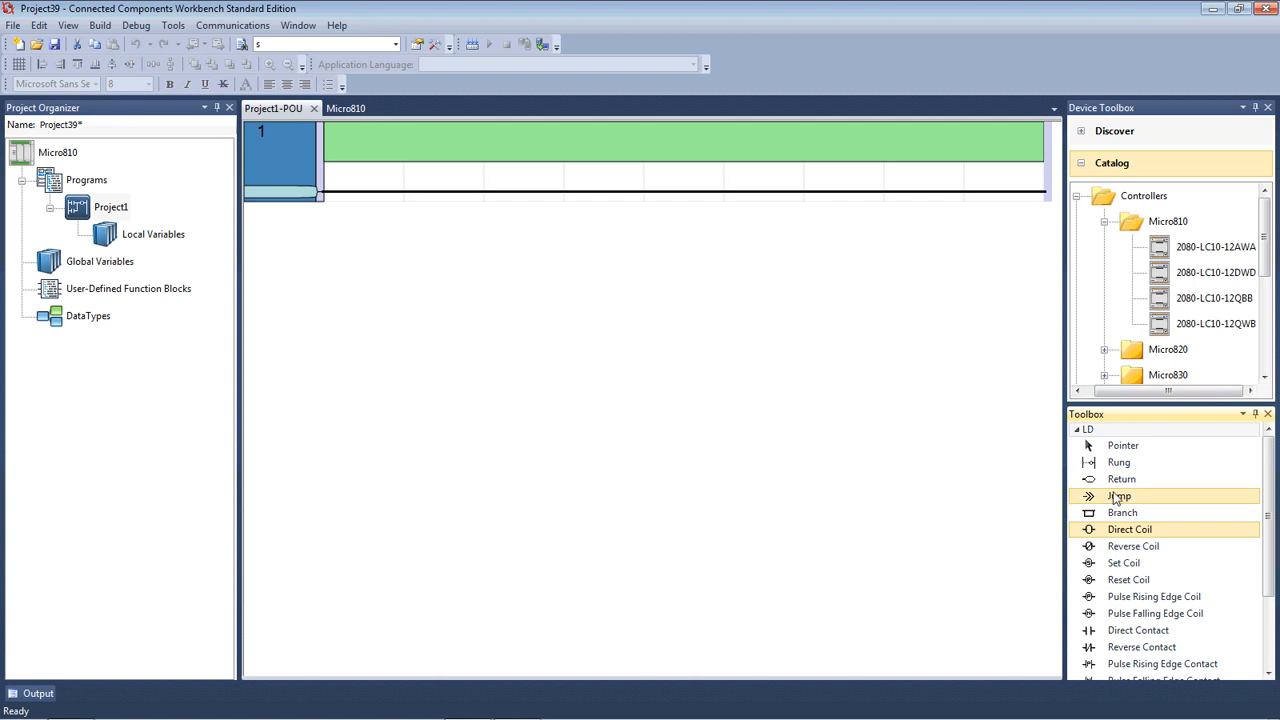
{"action": "mouse_move", "coordinate": [1118, 496]}
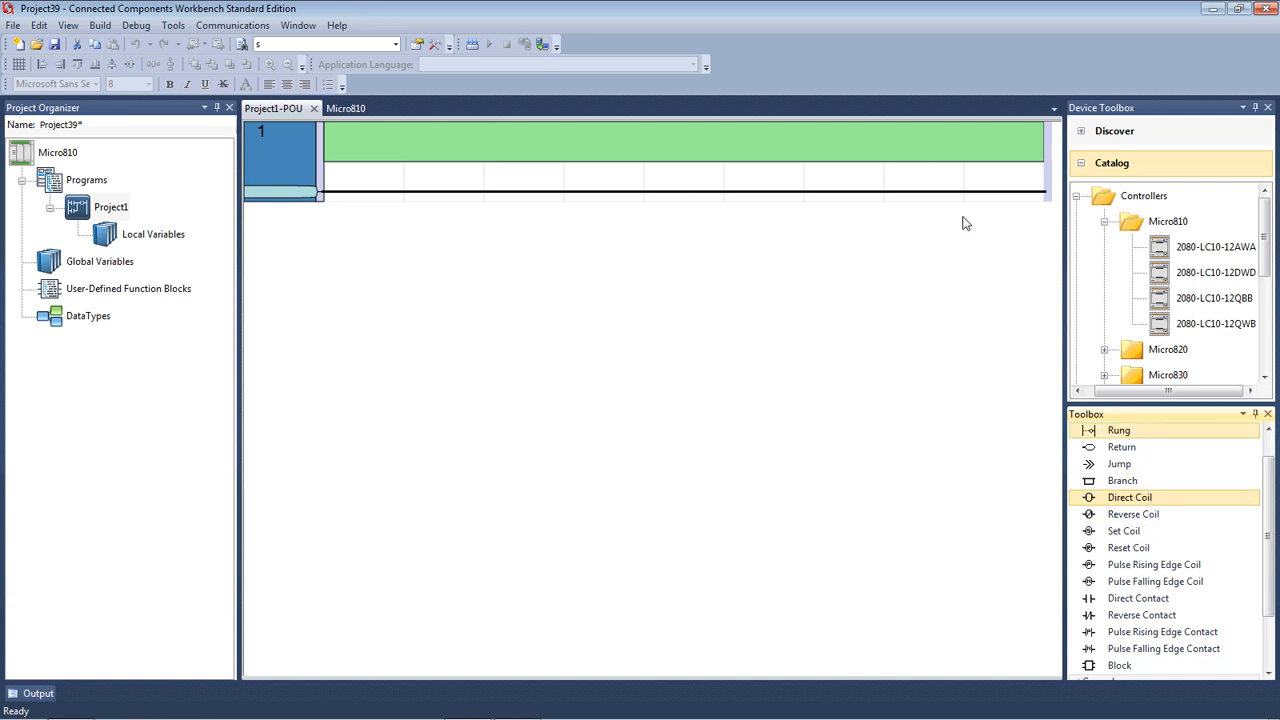
{"action": "mouse_move", "coordinate": [1140, 500]}
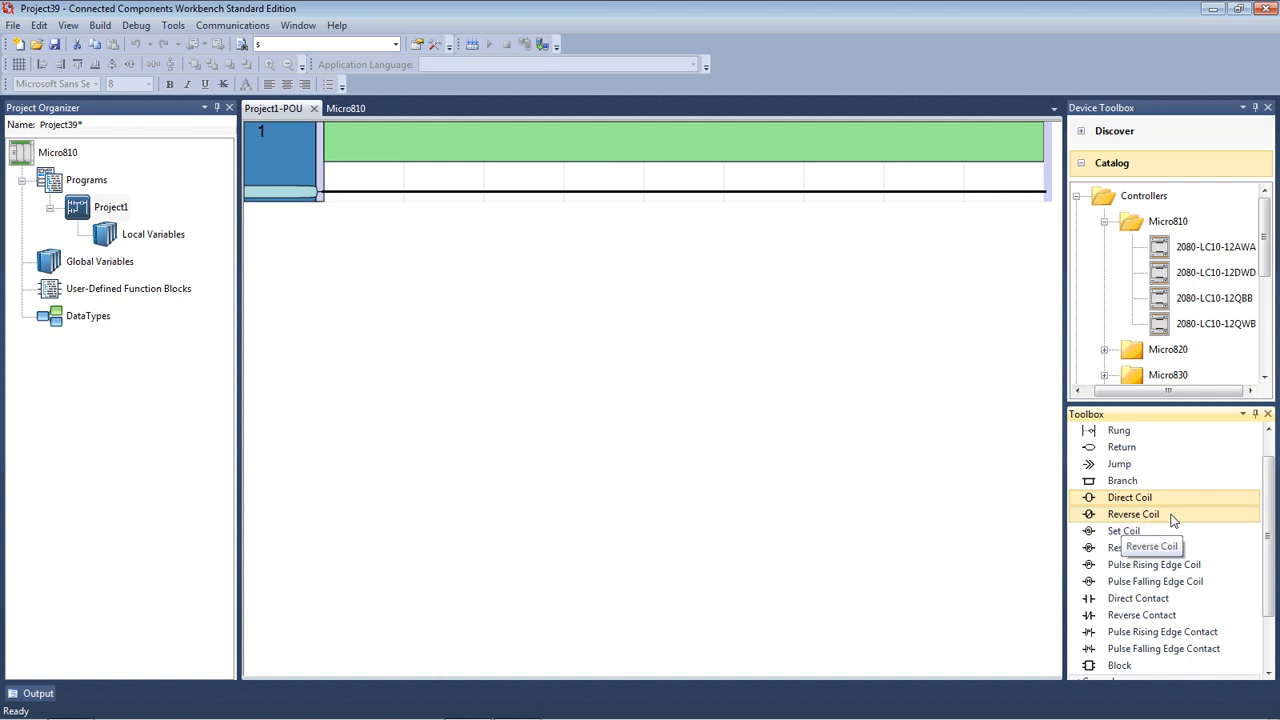
Scroll the LD Toolbox to reach the Direct Contact instruction.
{"action": "scroll", "scroll_direction": "down", "scroll_amount": 3}
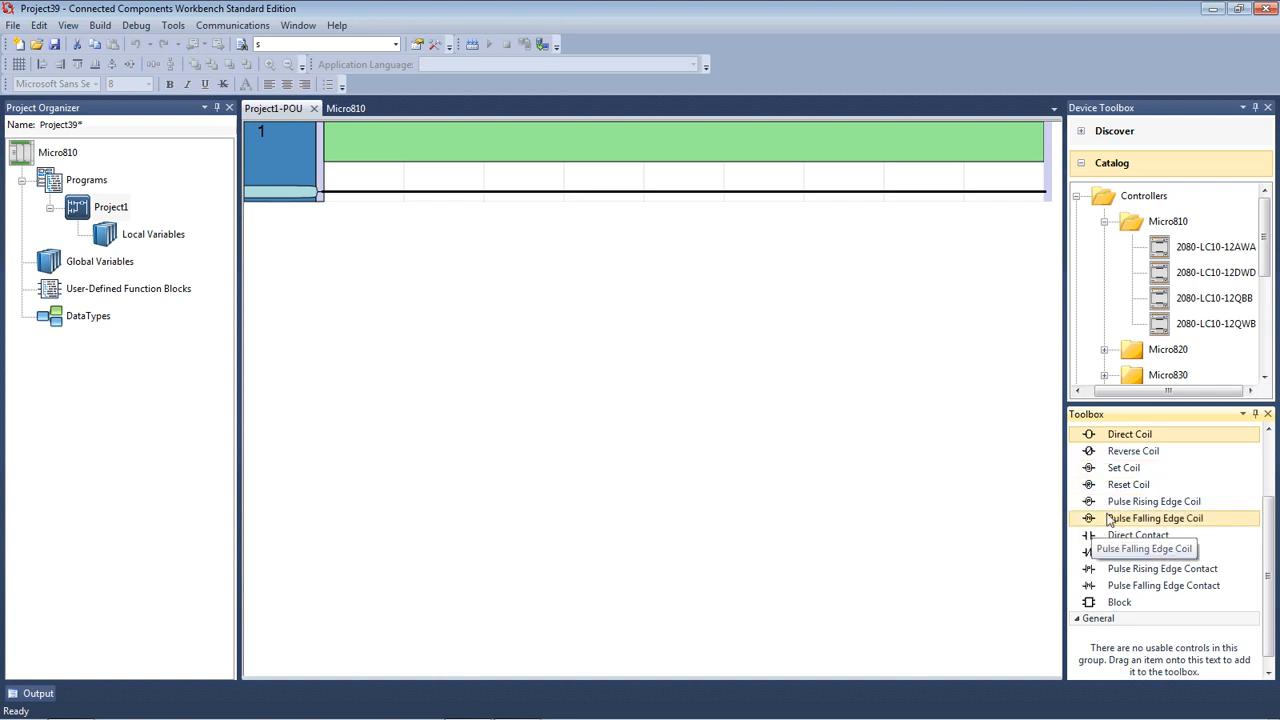
{"action": "mouse_move", "coordinate": [1178, 526]}
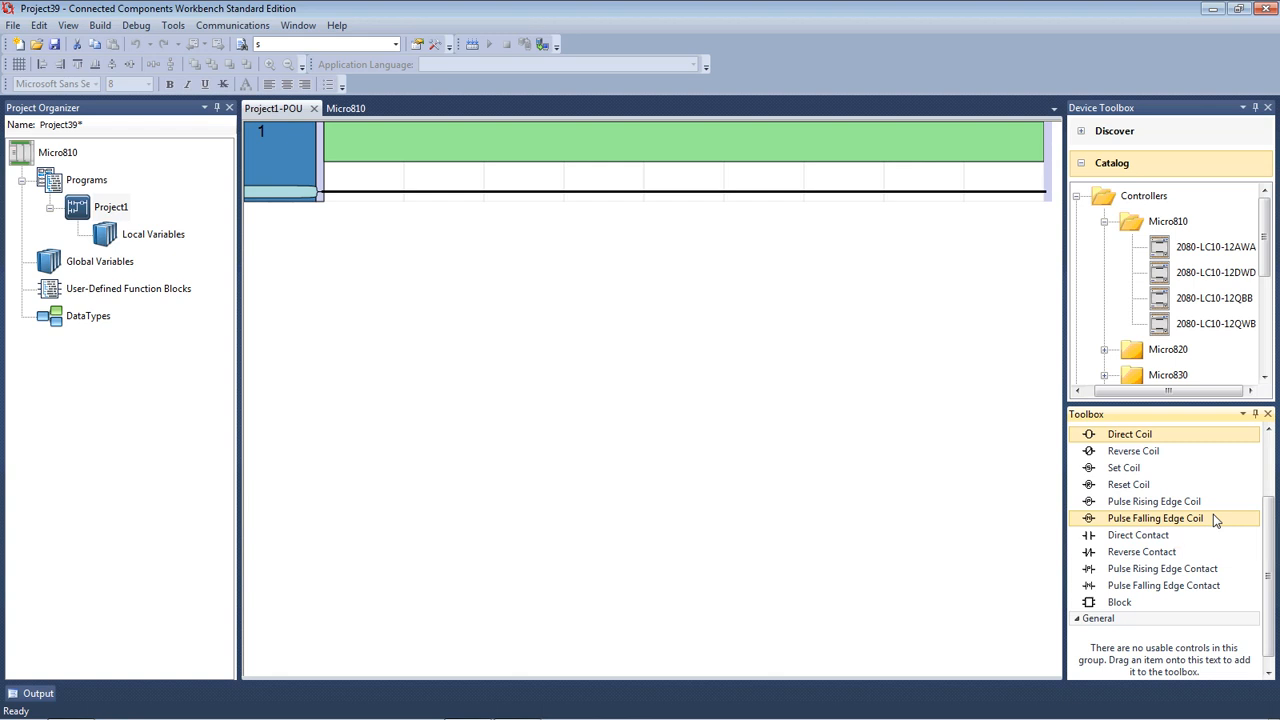
{"action": "mouse_move", "coordinate": [1138, 536]}
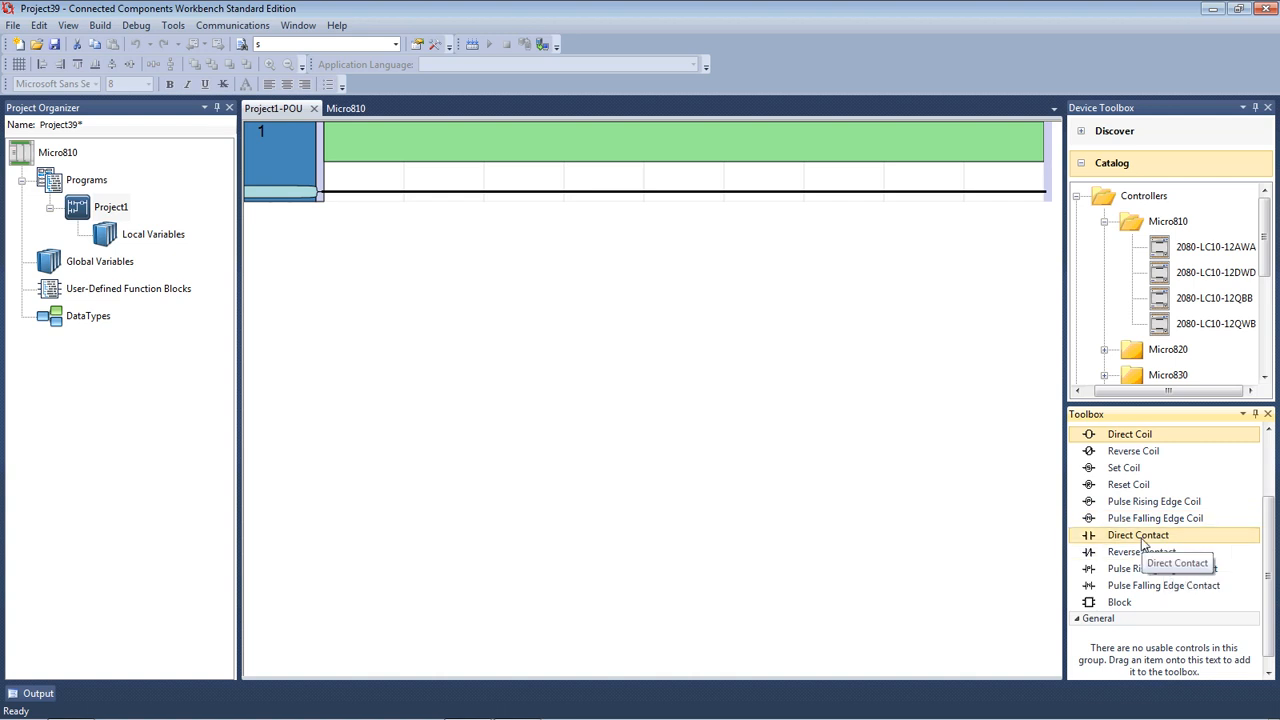
{"action": "mouse_move", "coordinate": [1192, 546]}
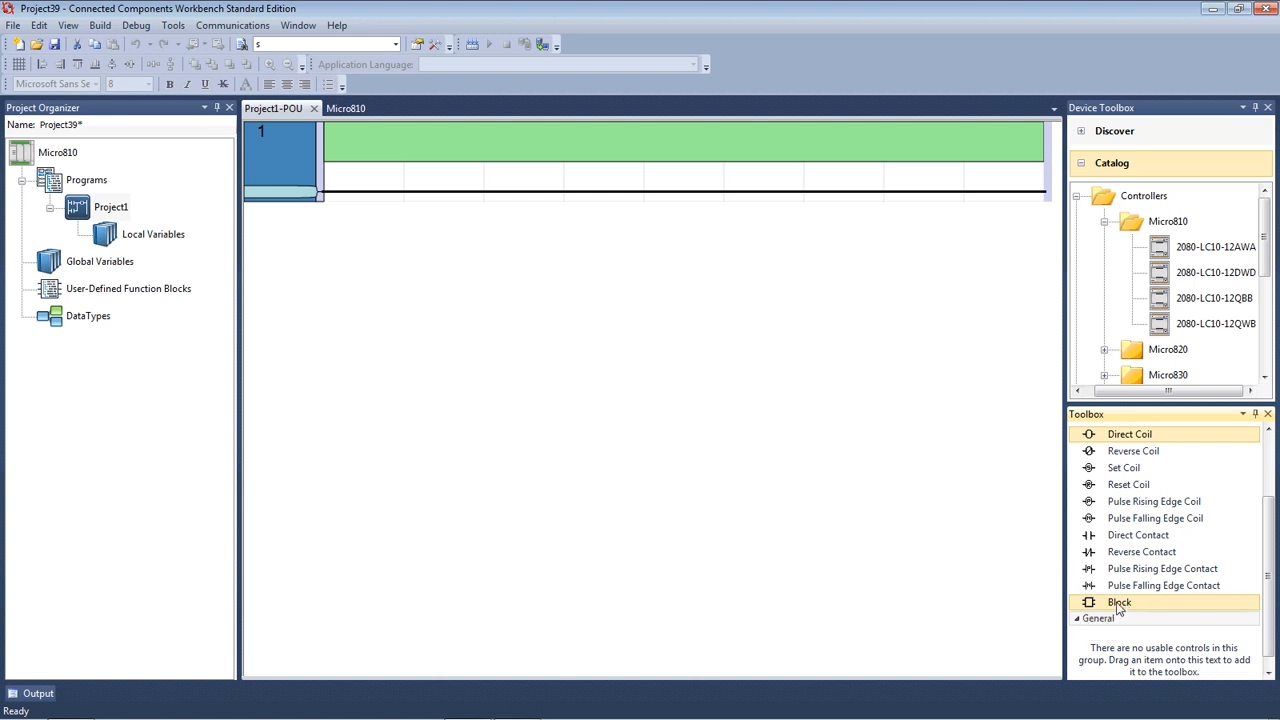
{"action": "mouse_move", "coordinate": [1138, 536]}
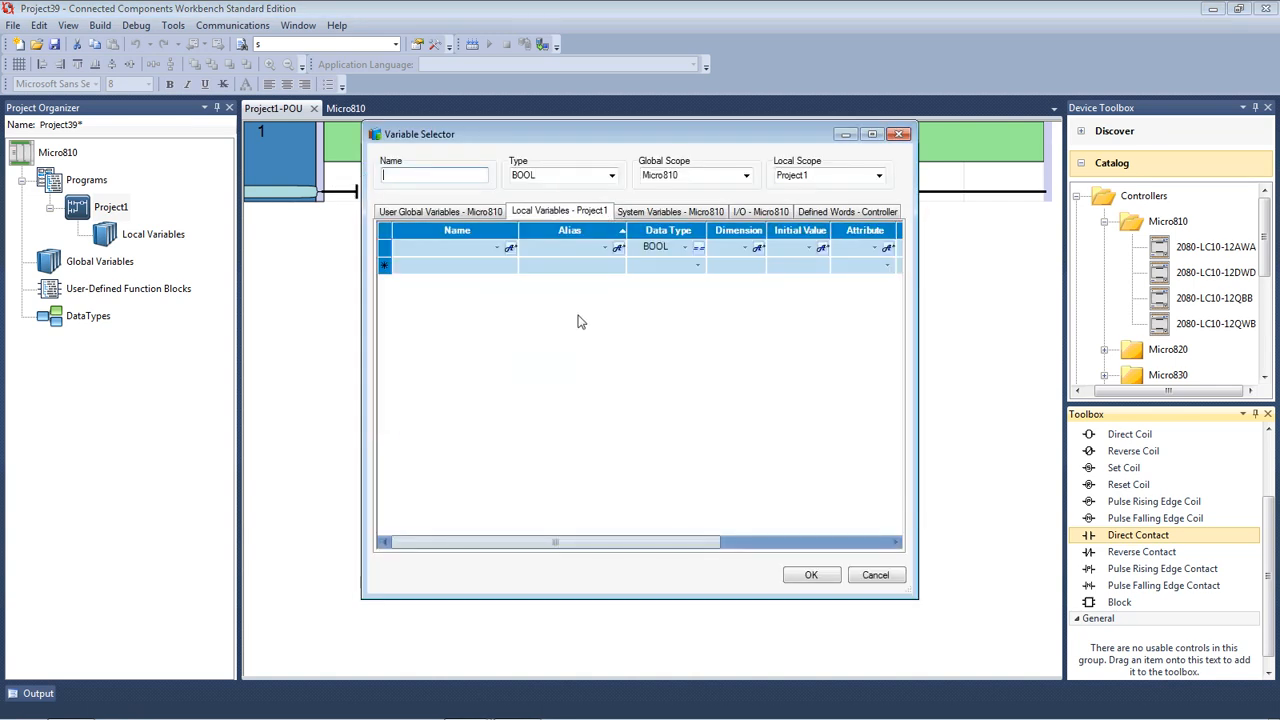
Assign the rung 1 contact to input _IO_EM_DI_00 with alias Start.
{"action": "left_click", "coordinate": [744, 212]}
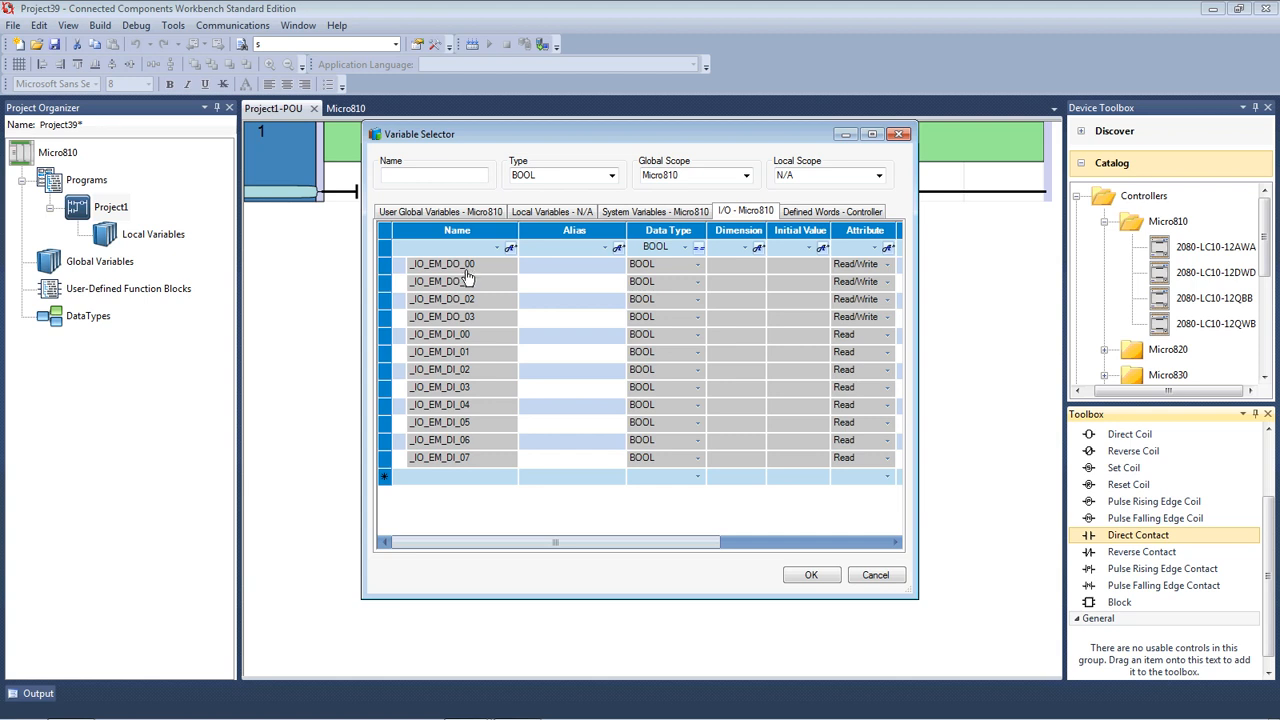
{"action": "mouse_move", "coordinate": [472, 328]}
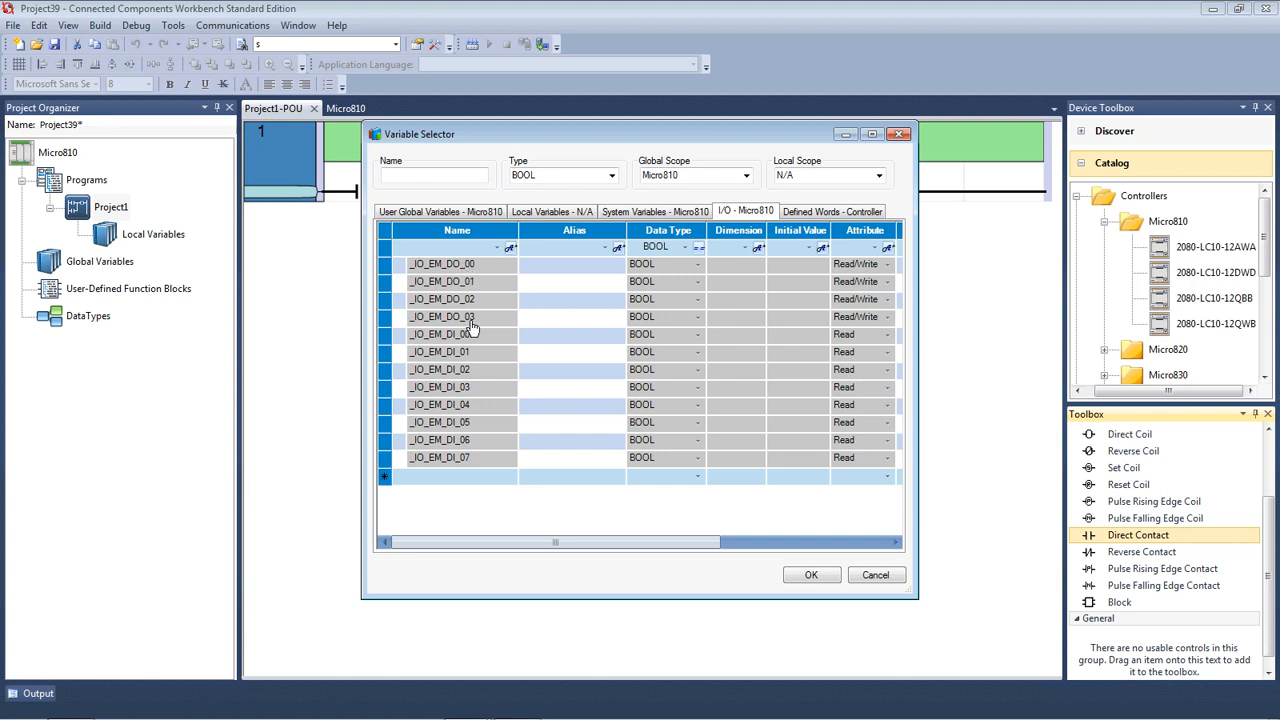
{"action": "mouse_move", "coordinate": [480, 272]}
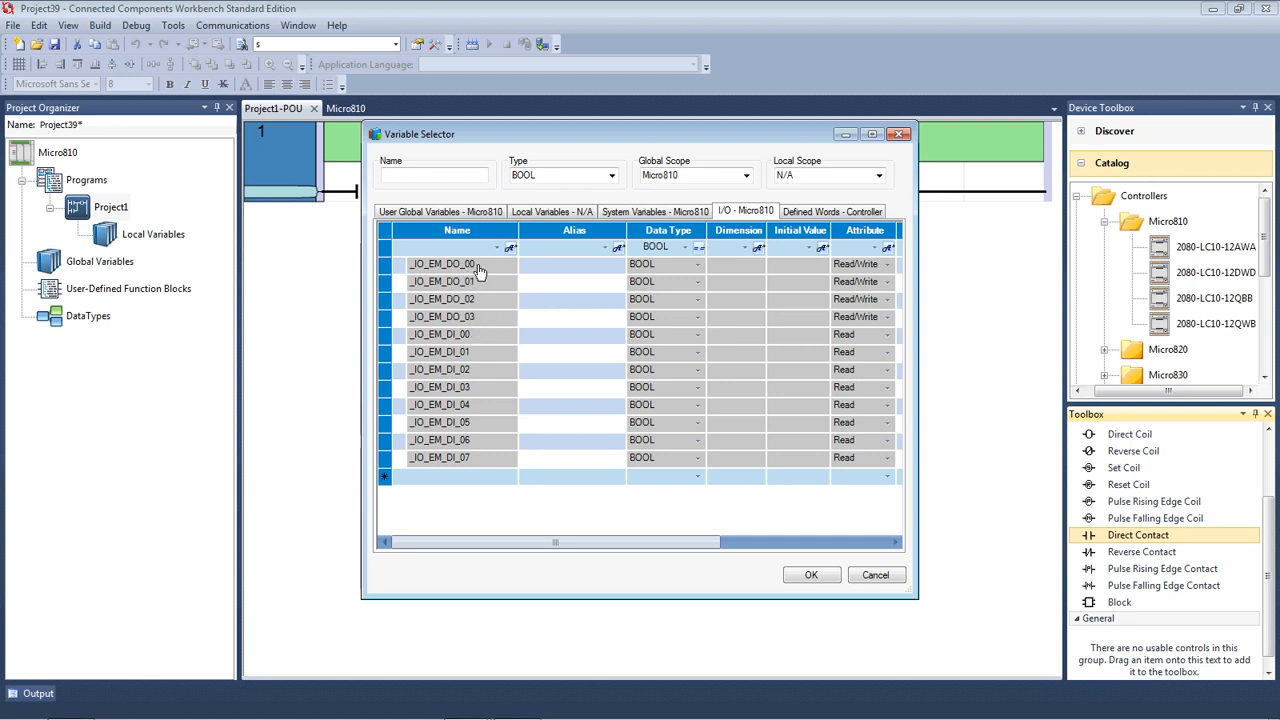
{"action": "mouse_move", "coordinate": [470, 348]}
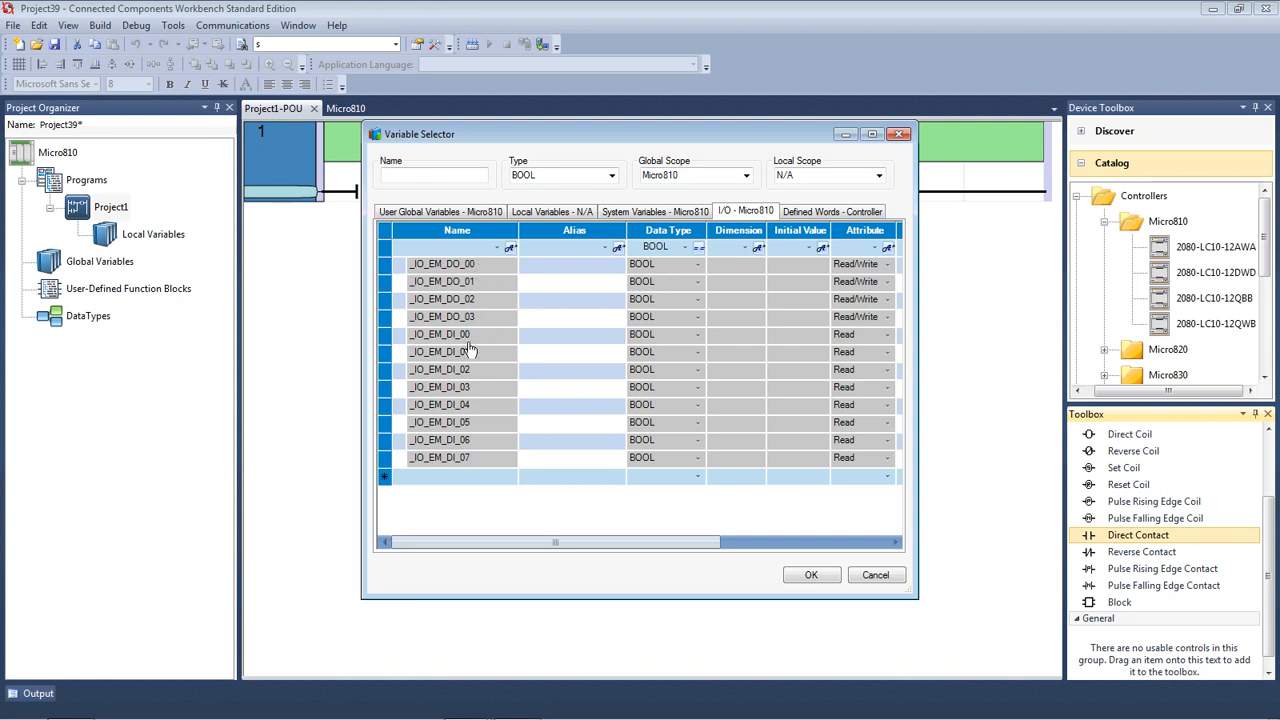
{"action": "mouse_move", "coordinate": [462, 340]}
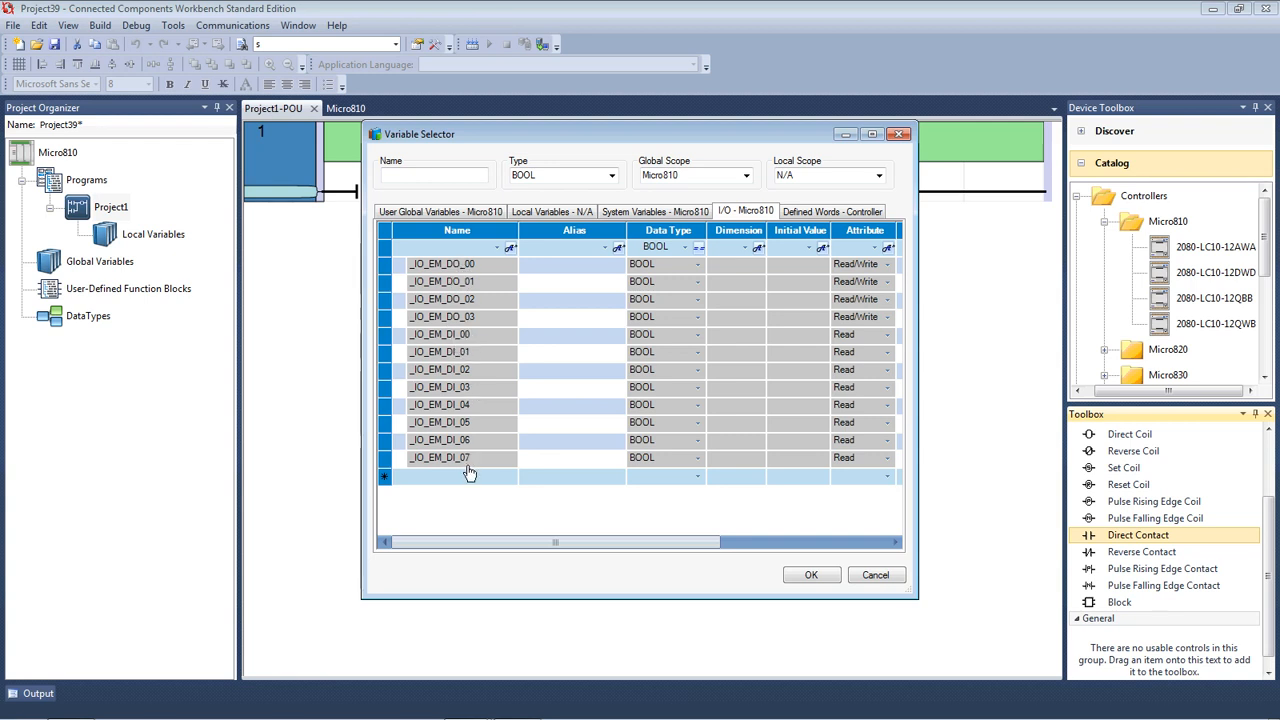
{"action": "mouse_move", "coordinate": [456, 338]}
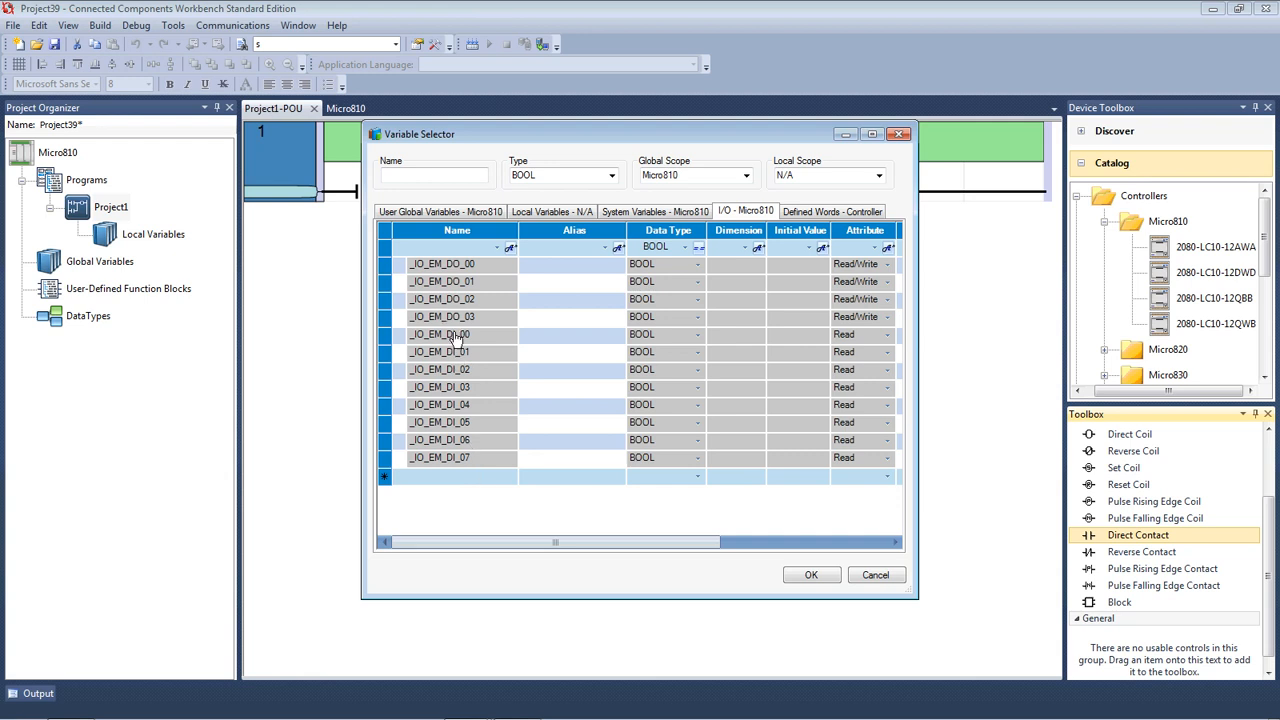
{"action": "left_click", "coordinate": [440, 334]}
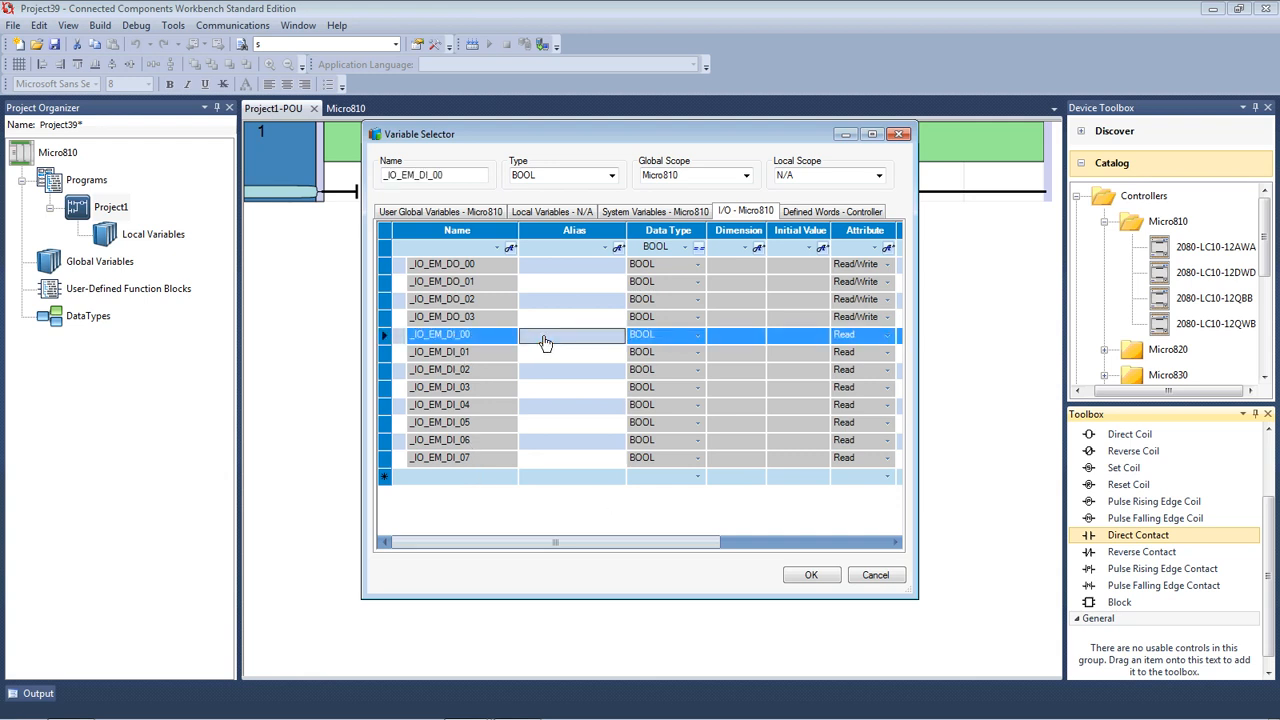
{"action": "type", "text": "Start"}
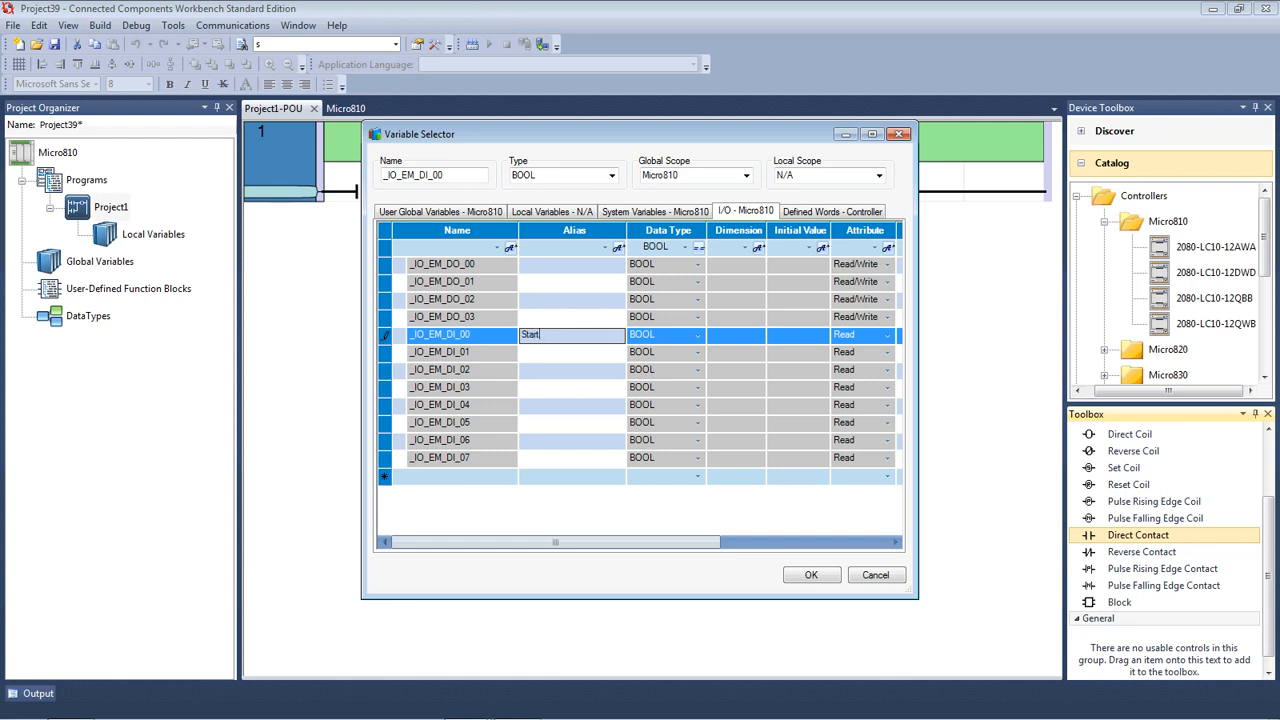
{"action": "left_click", "coordinate": [812, 574]}
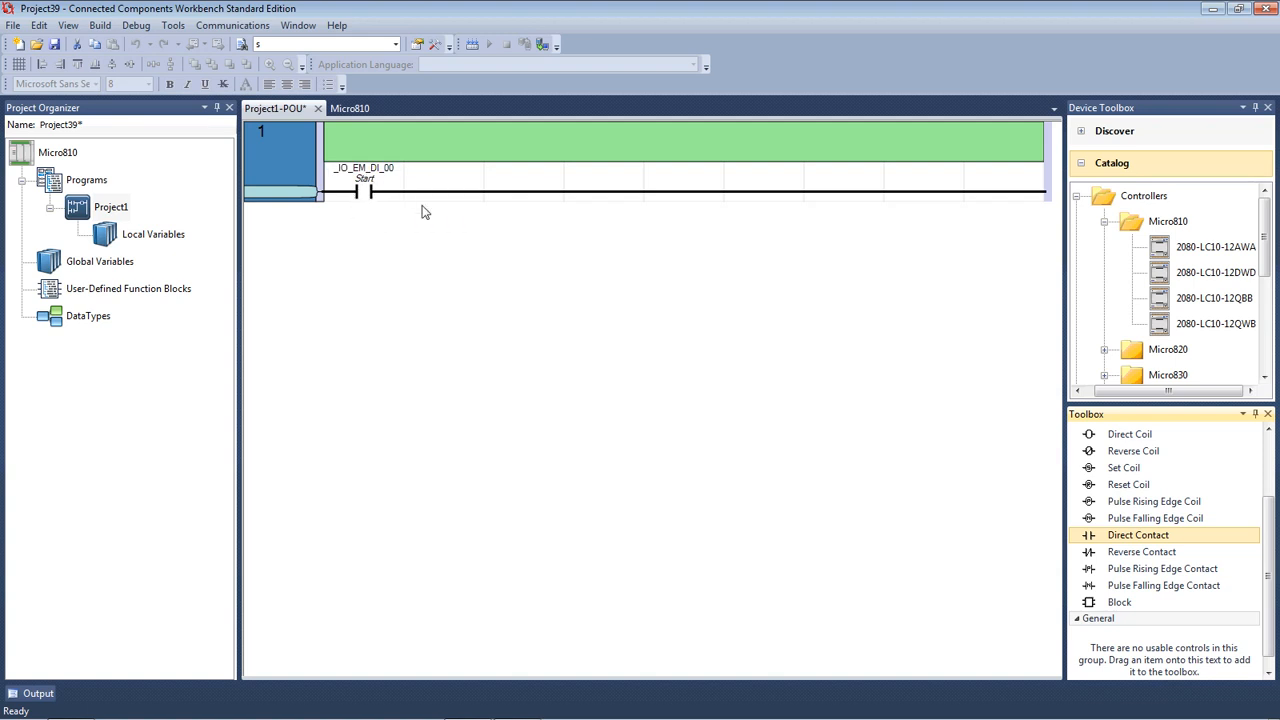
{"action": "mouse_move", "coordinate": [360, 190]}
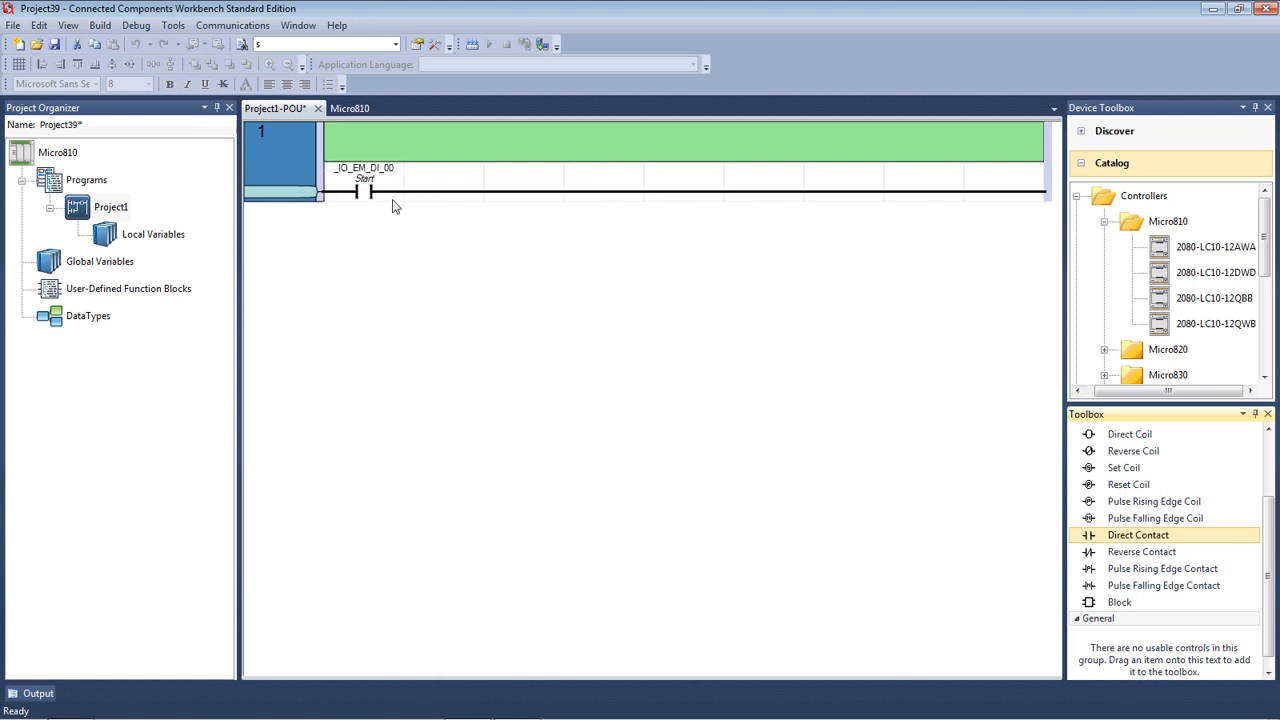
{"action": "mouse_move", "coordinate": [444, 200]}
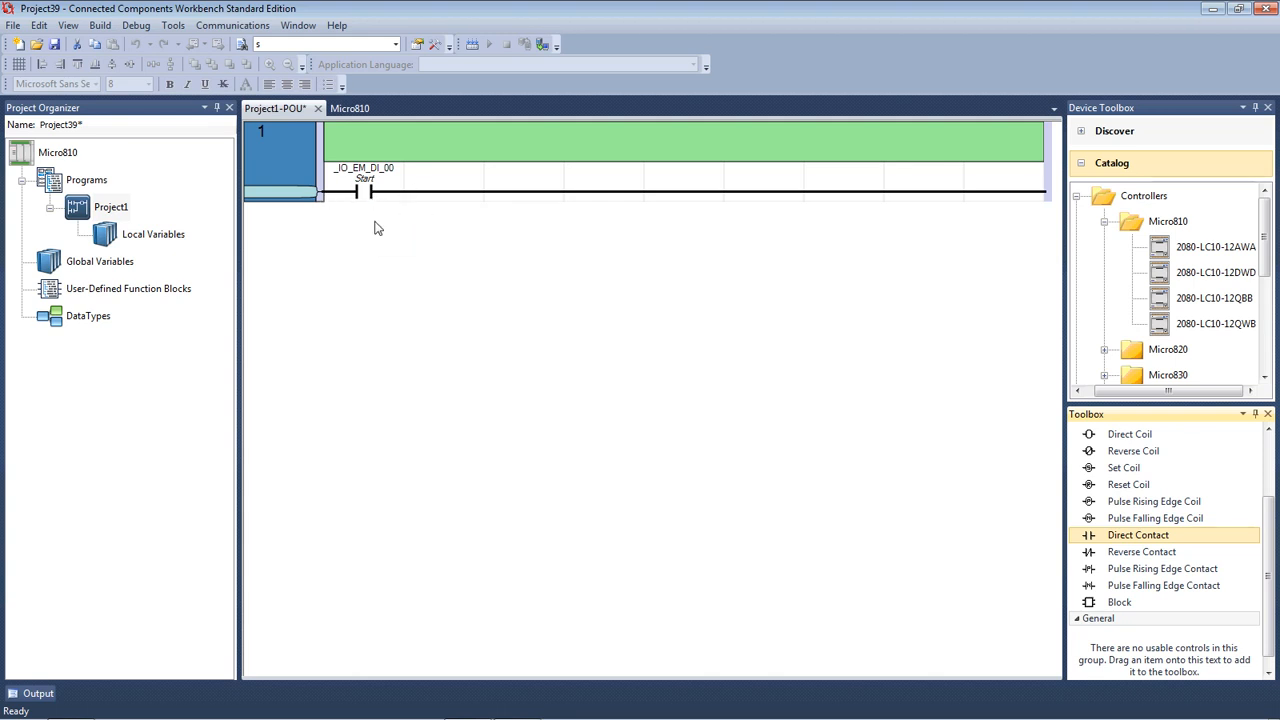
{"action": "mouse_move", "coordinate": [1064, 492]}
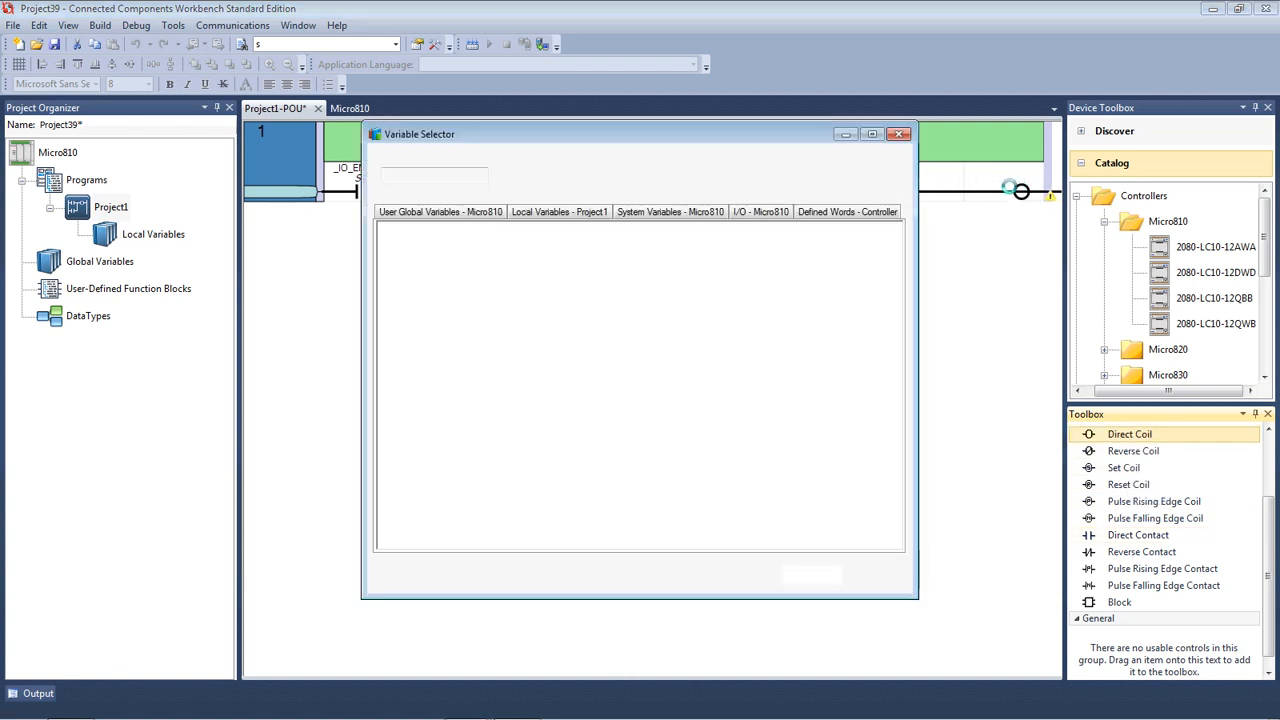
Create local variable Internal1 and assign it to the rung 1 coil.
{"action": "left_click", "coordinate": [560, 212]}
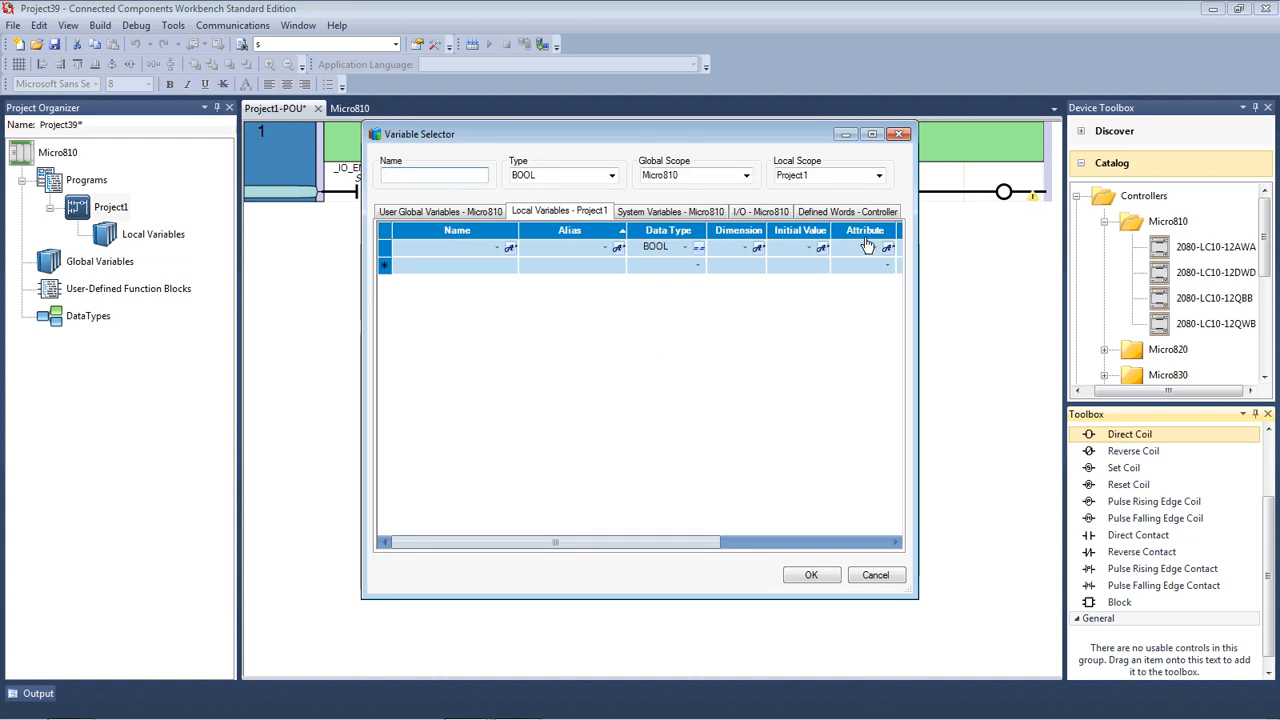
{"action": "left_click", "coordinate": [744, 212]}
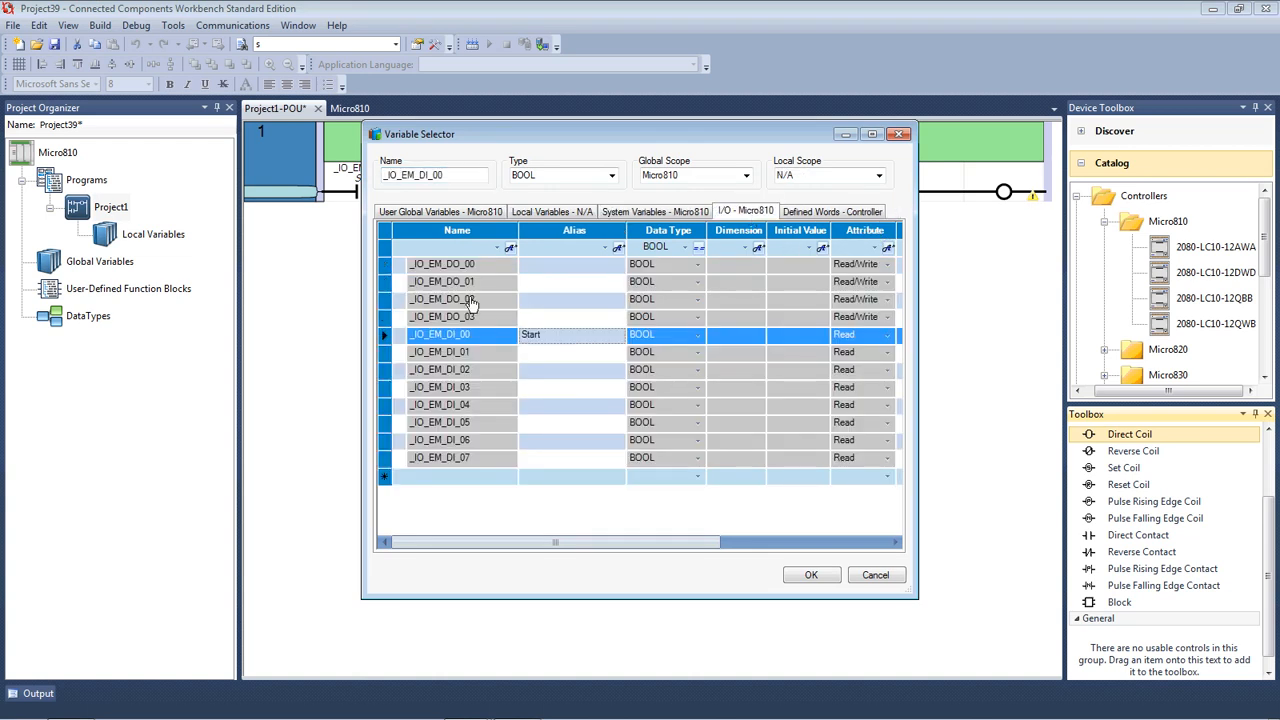
{"action": "mouse_move", "coordinate": [556, 300]}
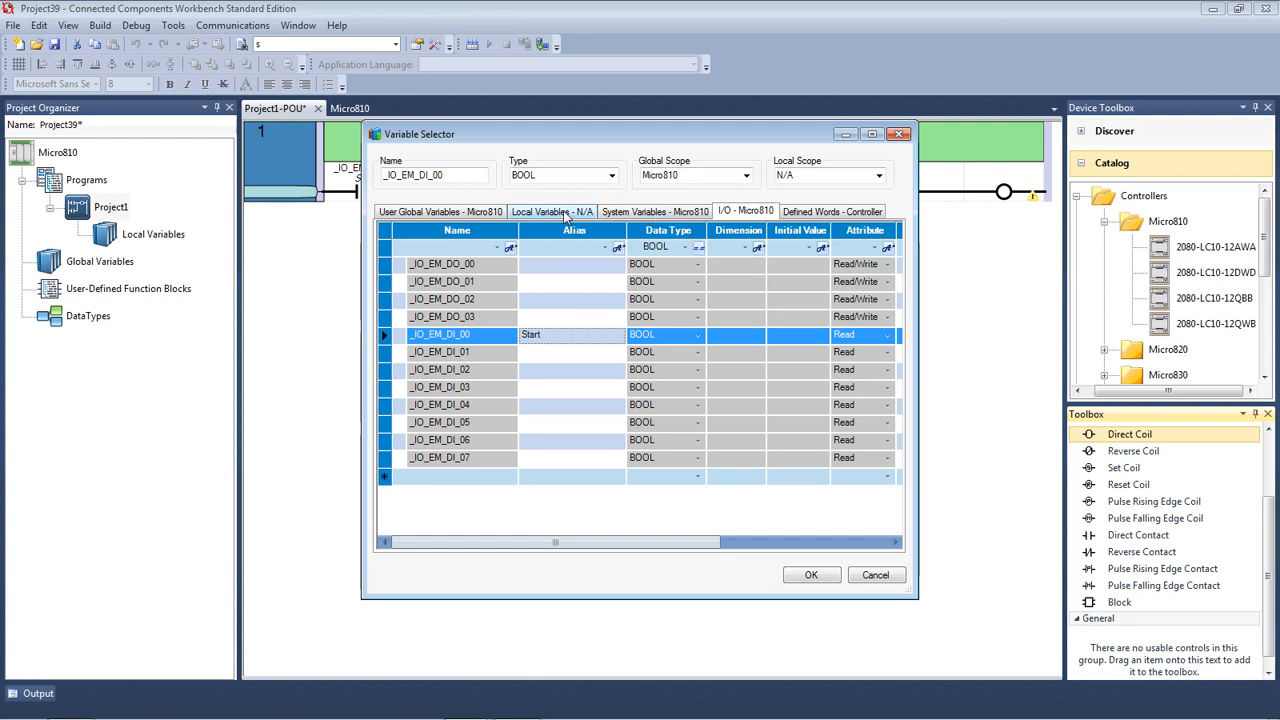
{"action": "left_click", "coordinate": [552, 212]}
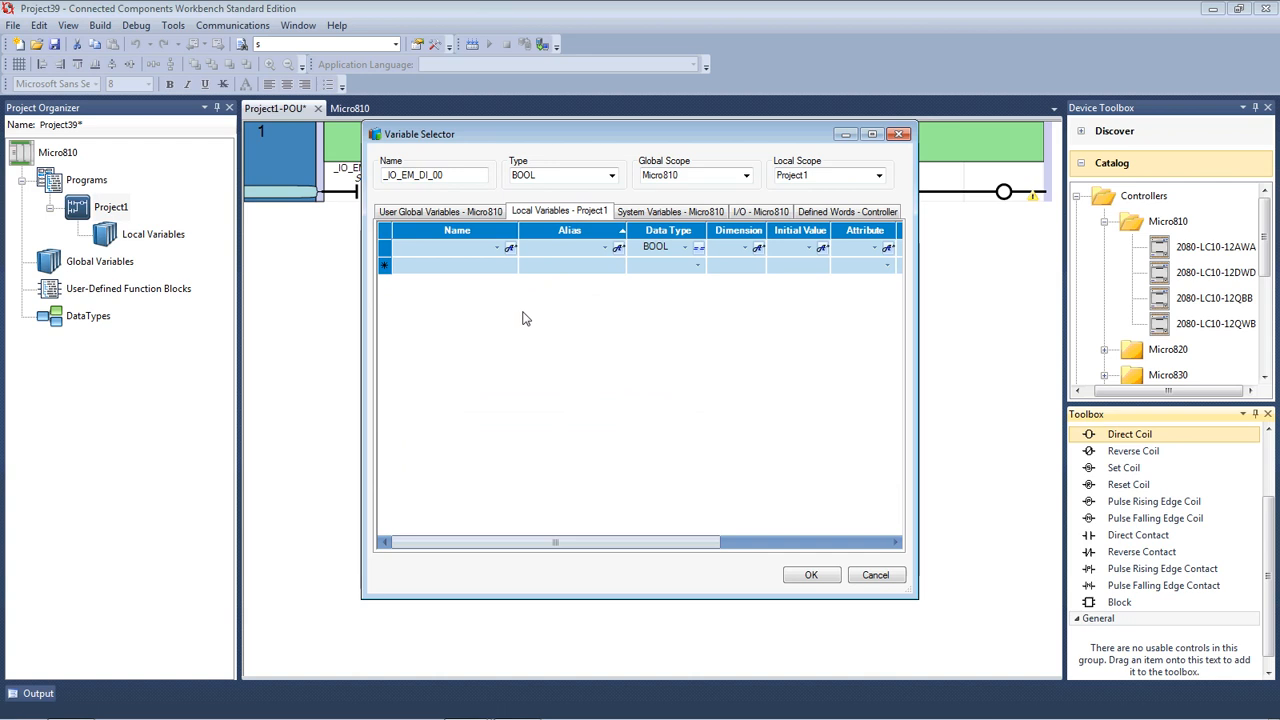
{"action": "mouse_move", "coordinate": [530, 290]}
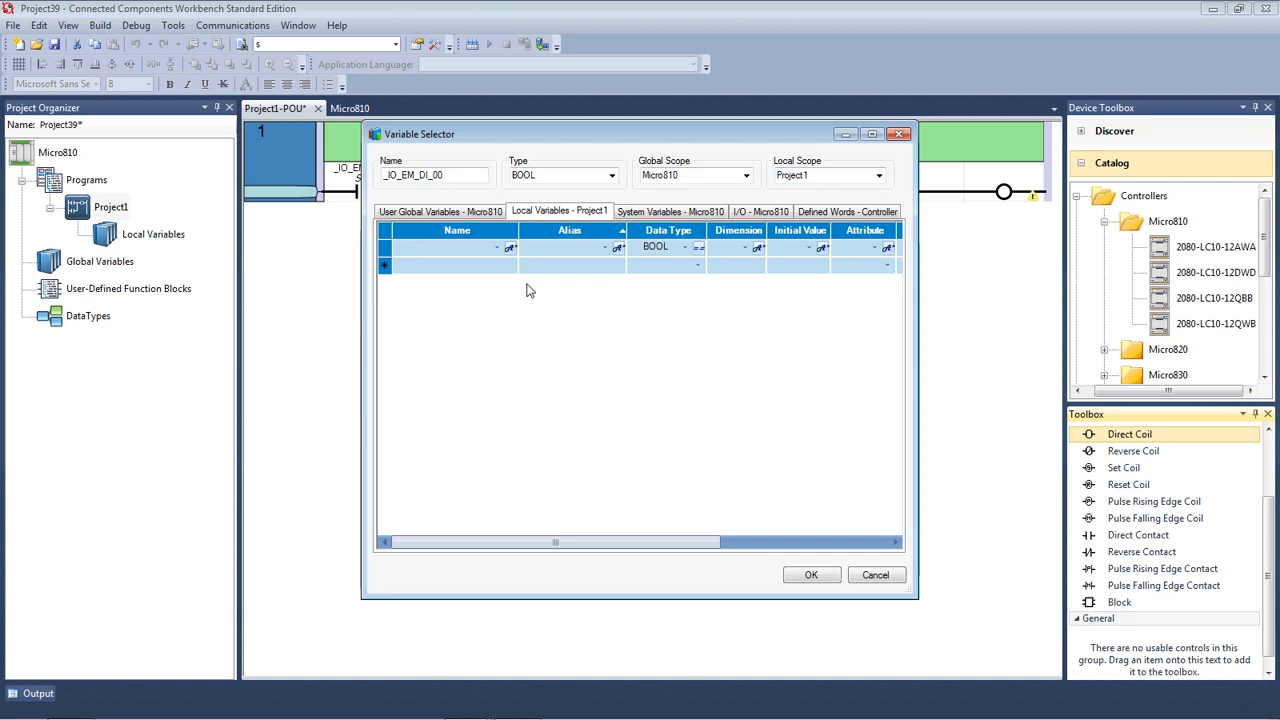
{"action": "mouse_move", "coordinate": [556, 284]}
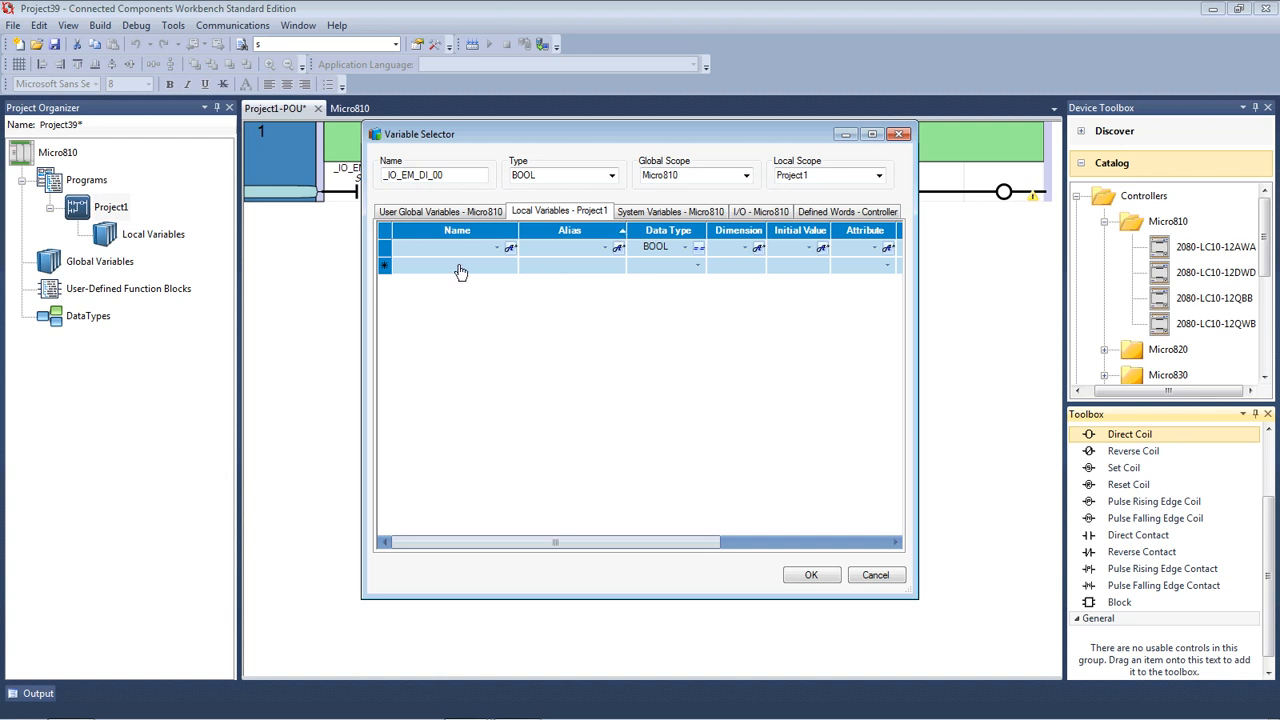
{"action": "left_click", "coordinate": [456, 264]}
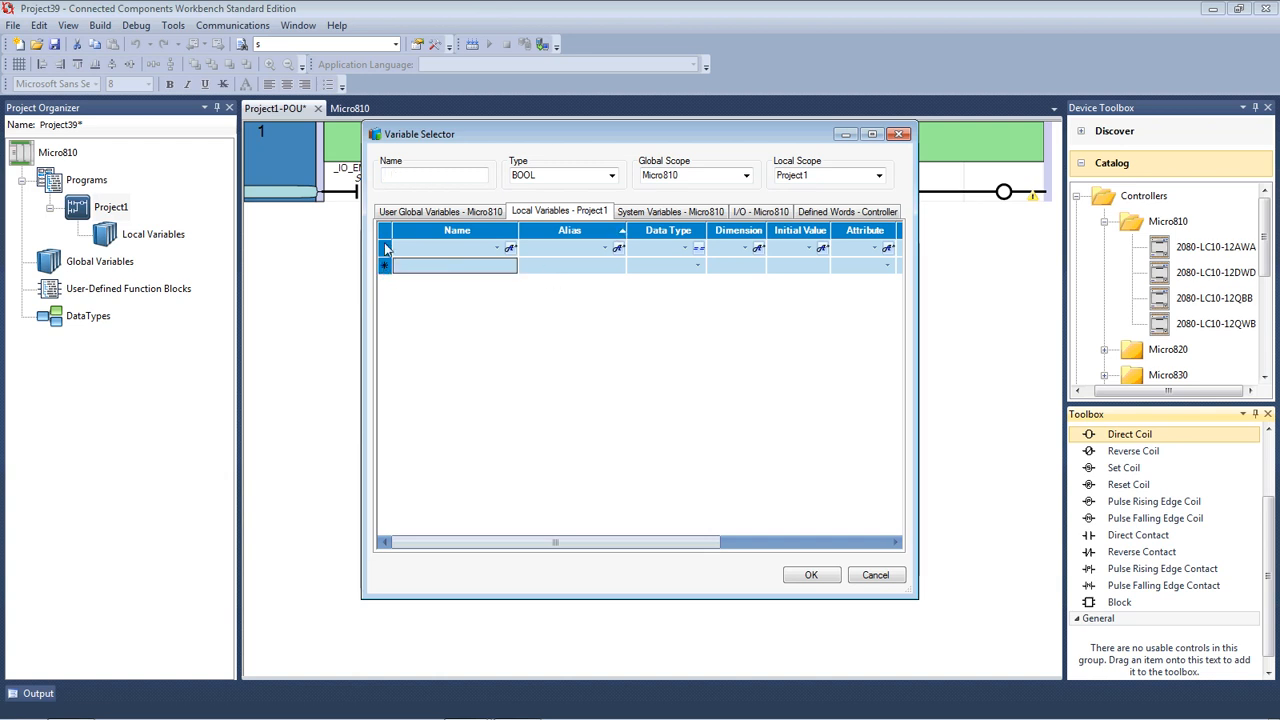
{"action": "left_click", "coordinate": [436, 174]}
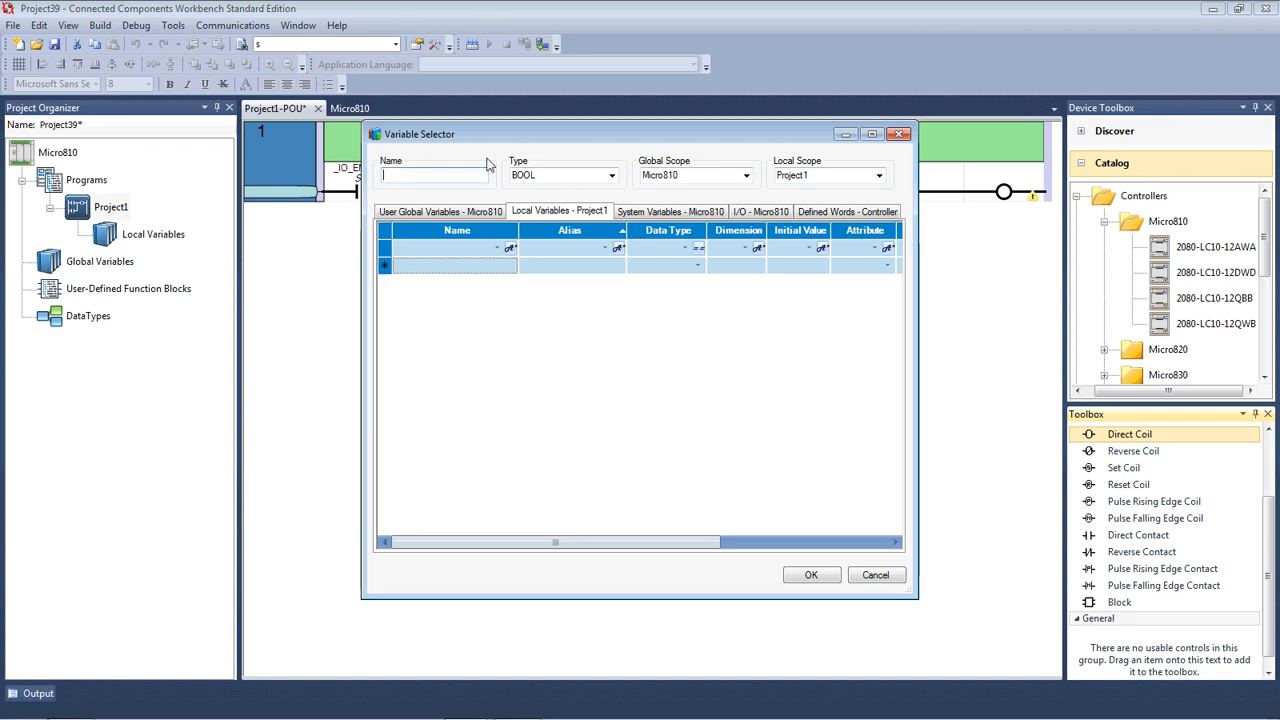
{"action": "type", "text": "+"}
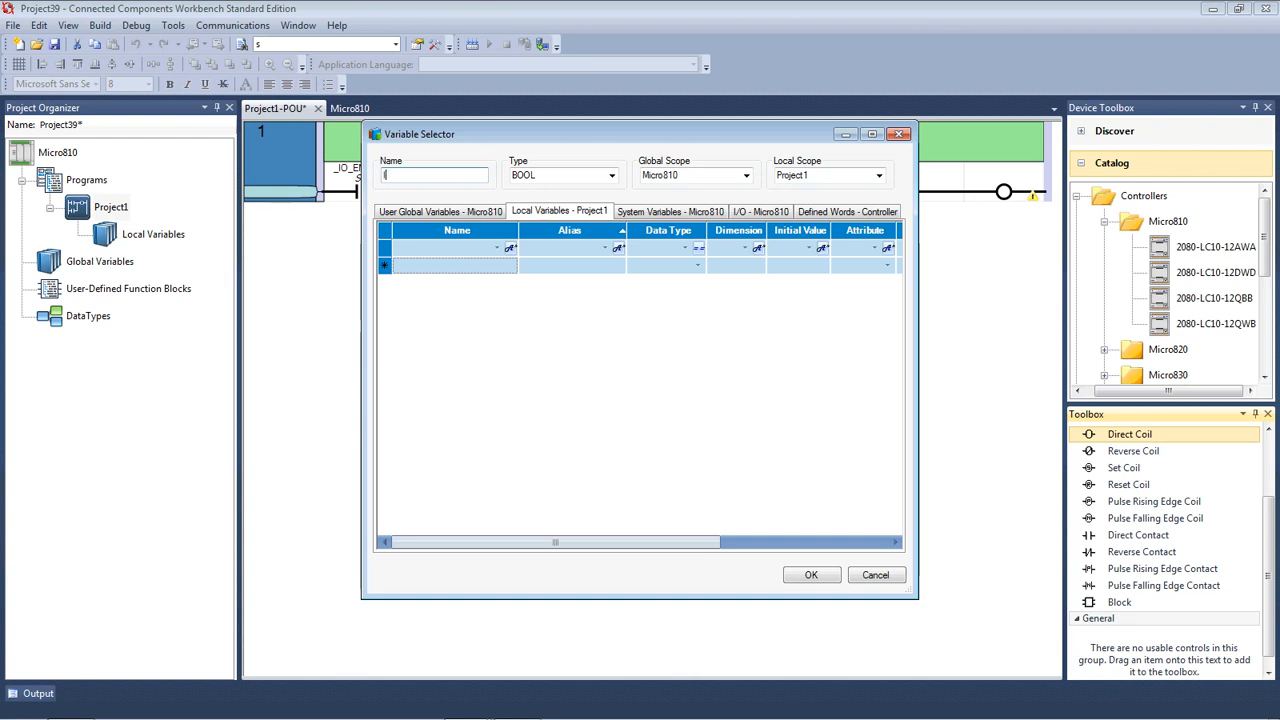
{"action": "type", "text": "Internal1"}
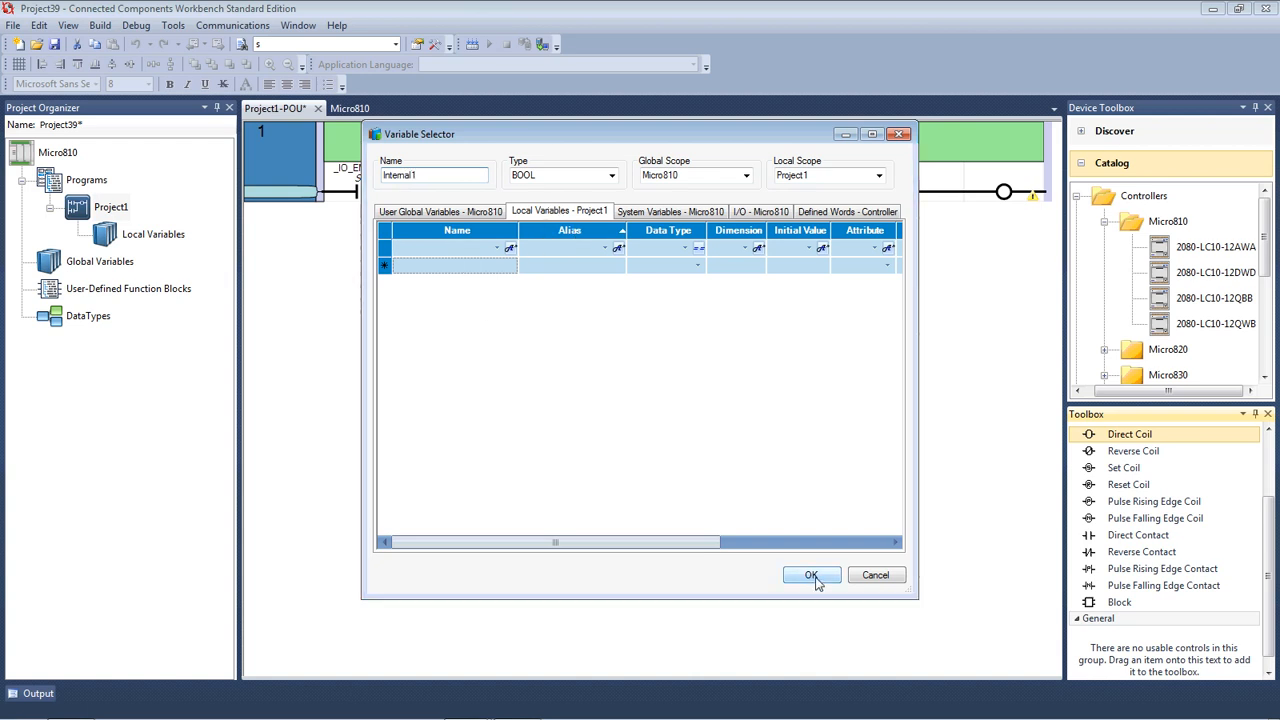
{"action": "left_click", "coordinate": [812, 576]}
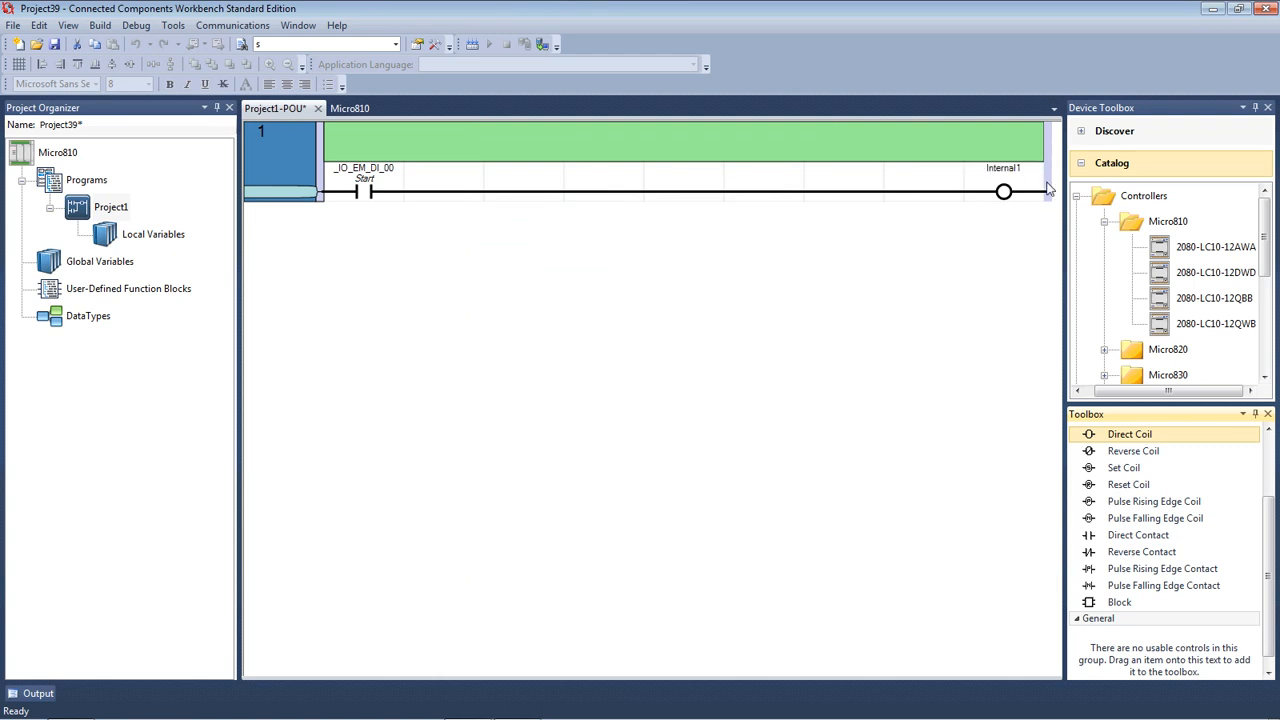
{"action": "mouse_move", "coordinate": [904, 196]}
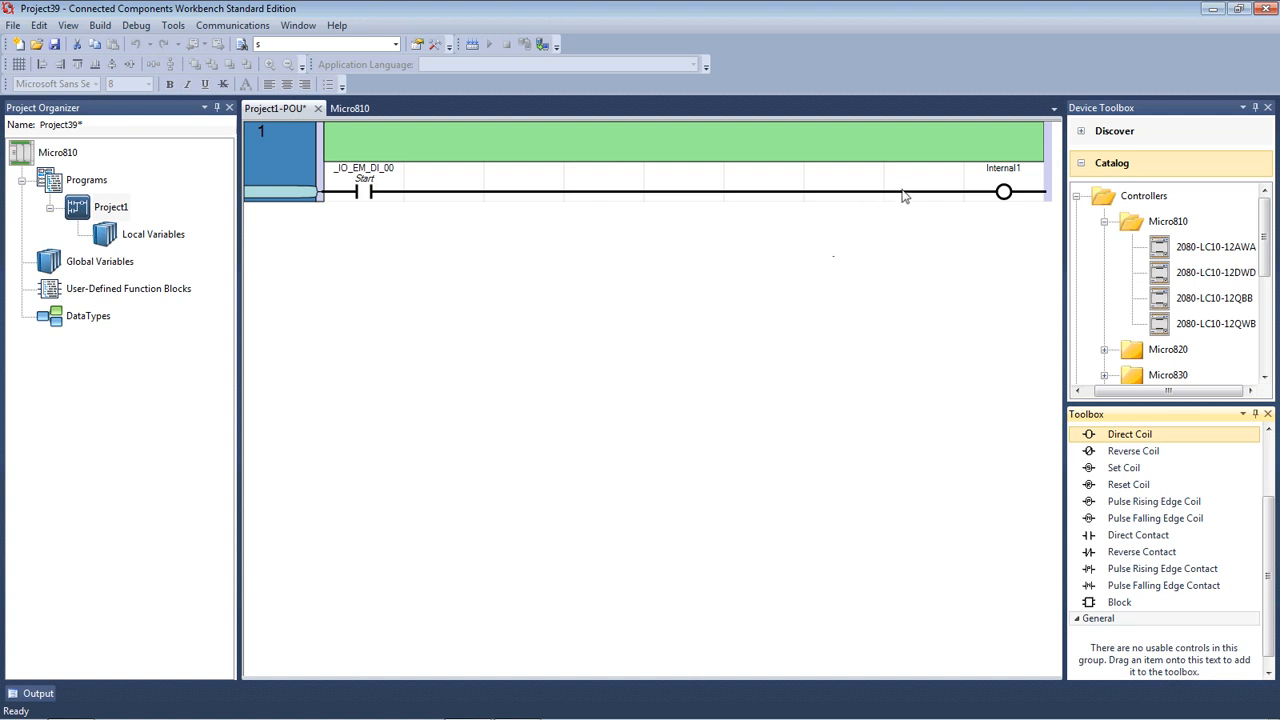
{"action": "mouse_move", "coordinate": [400, 188]}
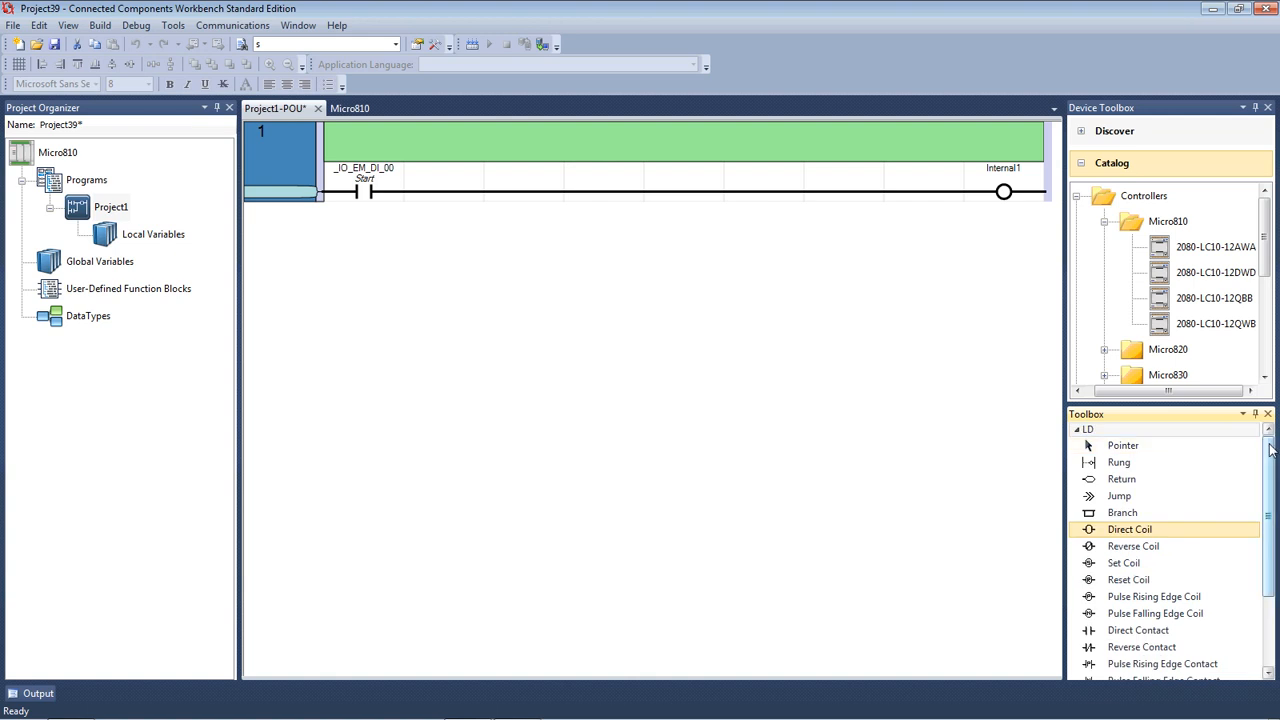
{"action": "mouse_move", "coordinate": [1118, 462]}
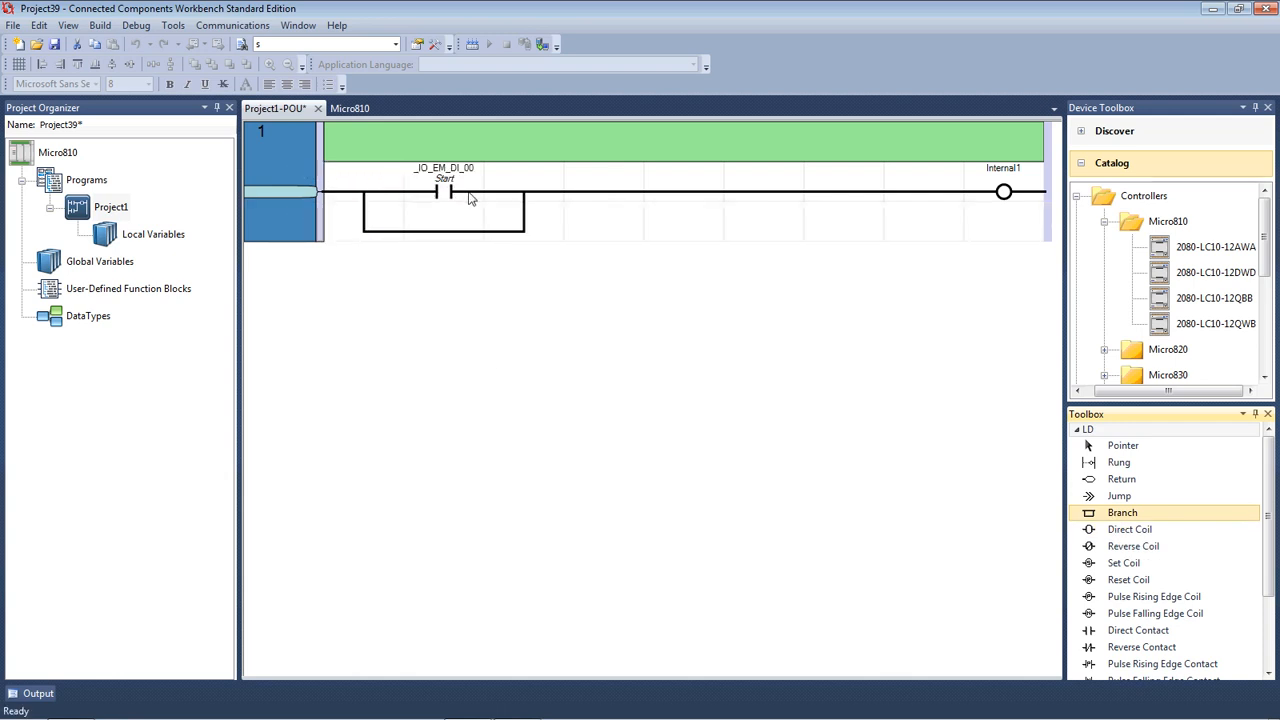
{"action": "mouse_move", "coordinate": [856, 178]}
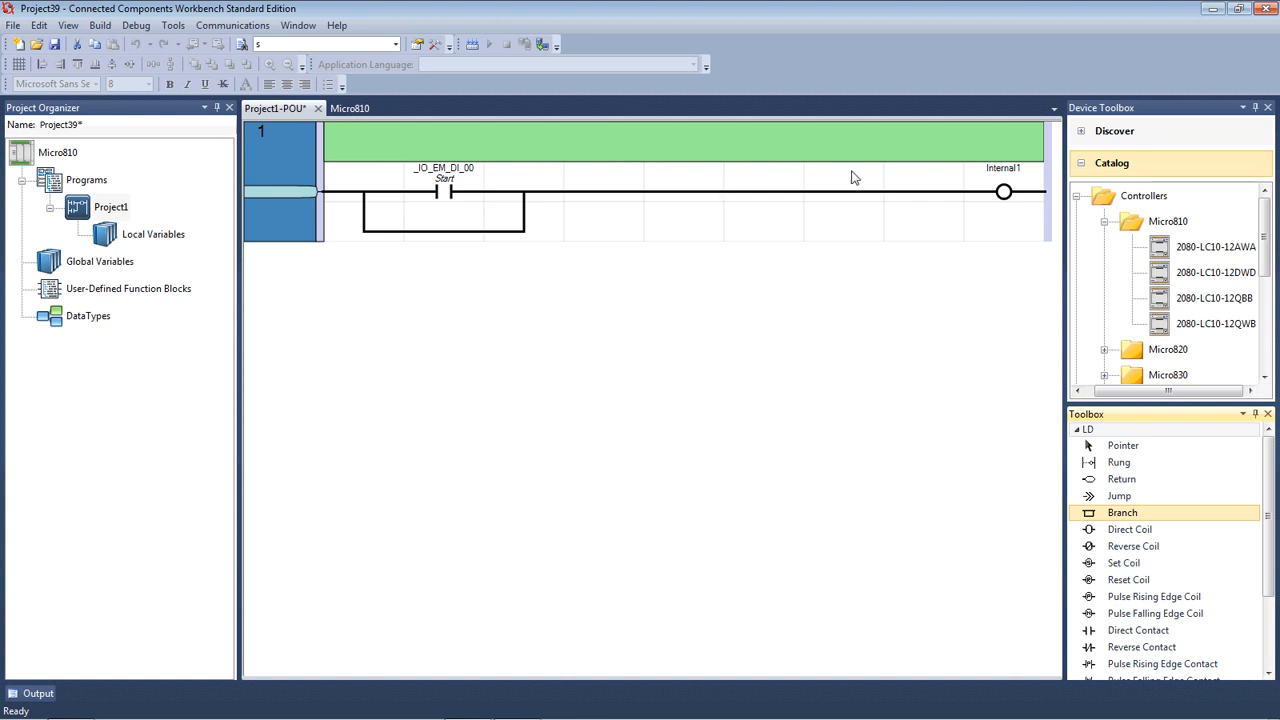
{"action": "mouse_move", "coordinate": [502, 188]}
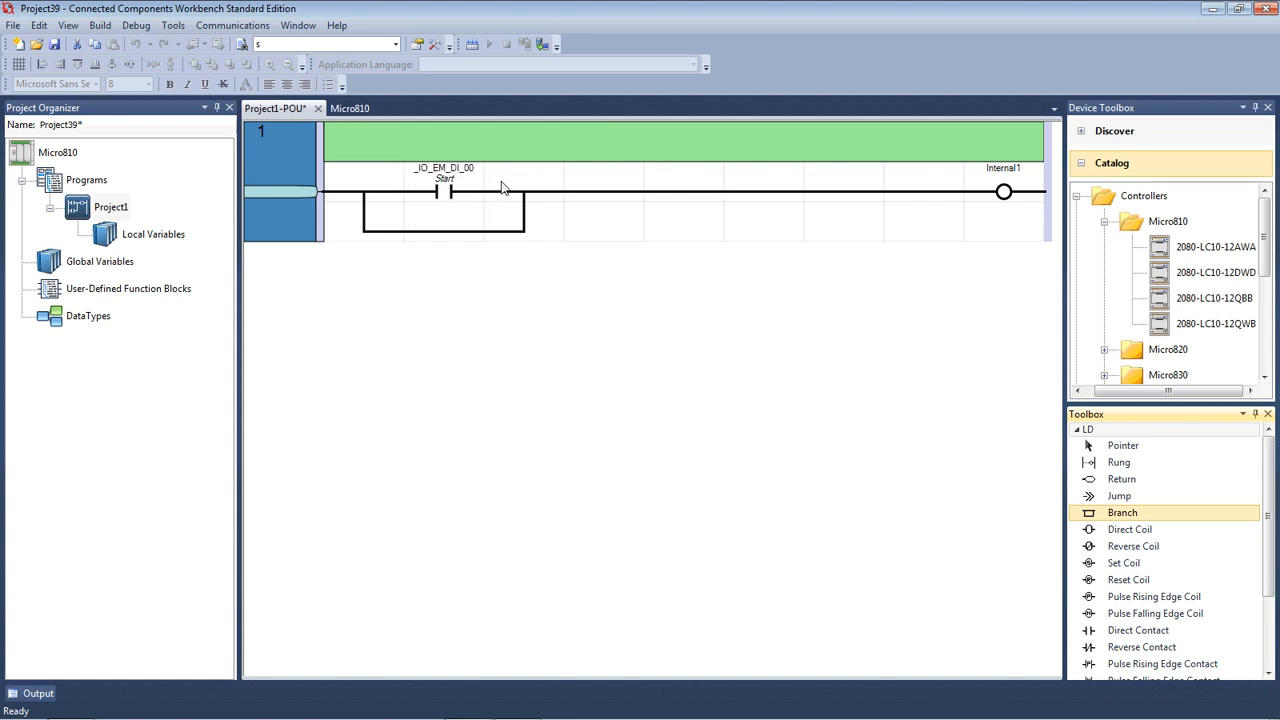
{"action": "mouse_move", "coordinate": [508, 222]}
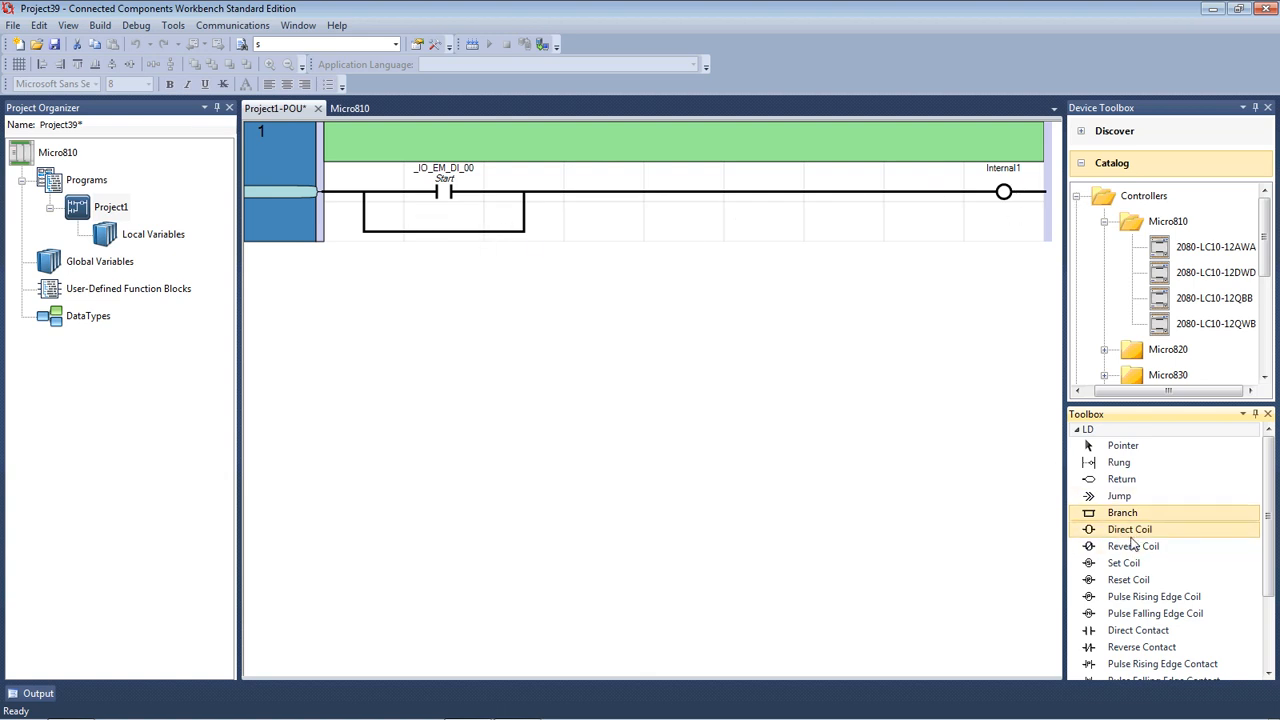
{"action": "mouse_move", "coordinate": [1138, 630]}
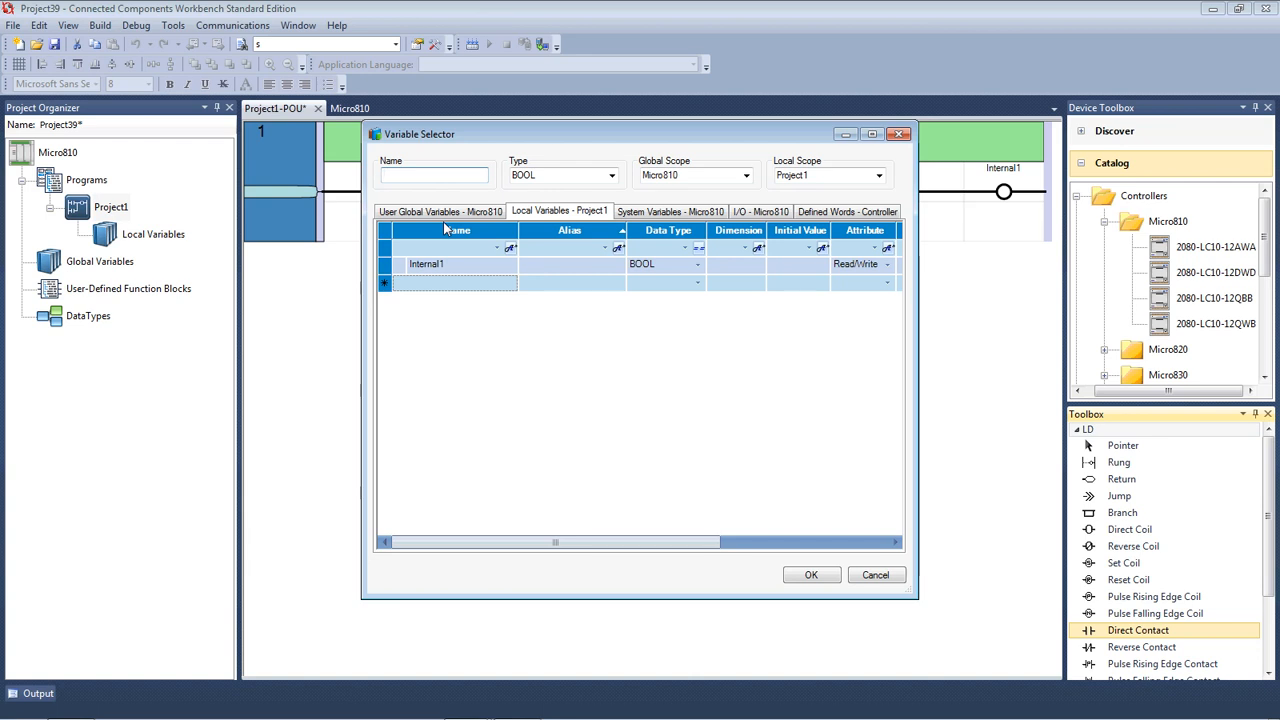
Assign Internal1 to the branch contact in parallel with Start.
{"action": "left_click", "coordinate": [428, 264]}
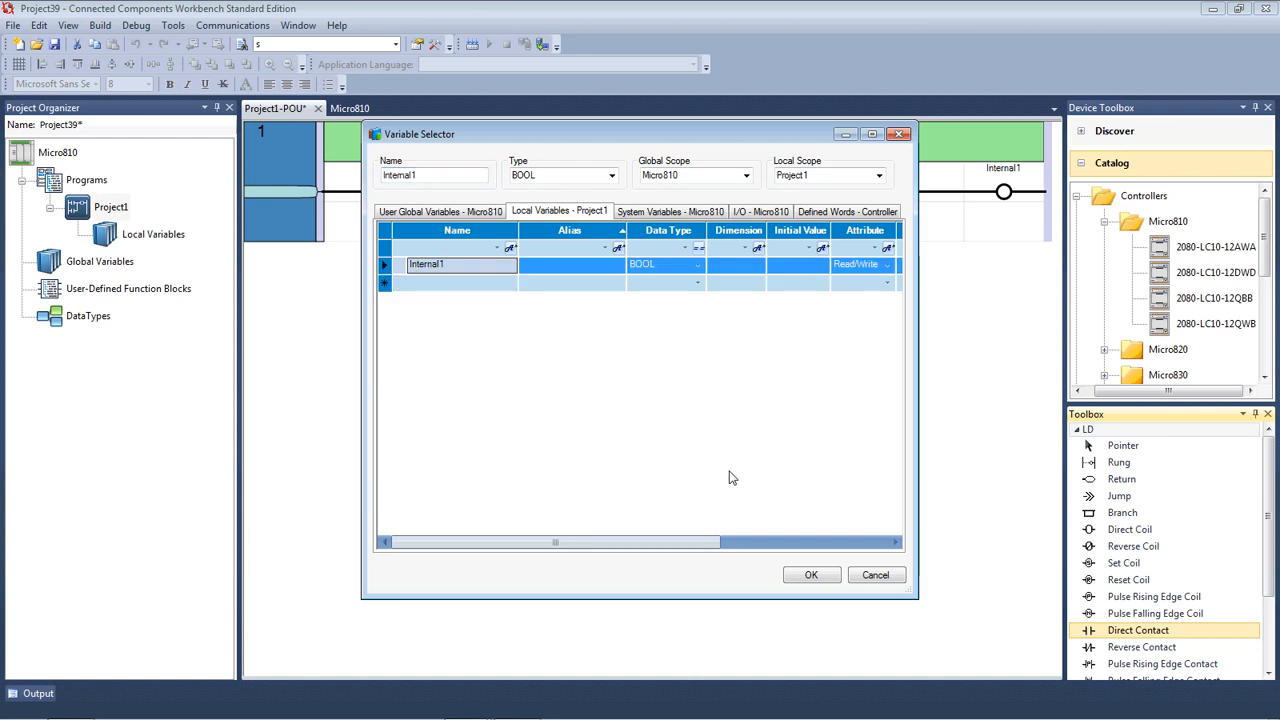
{"action": "left_click", "coordinate": [812, 574]}
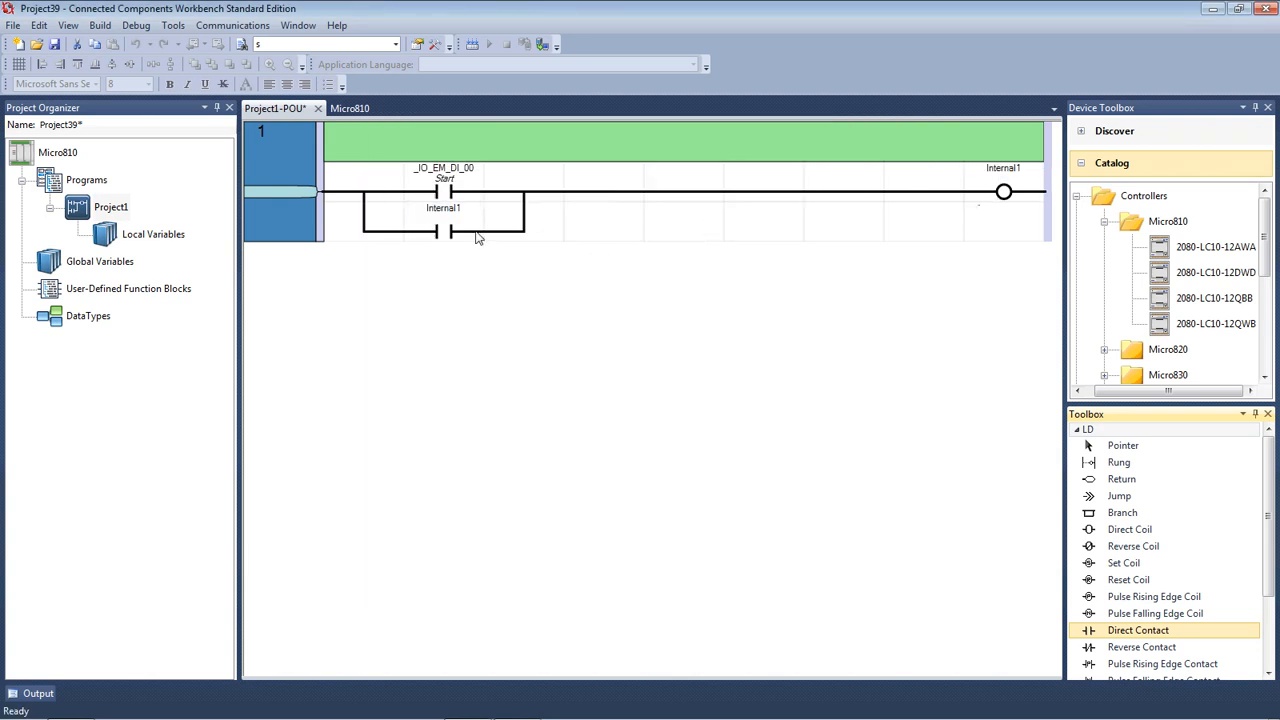
{"action": "mouse_move", "coordinate": [1004, 192]}
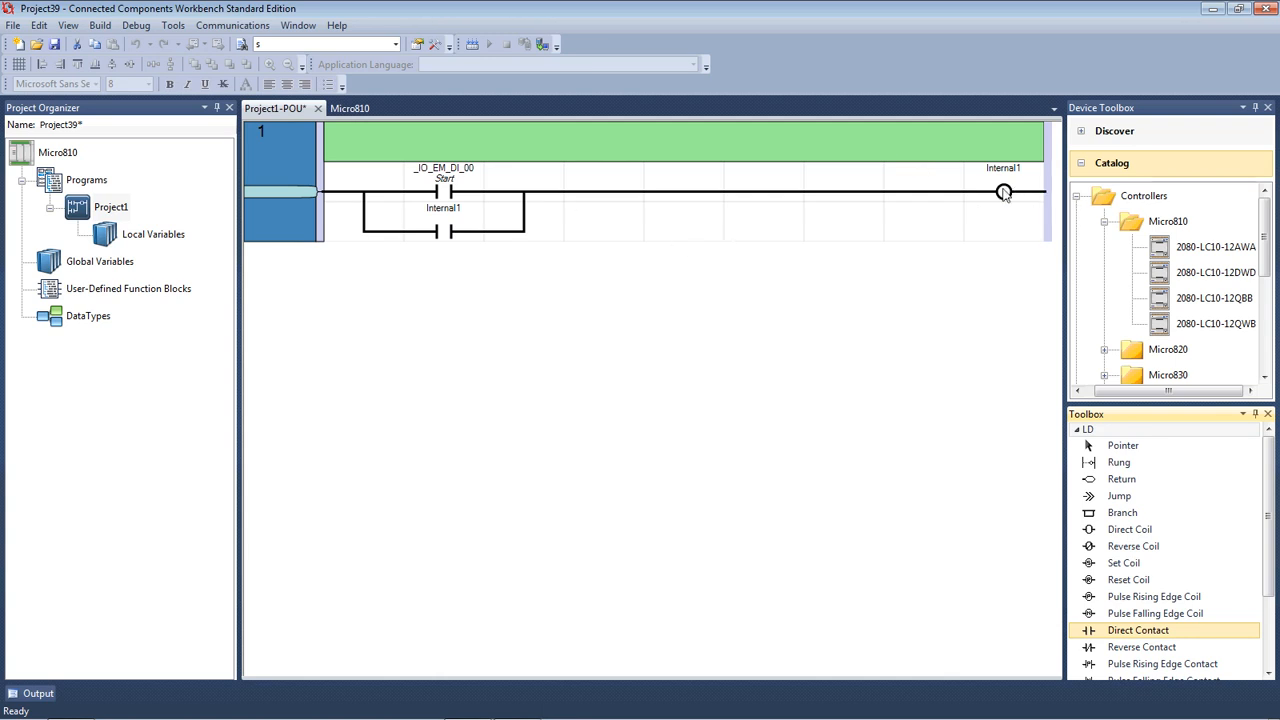
{"action": "mouse_move", "coordinate": [1010, 216]}
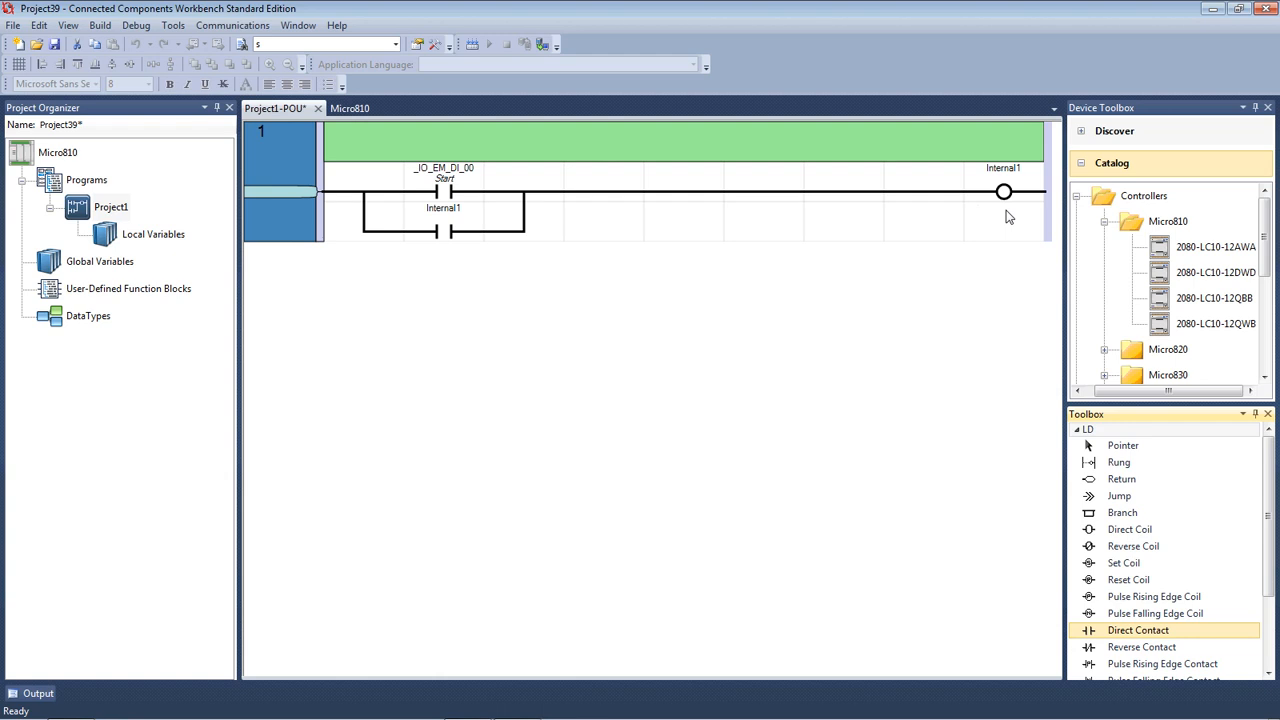
{"action": "mouse_move", "coordinate": [520, 184]}
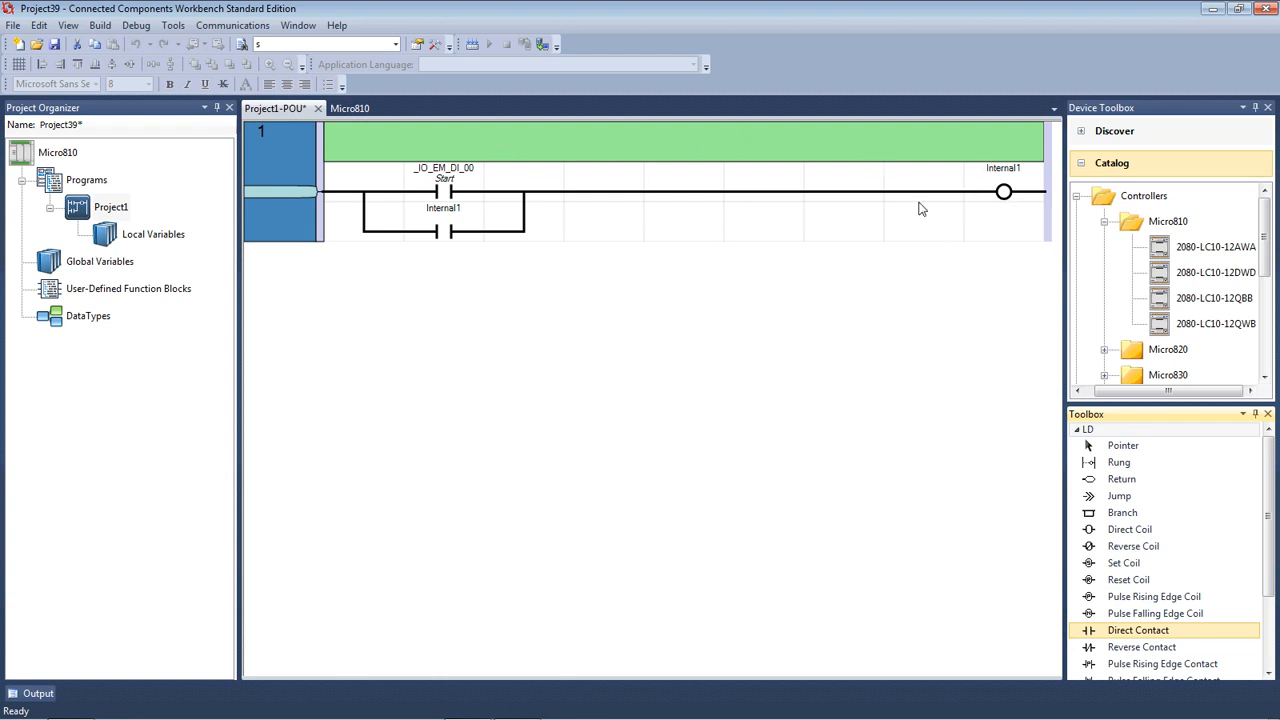
{"action": "mouse_move", "coordinate": [1004, 192]}
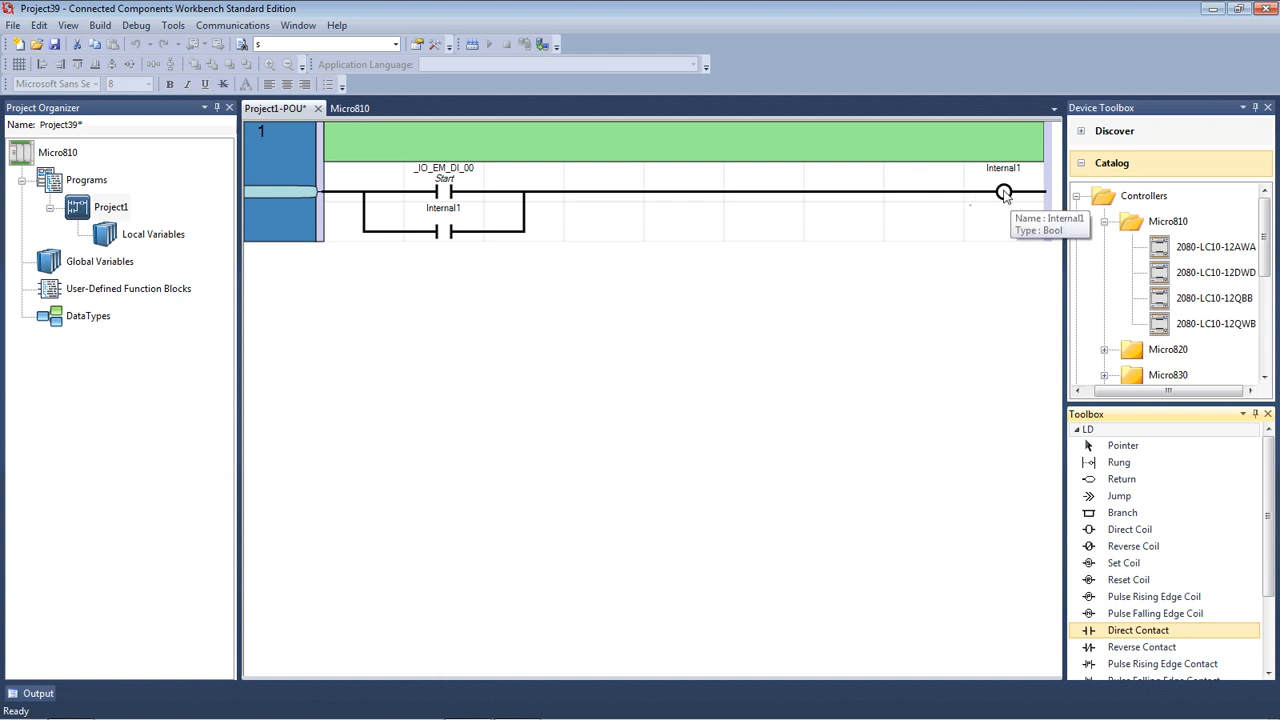
{"action": "mouse_move", "coordinate": [1008, 204]}
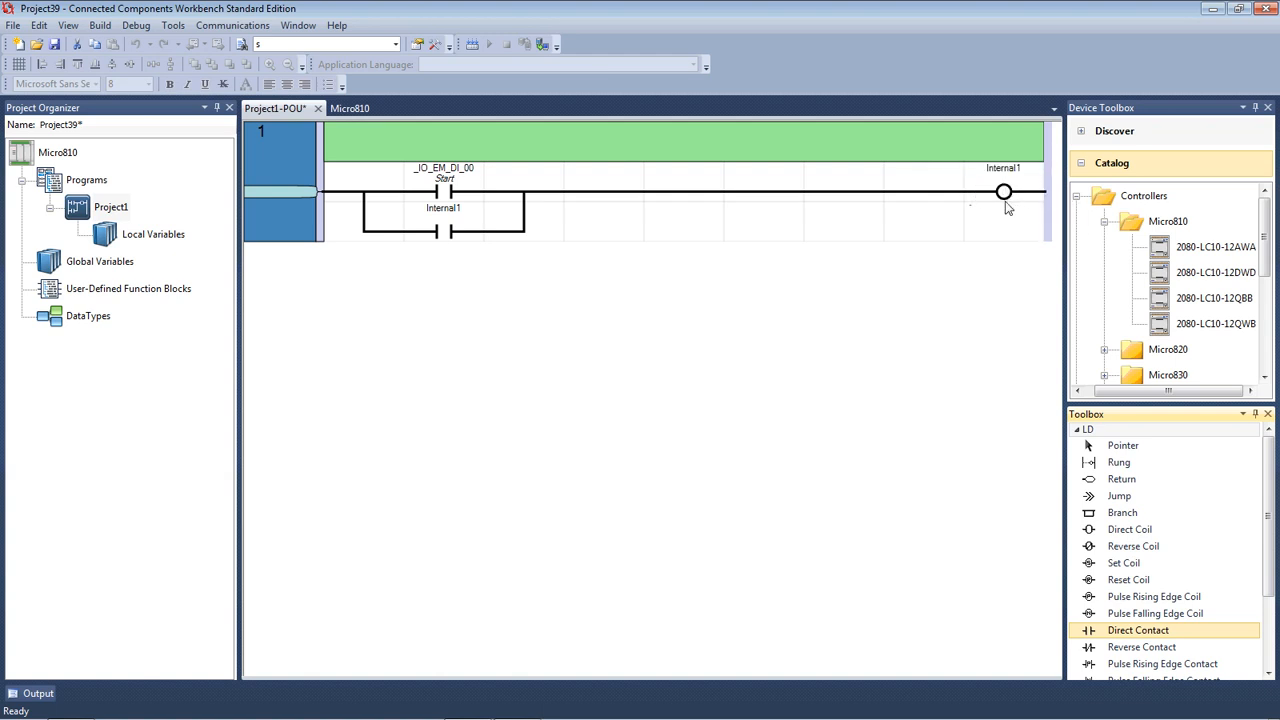
{"action": "mouse_move", "coordinate": [992, 212]}
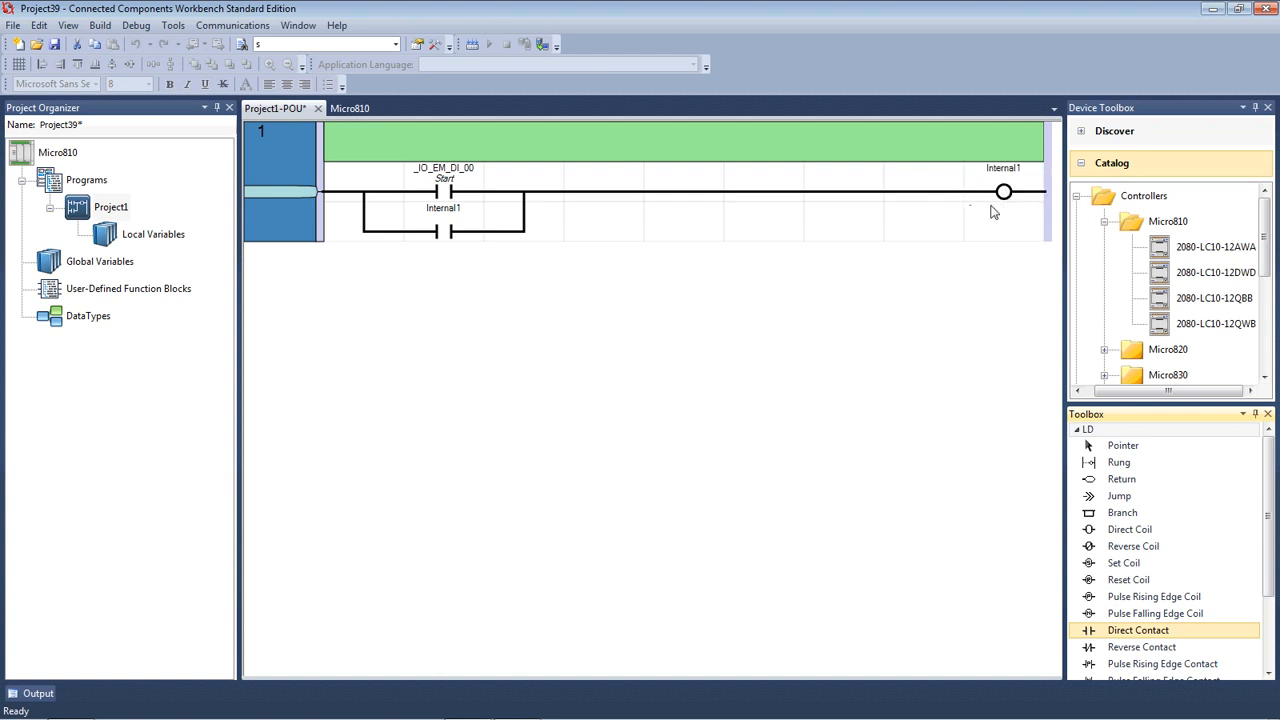
{"action": "mouse_move", "coordinate": [988, 230]}
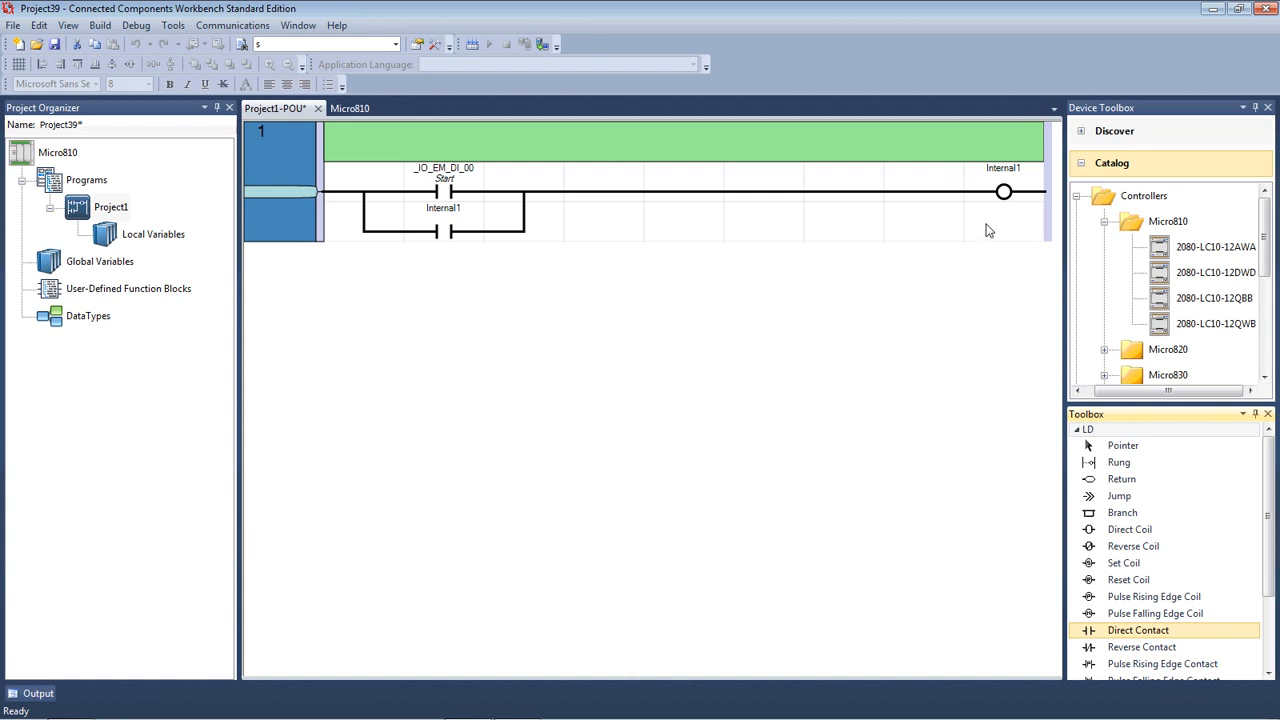
{"action": "mouse_move", "coordinate": [996, 228]}
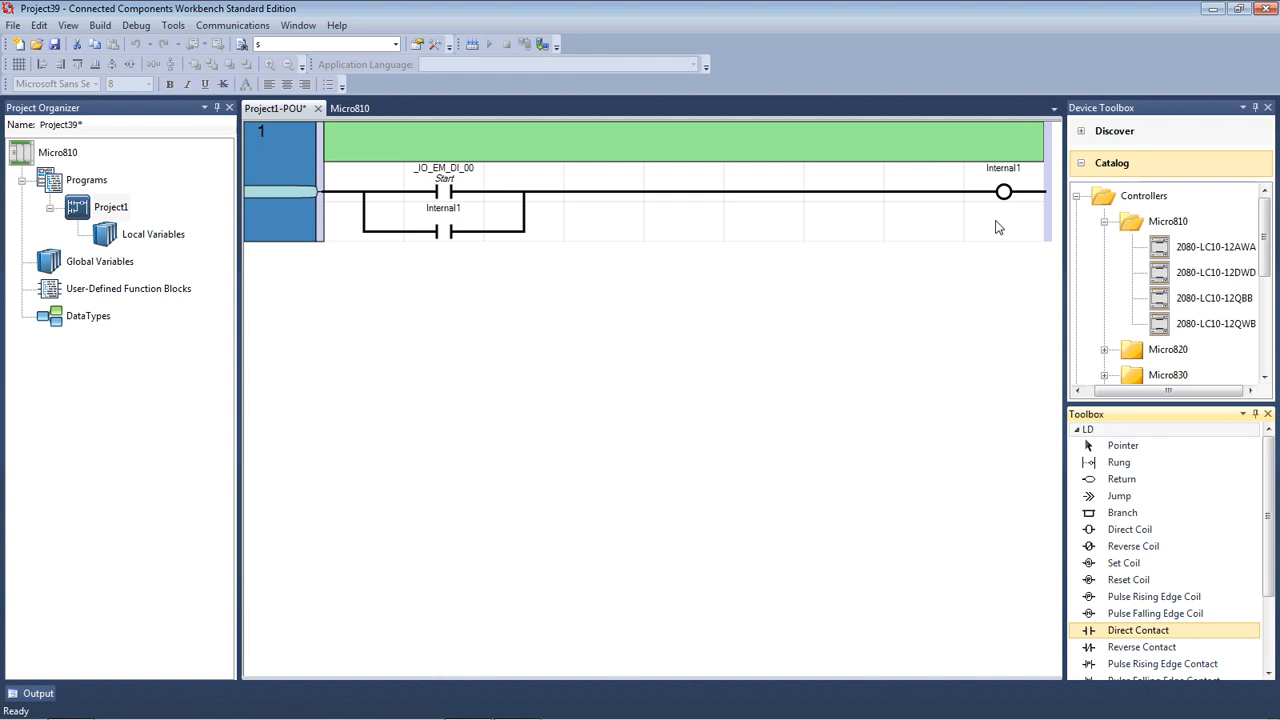
{"action": "mouse_move", "coordinate": [564, 270]}
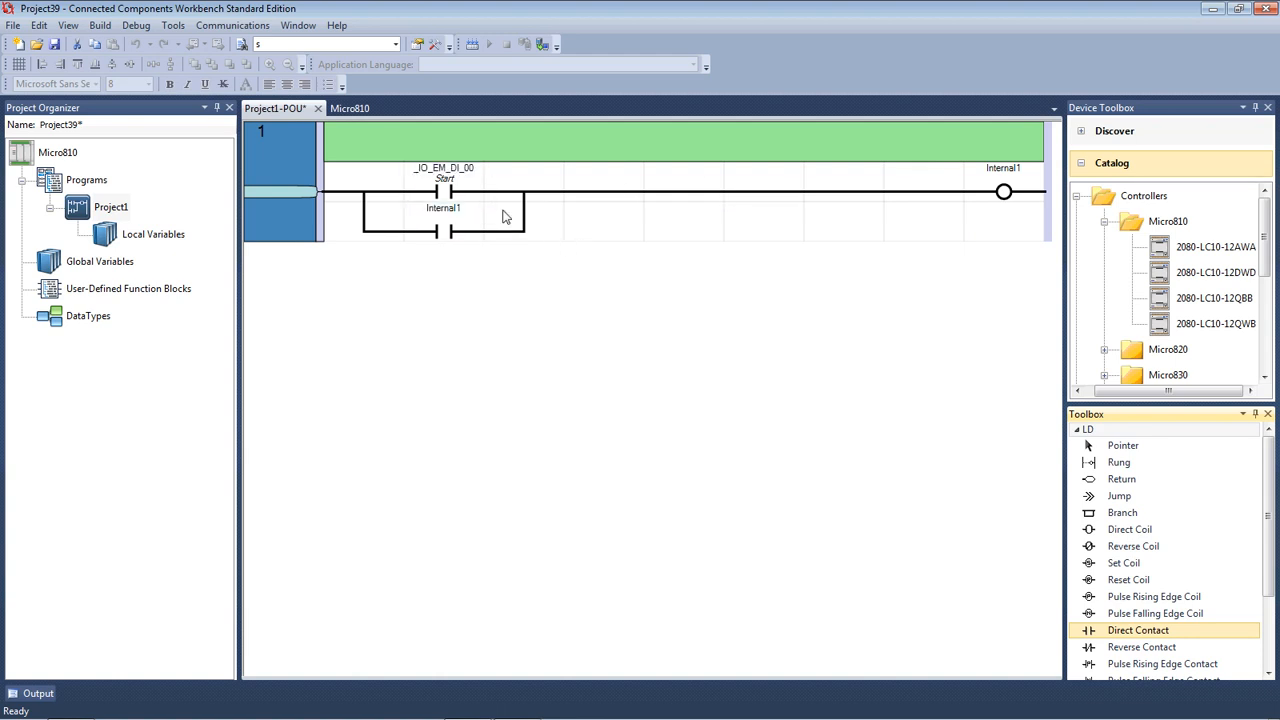
{"action": "mouse_move", "coordinate": [608, 238]}
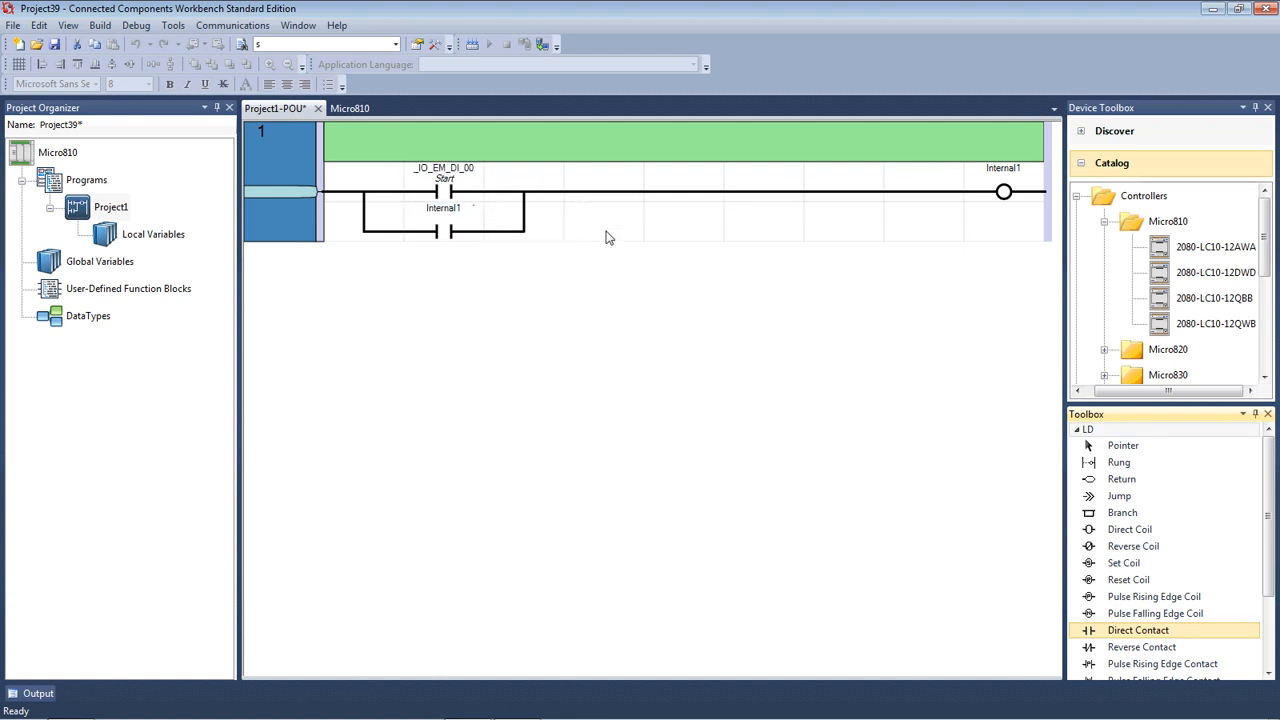
{"action": "mouse_move", "coordinate": [490, 186]}
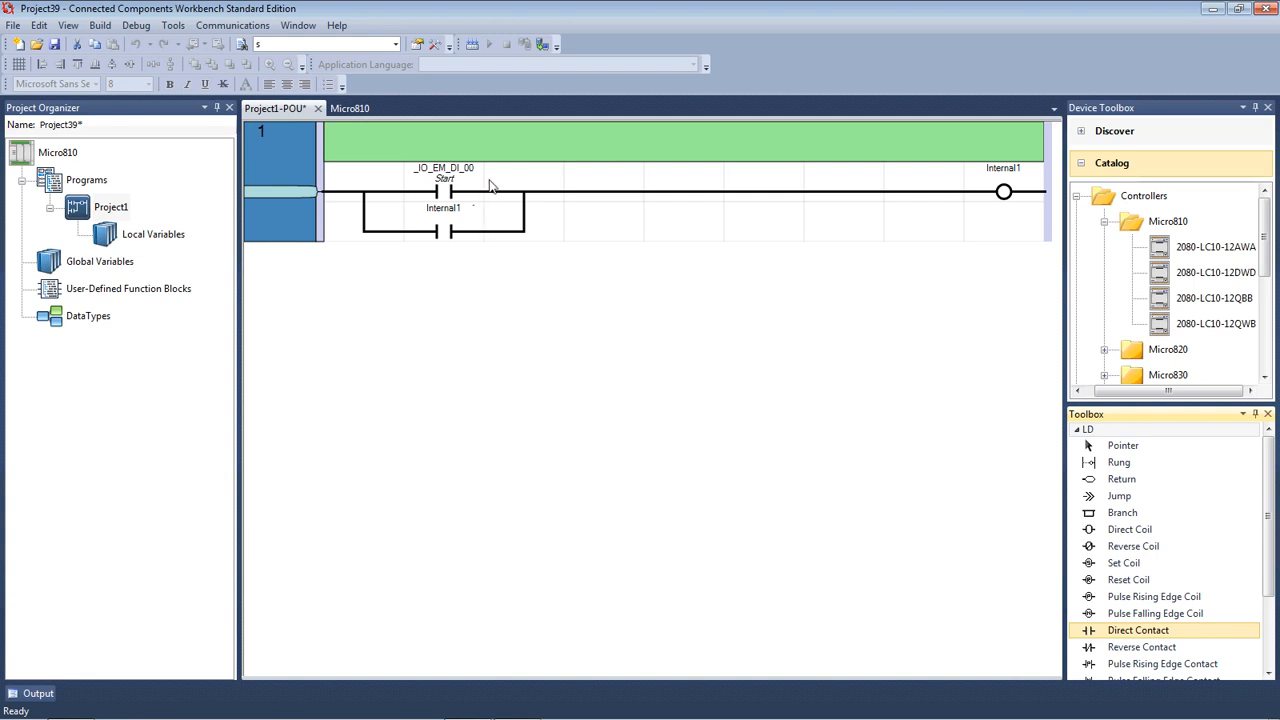
{"action": "mouse_move", "coordinate": [910, 200]}
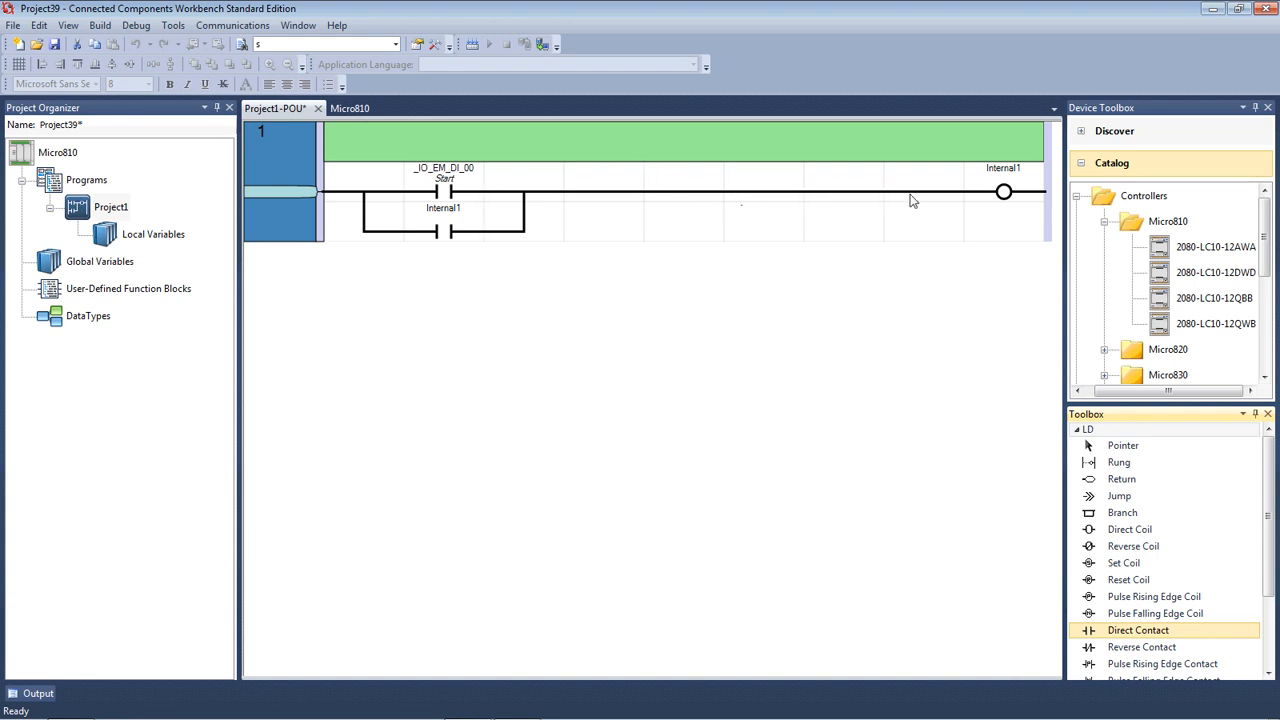
{"action": "mouse_move", "coordinate": [984, 206]}
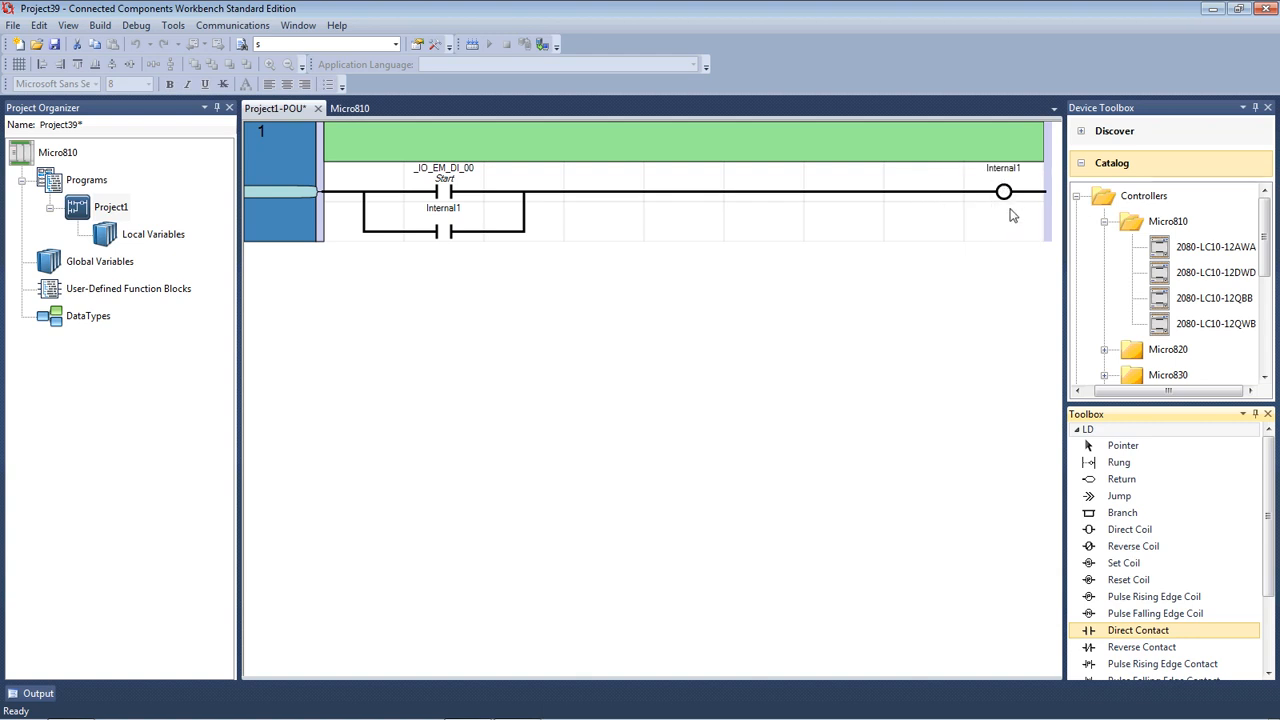
{"action": "mouse_move", "coordinate": [1004, 198]}
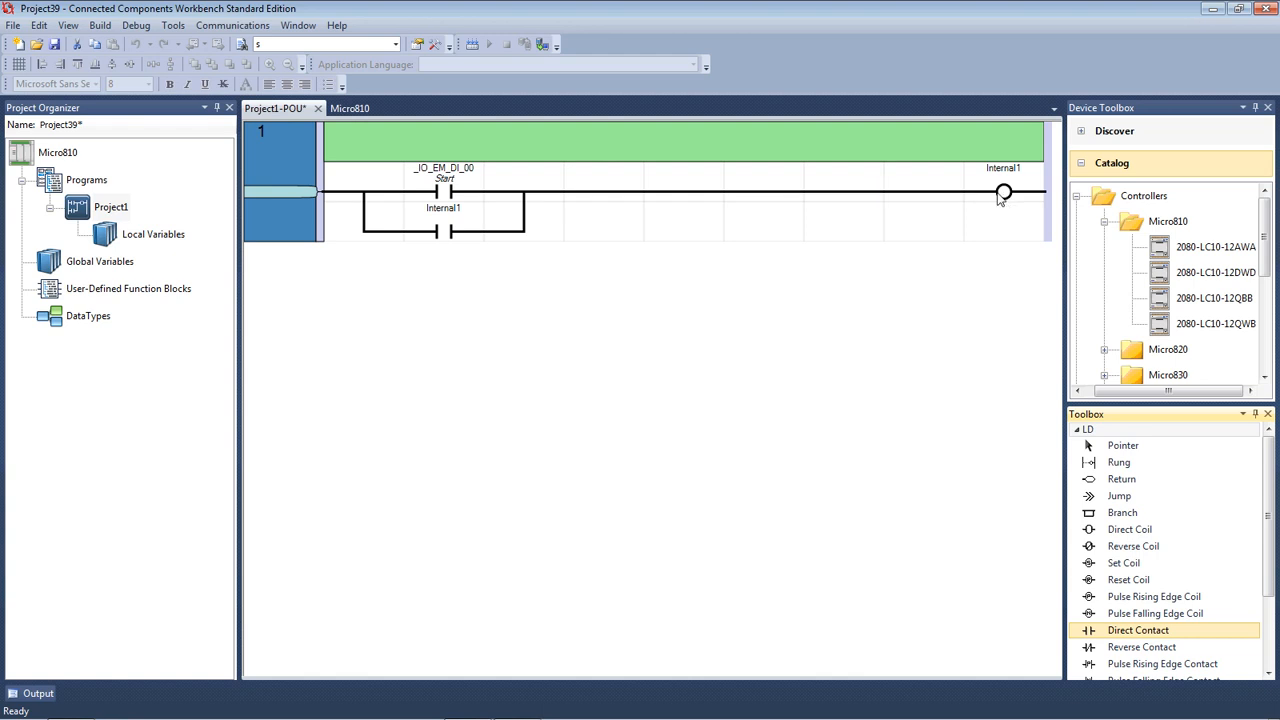
{"action": "mouse_move", "coordinate": [976, 190]}
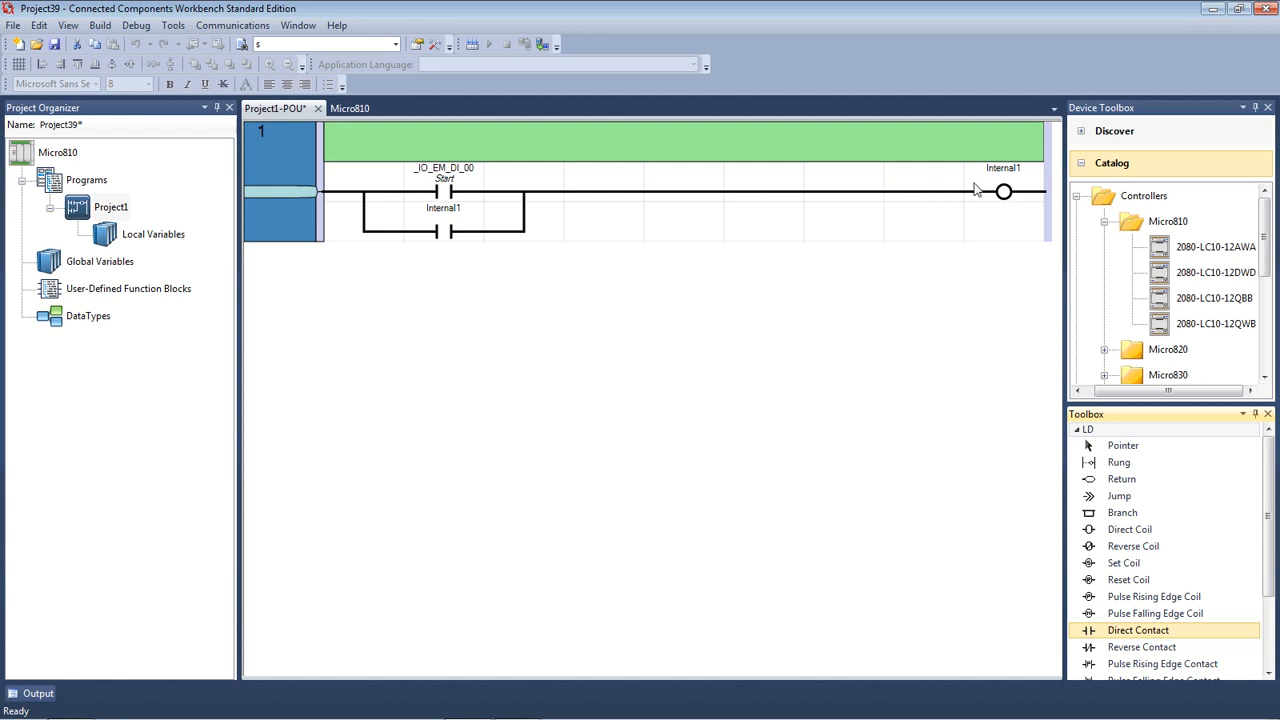
{"action": "mouse_move", "coordinate": [956, 224]}
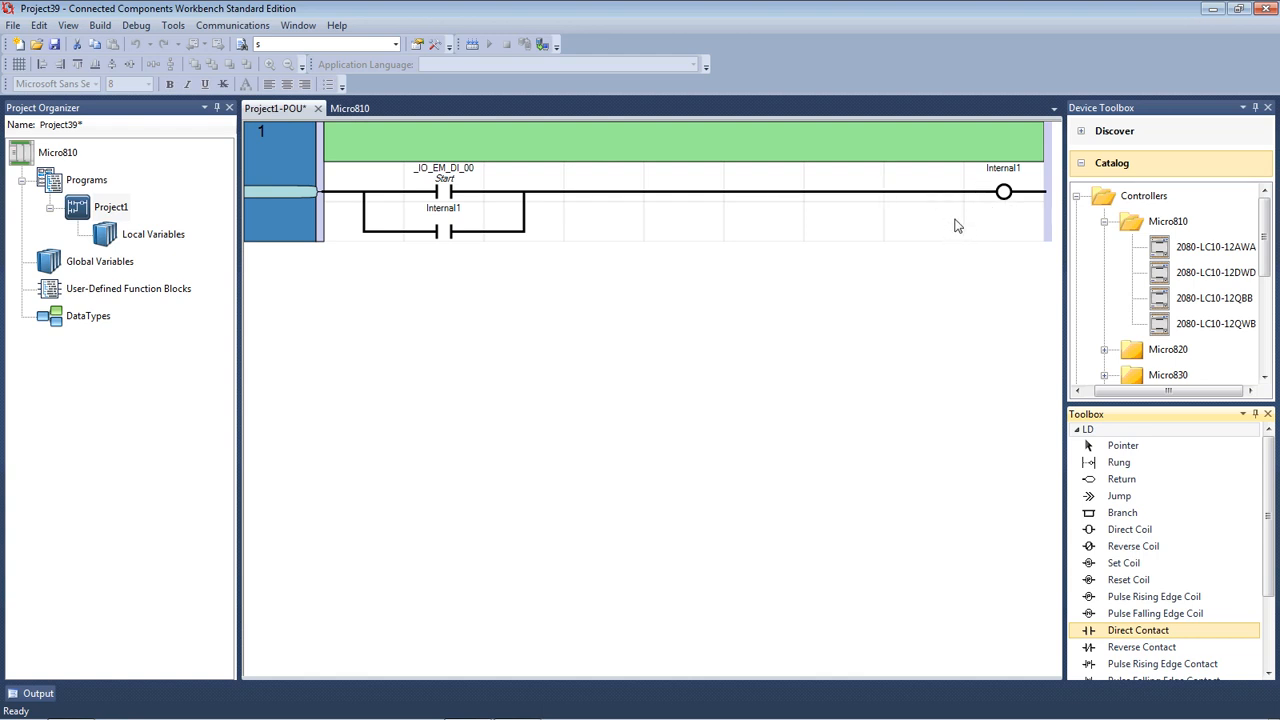
{"action": "mouse_move", "coordinate": [918, 186]}
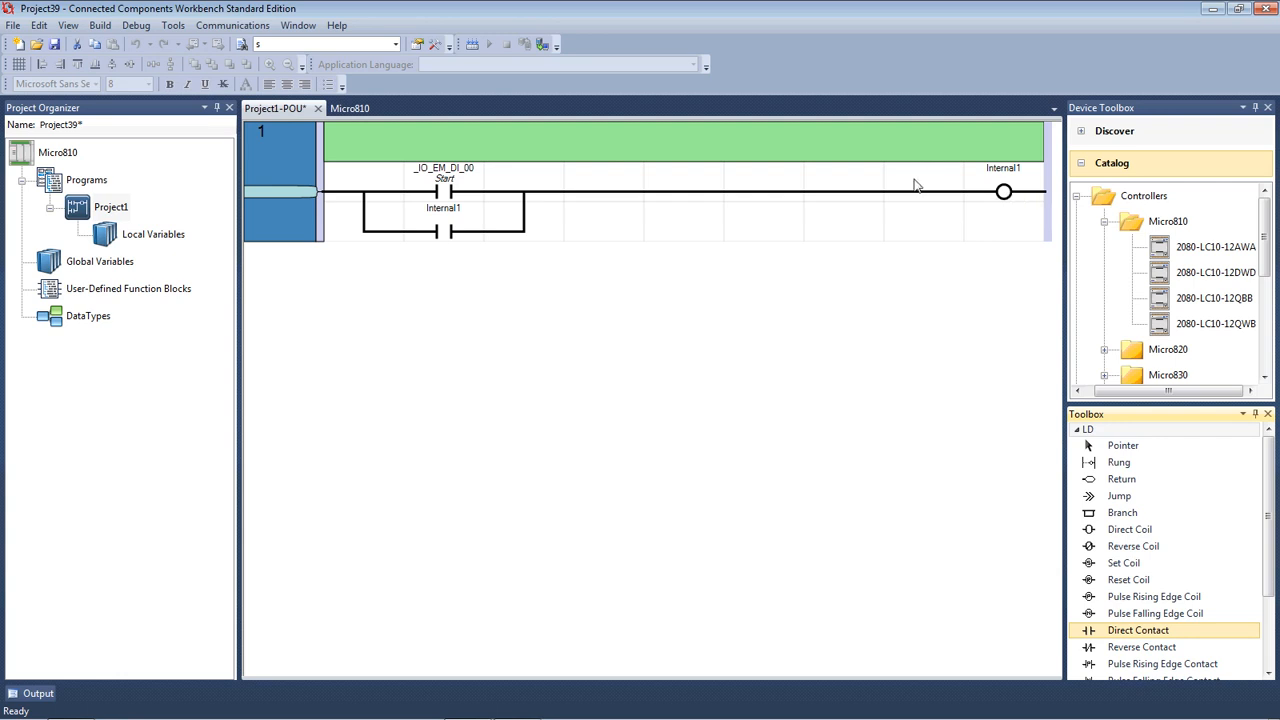
{"action": "mouse_move", "coordinate": [1000, 164]}
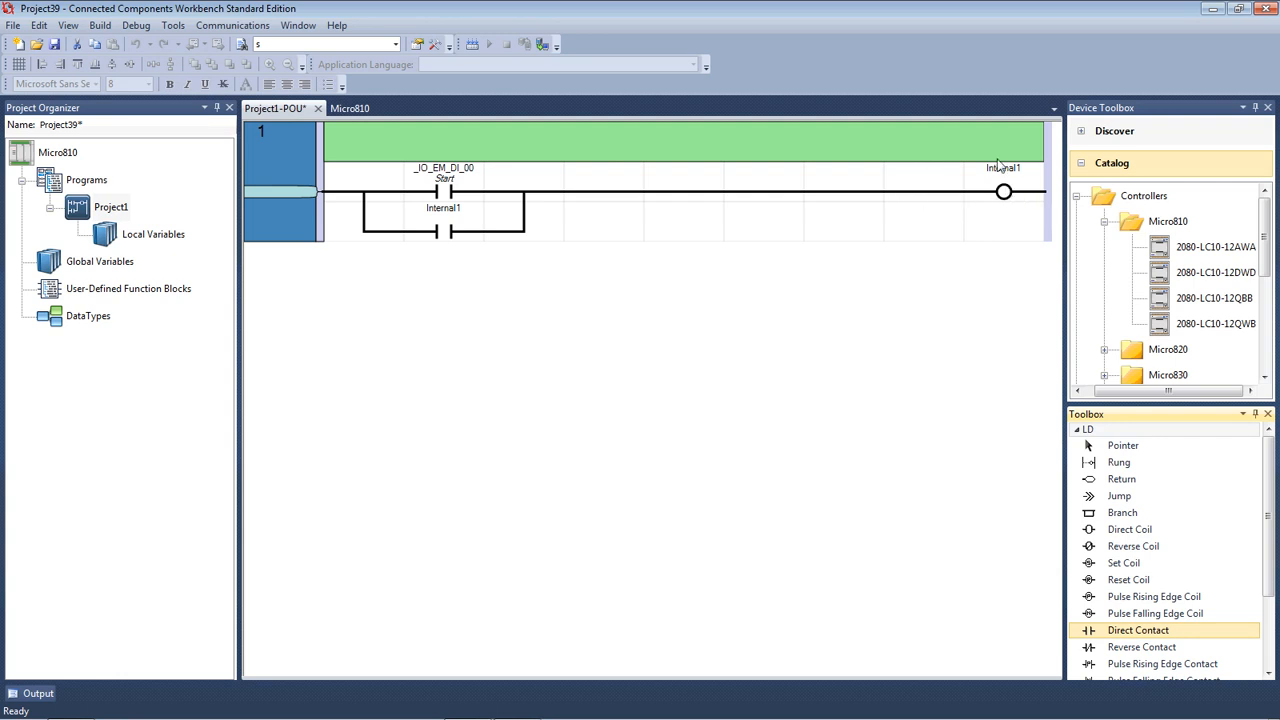
{"action": "mouse_move", "coordinate": [968, 210]}
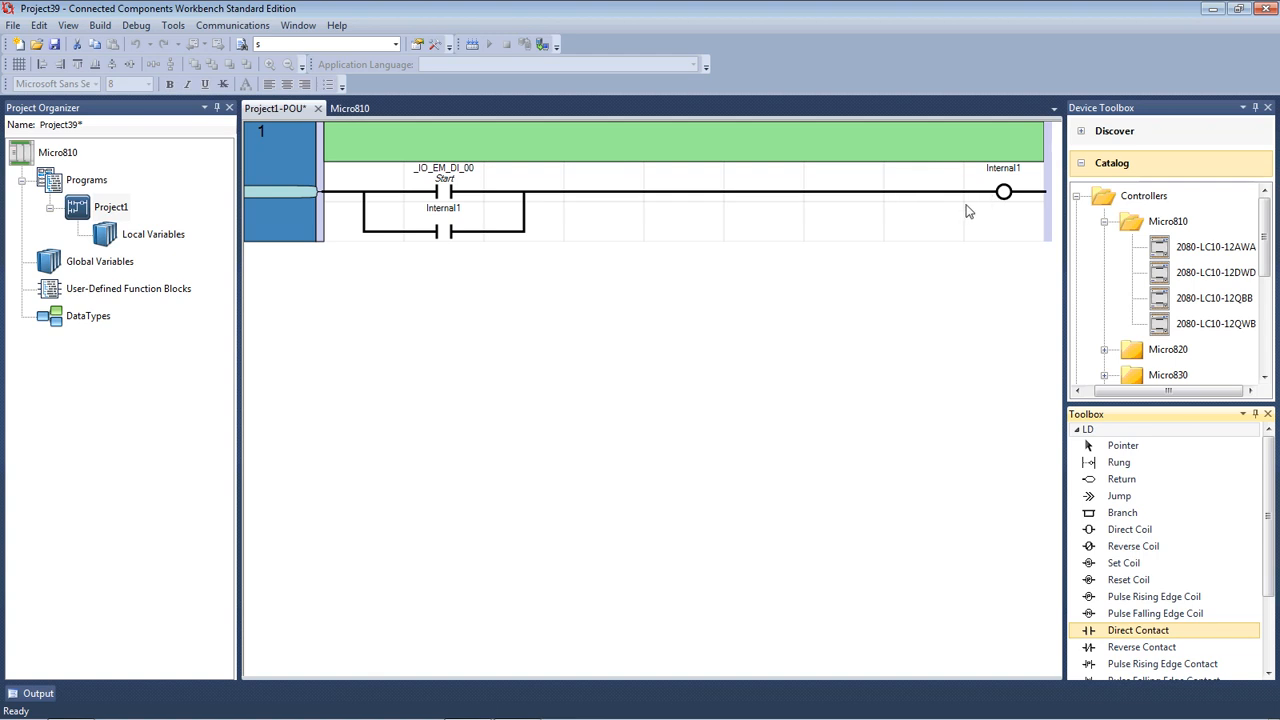
{"action": "mouse_move", "coordinate": [1000, 256]}
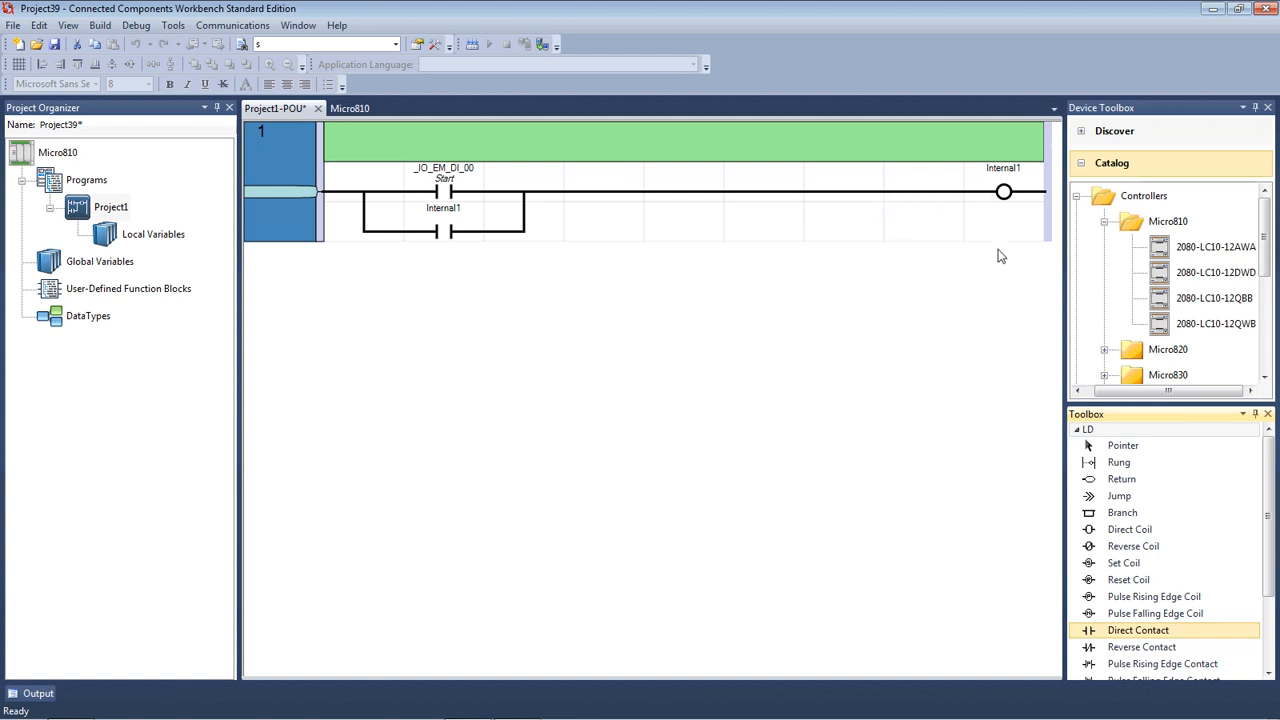
{"action": "mouse_move", "coordinate": [848, 208]}
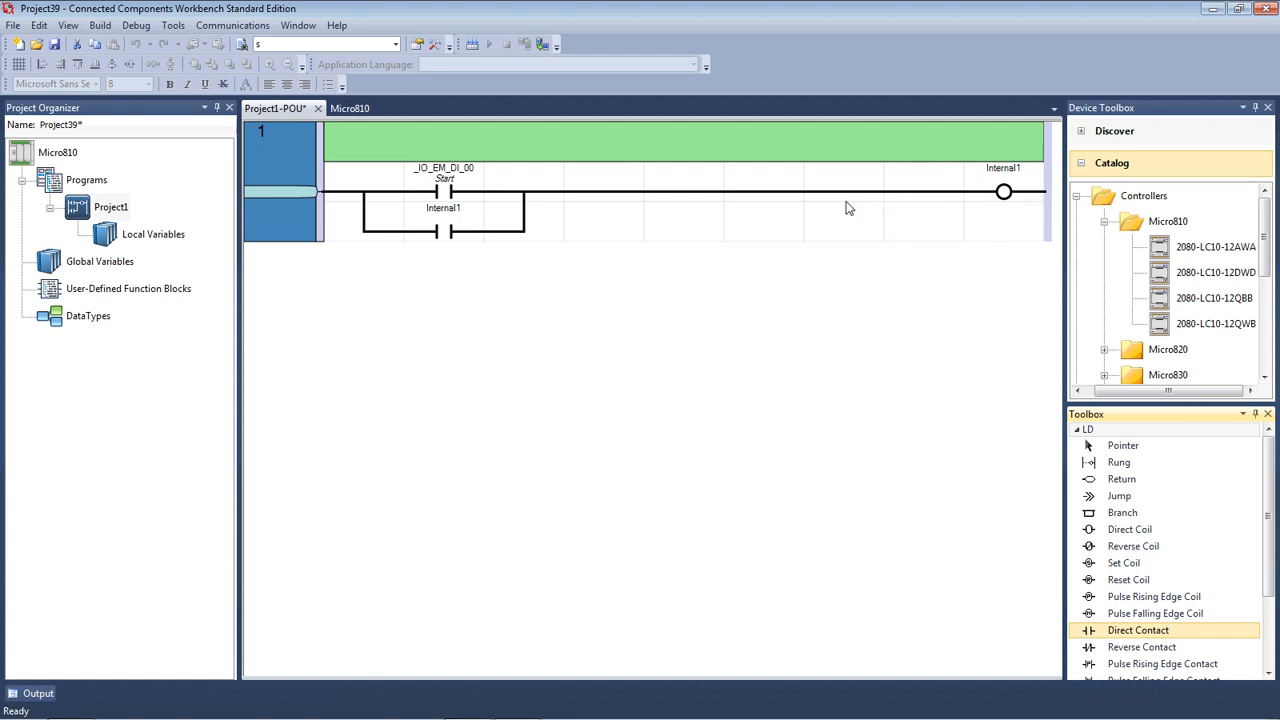
{"action": "mouse_move", "coordinate": [924, 324]}
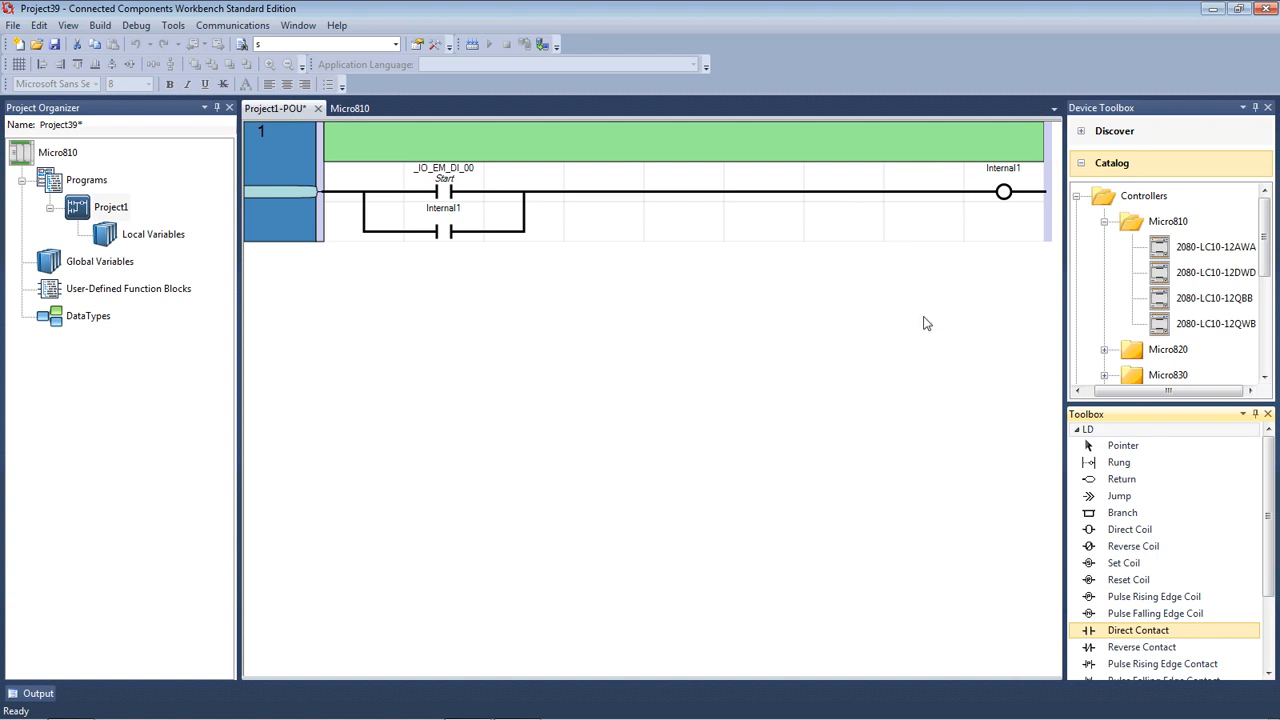
{"action": "mouse_move", "coordinate": [892, 420]}
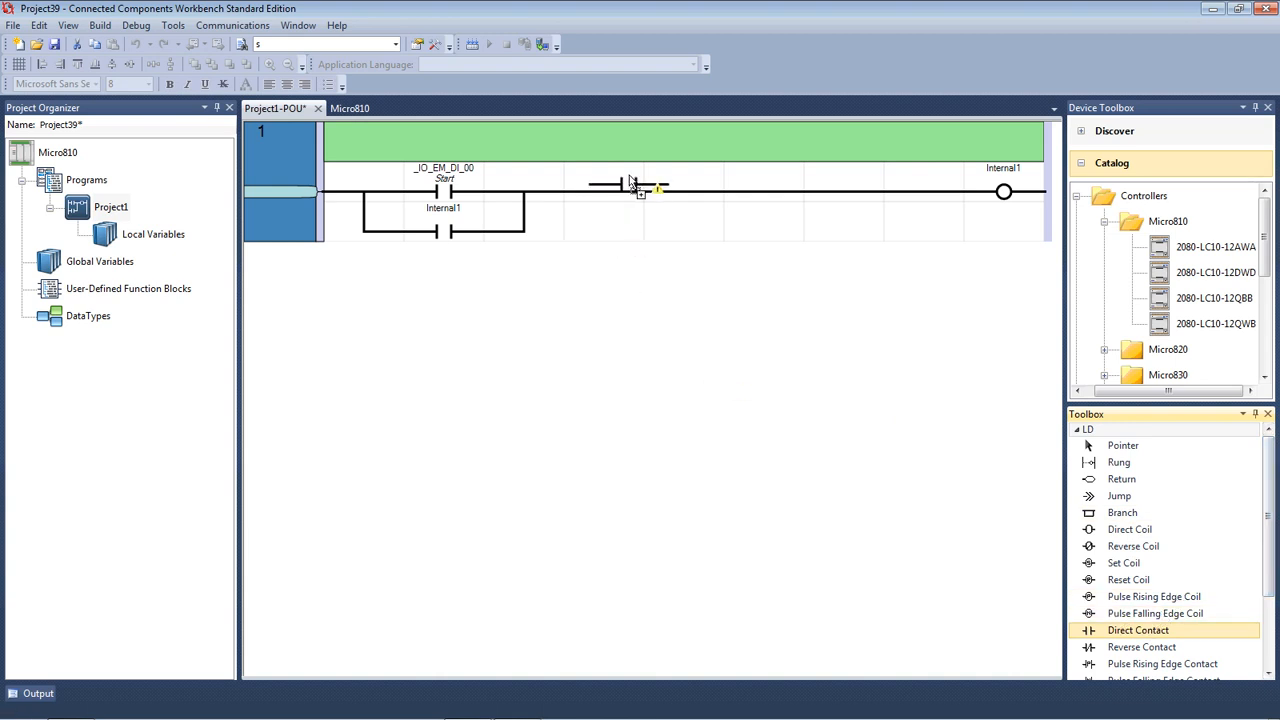
Assign the series contact to input _IO_EM_DI_01 with alias Stop.
{"action": "double_click", "coordinate": [632, 188]}
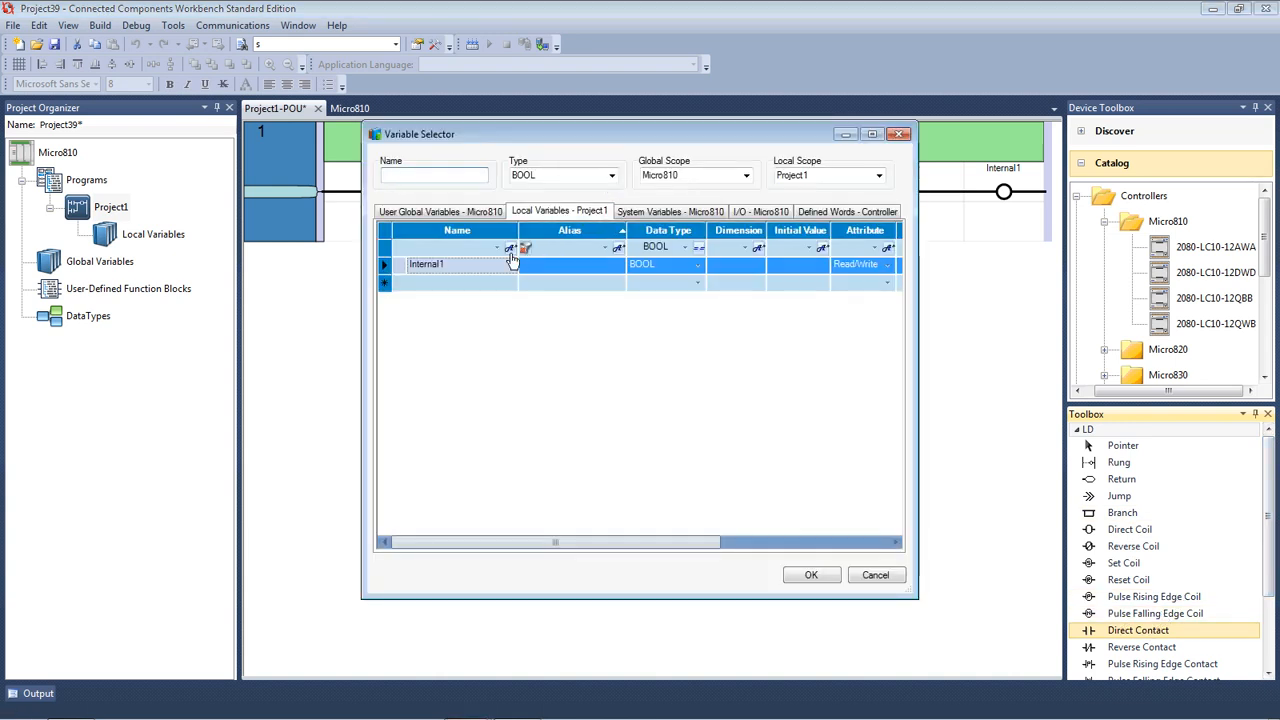
{"action": "left_click", "coordinate": [744, 212]}
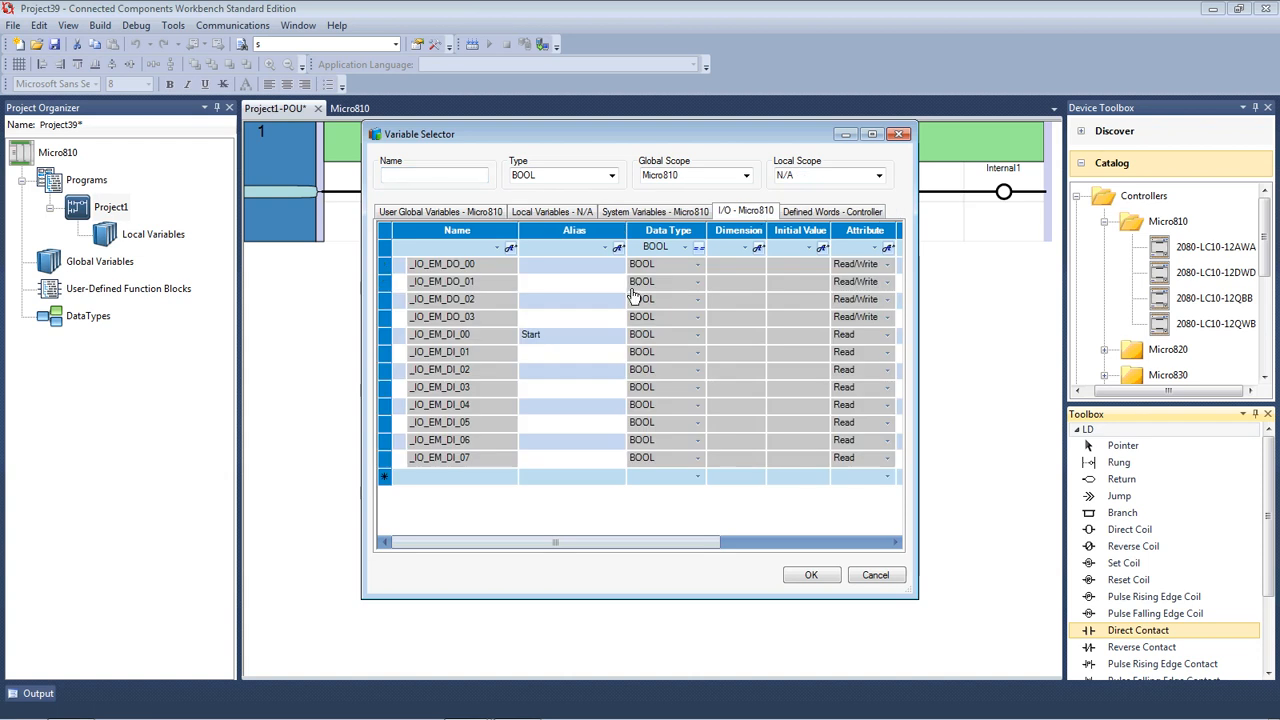
{"action": "left_click", "coordinate": [440, 352]}
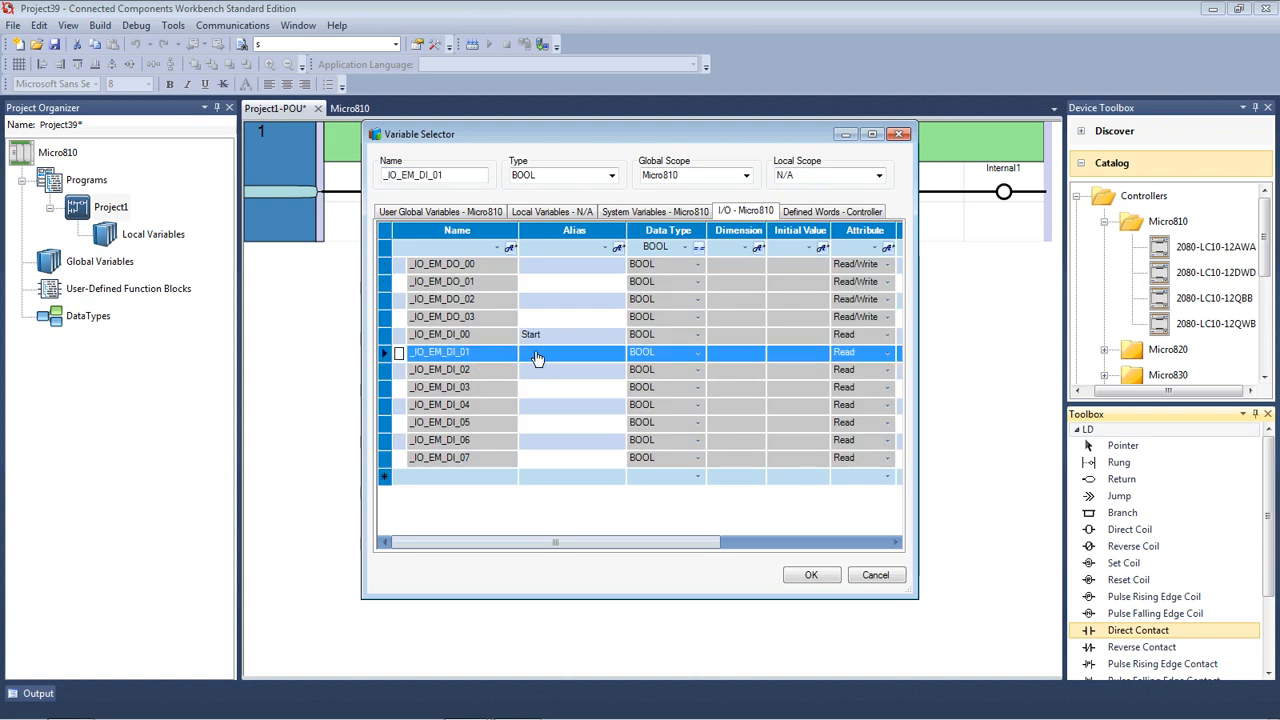
{"action": "left_click", "coordinate": [570, 352]}
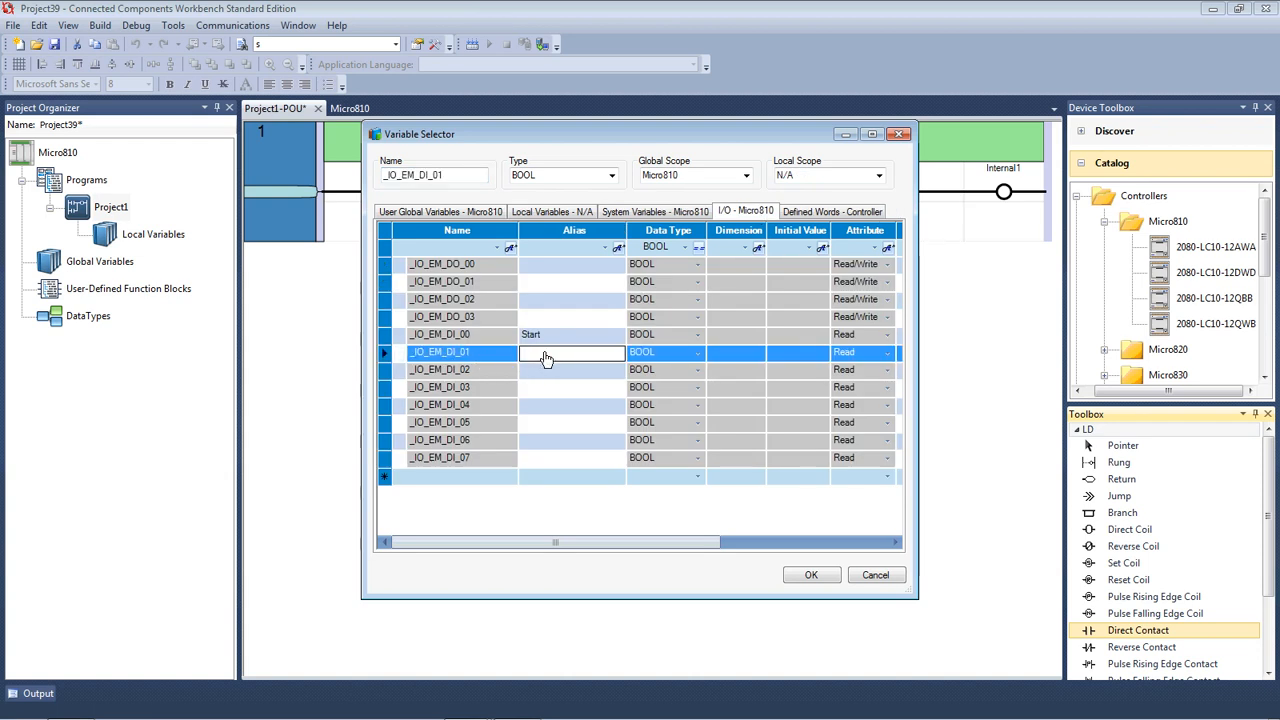
{"action": "type", "text": "Stop"}
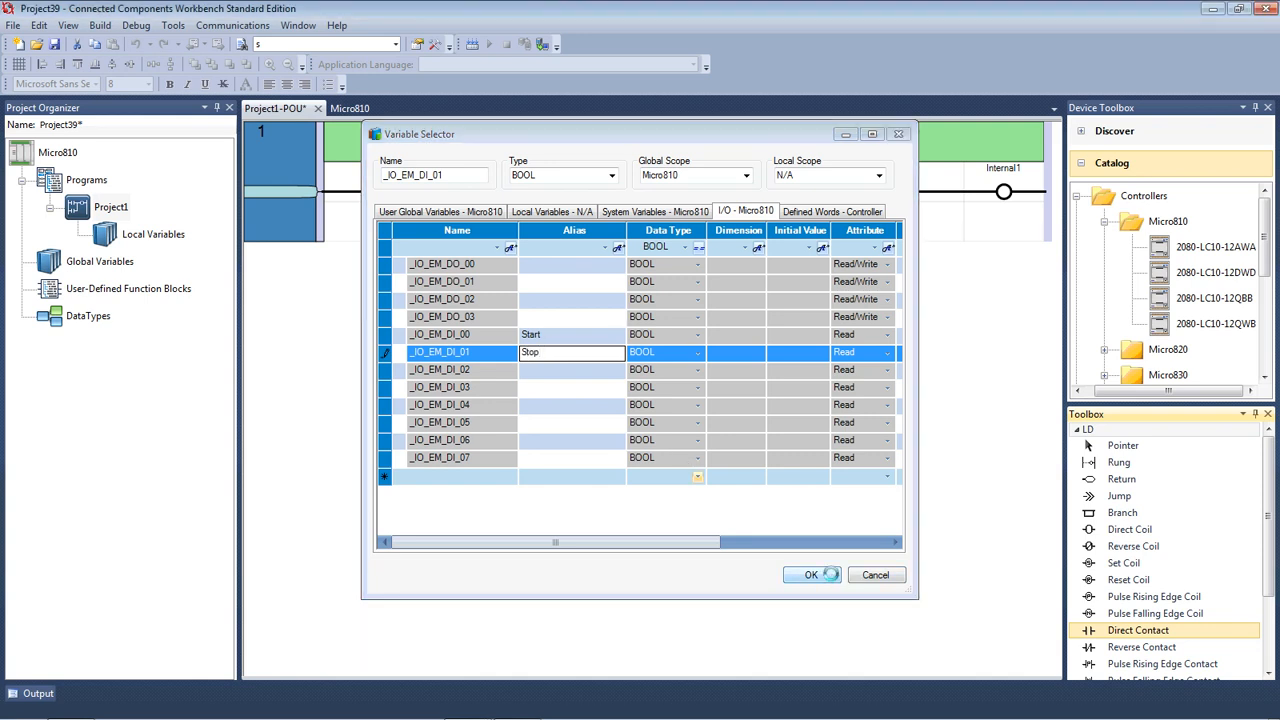
{"action": "left_click", "coordinate": [812, 574]}
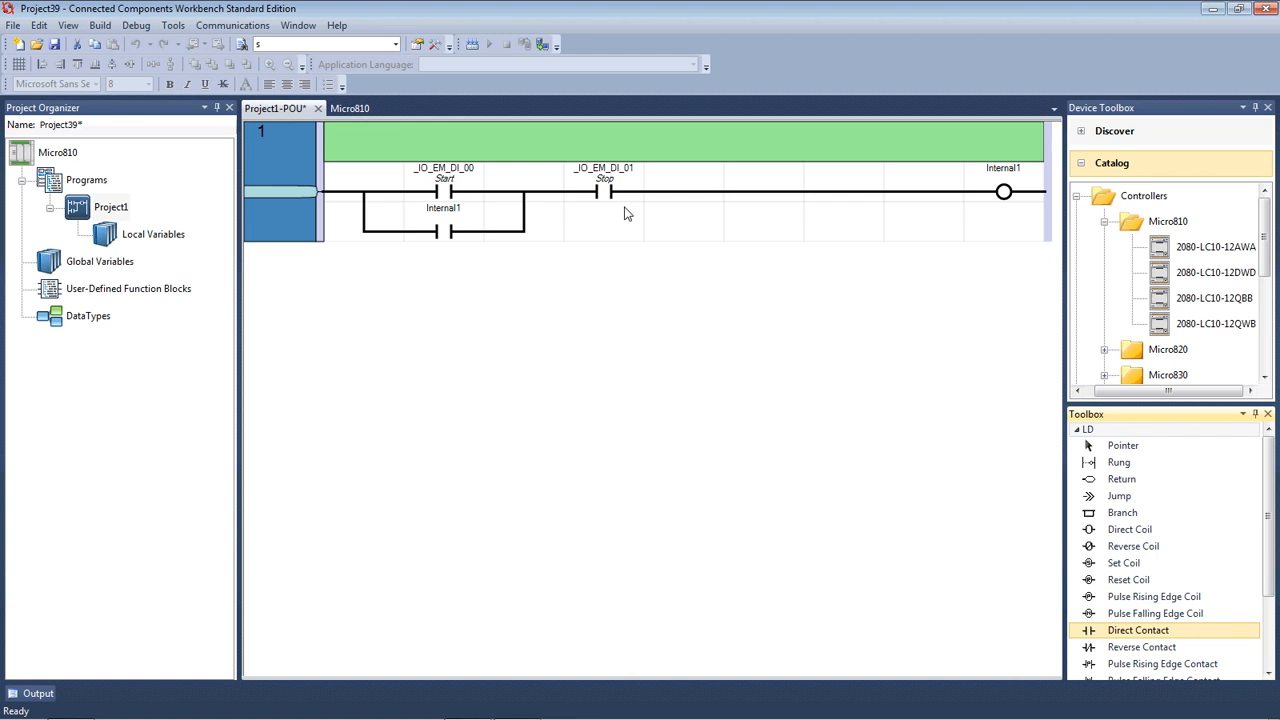
{"action": "mouse_move", "coordinate": [610, 192]}
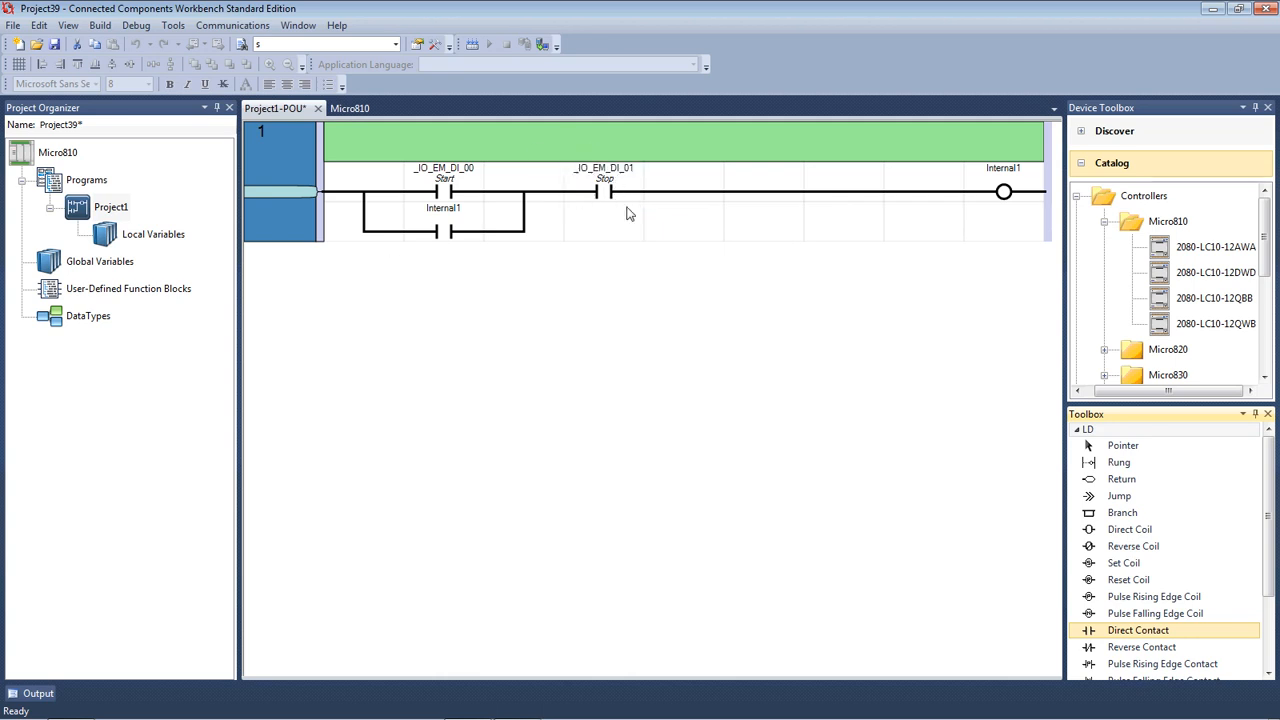
{"action": "mouse_move", "coordinate": [620, 240]}
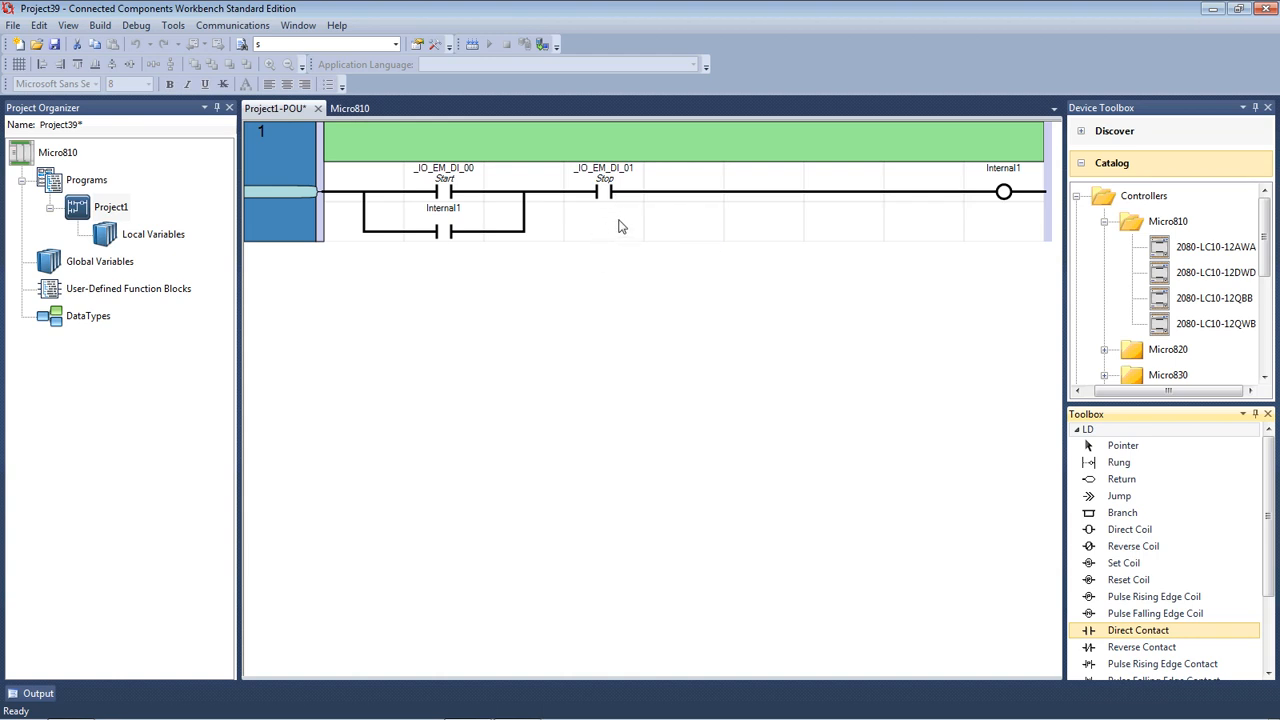
{"action": "mouse_move", "coordinate": [590, 230]}
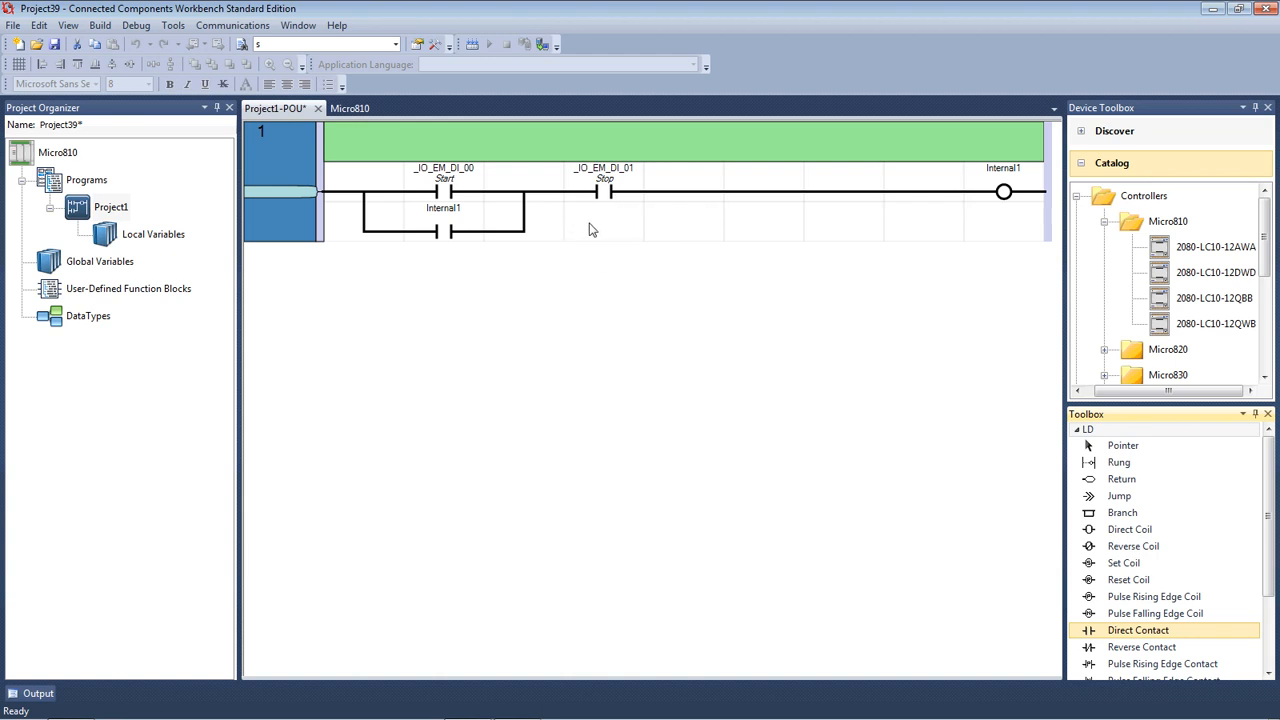
{"action": "mouse_move", "coordinate": [848, 122]}
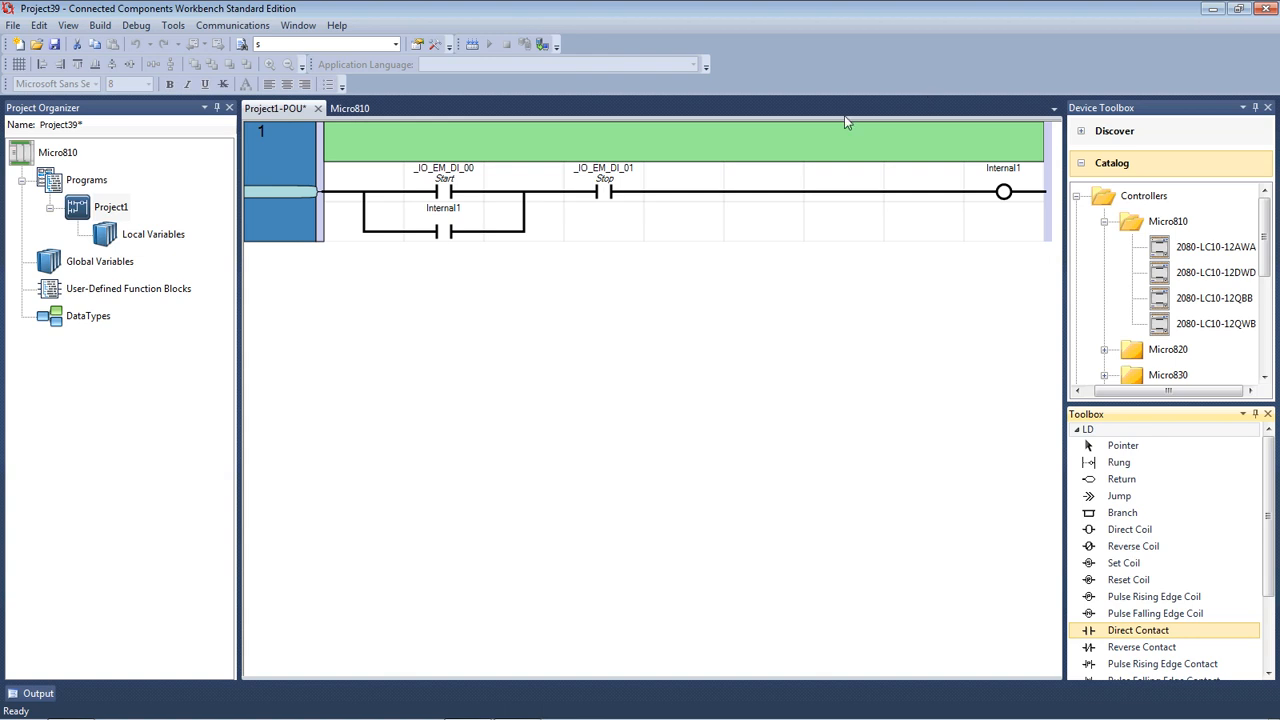
{"action": "mouse_move", "coordinate": [600, 196]}
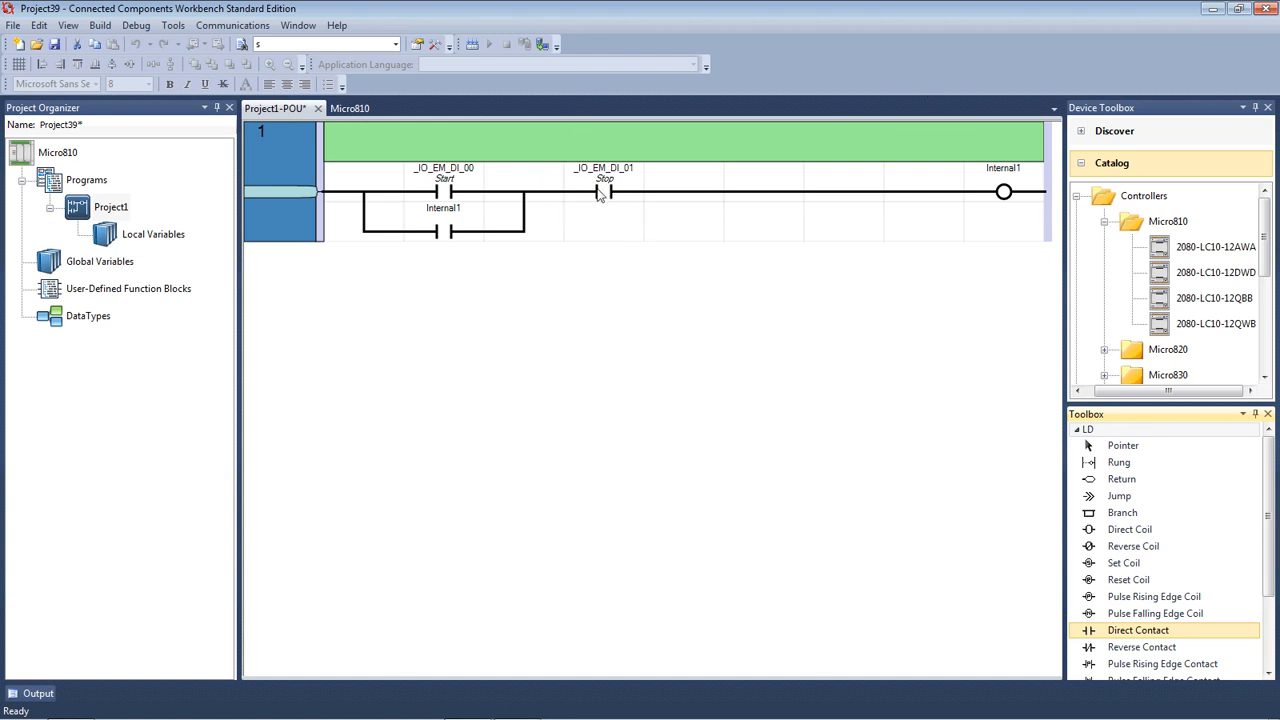
{"action": "mouse_move", "coordinate": [616, 222]}
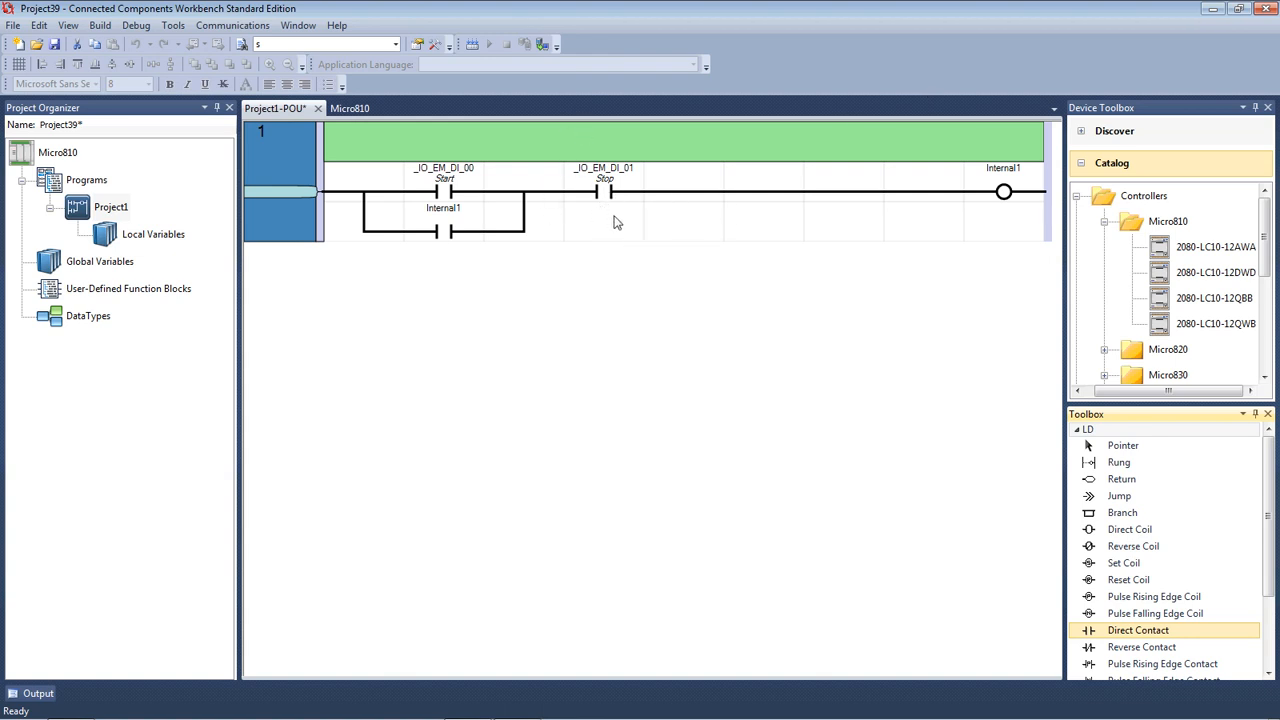
{"action": "mouse_move", "coordinate": [576, 204]}
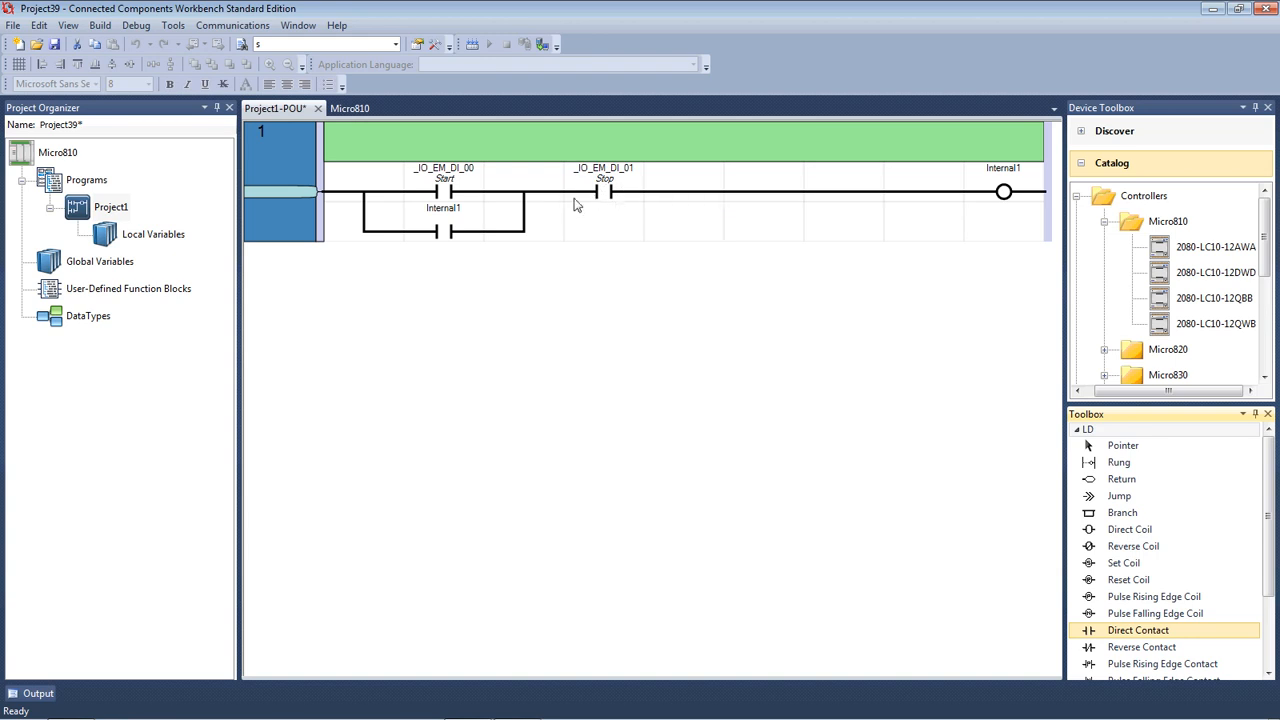
{"action": "mouse_move", "coordinate": [780, 208]}
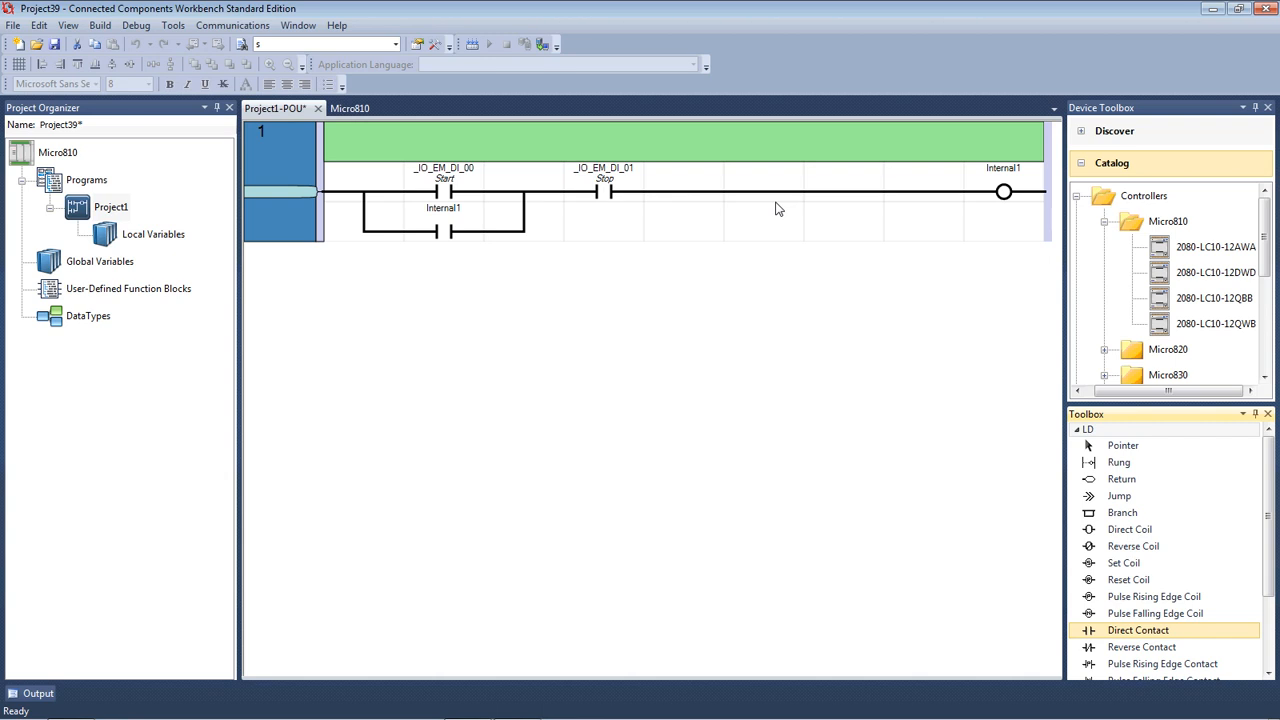
{"action": "mouse_move", "coordinate": [610, 190]}
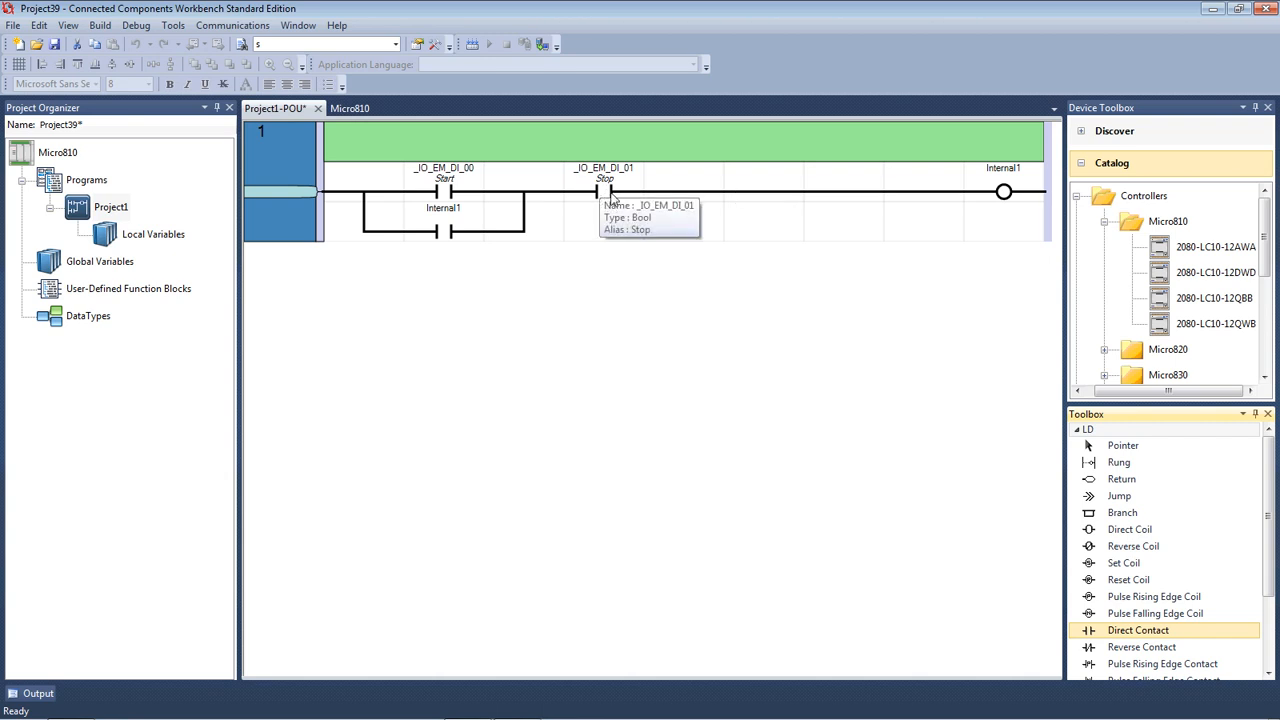
{"action": "mouse_move", "coordinate": [738, 238]}
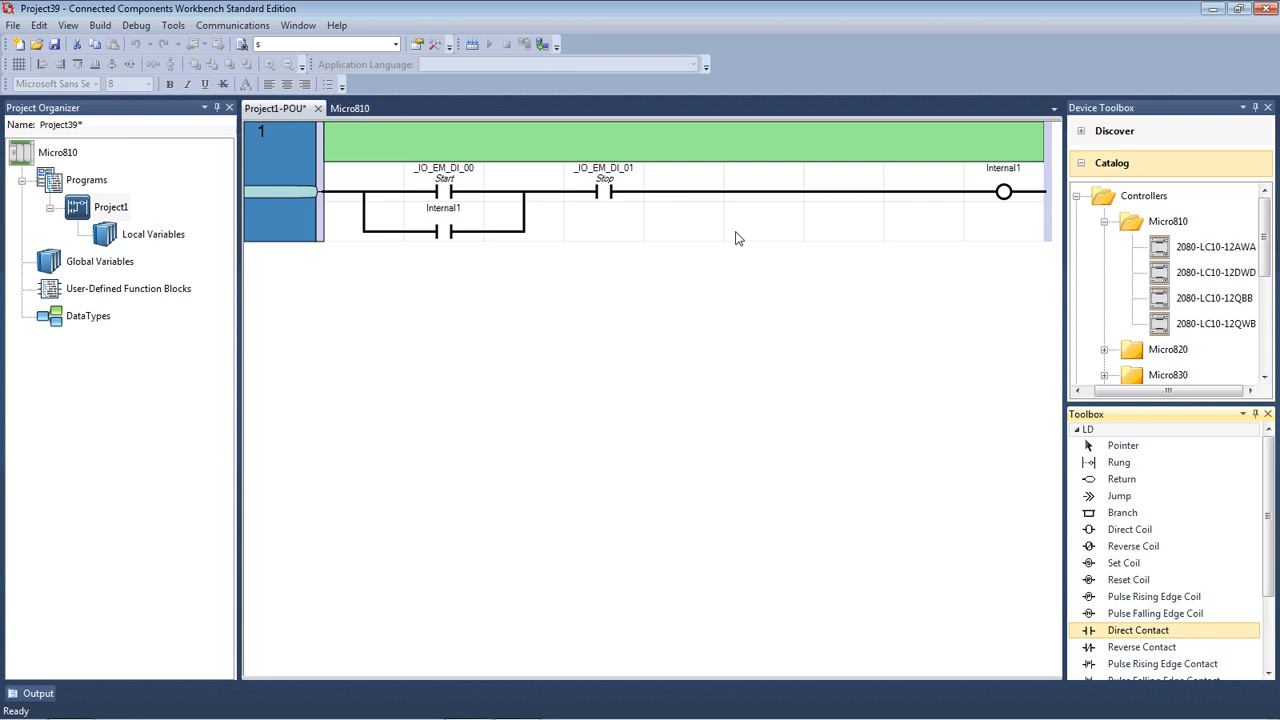
{"action": "mouse_move", "coordinate": [960, 348]}
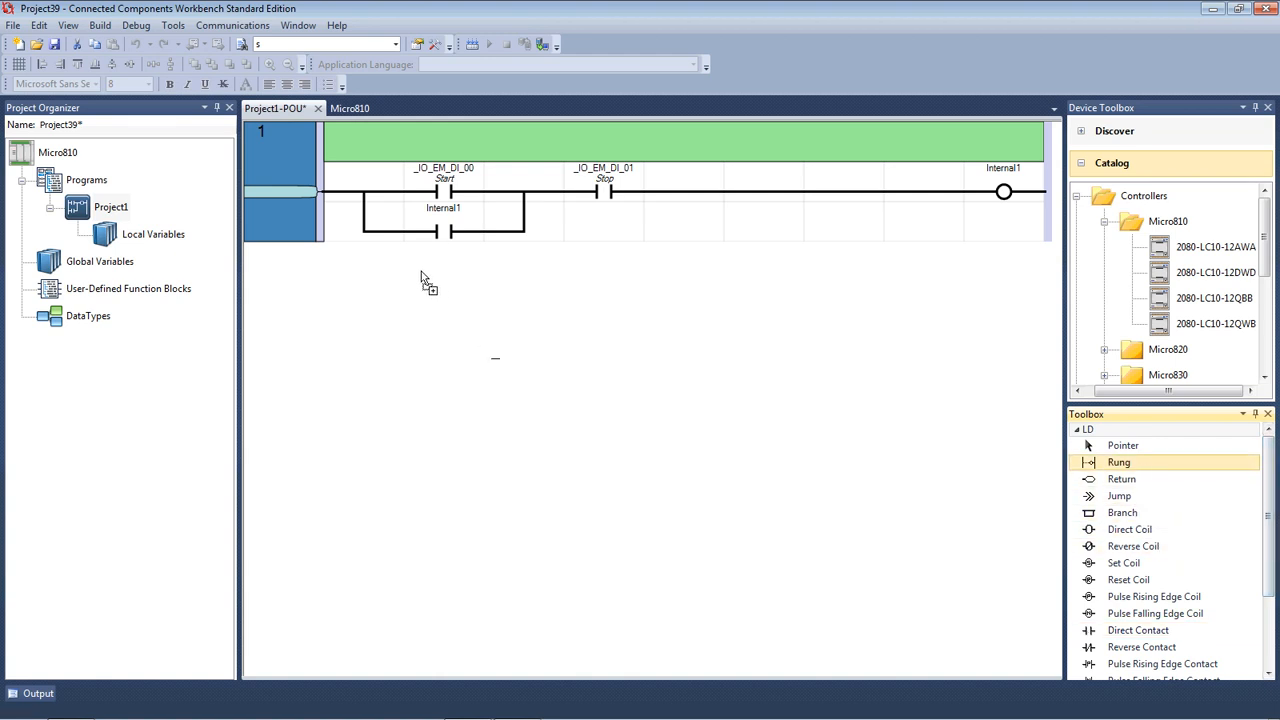
Add a second rung, then begin entering the label Start on rung 1.
{"action": "left_click", "coordinate": [424, 280]}
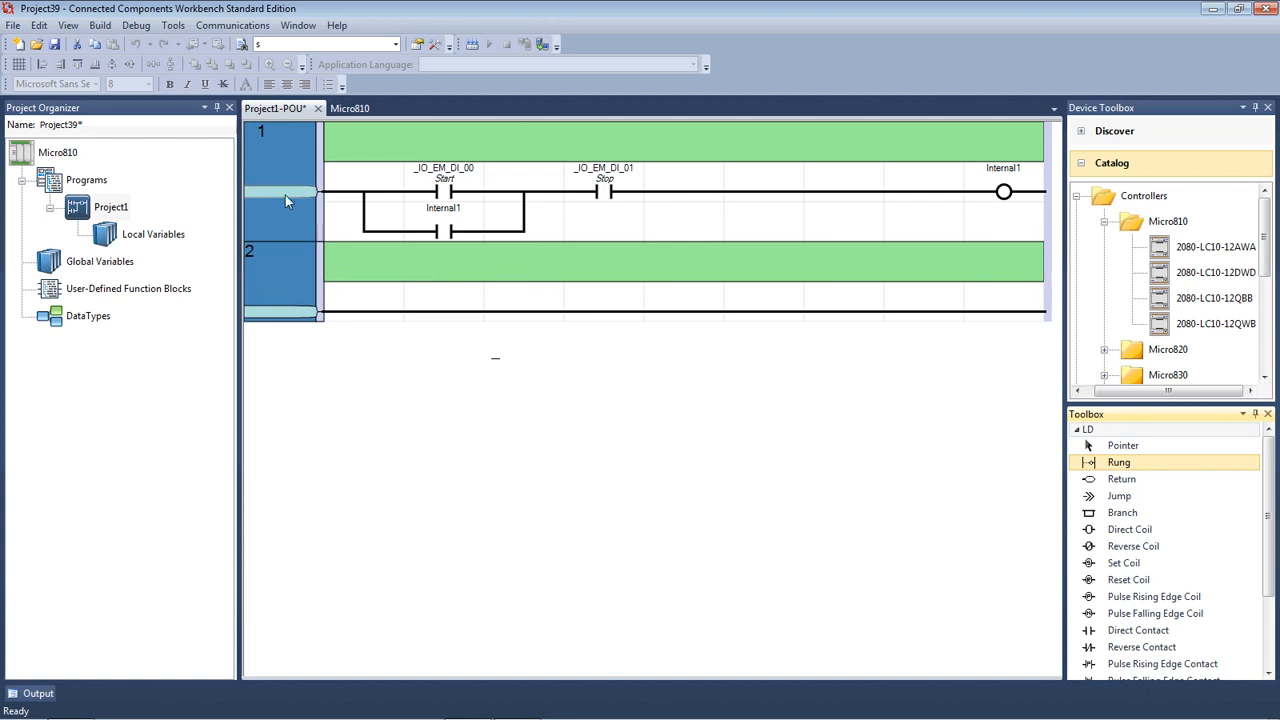
{"action": "left_click", "coordinate": [284, 192]}
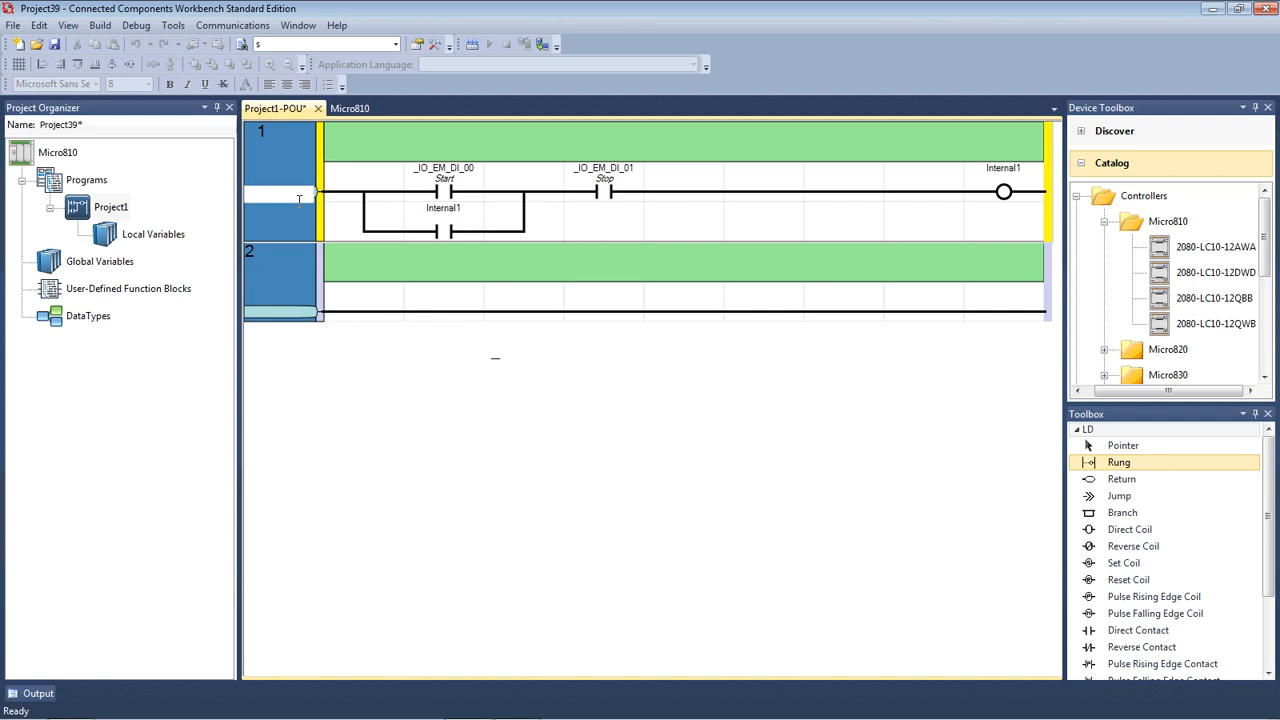
{"action": "type", "text": "Start"}
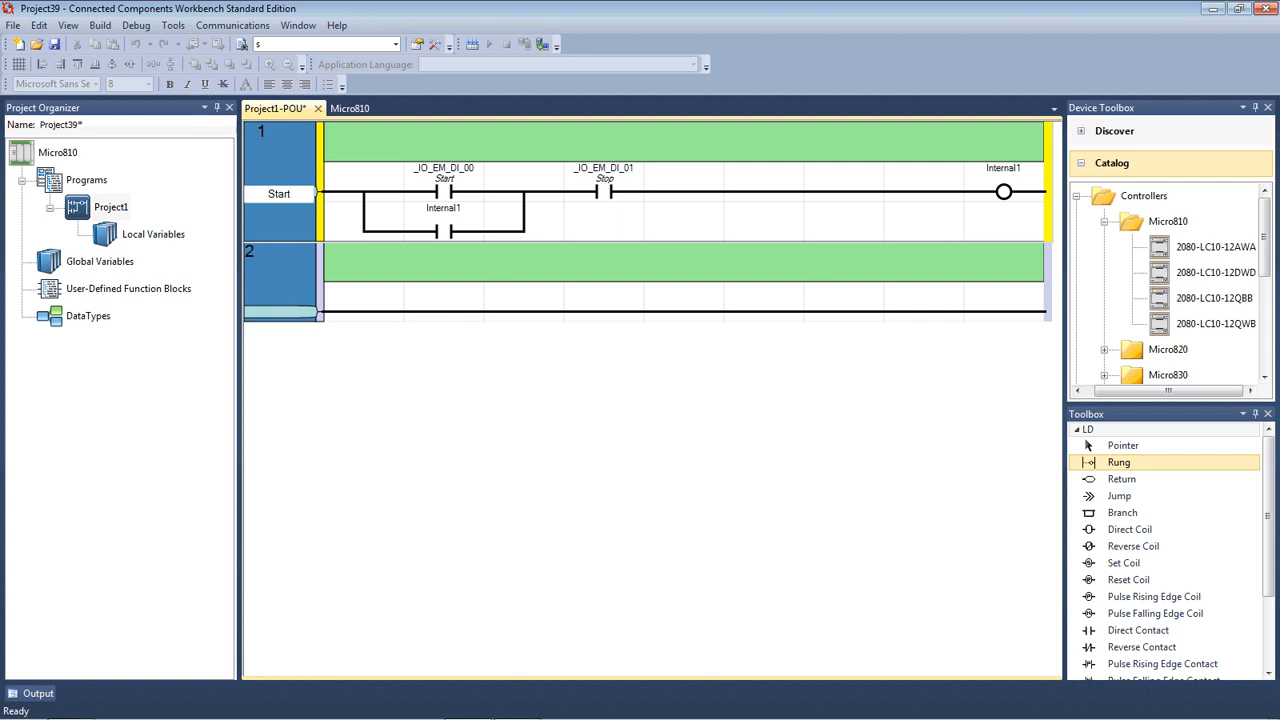
{"action": "mouse_move", "coordinate": [288, 284]}
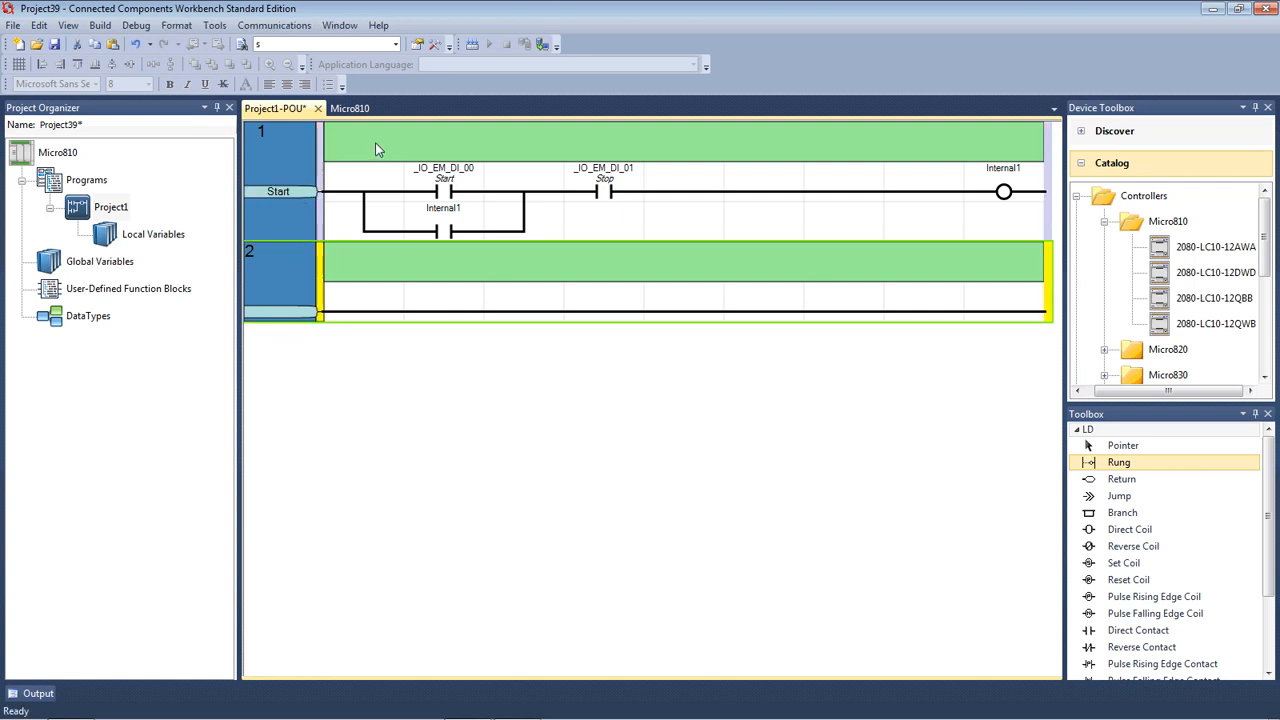
Enter the rung 1 comment "This is the start of our program" and commit it.
{"action": "left_click", "coordinate": [376, 140]}
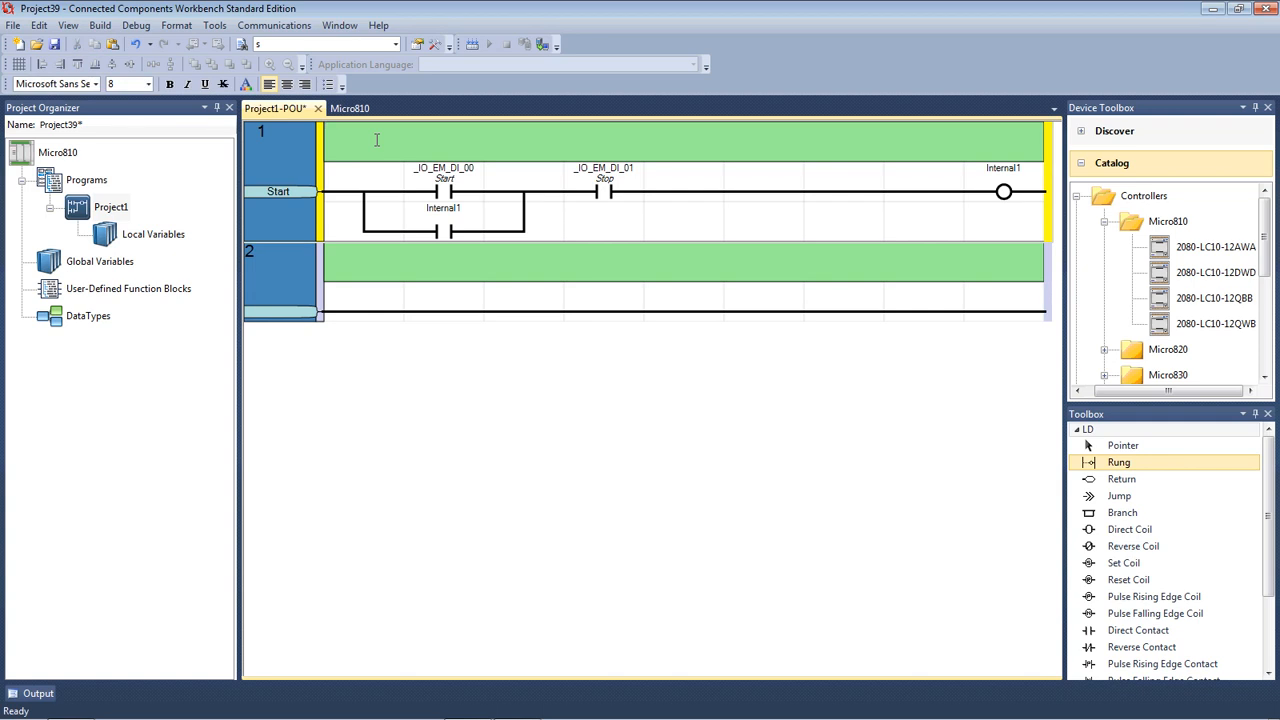
{"action": "type", "text": "This is the d"}
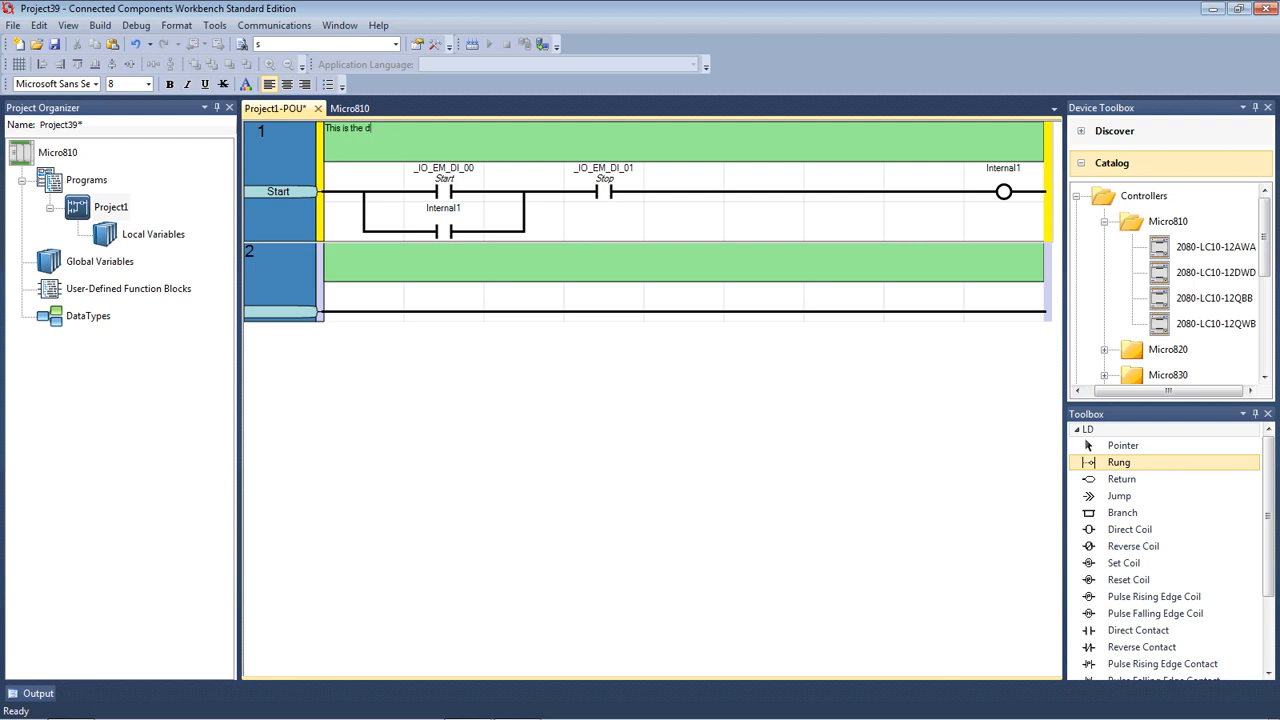
{"action": "type", "text": "st"}
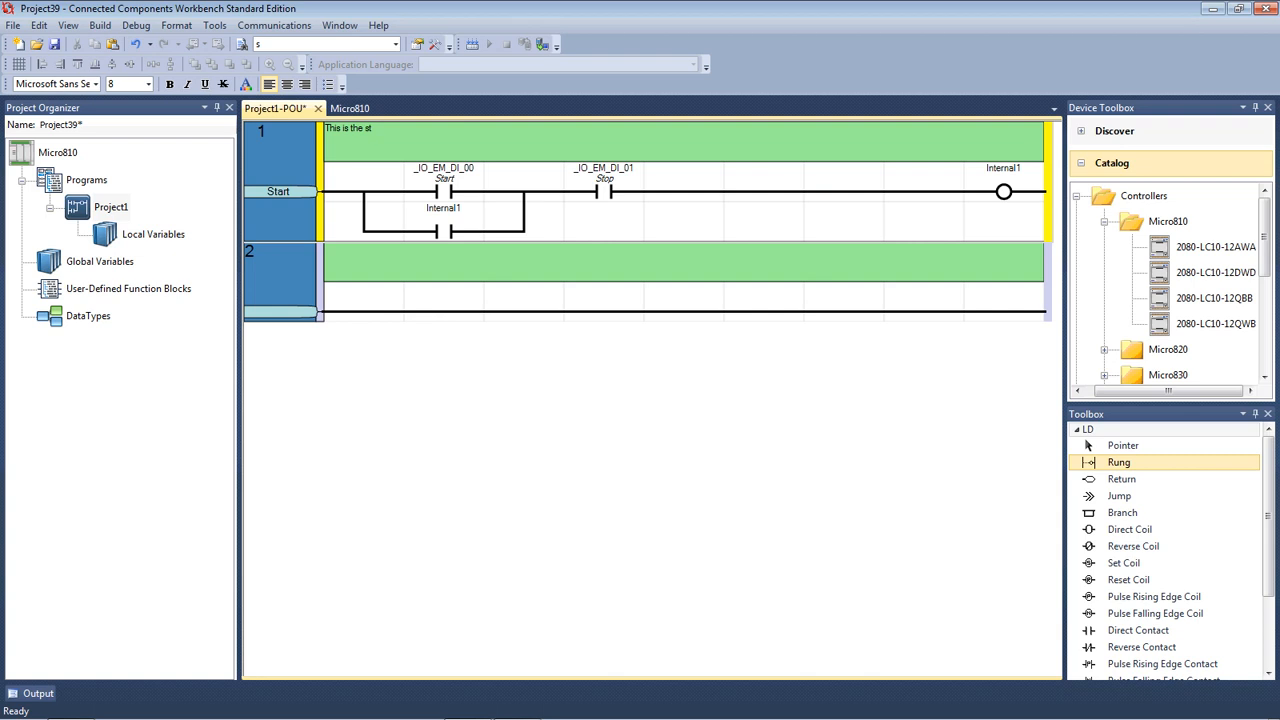
{"action": "type", "text": "art of our"}
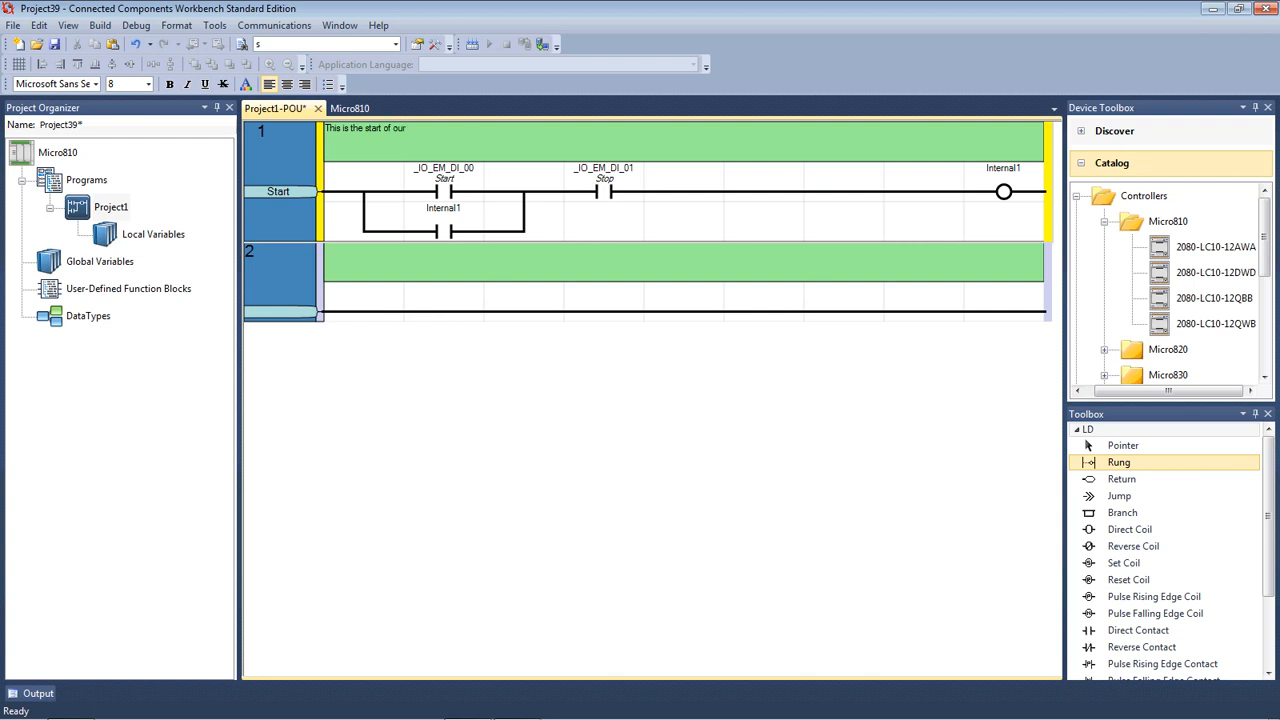
{"action": "type", "text": "program"}
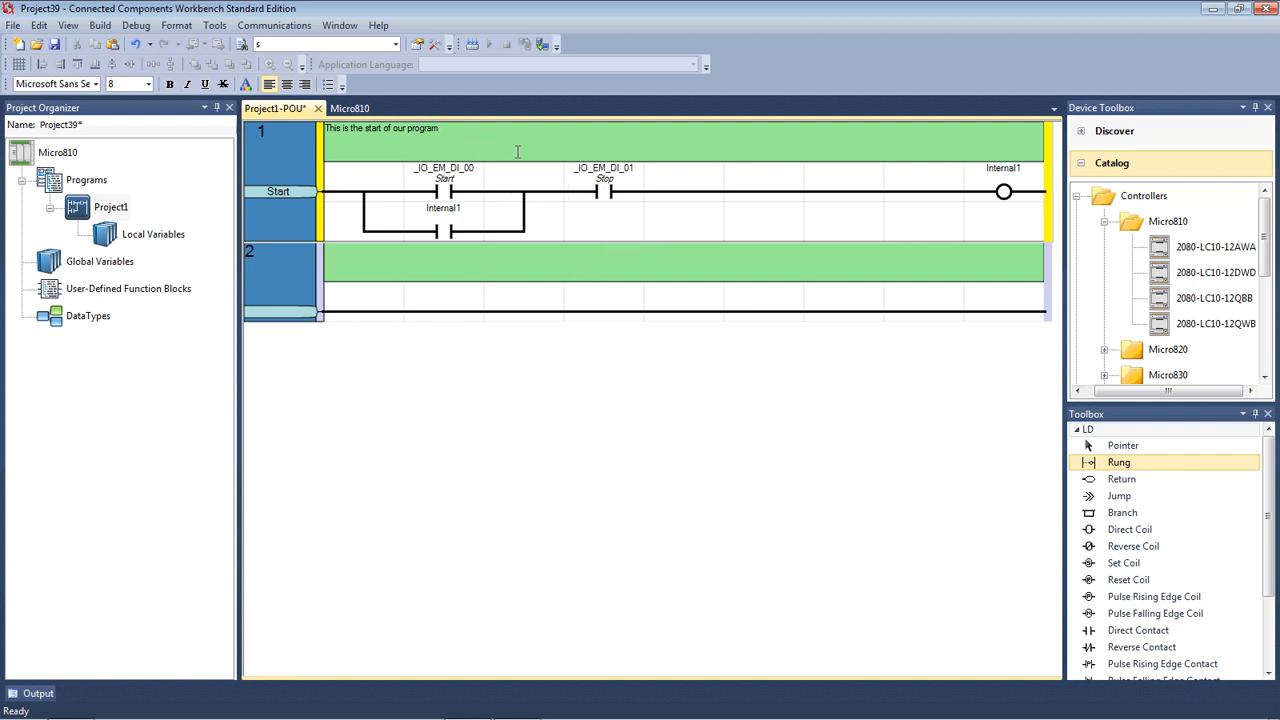
{"action": "left_click", "coordinate": [440, 262]}
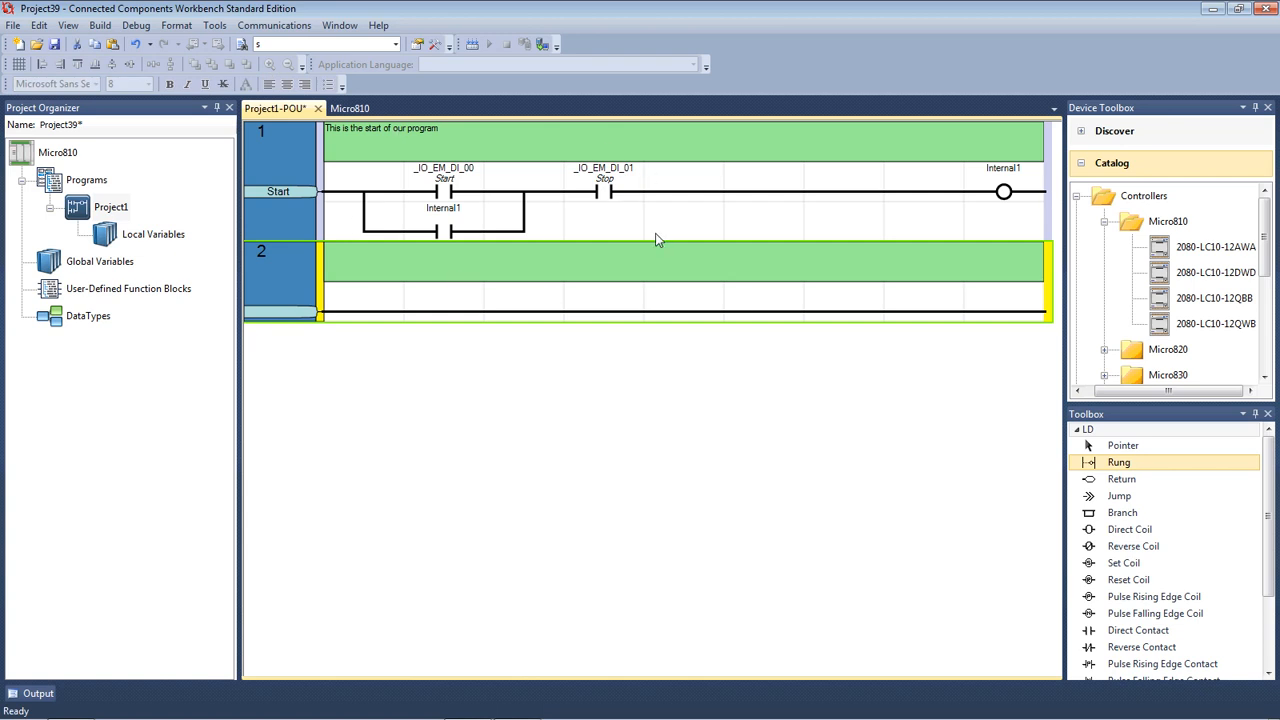
{"action": "mouse_move", "coordinate": [720, 228]}
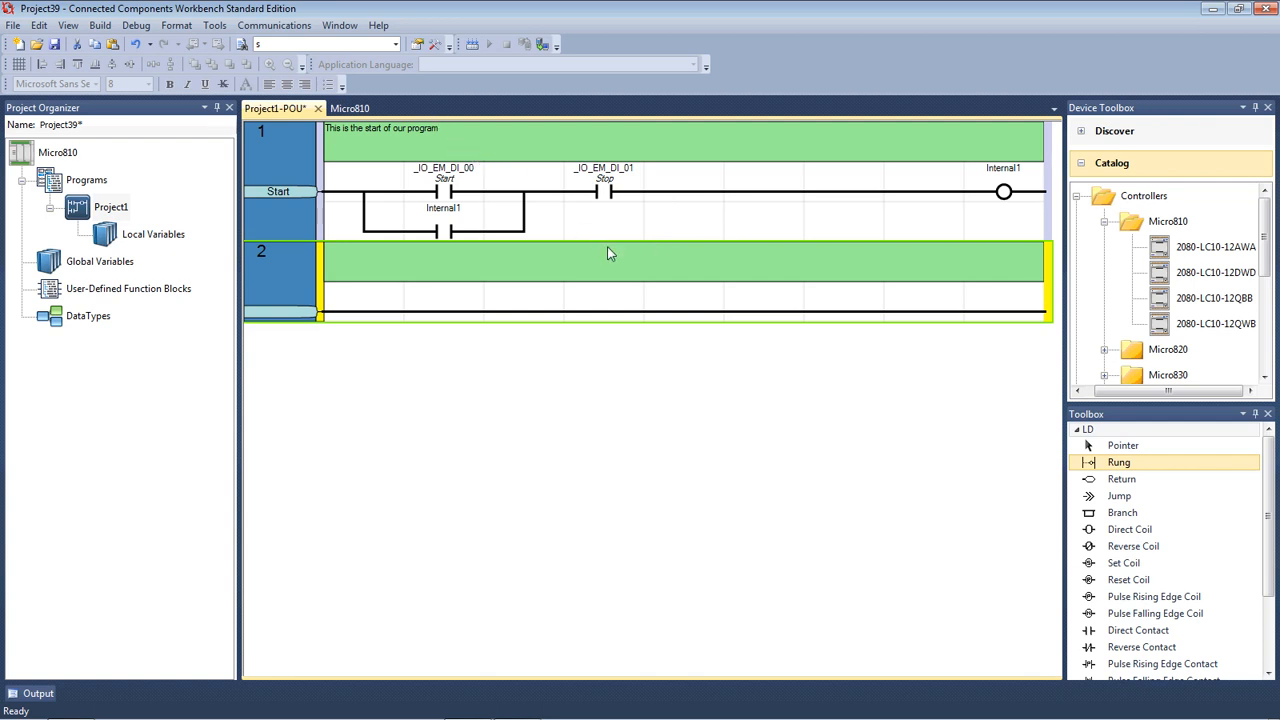
{"action": "mouse_move", "coordinate": [510, 140]}
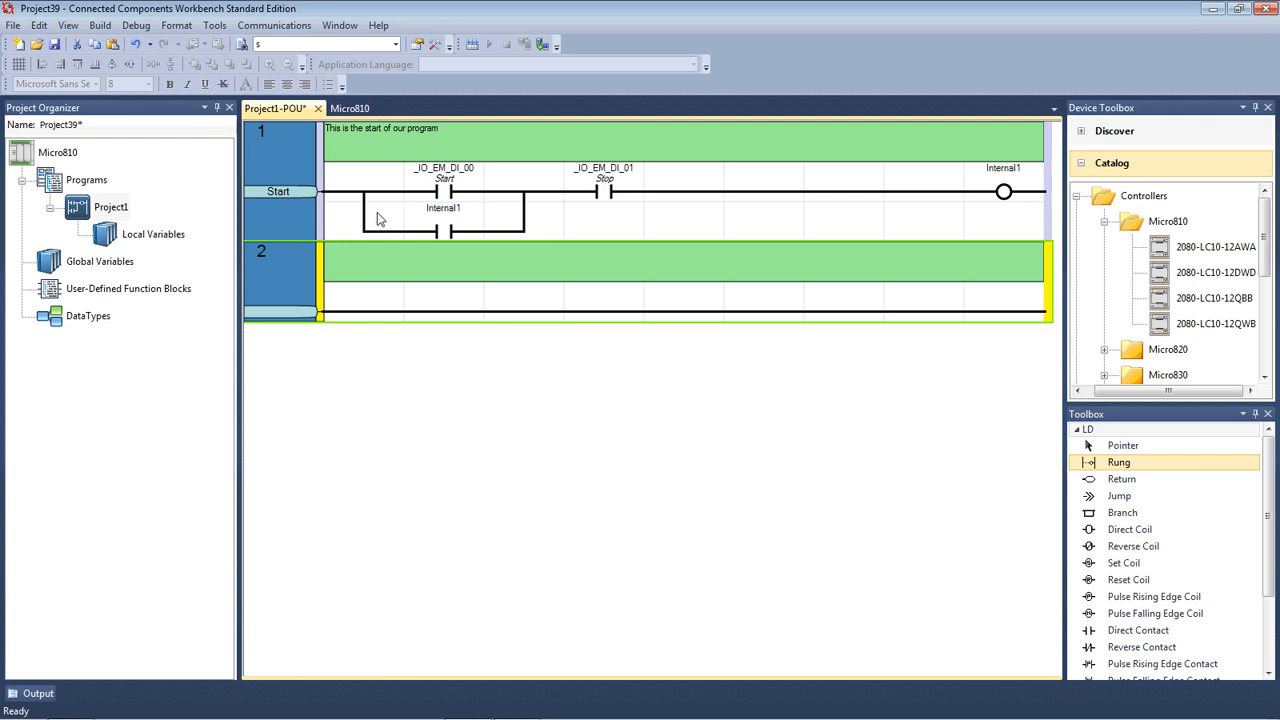
{"action": "mouse_move", "coordinate": [576, 276]}
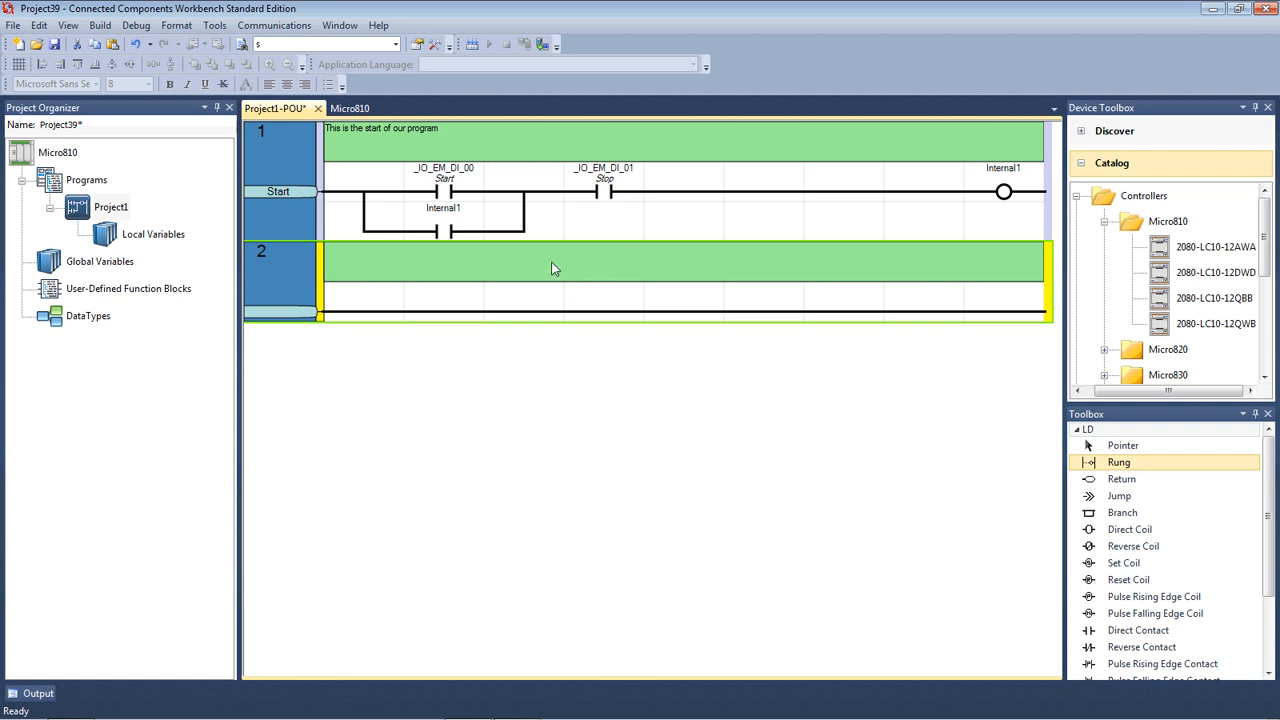
{"action": "mouse_move", "coordinate": [528, 284]}
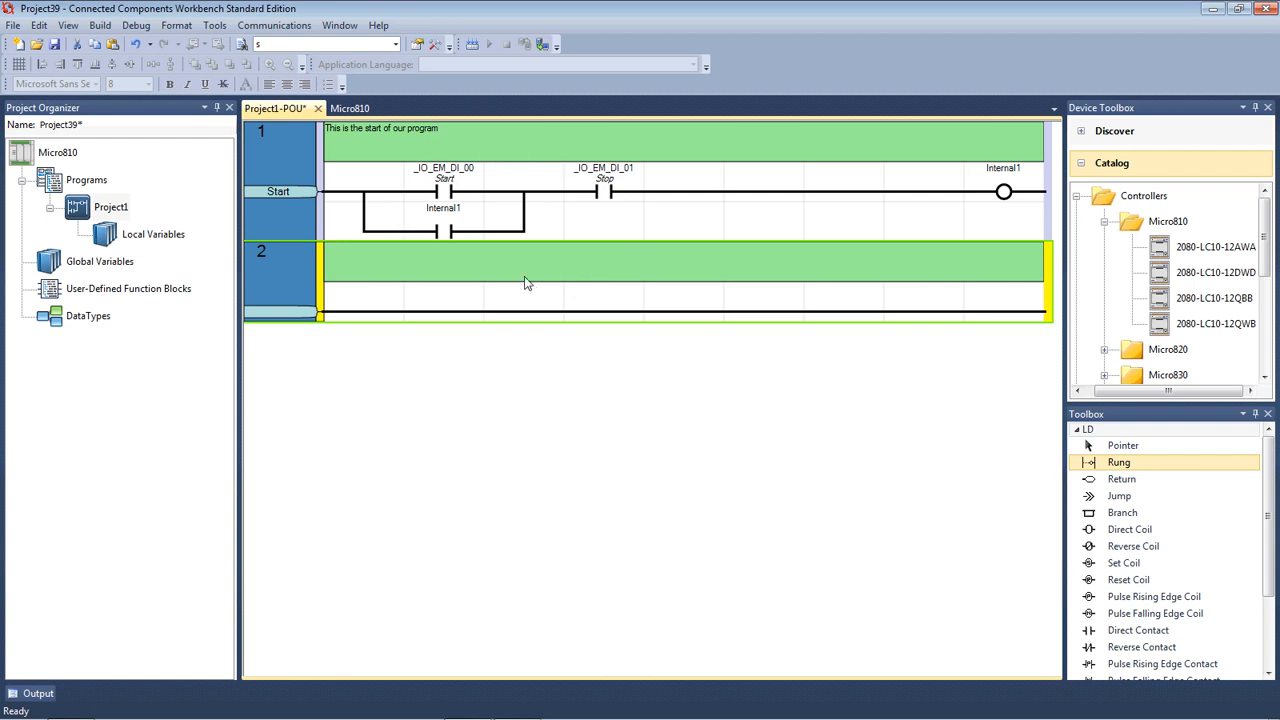
{"action": "mouse_move", "coordinate": [576, 268]}
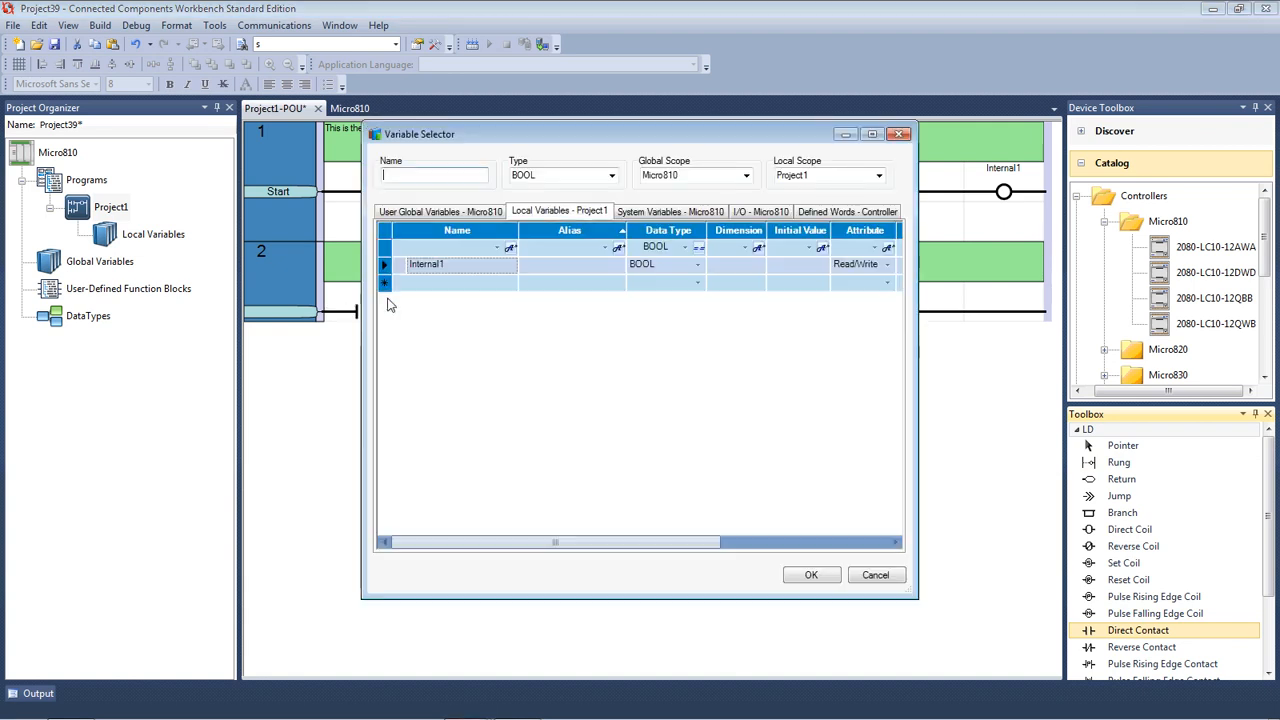
{"action": "mouse_move", "coordinate": [624, 236]}
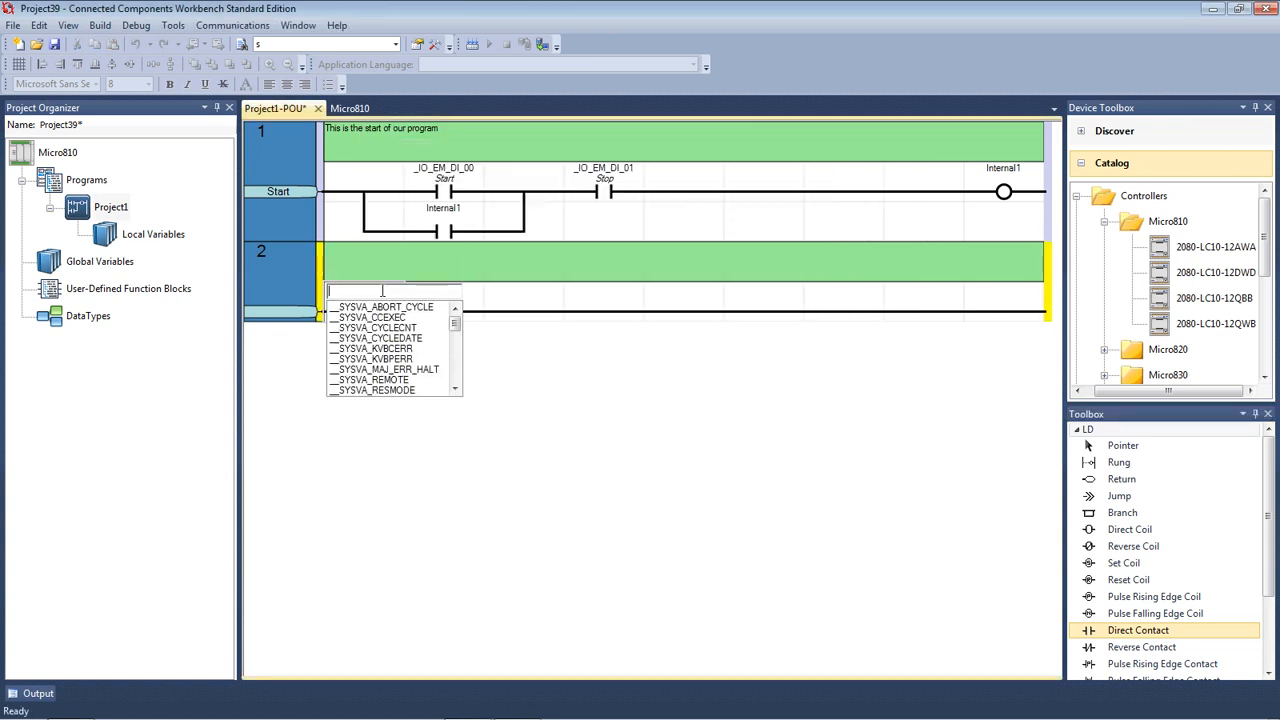
Assign Internal1 to the new direct contact at the start of rung 2.
{"action": "left_click", "coordinate": [454, 368]}
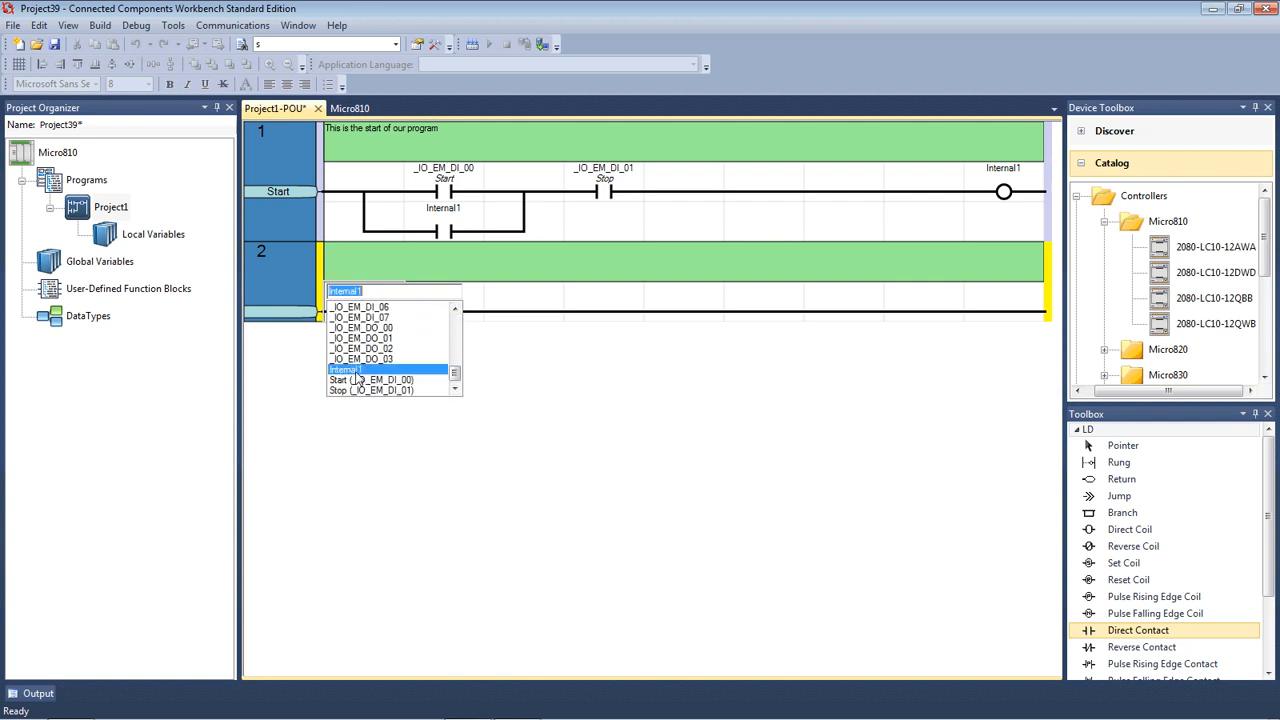
{"action": "left_click", "coordinate": [344, 368]}
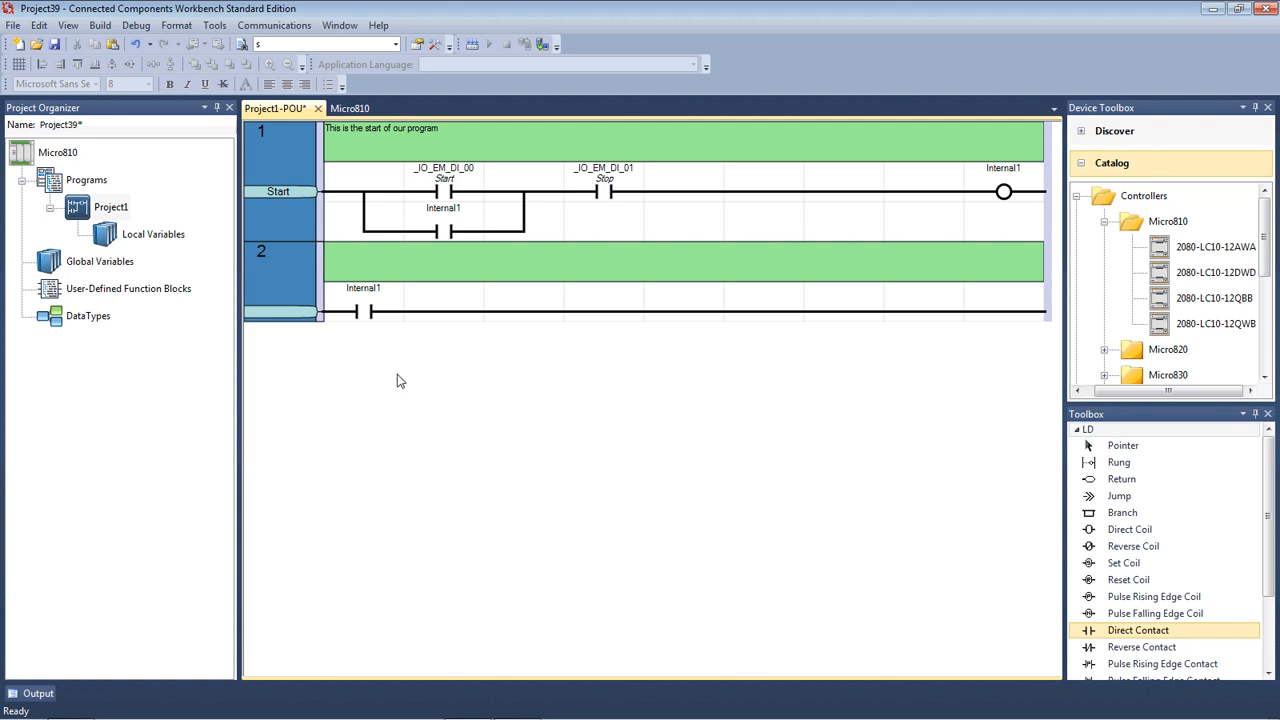
{"action": "mouse_move", "coordinate": [400, 360]}
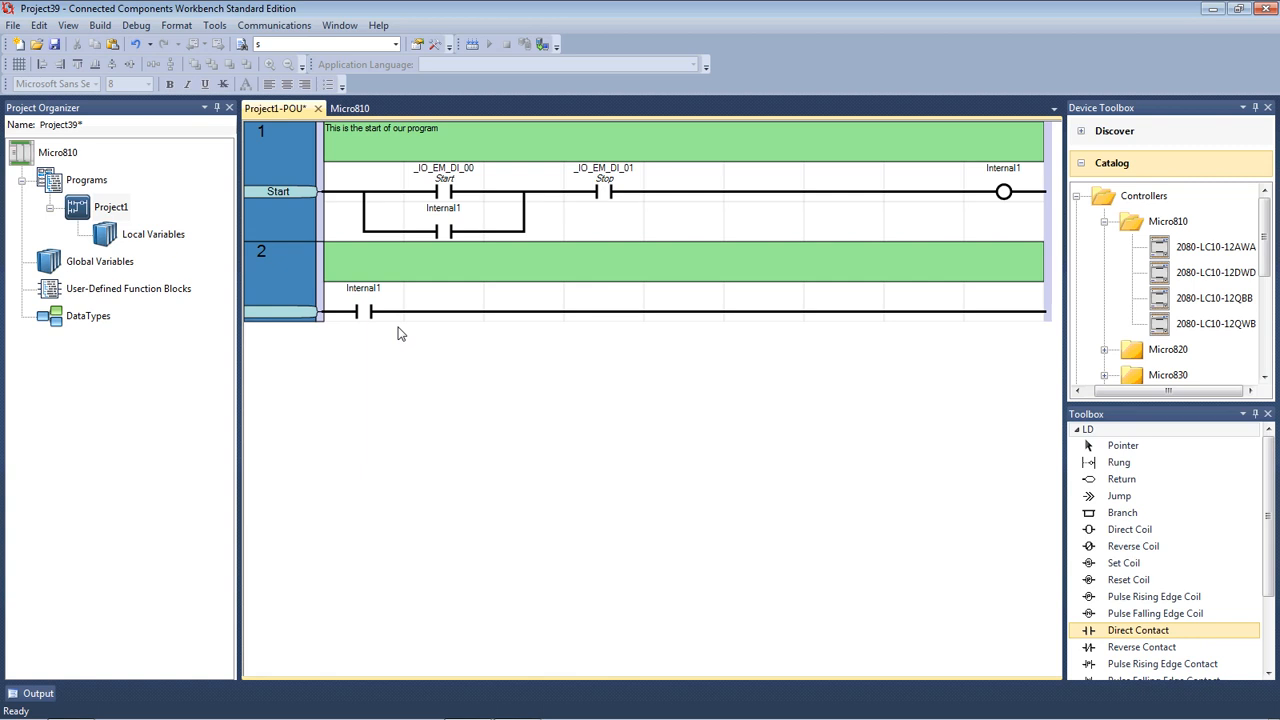
{"action": "mouse_move", "coordinate": [408, 272]}
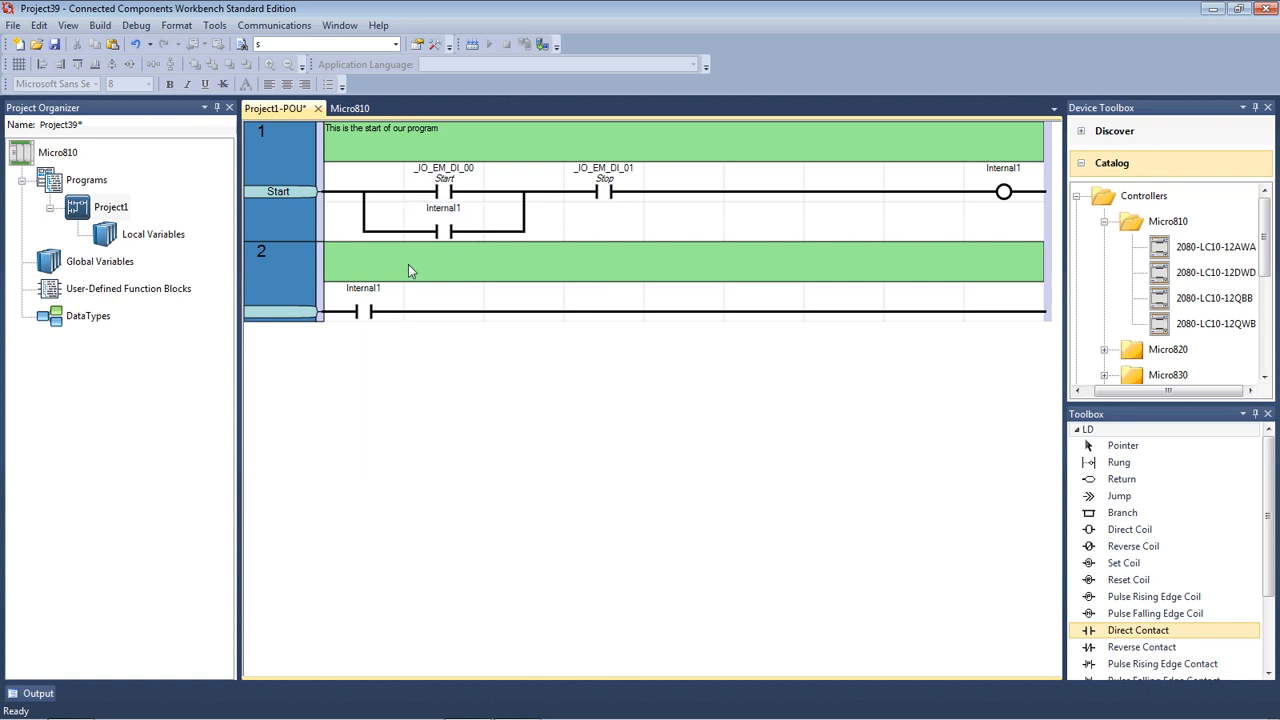
{"action": "mouse_move", "coordinate": [448, 220]}
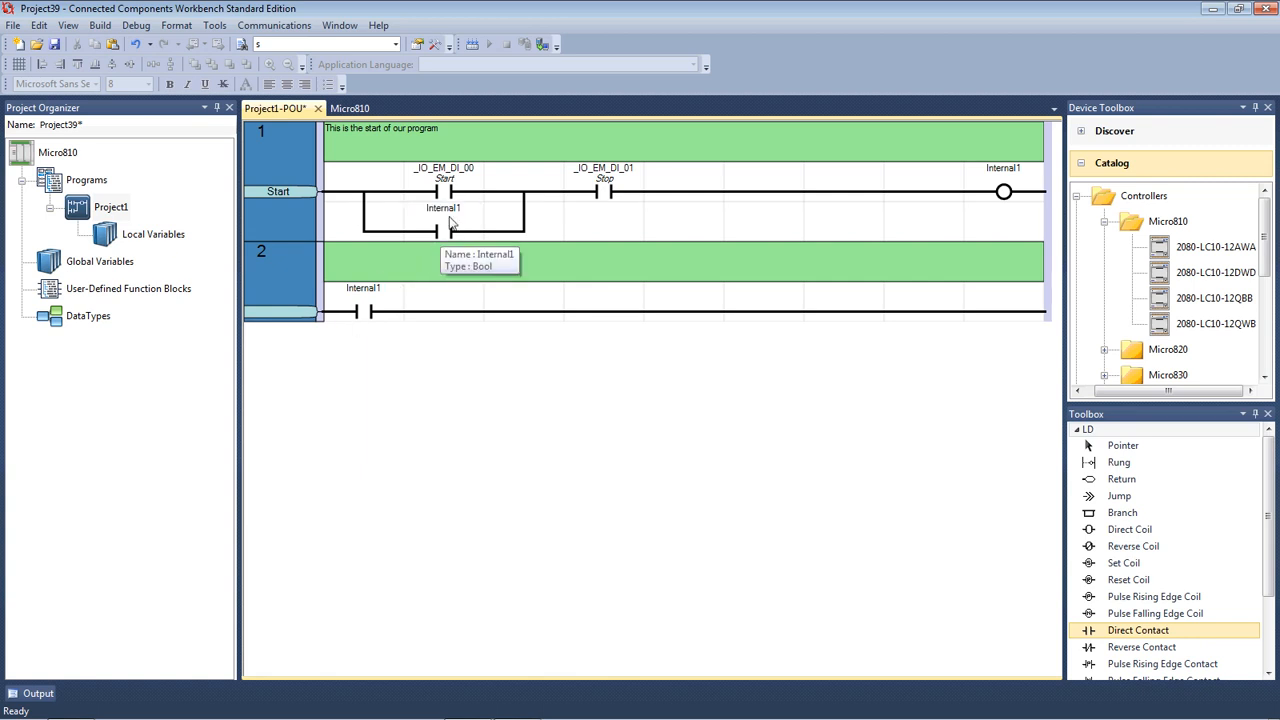
{"action": "mouse_move", "coordinate": [612, 184]}
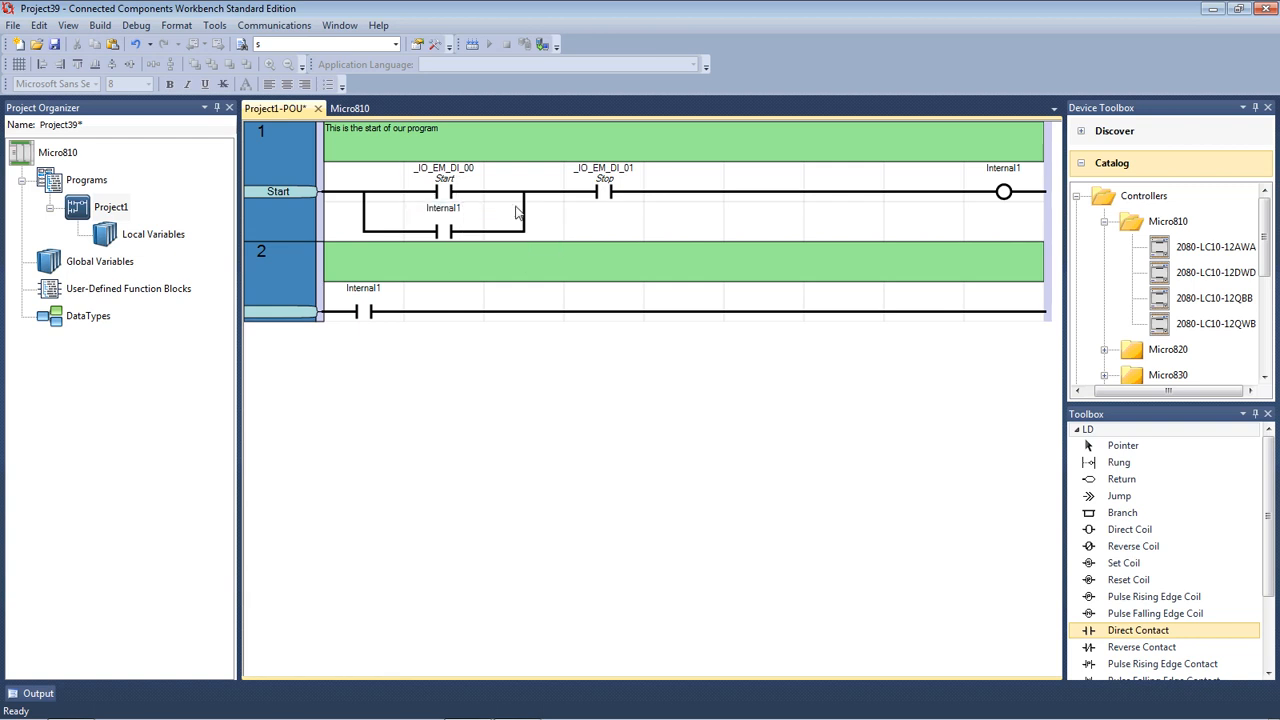
{"action": "mouse_move", "coordinate": [904, 192]}
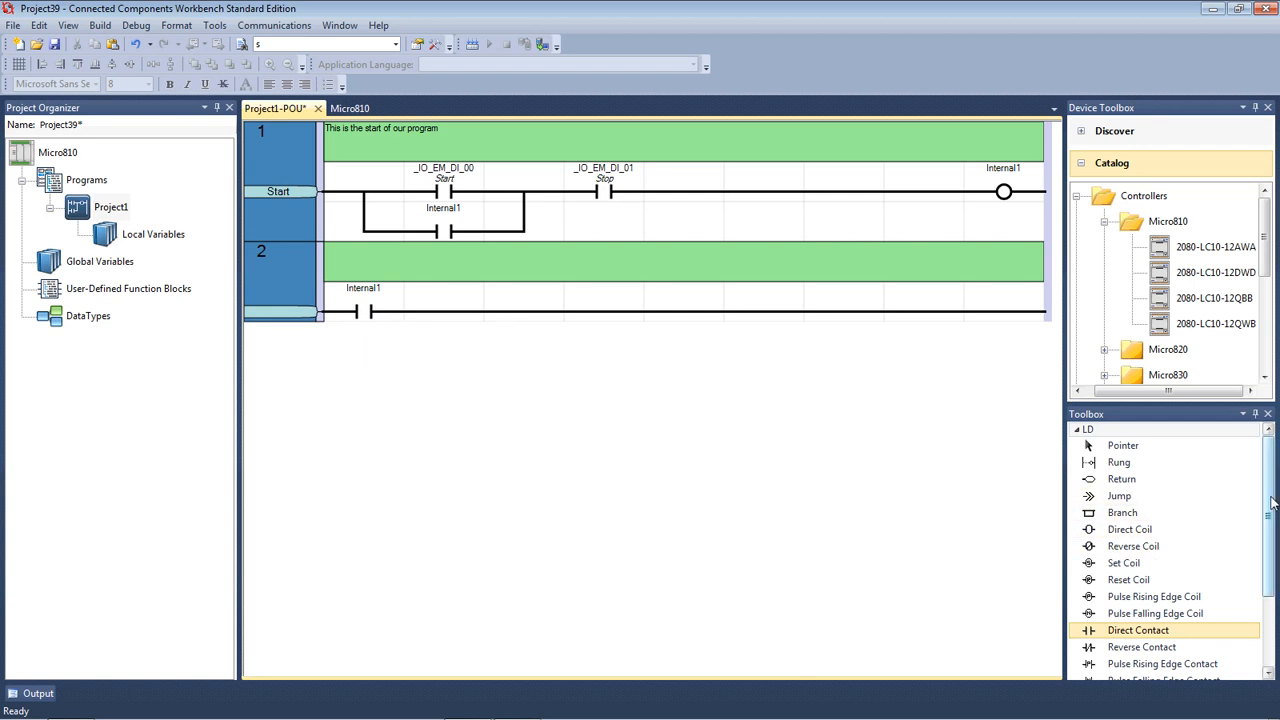
Drop a Block onto rung 2 and confirm TON in the Block Selector, creating TON_1.
{"action": "scroll", "scroll_direction": "down", "scroll_amount": 3}
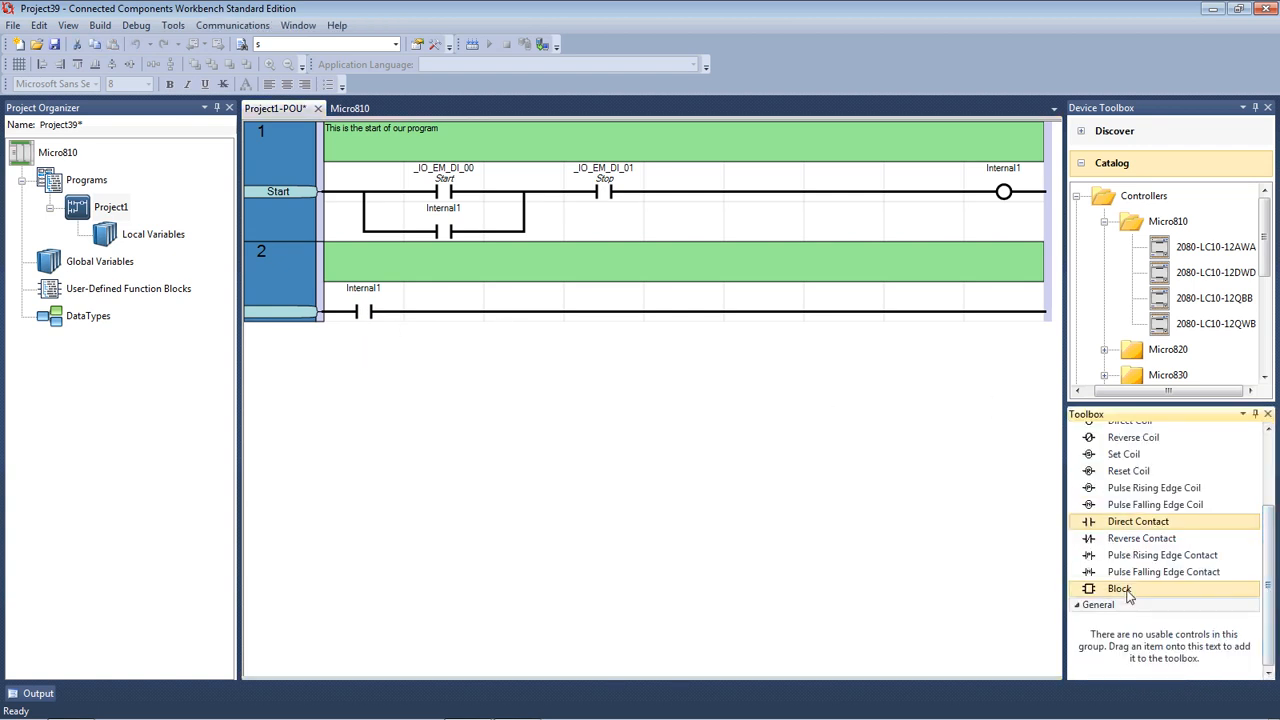
{"action": "left_click_drag", "start_coordinate": [1120, 588], "coordinate": [528, 310]}
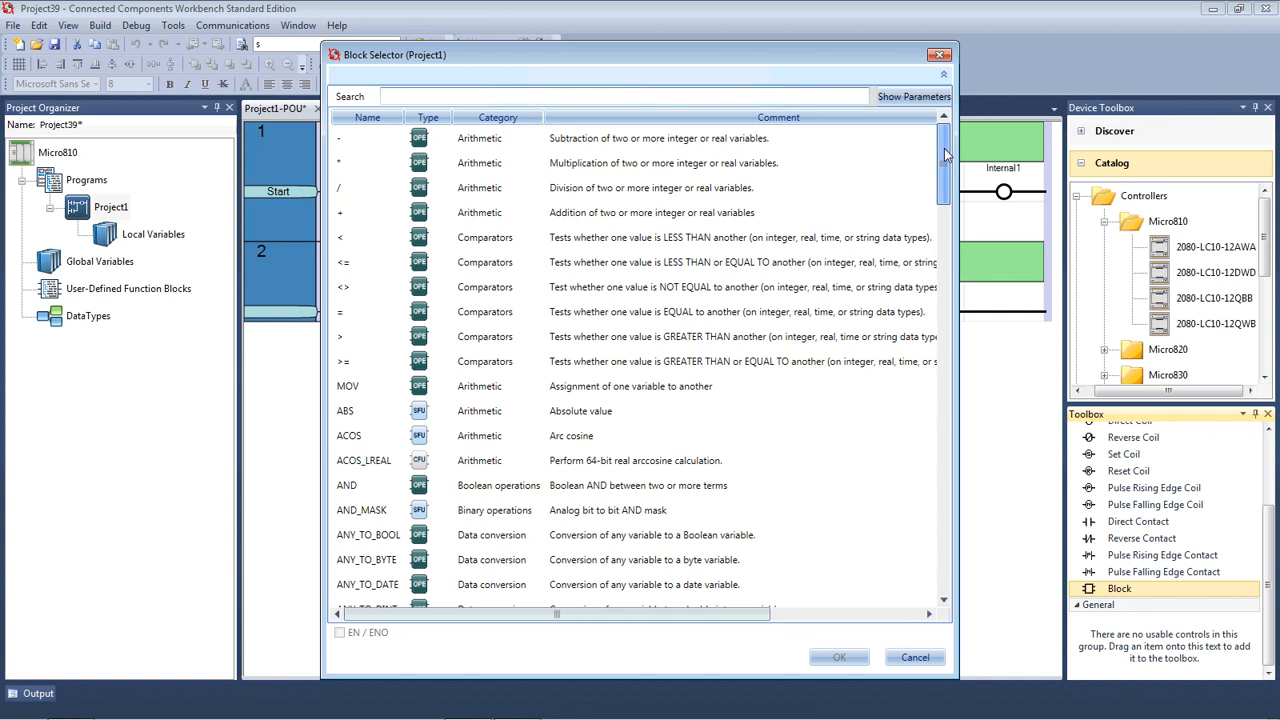
{"action": "scroll", "scroll_direction": "down", "scroll_amount": 3}
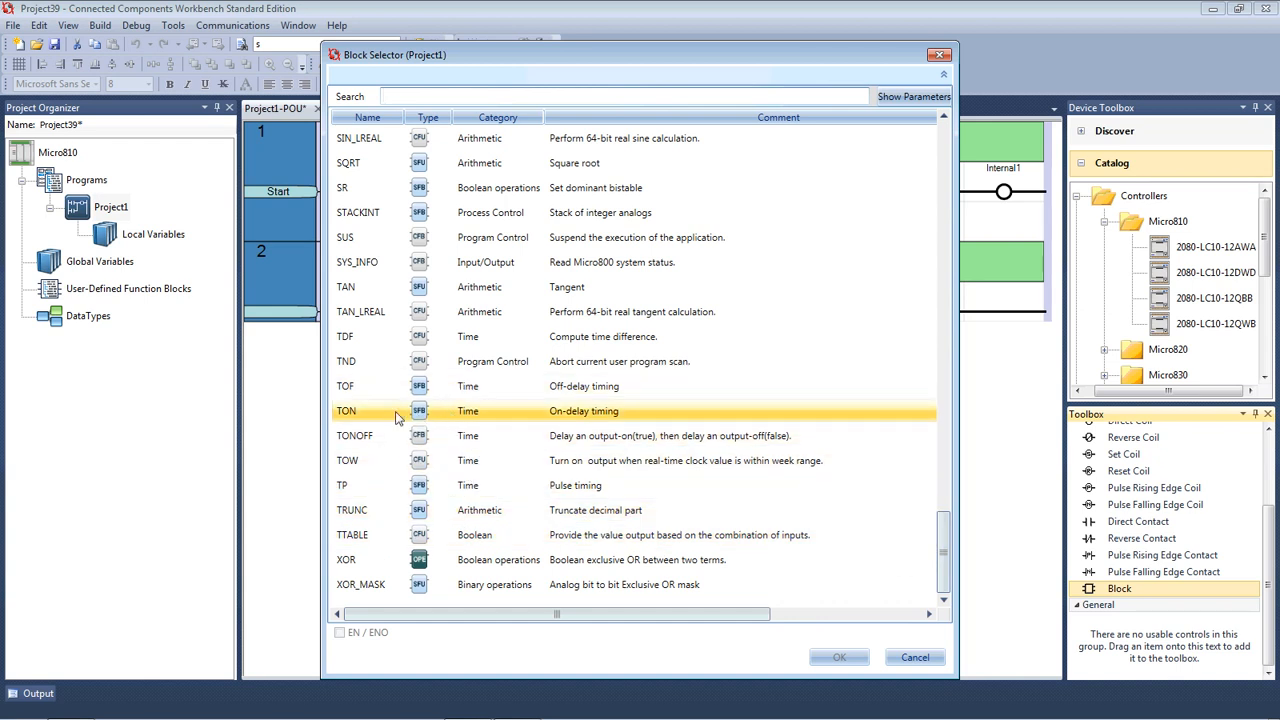
{"action": "mouse_move", "coordinate": [378, 416]}
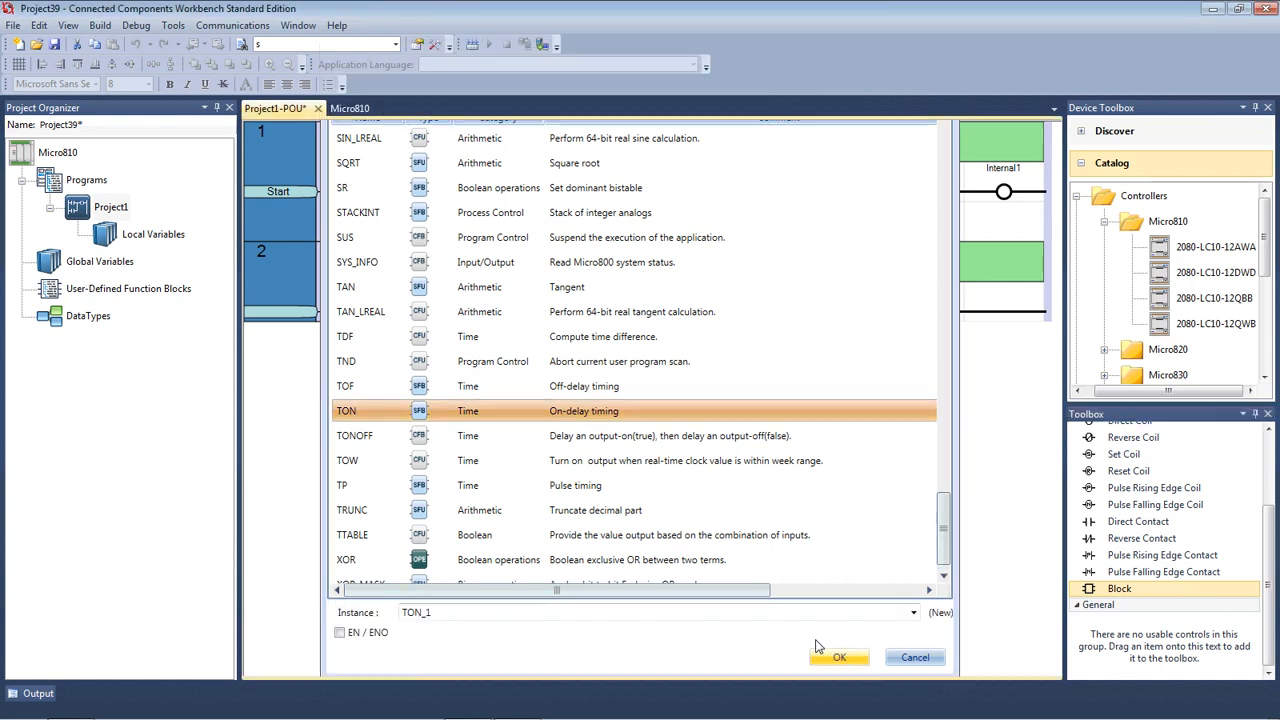
{"action": "left_click", "coordinate": [840, 656]}
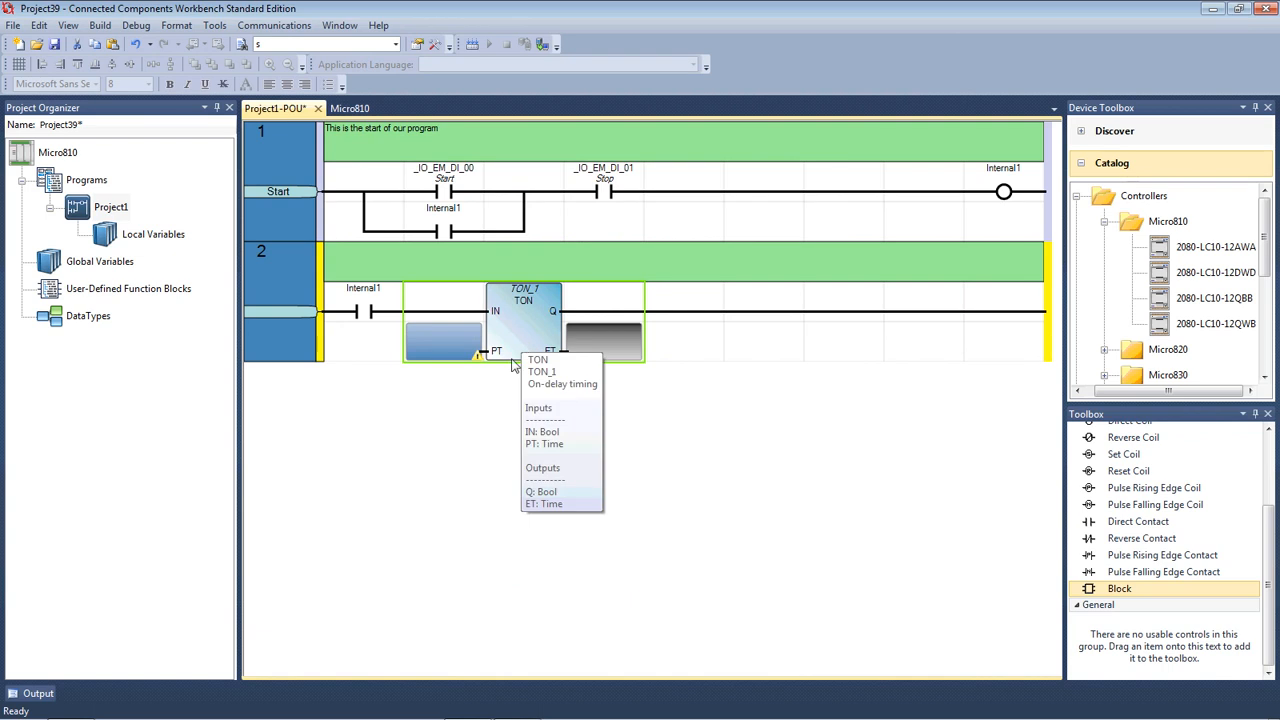
{"action": "mouse_move", "coordinate": [536, 368]}
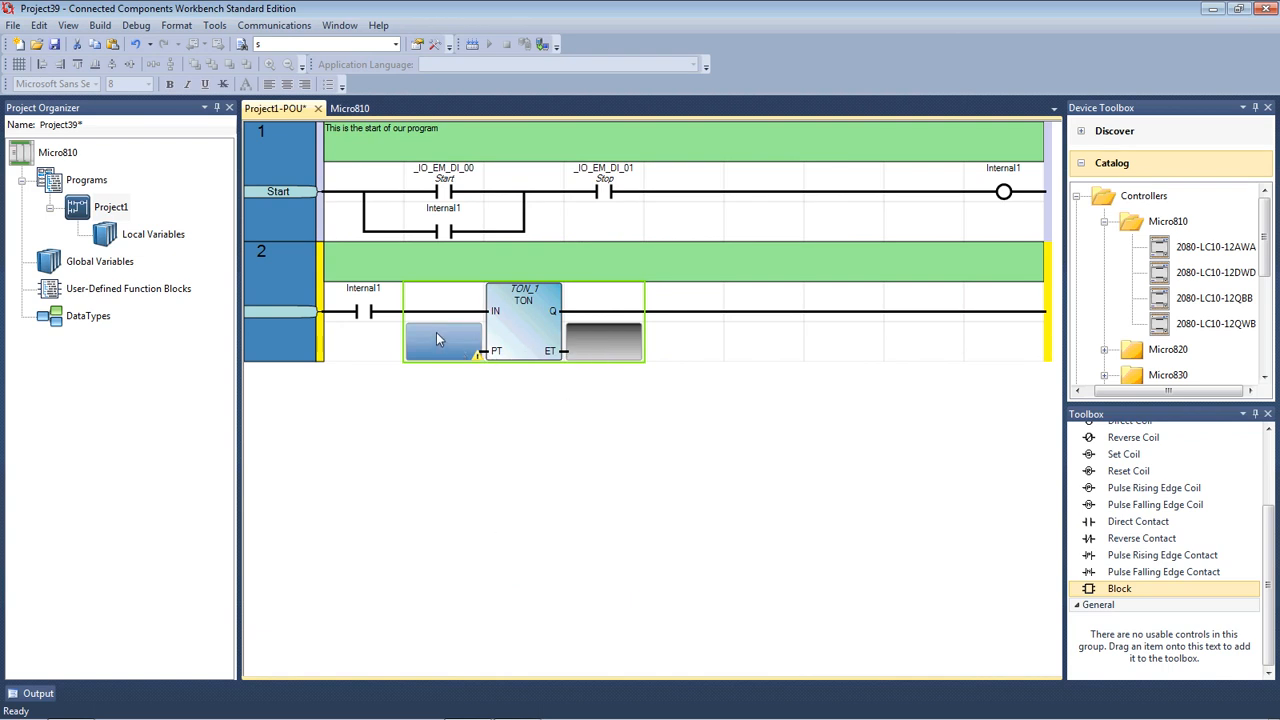
Set the TON_1 timer's PT preset time to T#5s.
{"action": "left_click", "coordinate": [444, 336]}
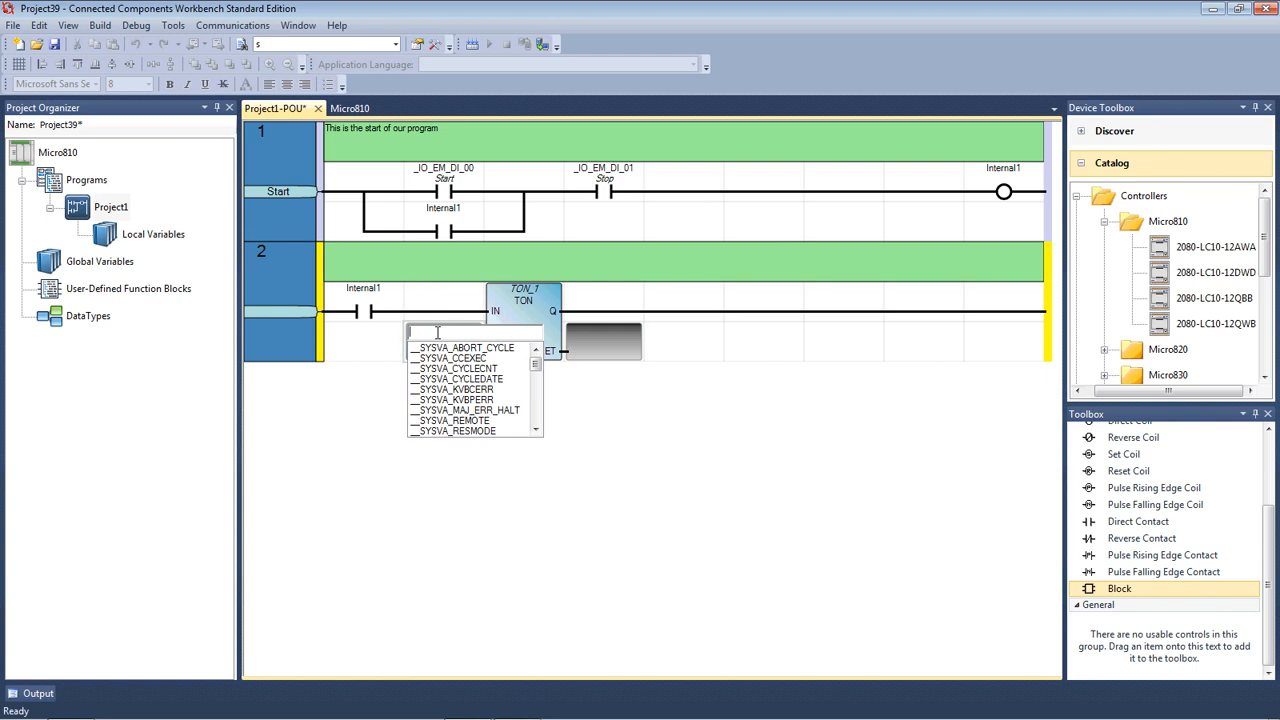
{"action": "type", "text": "TON_1"}
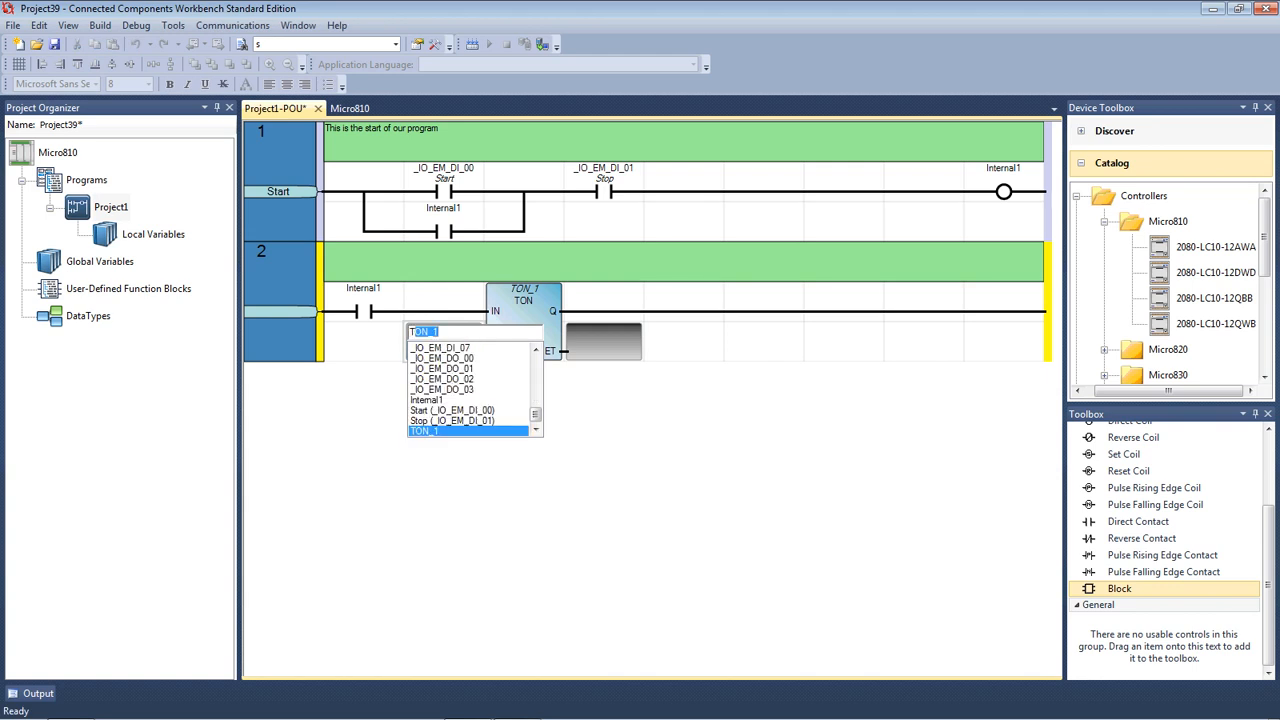
{"action": "type", "text": "T#"}
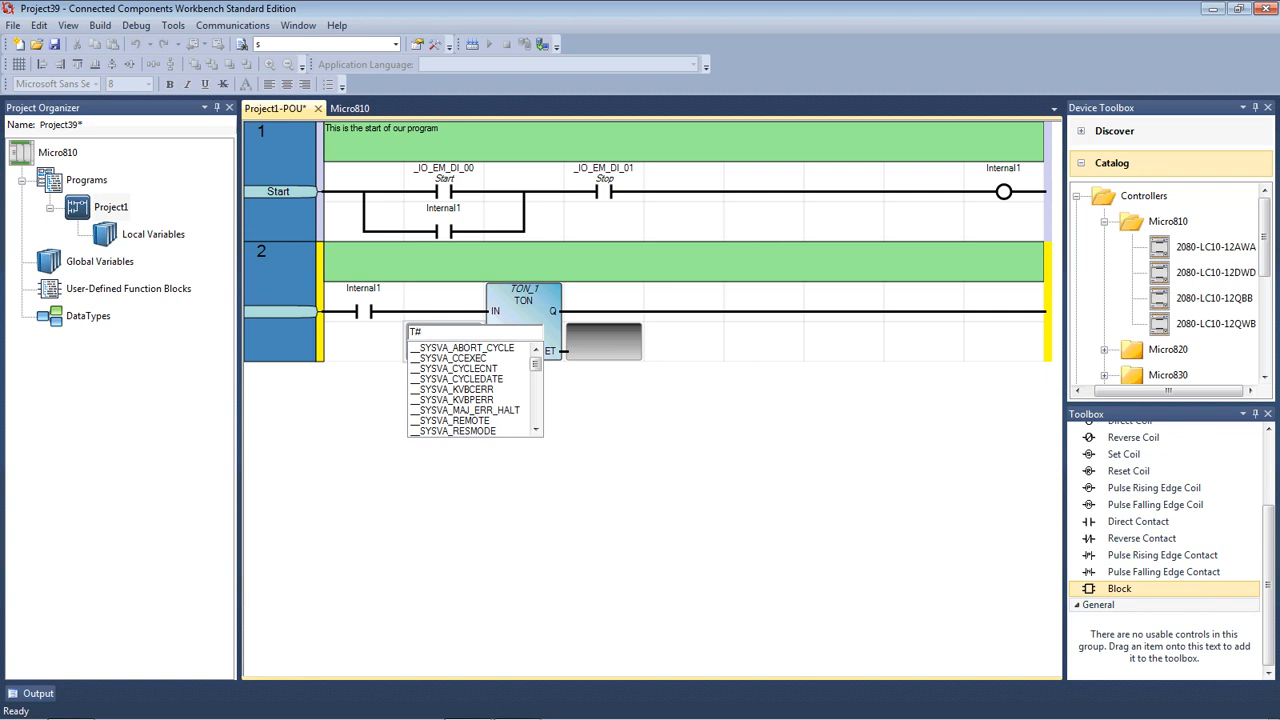
{"action": "type", "text": "5"}
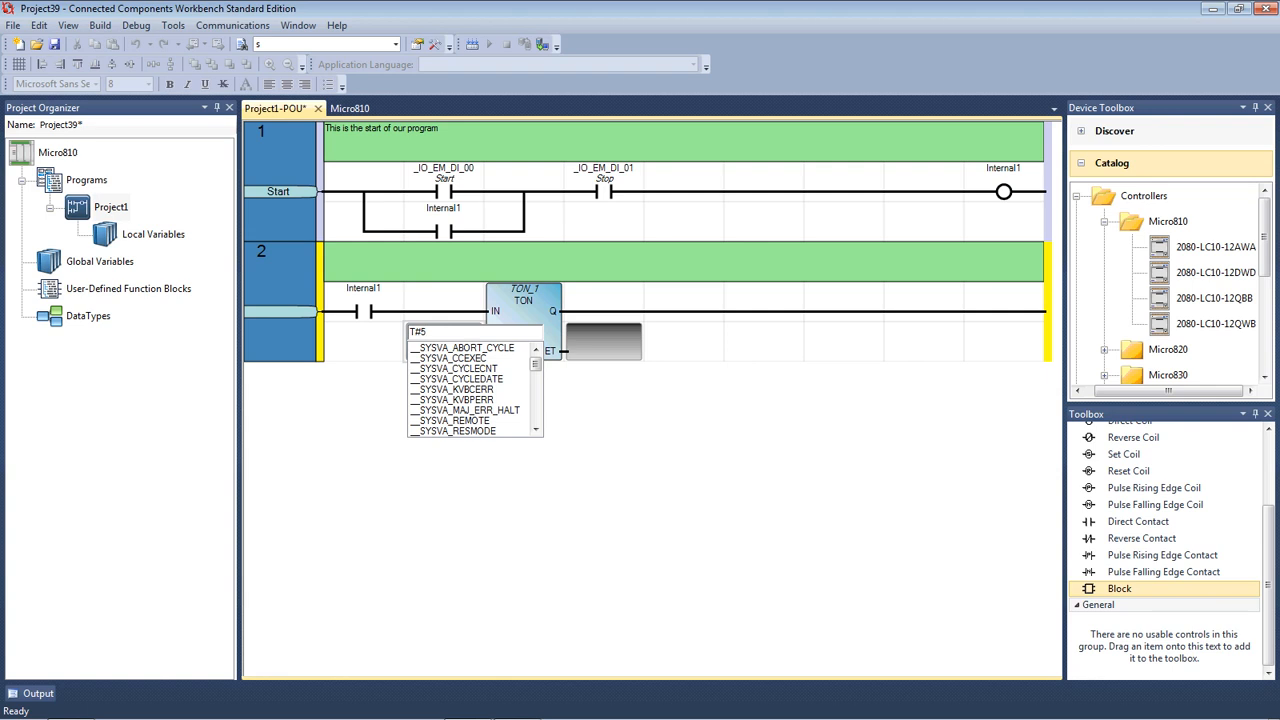
{"action": "type", "text": "s"}
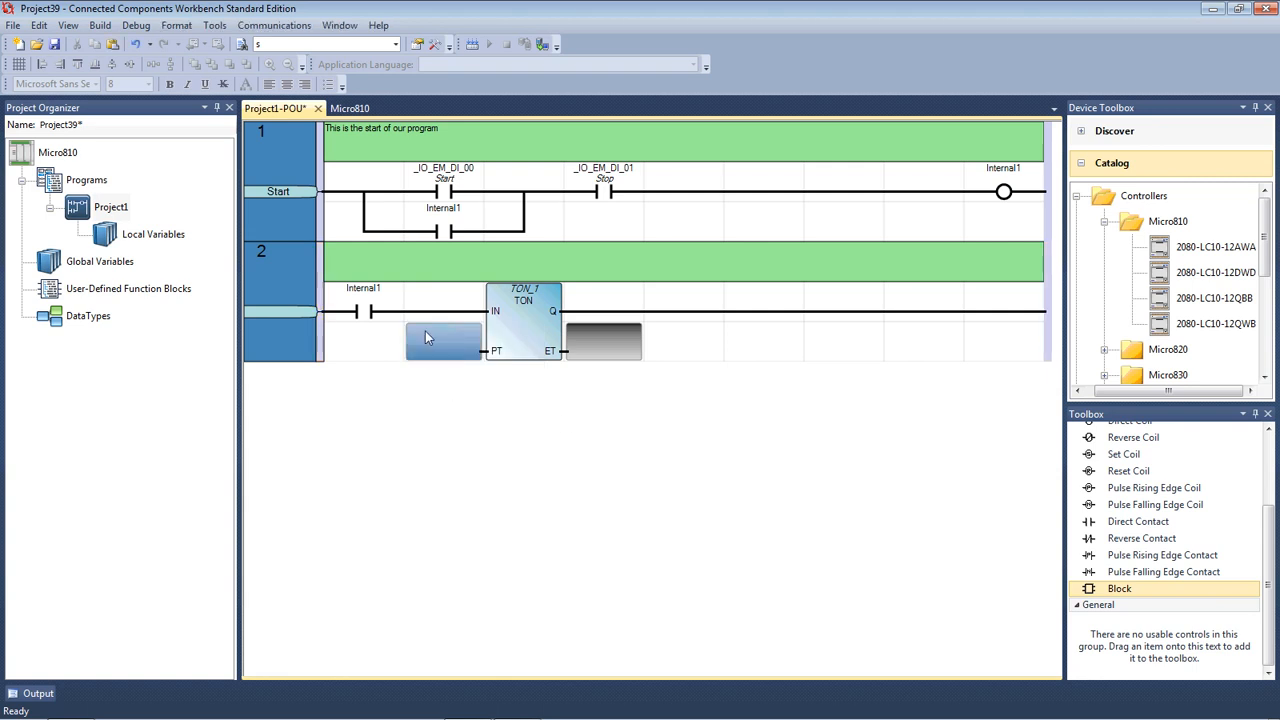
{"action": "type", "text": "T#5s"}
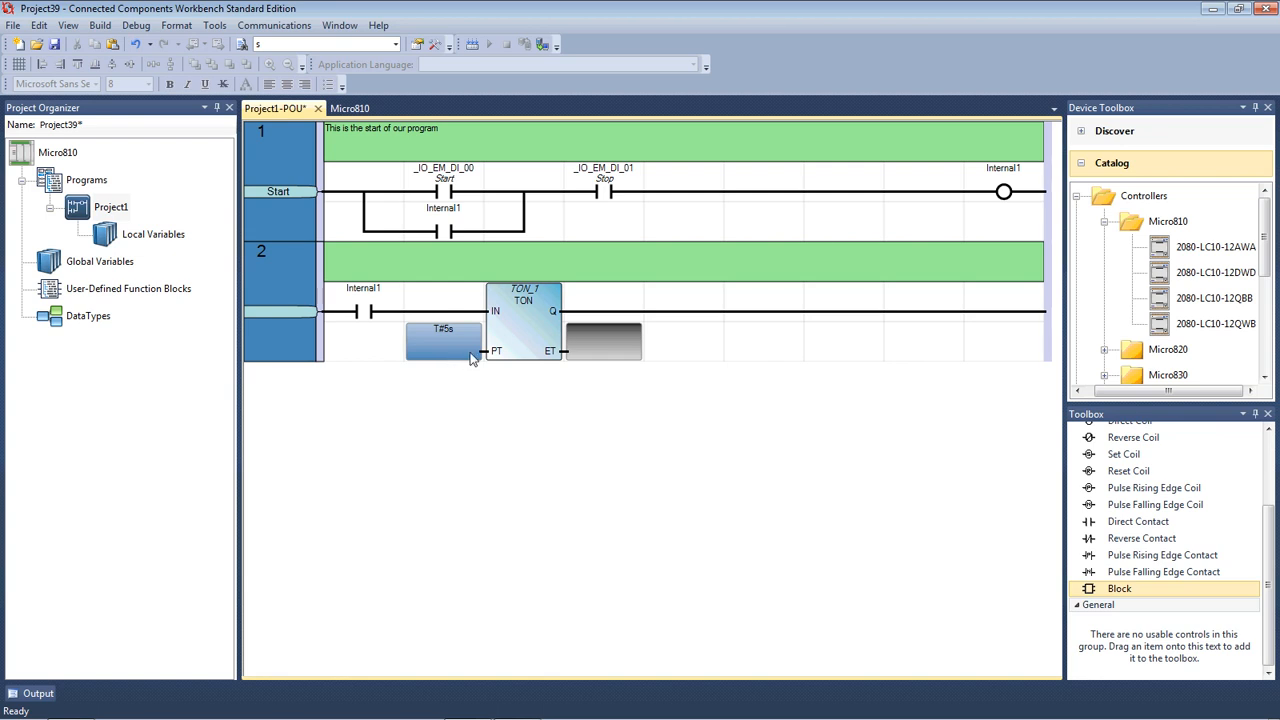
{"action": "mouse_move", "coordinate": [478, 364]}
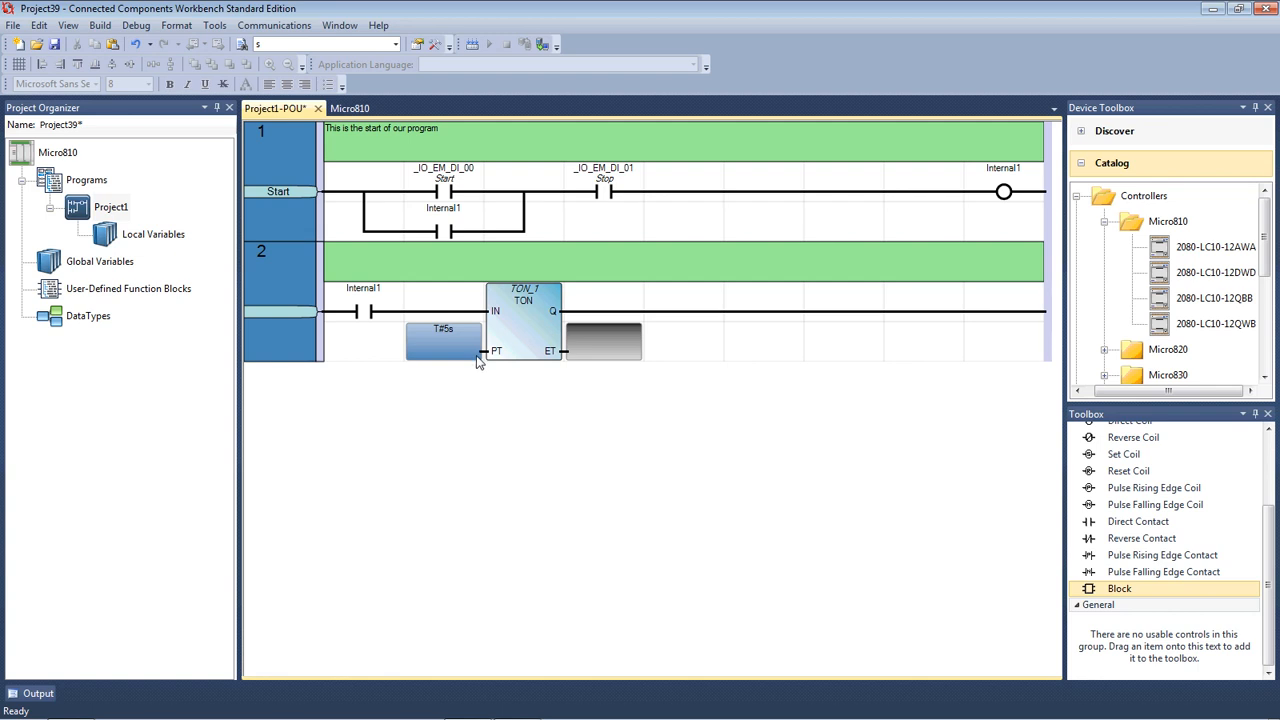
{"action": "mouse_move", "coordinate": [444, 338]}
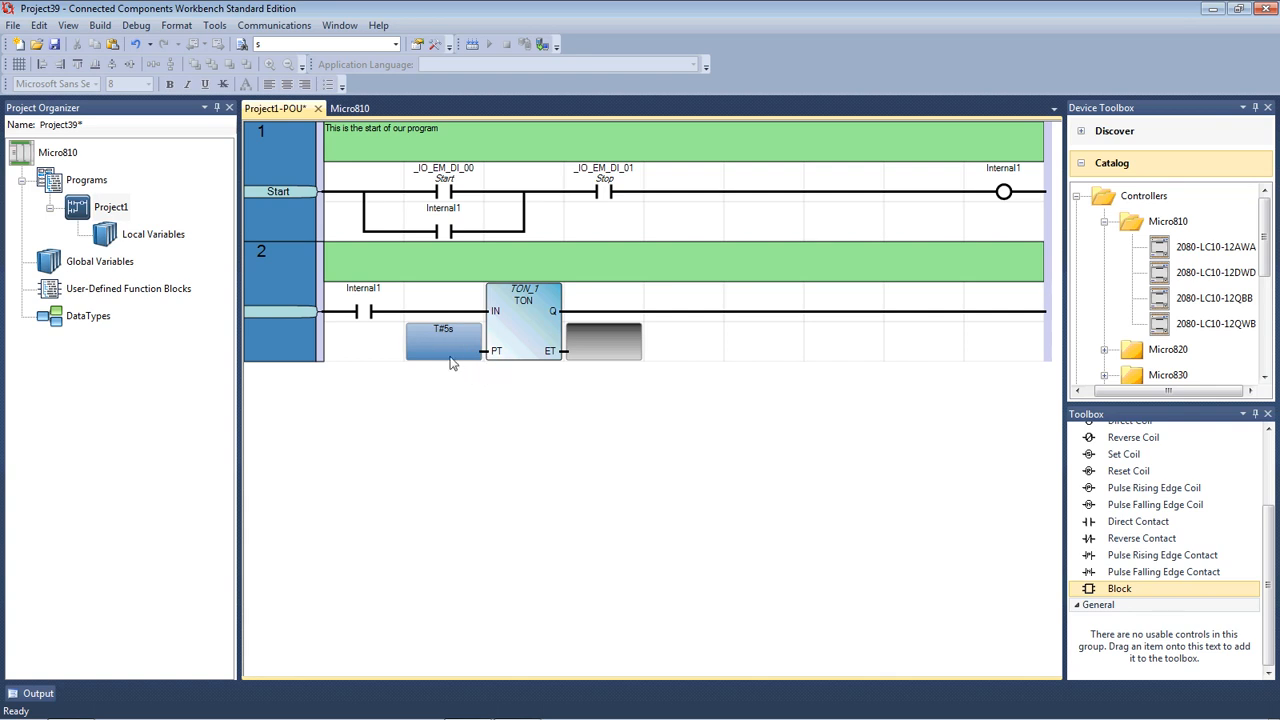
{"action": "mouse_move", "coordinate": [480, 366]}
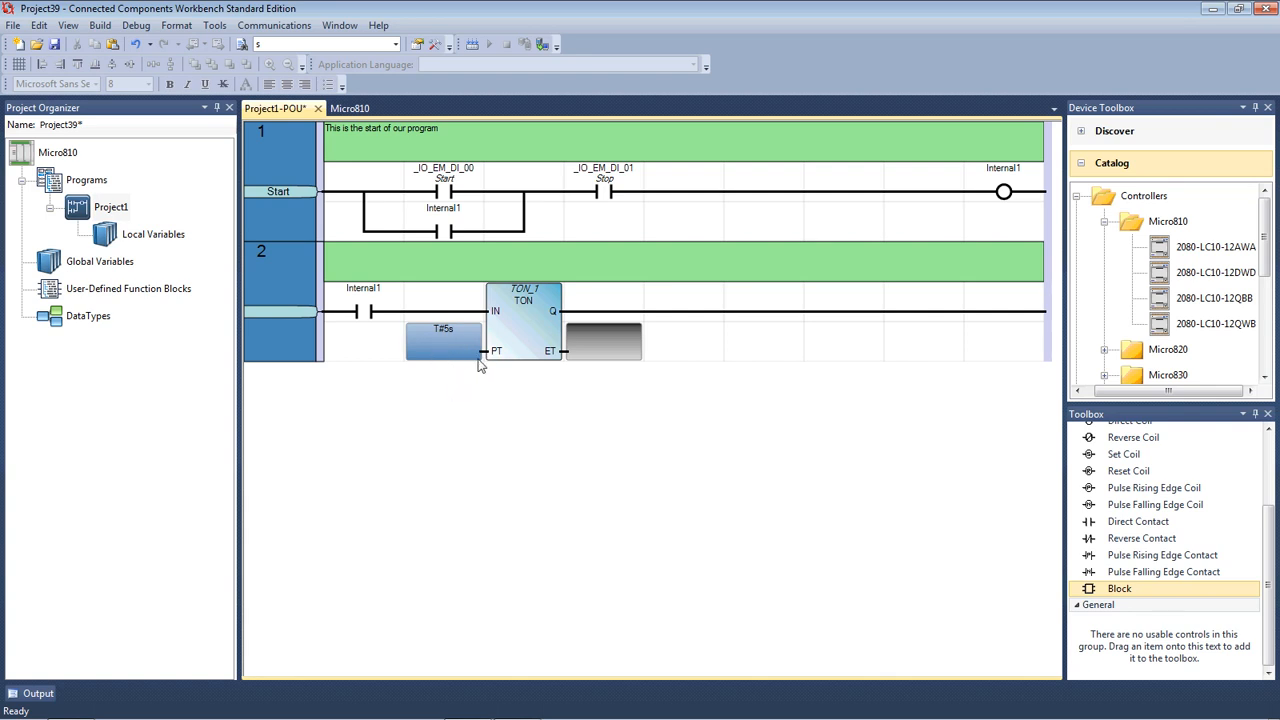
{"action": "mouse_move", "coordinate": [464, 352]}
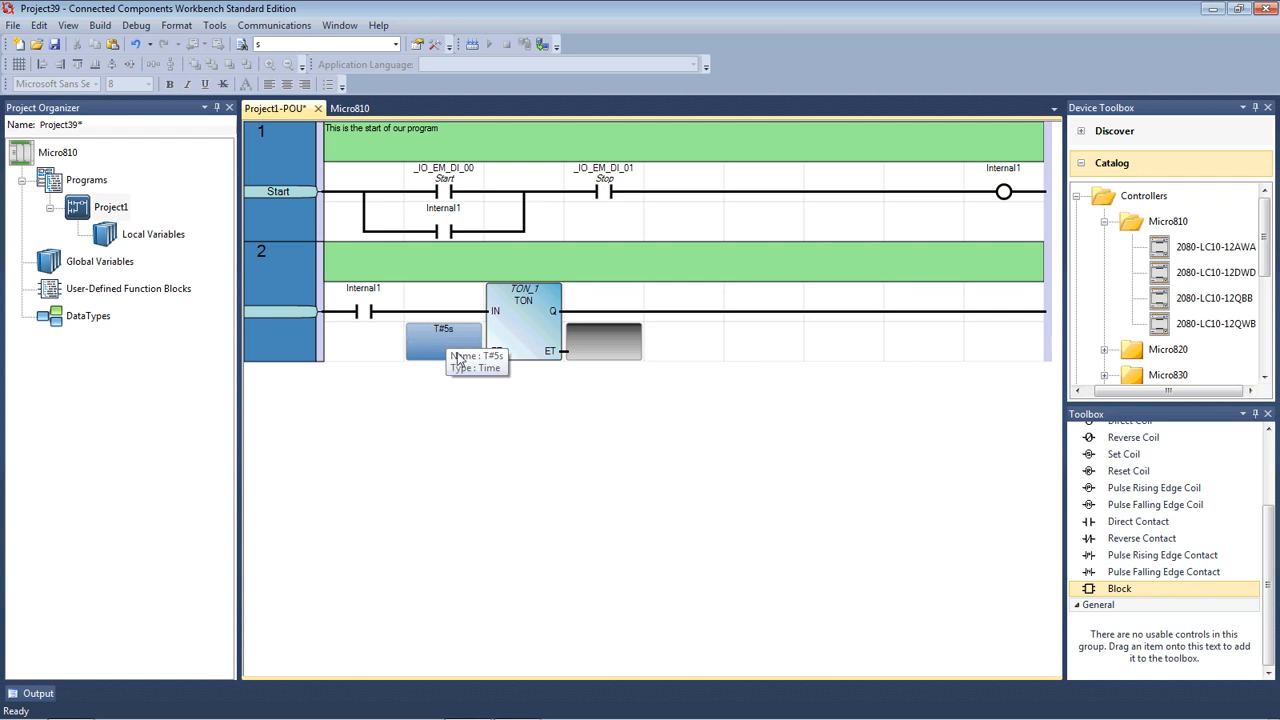
{"action": "mouse_move", "coordinate": [504, 388]}
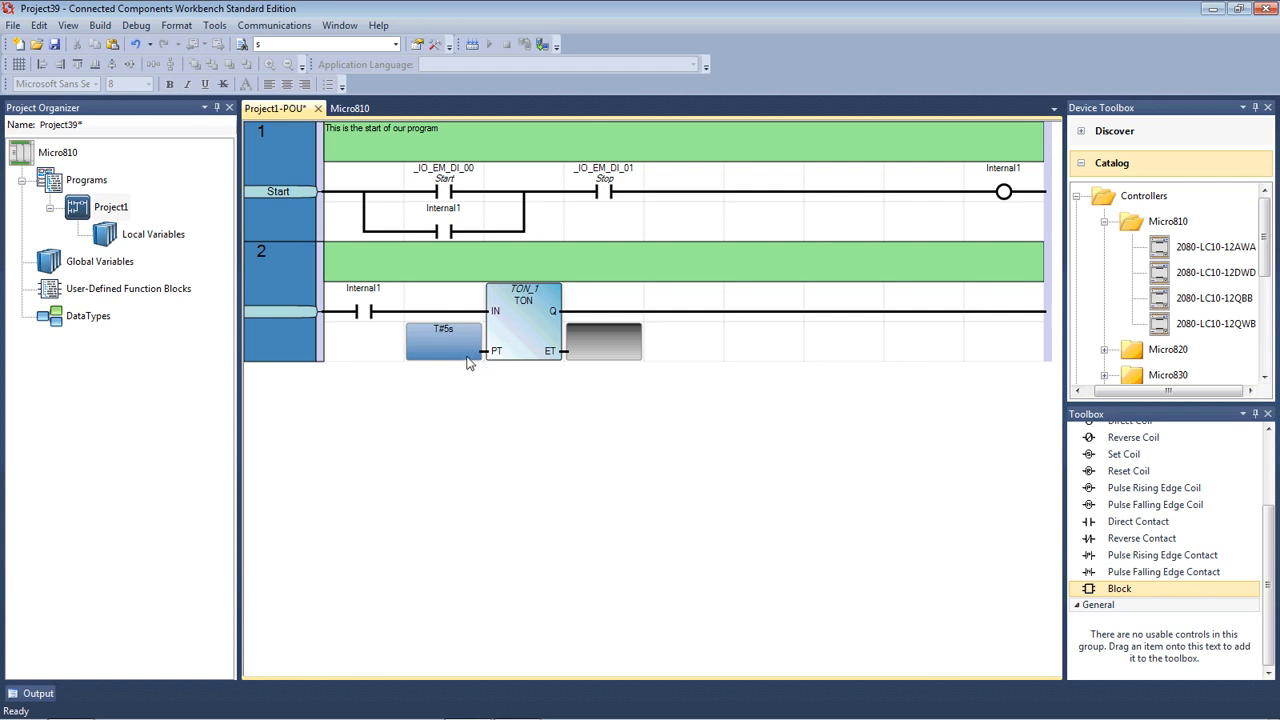
{"action": "mouse_move", "coordinate": [510, 360]}
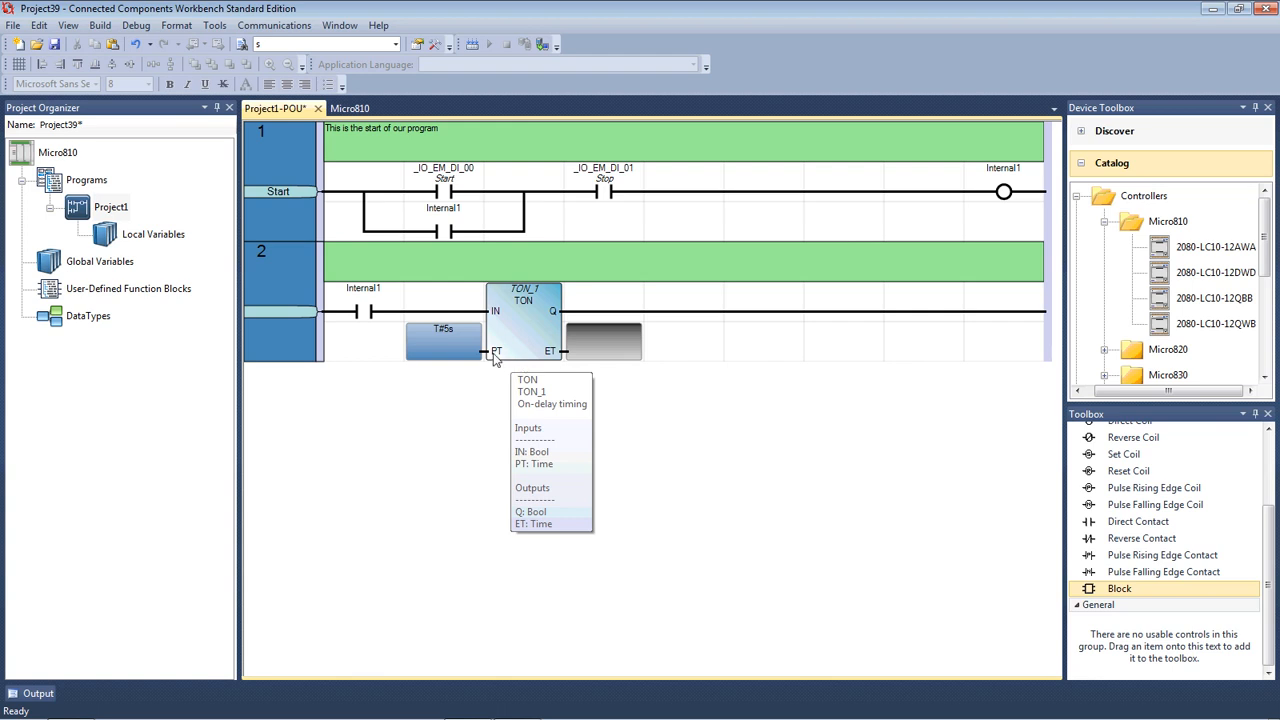
{"action": "mouse_move", "coordinate": [424, 328]}
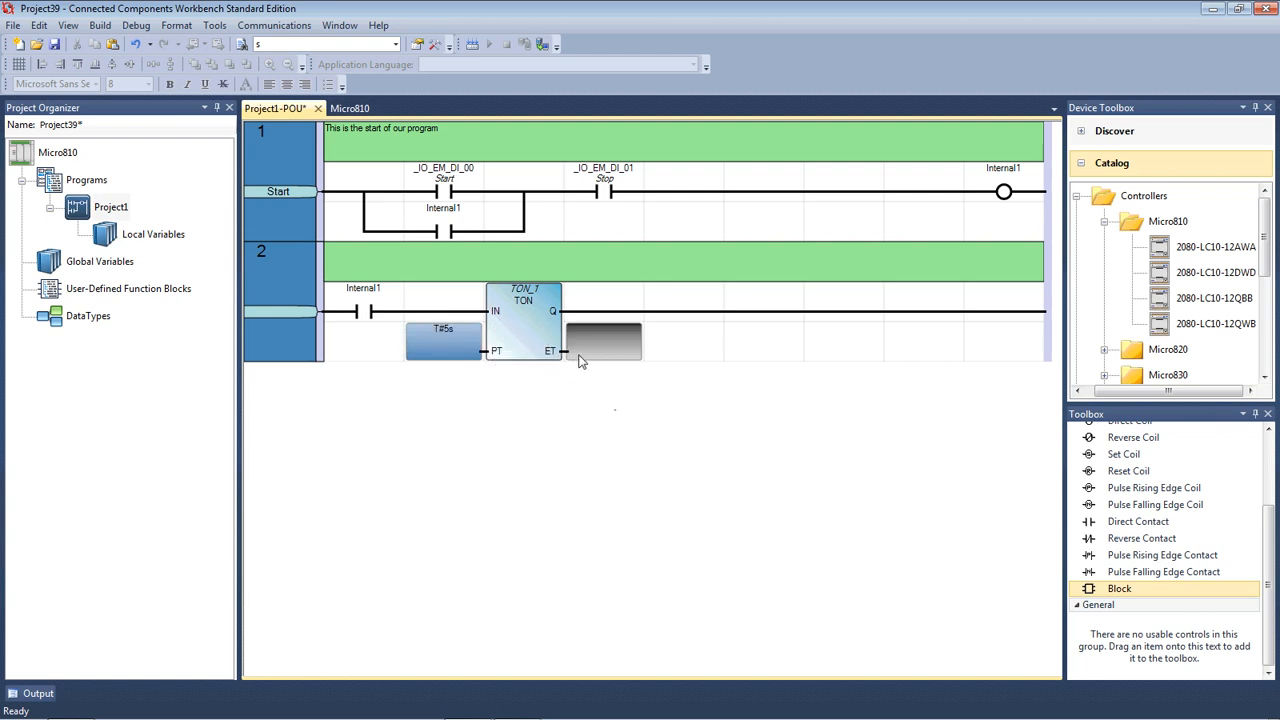
{"action": "mouse_move", "coordinate": [584, 358]}
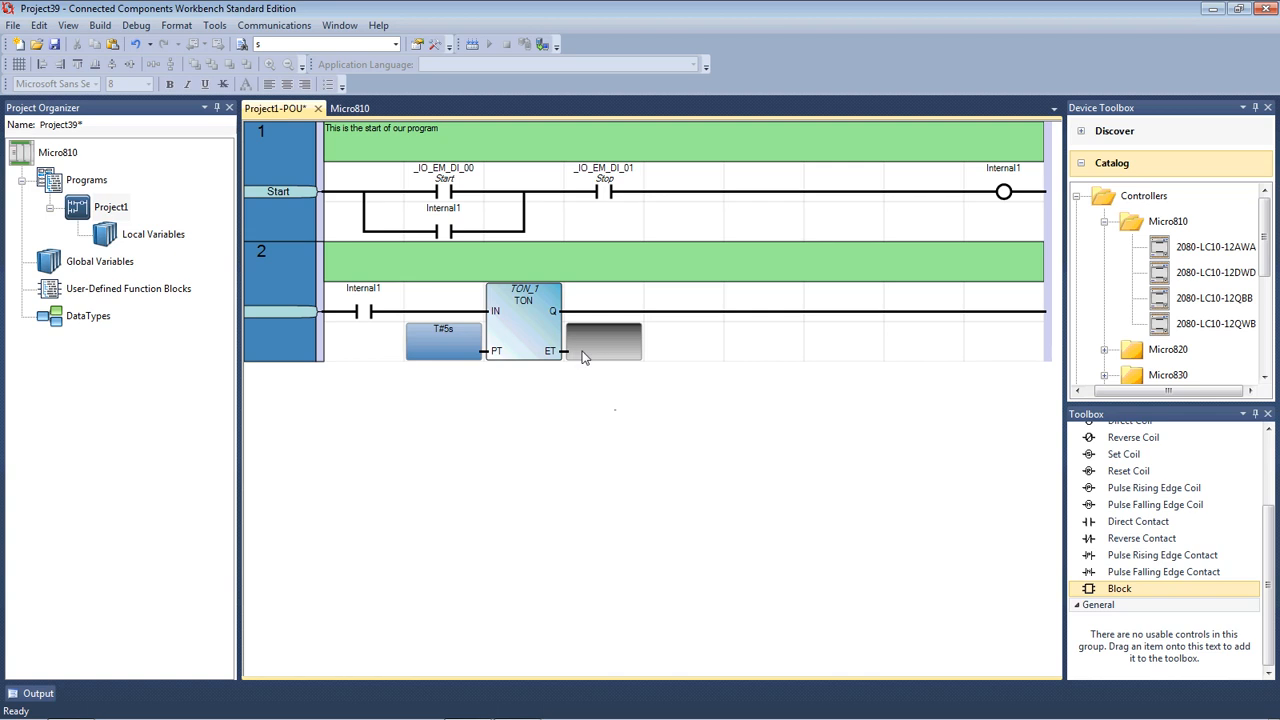
{"action": "mouse_move", "coordinate": [556, 332]}
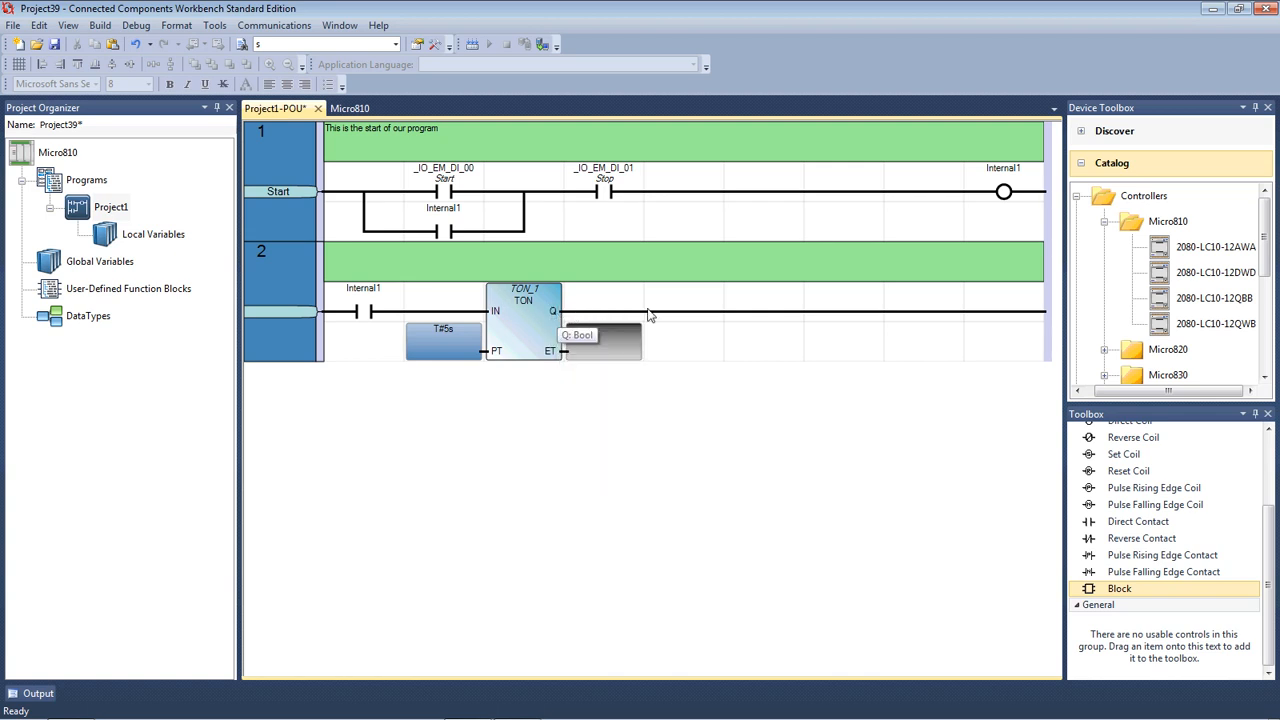
{"action": "mouse_move", "coordinate": [996, 588]}
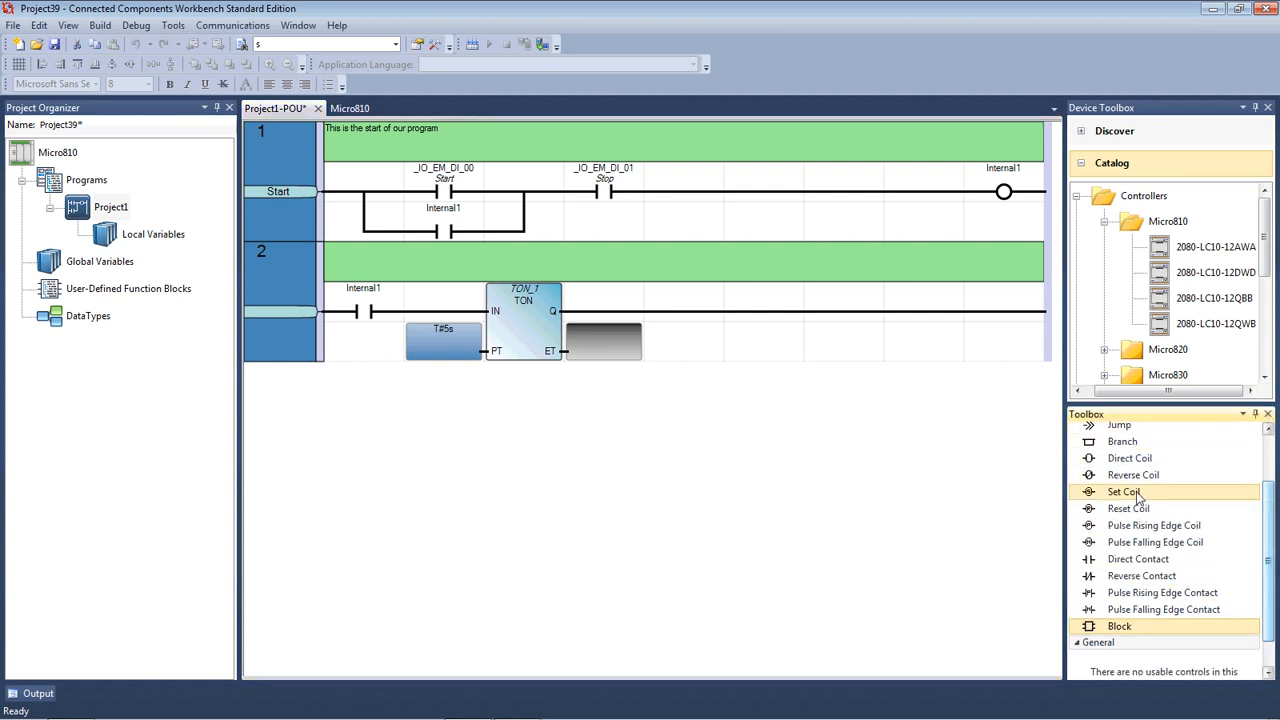
{"action": "mouse_move", "coordinate": [1128, 458]}
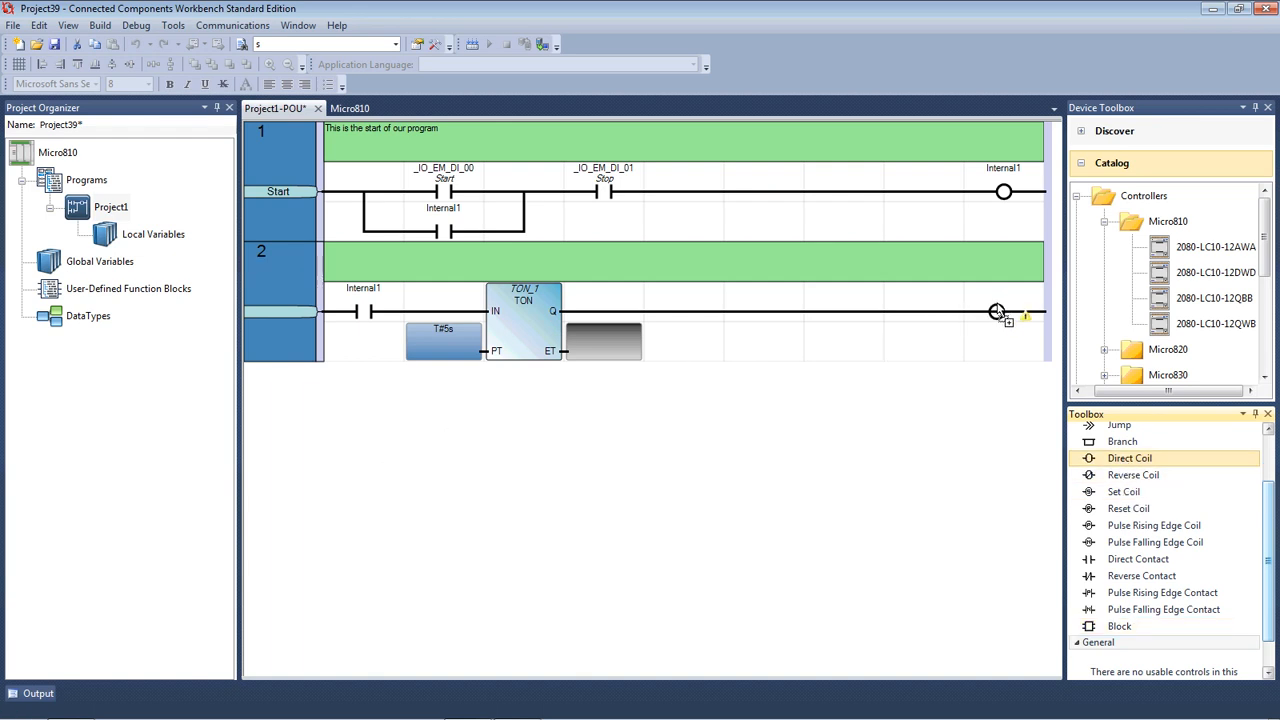
Assign the rung 2 coil to digital output _IO_EM_DO_00 with alias Output 1.
{"action": "double_click", "coordinate": [1004, 312]}
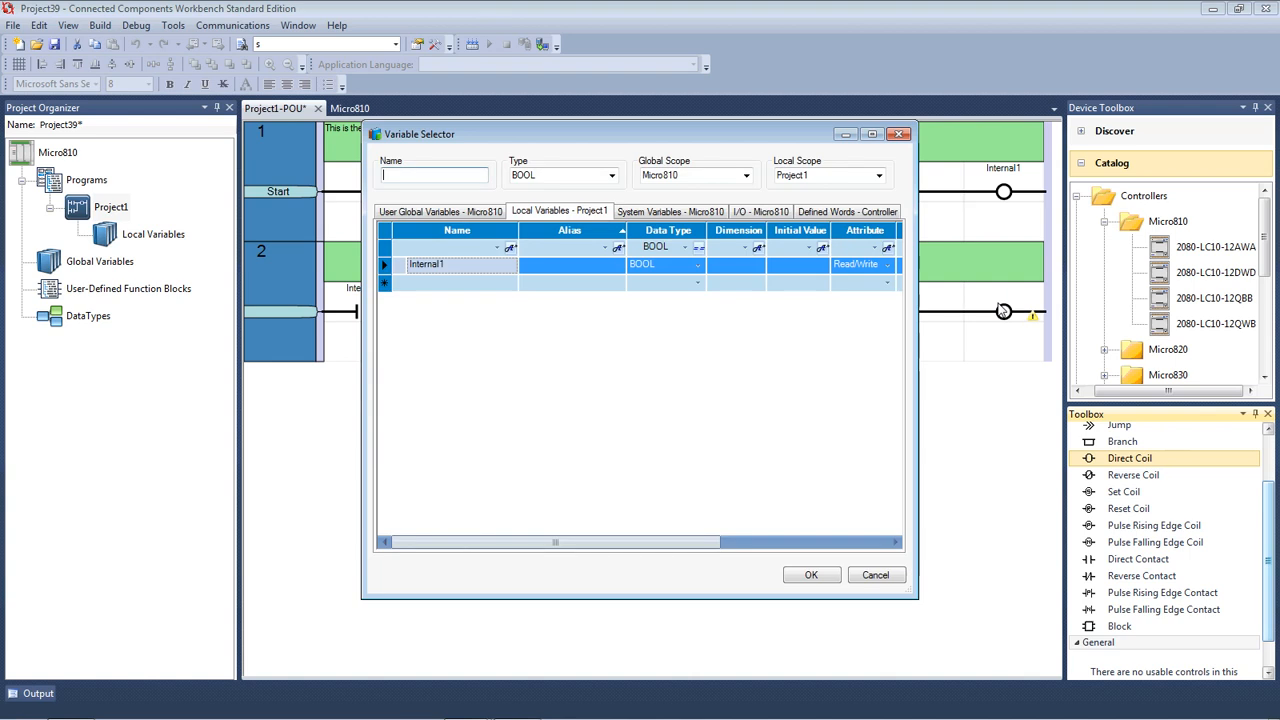
{"action": "mouse_move", "coordinate": [576, 384]}
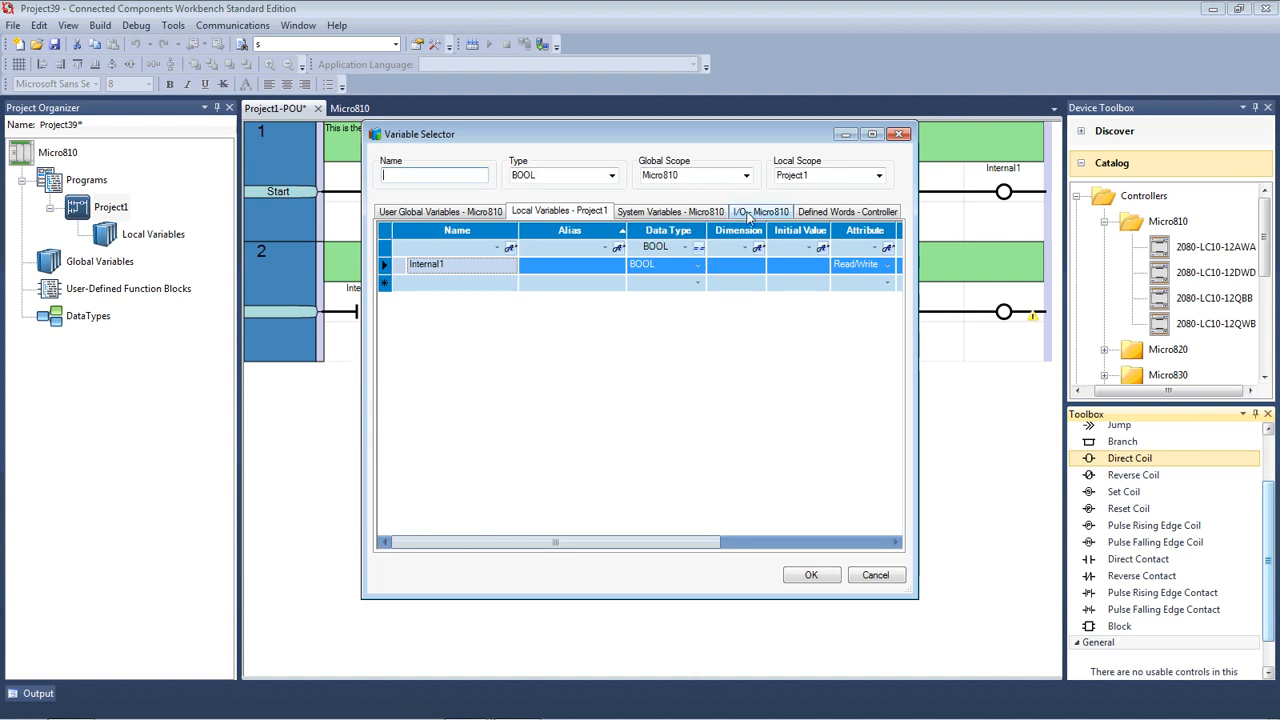
{"action": "left_click", "coordinate": [760, 212]}
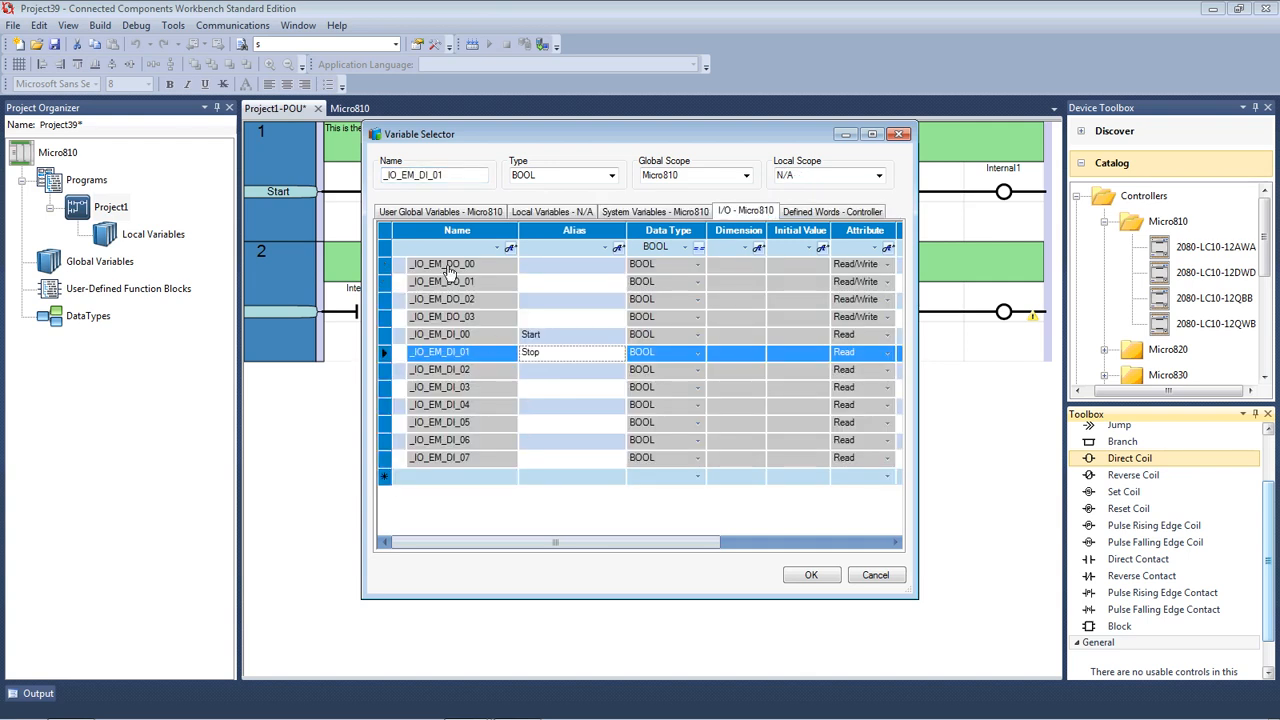
{"action": "left_click", "coordinate": [442, 264]}
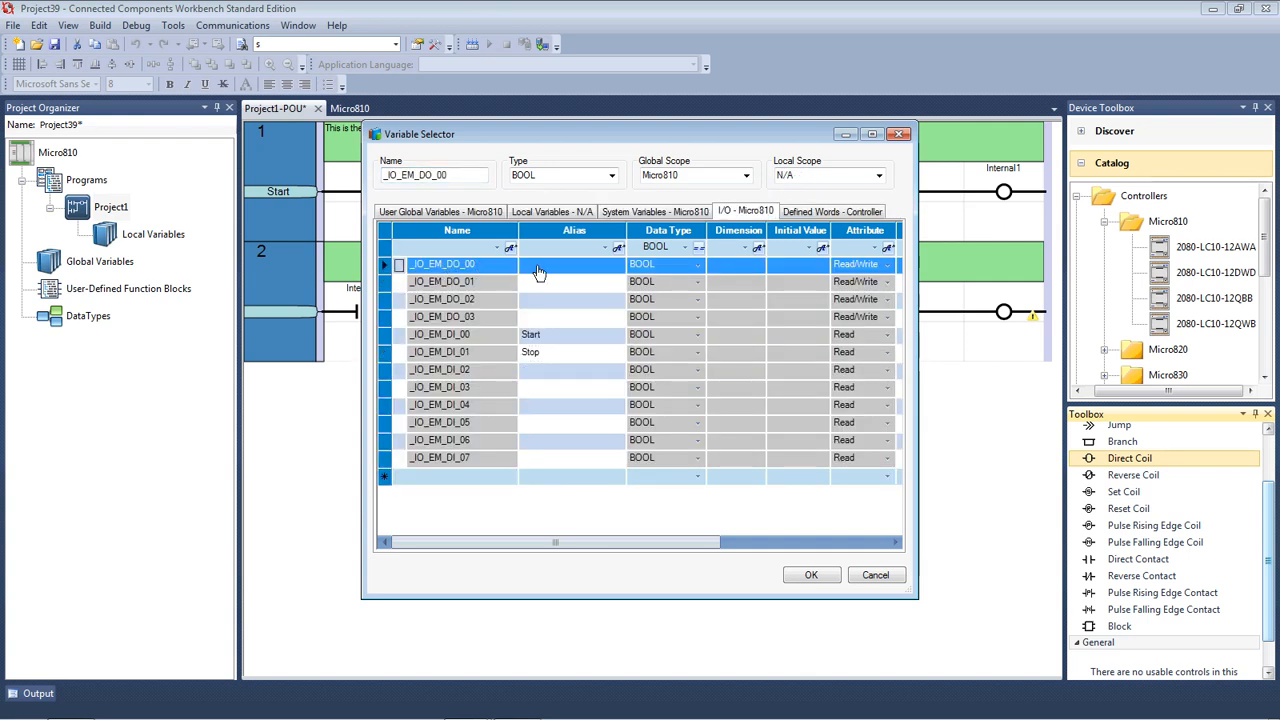
{"action": "left_click", "coordinate": [572, 264]}
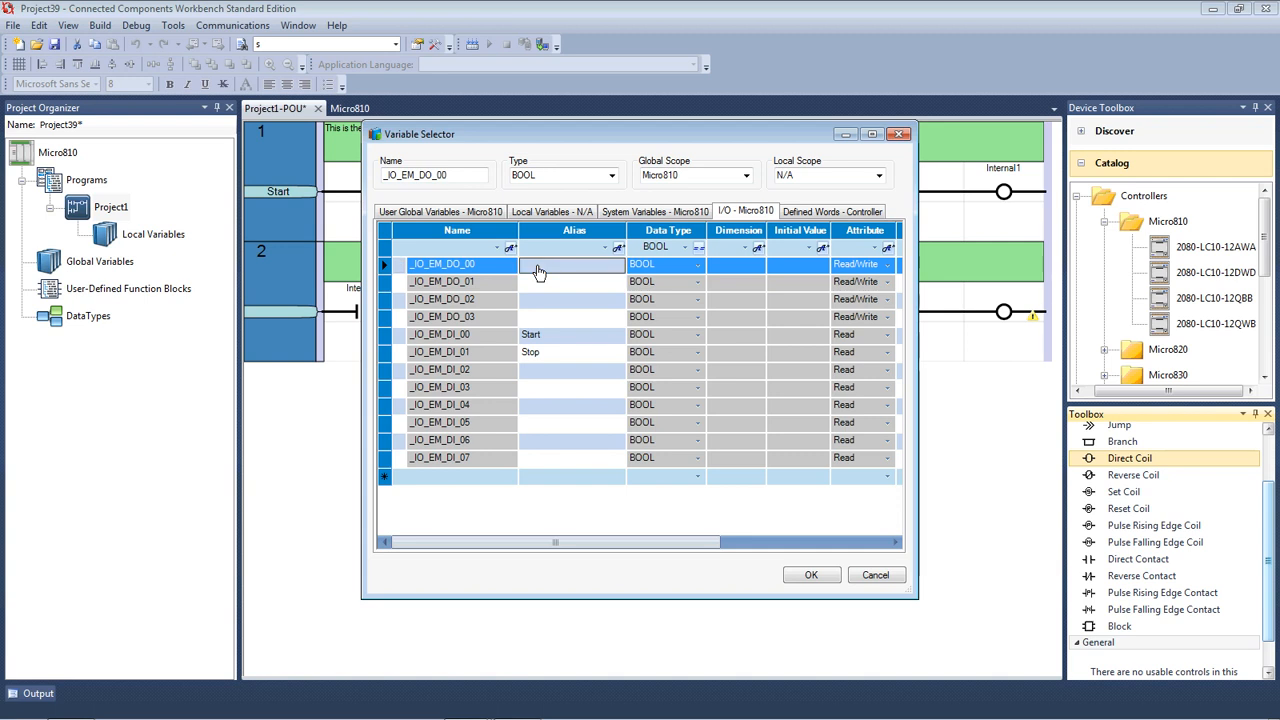
{"action": "type", "text": "O"}
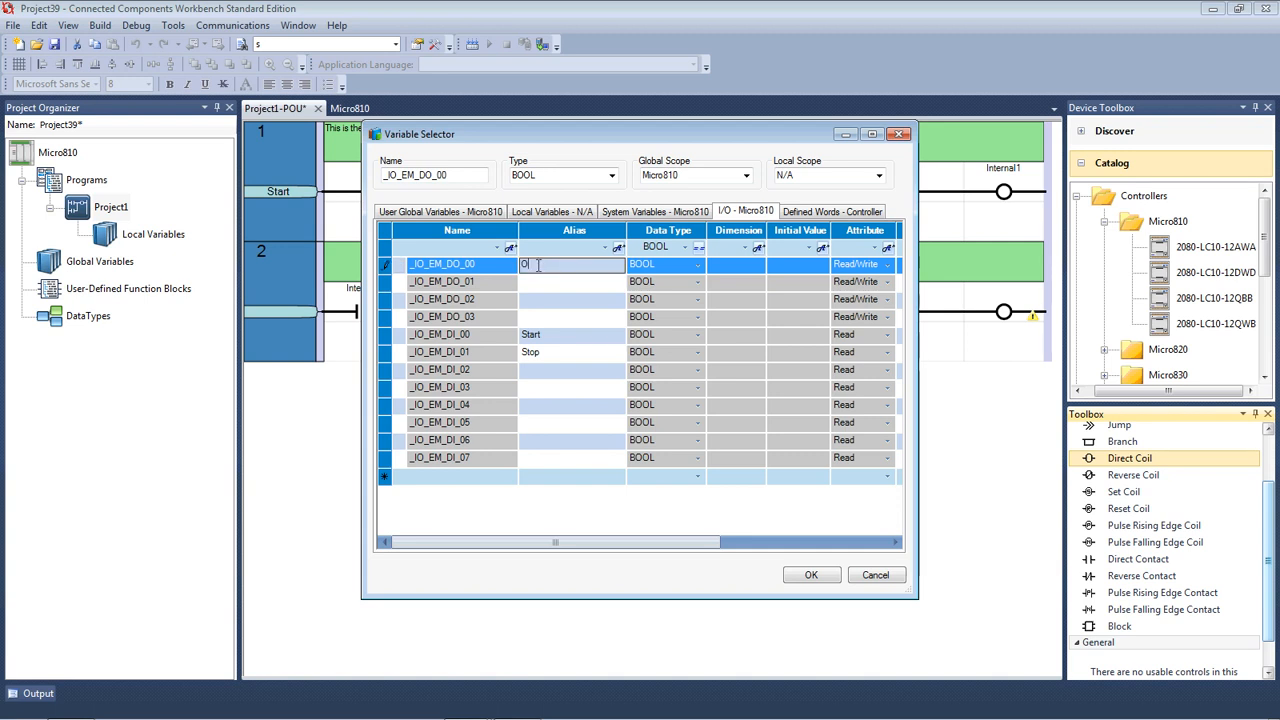
{"action": "type", "text": "utput 1"}
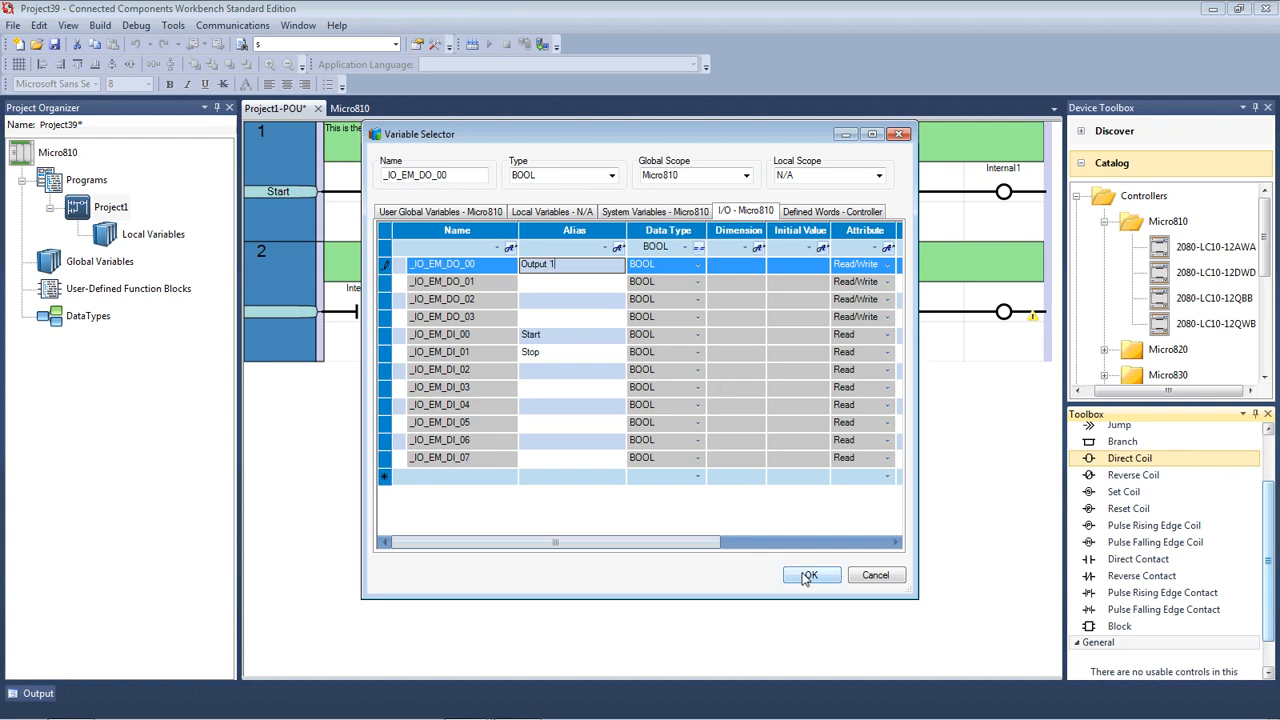
{"action": "left_click", "coordinate": [810, 576]}
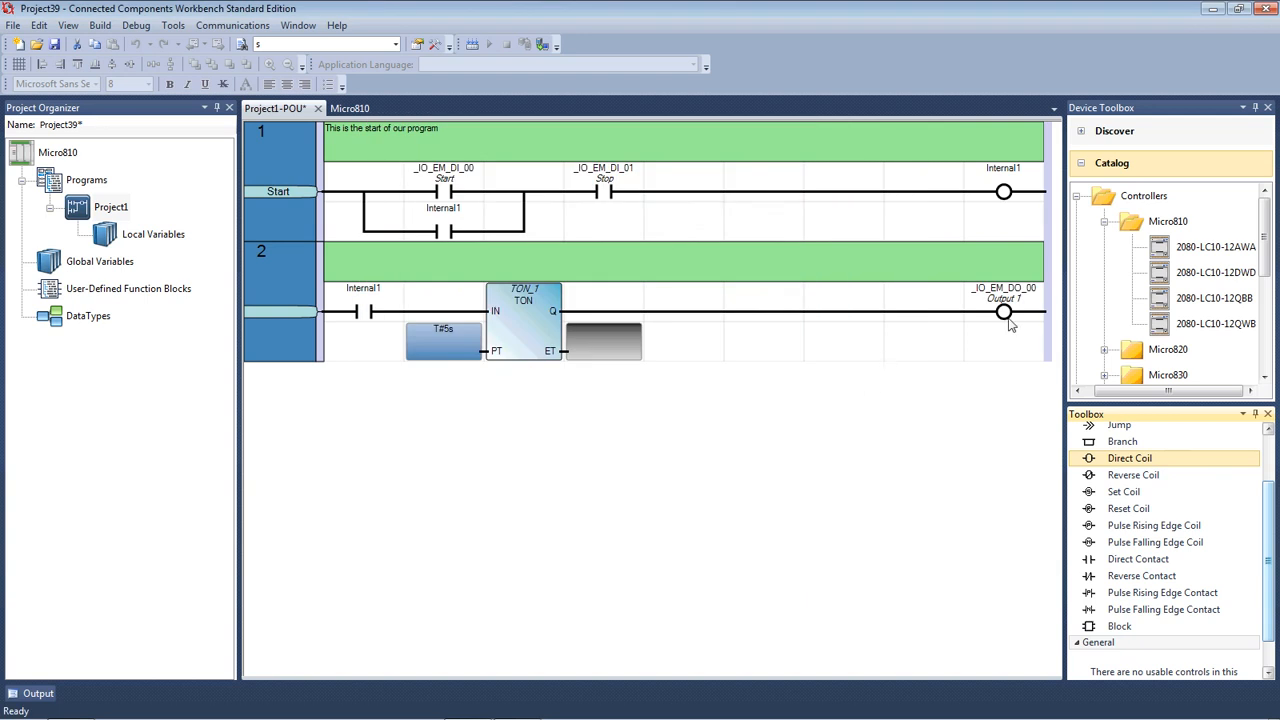
{"action": "mouse_move", "coordinate": [1004, 312]}
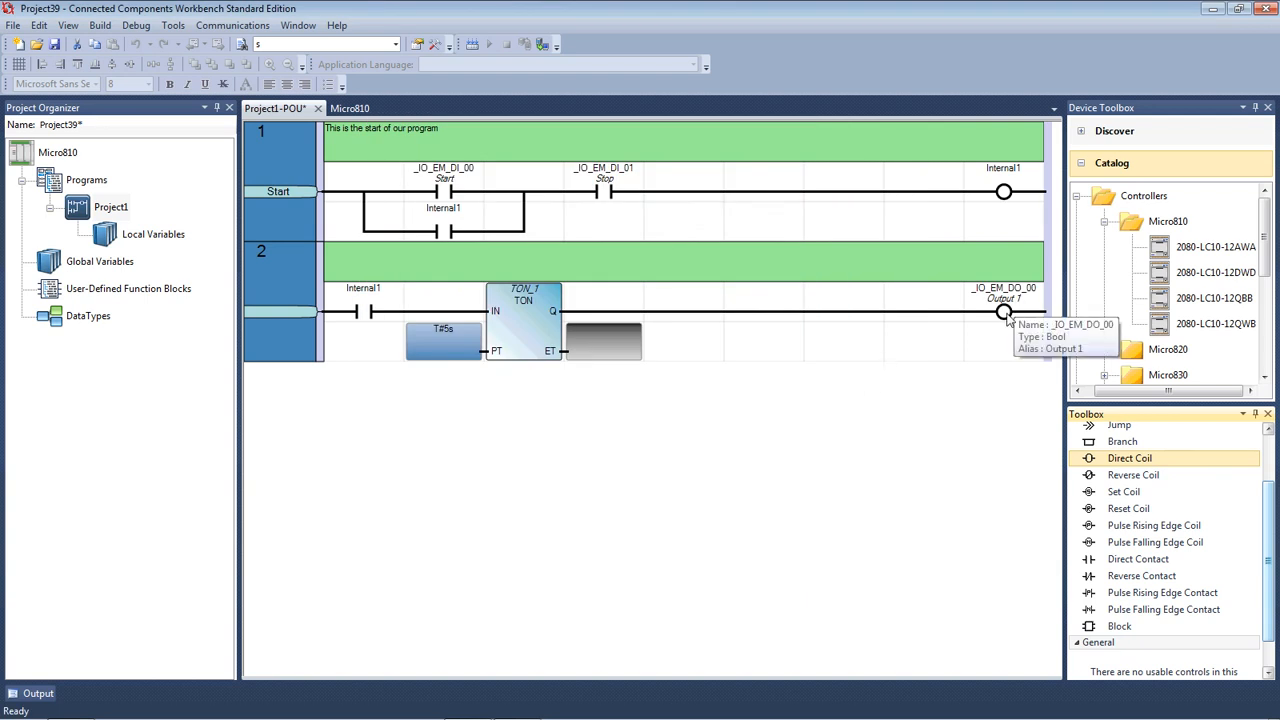
{"action": "double_click", "coordinate": [1004, 312]}
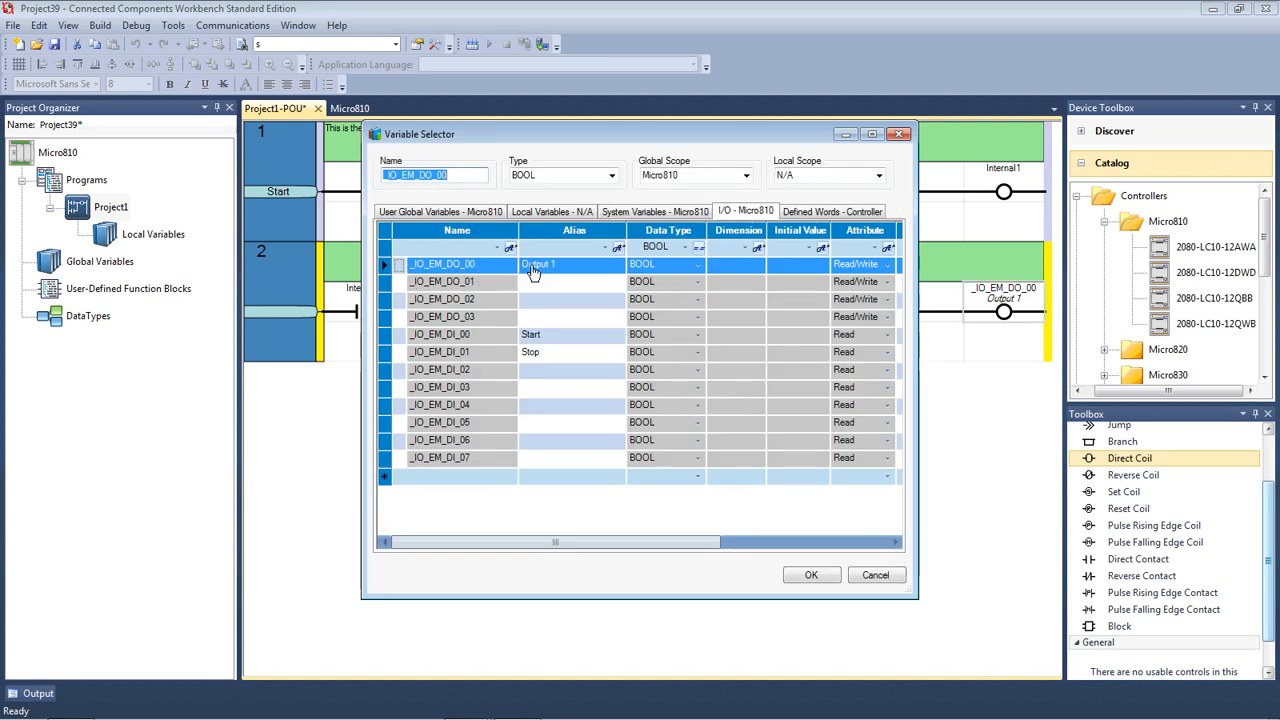
{"action": "mouse_move", "coordinate": [580, 300]}
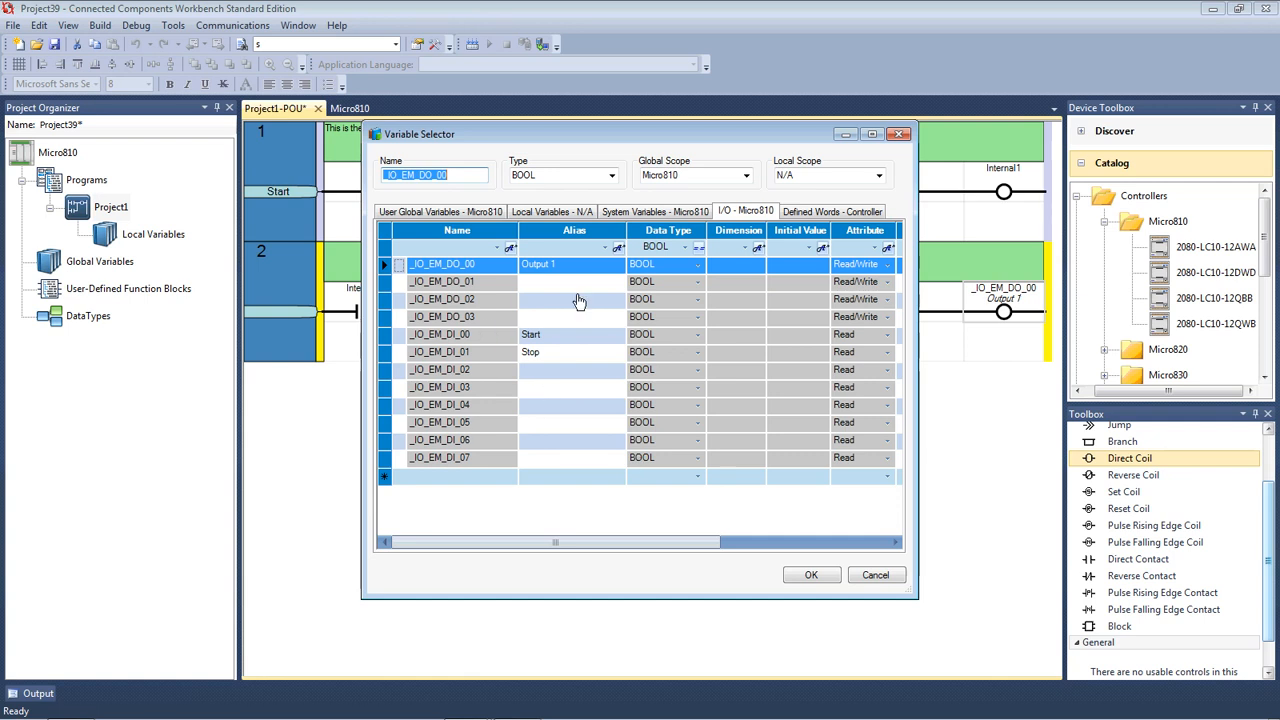
{"action": "mouse_move", "coordinate": [604, 420]}
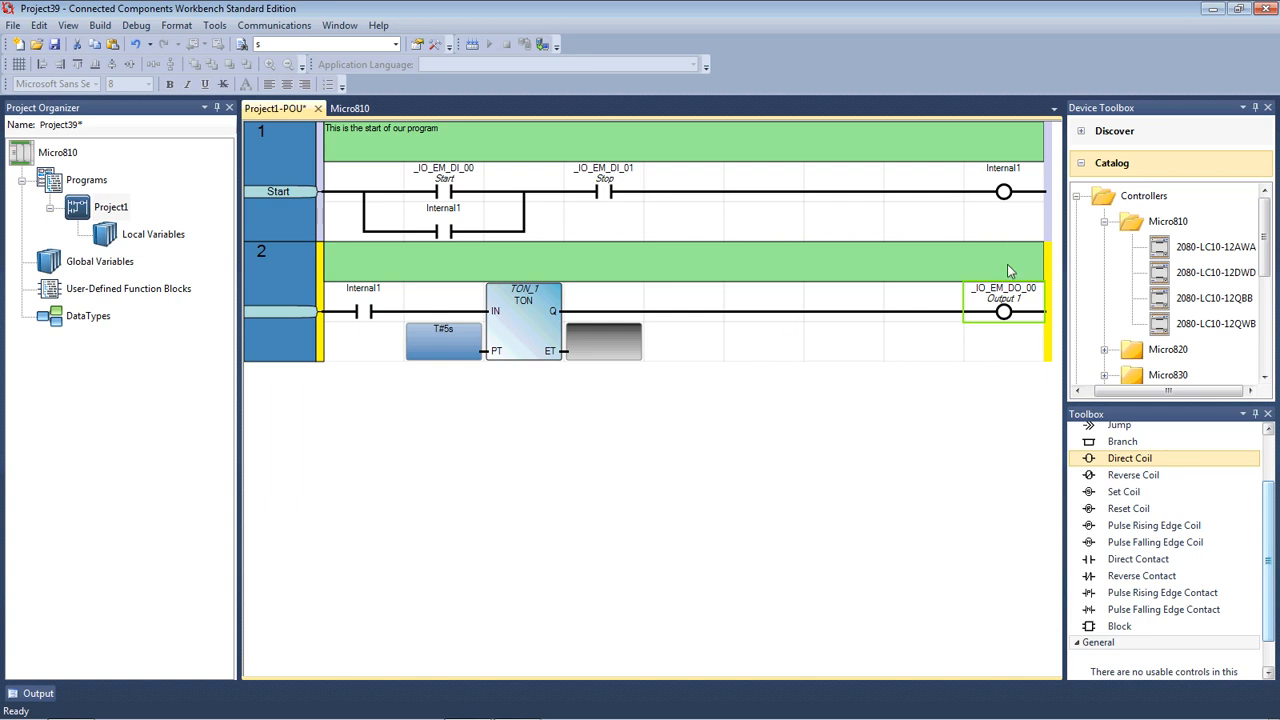
{"action": "mouse_move", "coordinate": [724, 220]}
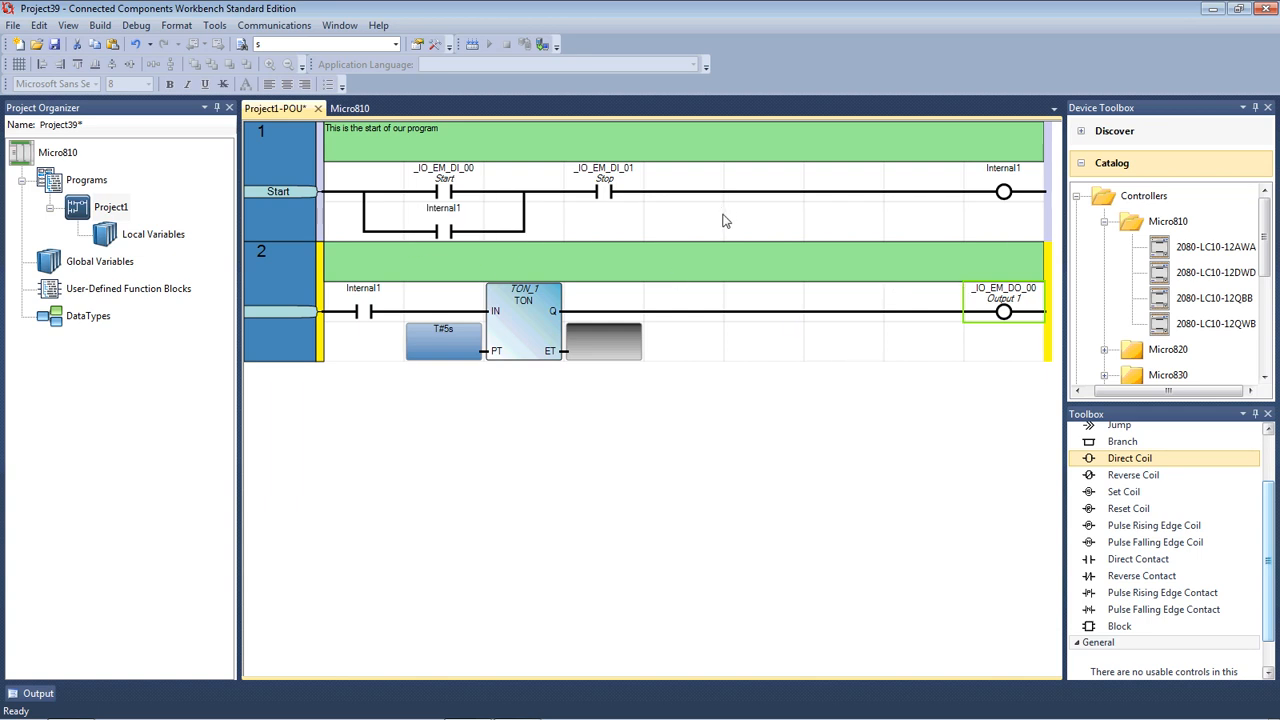
{"action": "mouse_move", "coordinate": [990, 312]}
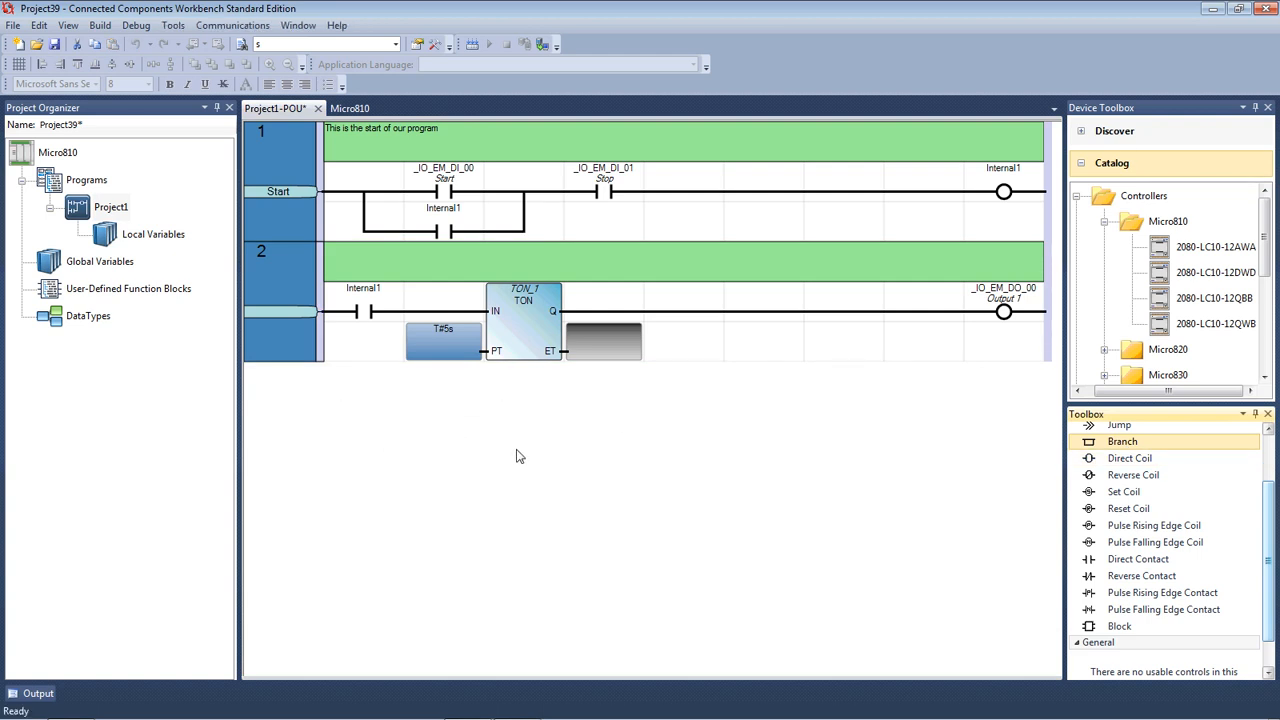
{"action": "mouse_move", "coordinate": [866, 420]}
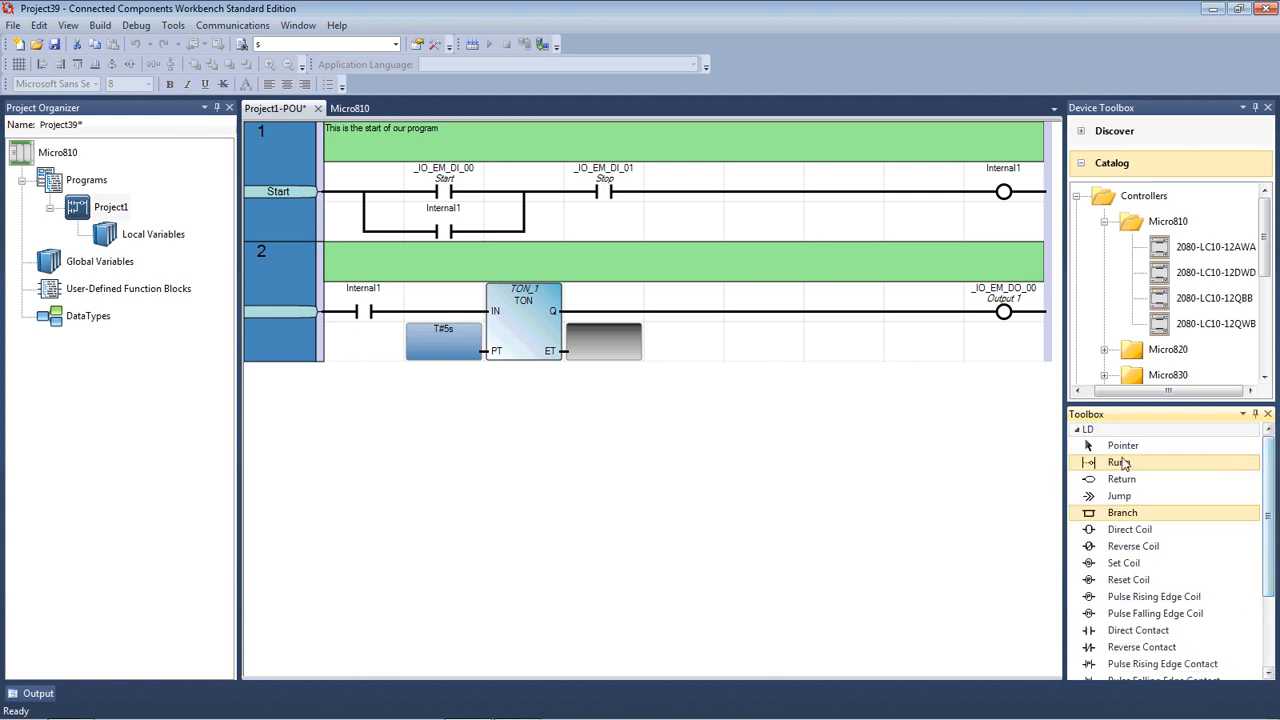
{"action": "left_click", "coordinate": [1118, 460]}
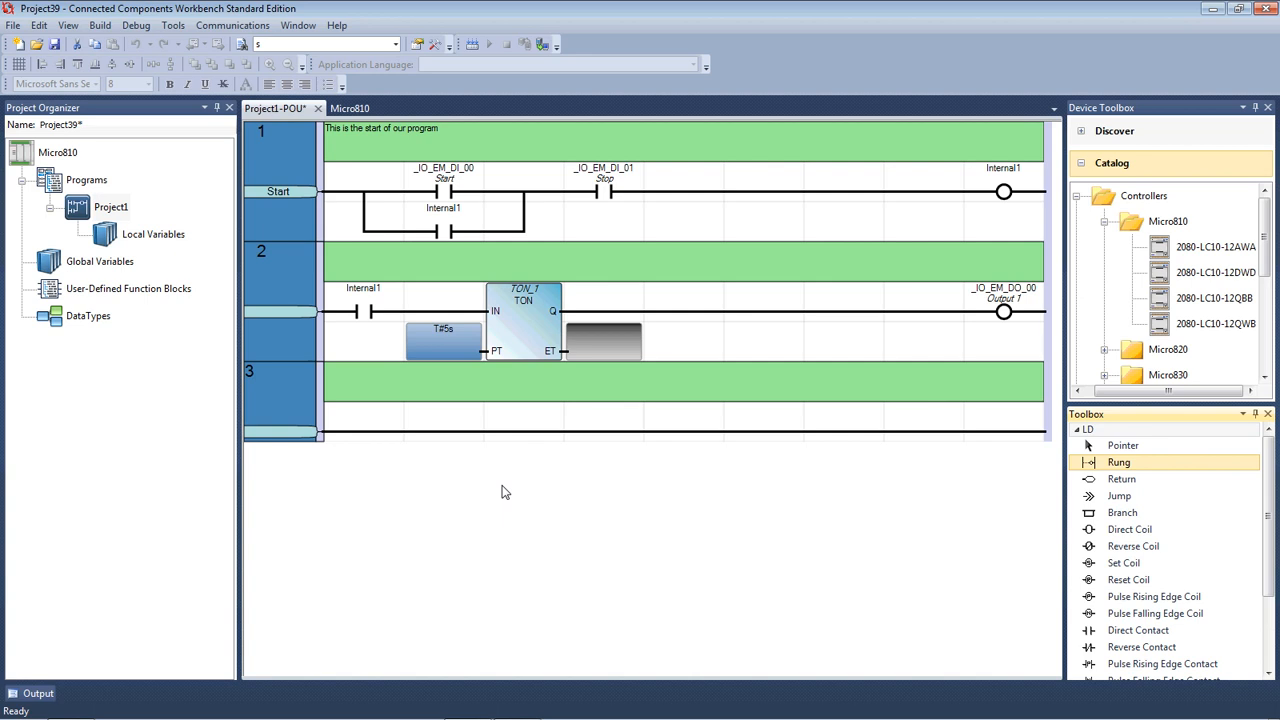
{"action": "mouse_move", "coordinate": [350, 284]}
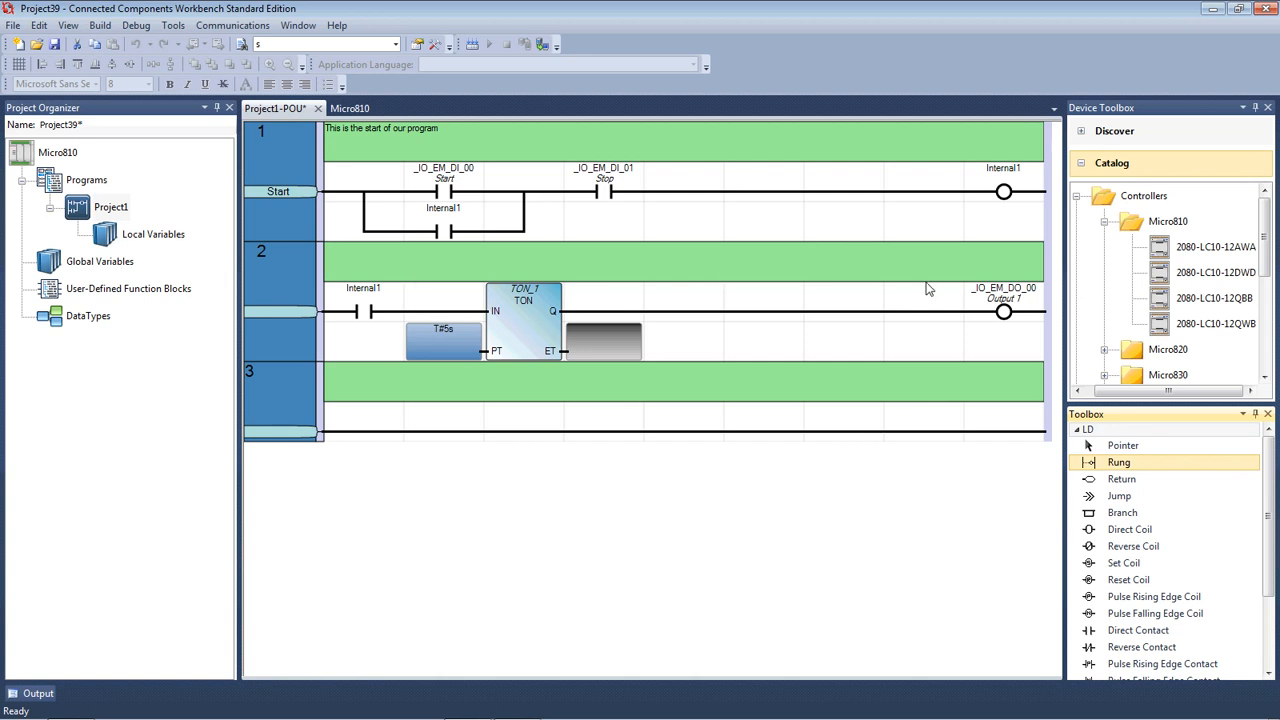
{"action": "mouse_move", "coordinate": [616, 356]}
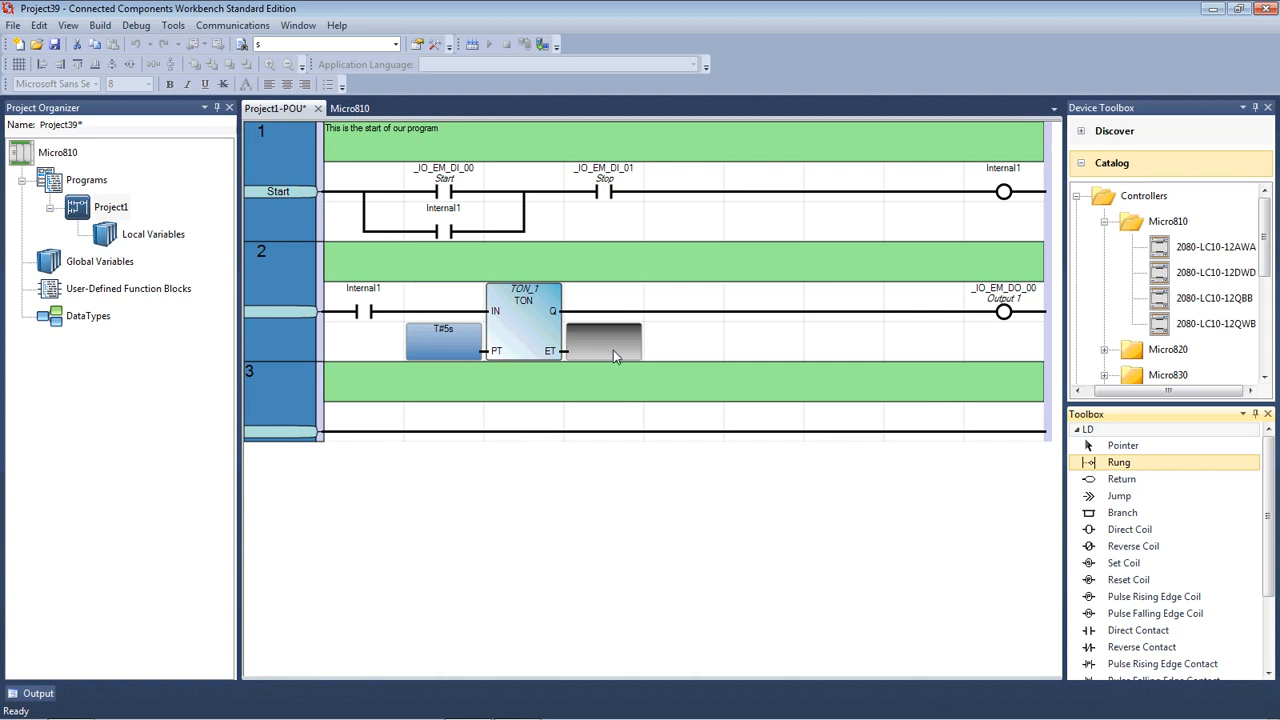
{"action": "mouse_move", "coordinate": [476, 448]}
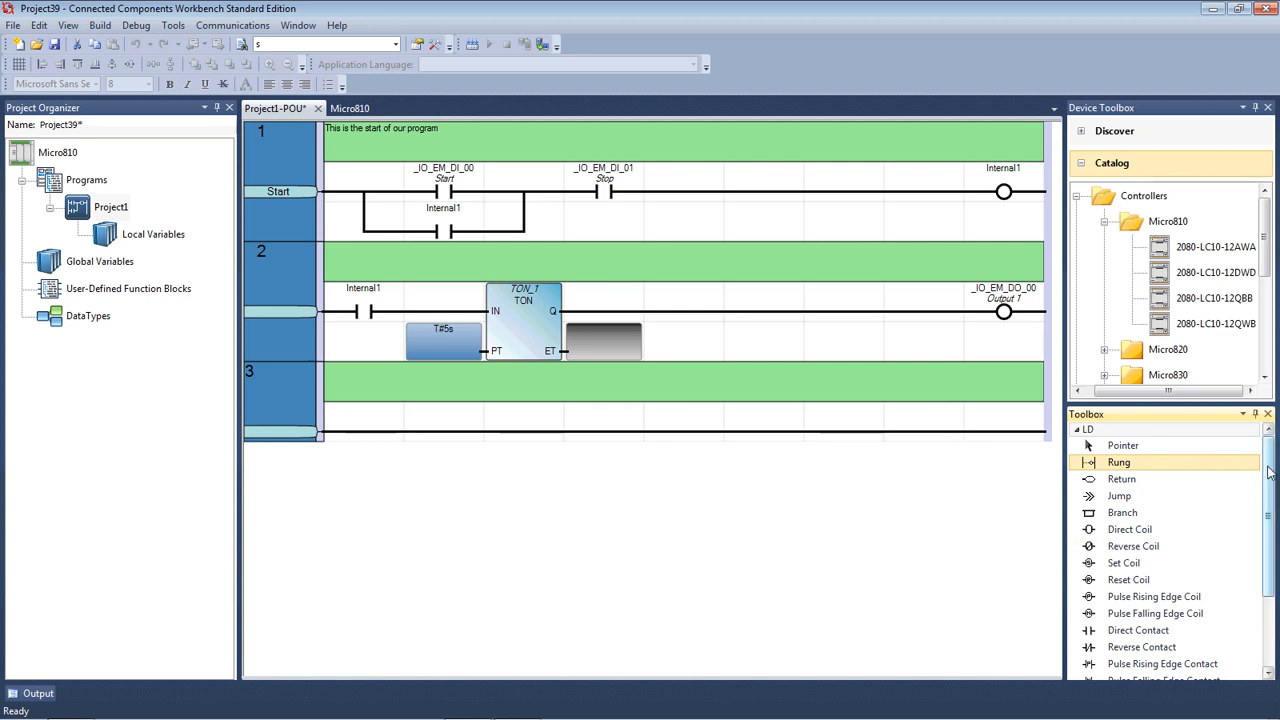
{"action": "mouse_move", "coordinate": [1272, 458]}
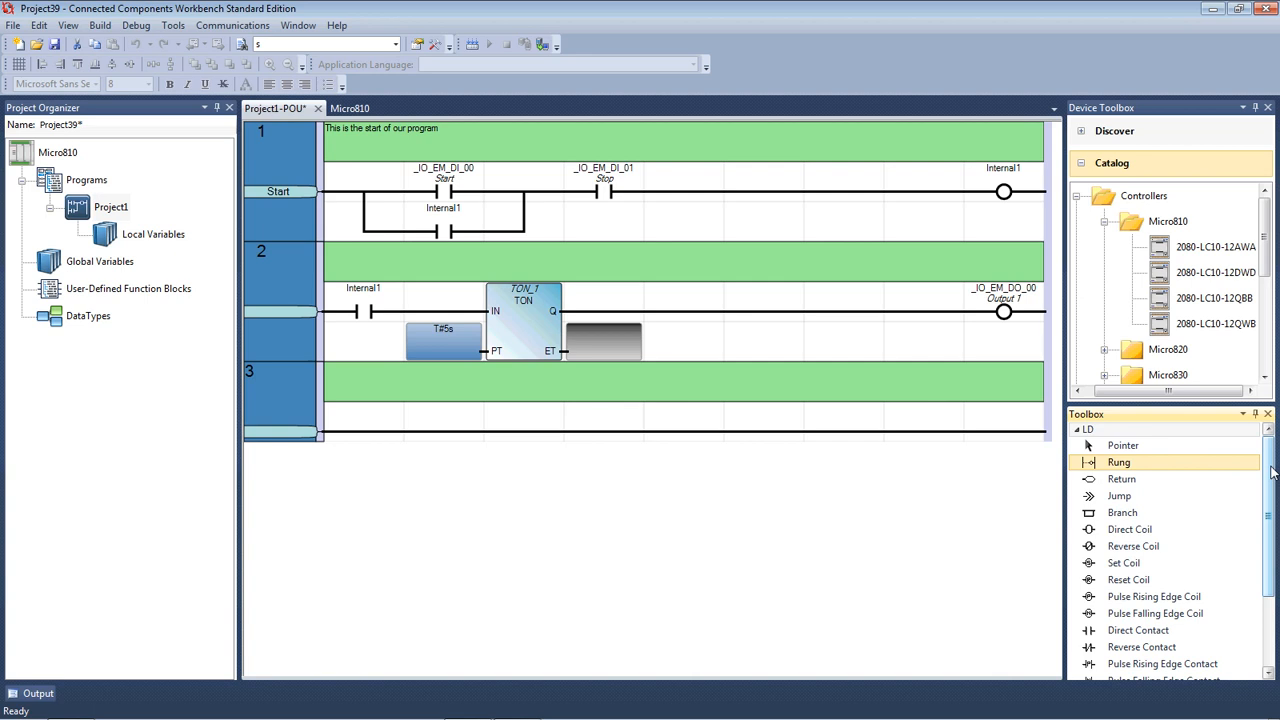
{"action": "scroll", "scroll_direction": "down", "scroll_amount": 3}
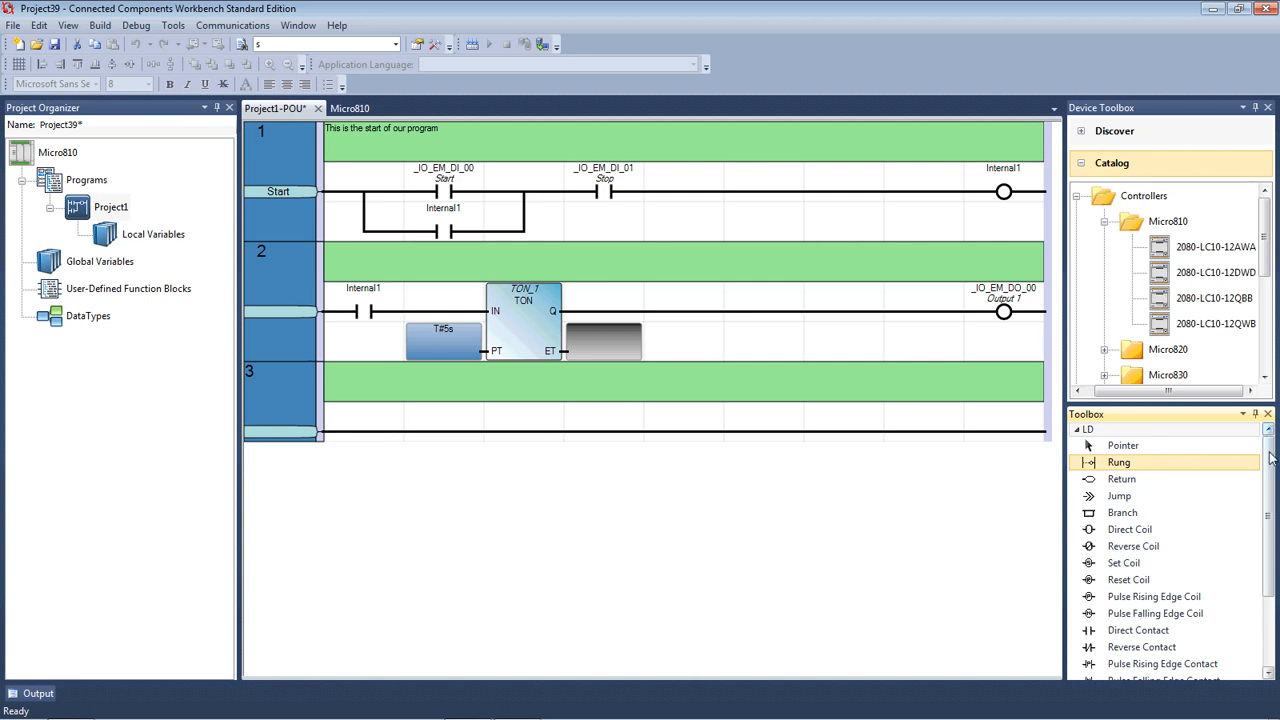
{"action": "mouse_move", "coordinate": [1272, 476]}
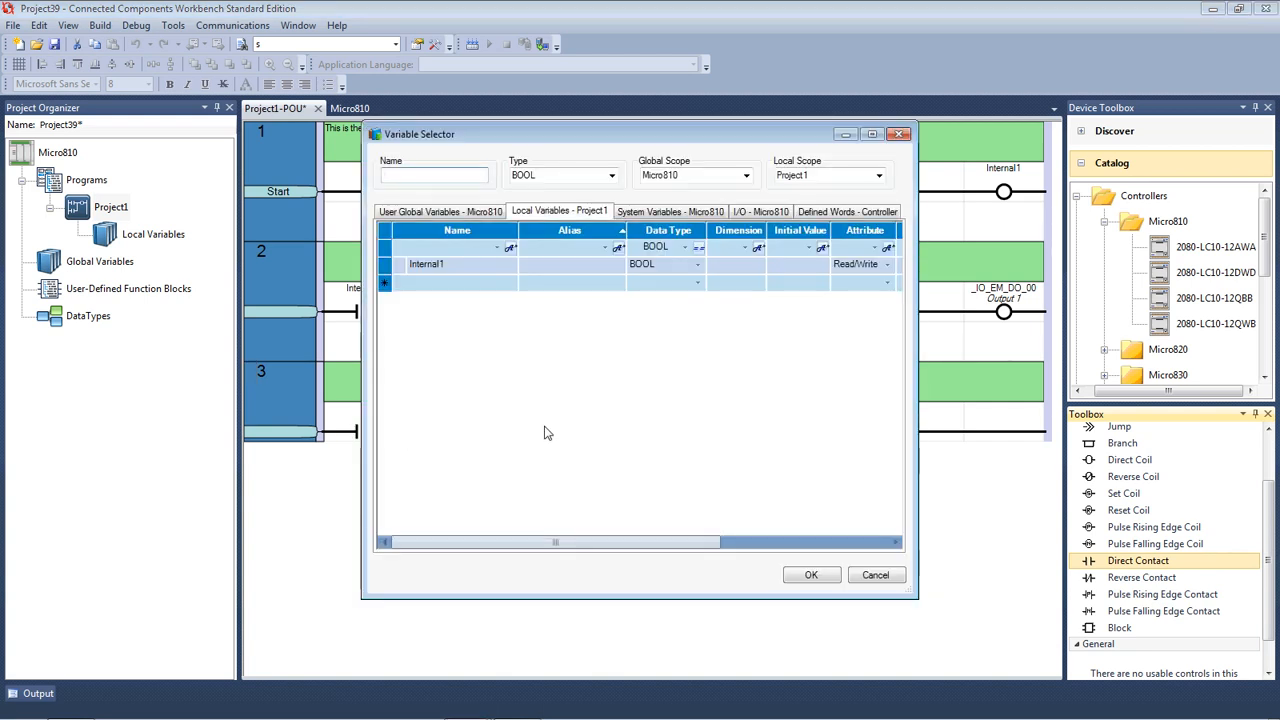
Assign the rung 3 contact to input _IO_EM_DI_02 with alias Count input.
{"action": "left_click", "coordinate": [760, 212]}
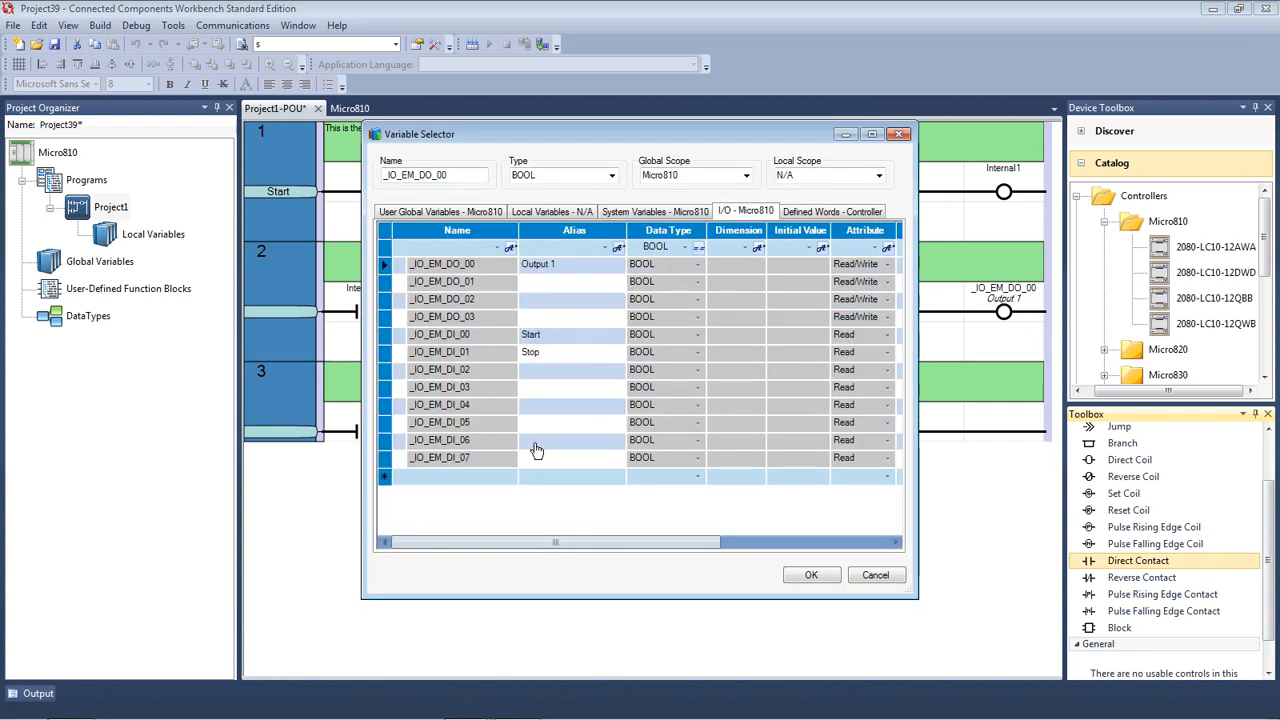
{"action": "left_click", "coordinate": [440, 368]}
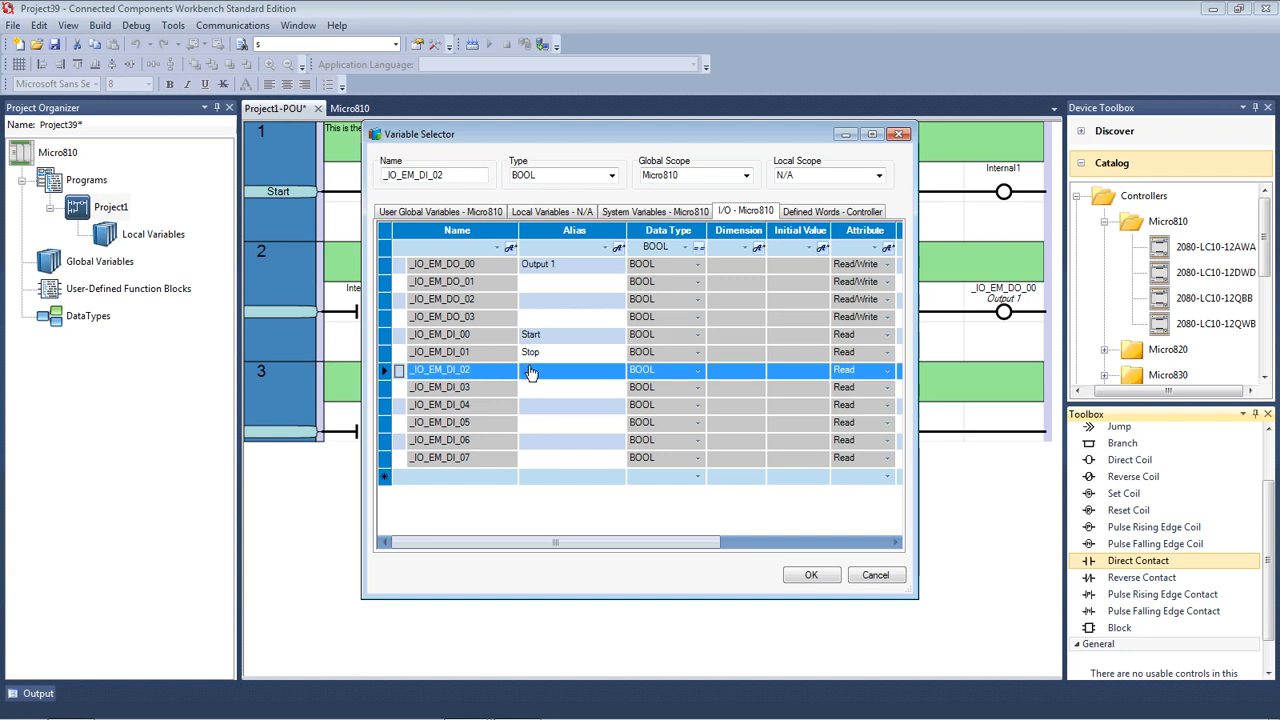
{"action": "left_click", "coordinate": [560, 370]}
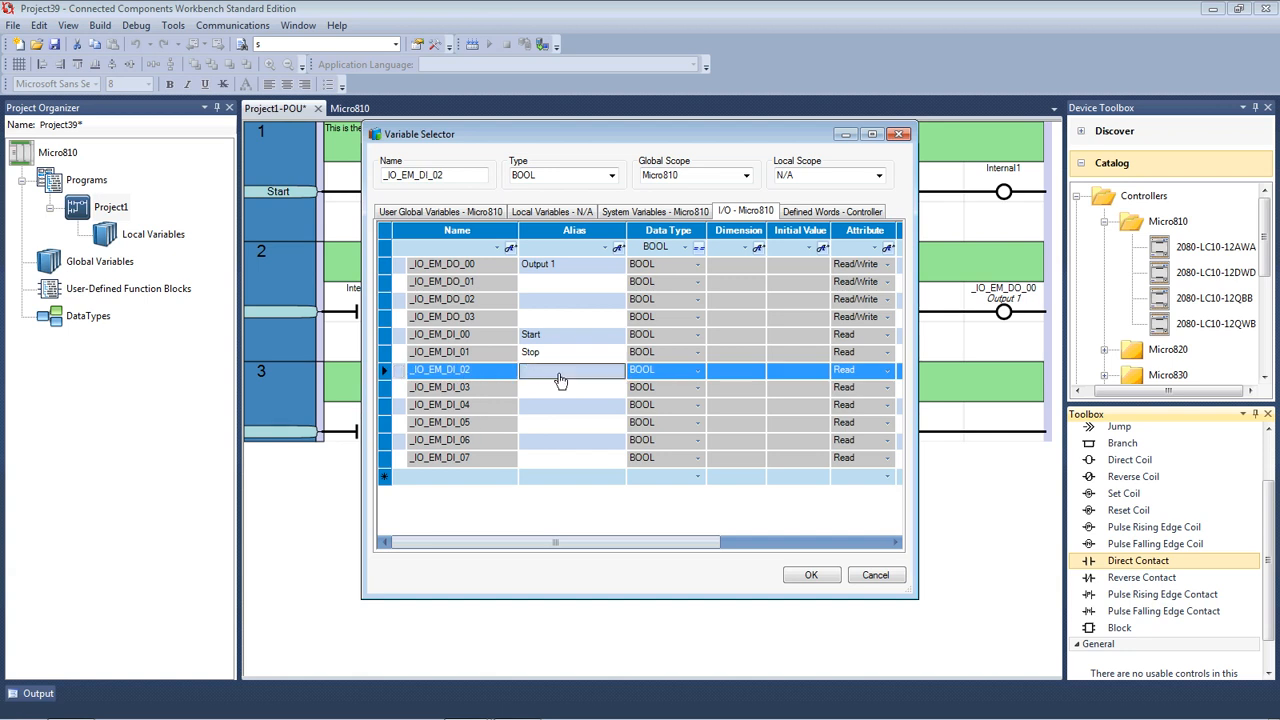
{"action": "type", "text": "Count input"}
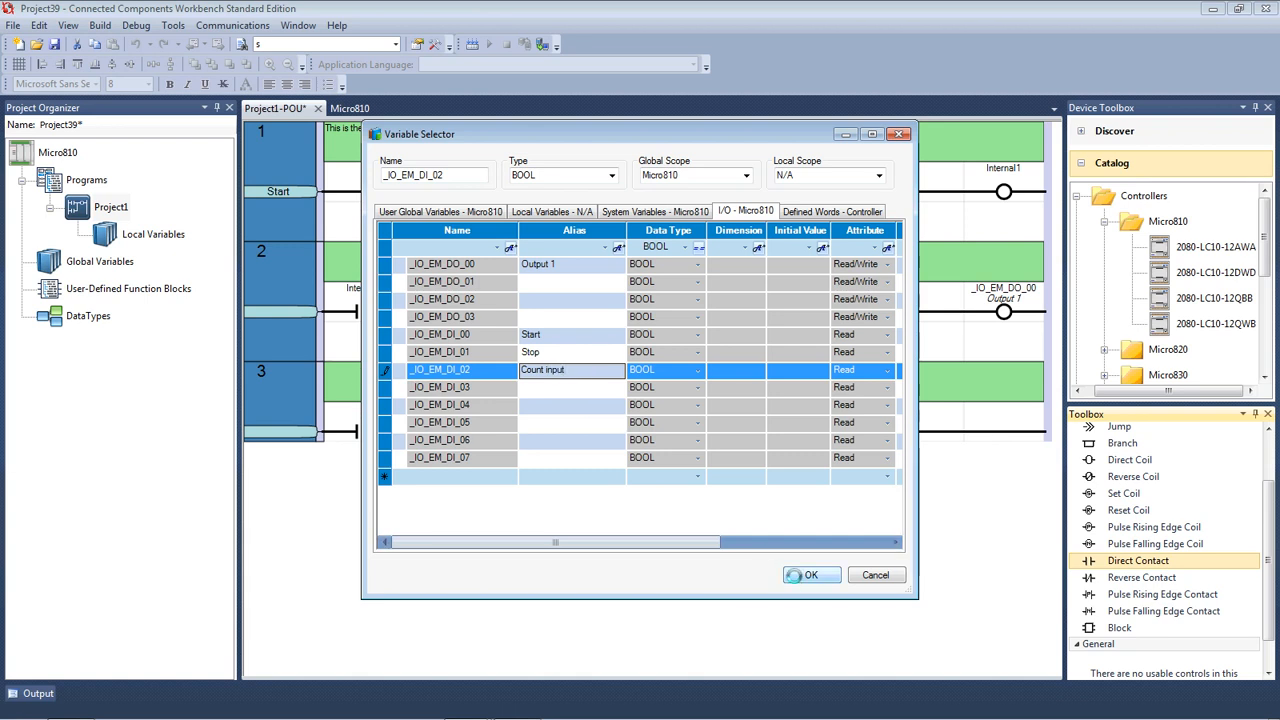
{"action": "left_click", "coordinate": [812, 574]}
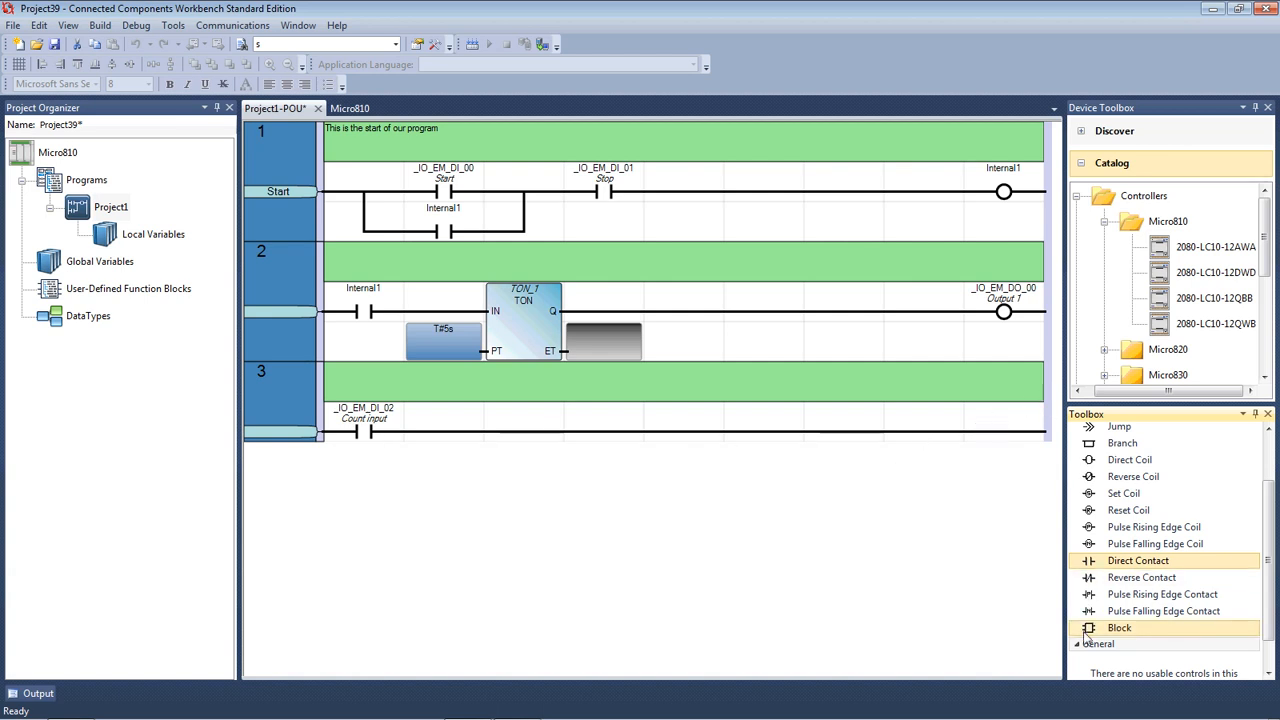
{"action": "mouse_move", "coordinate": [1128, 636]}
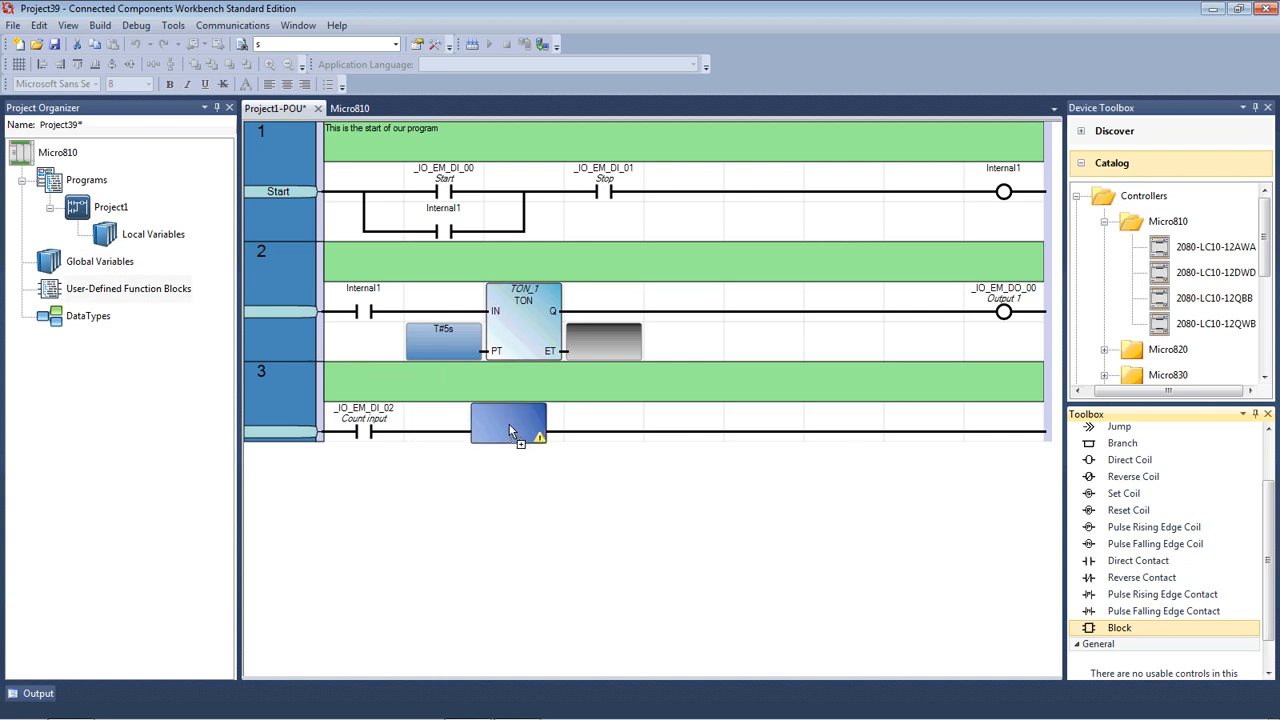
Select CTU in the Block Selector and insert the CTU_1 up-counter into rung 3.
{"action": "double_click", "coordinate": [508, 420]}
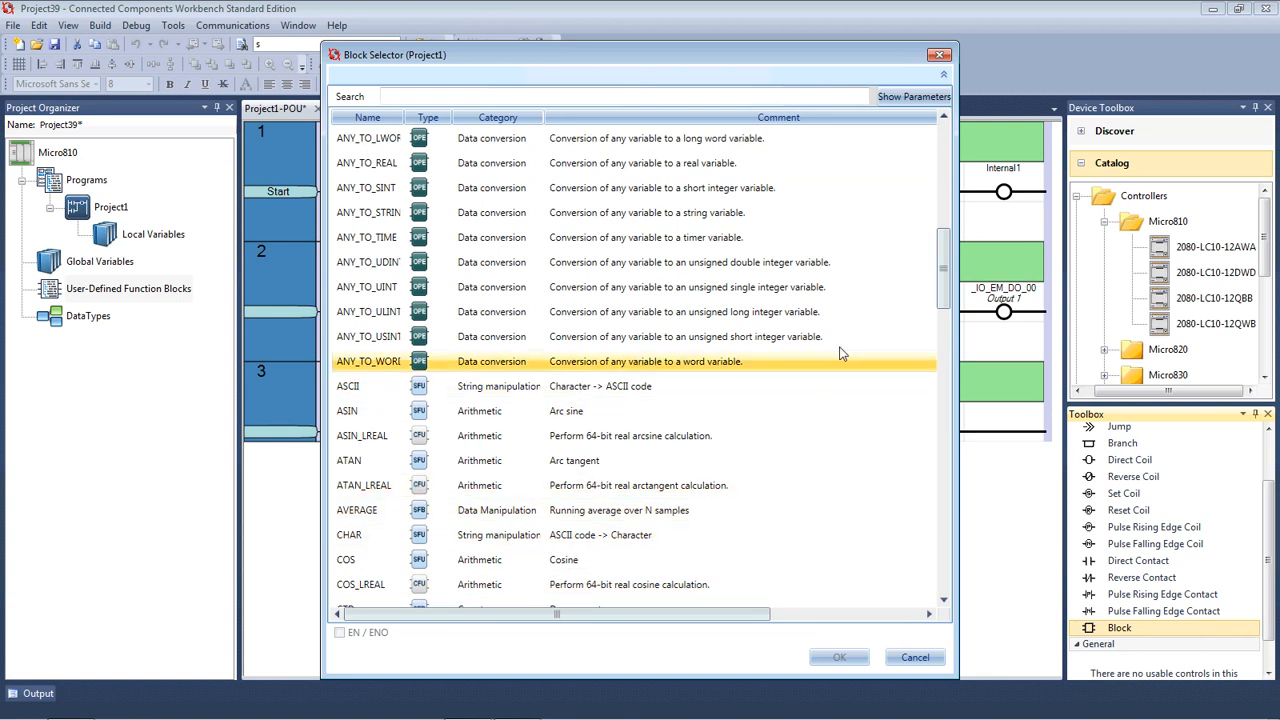
{"action": "scroll", "scroll_direction": "down", "scroll_amount": 3}
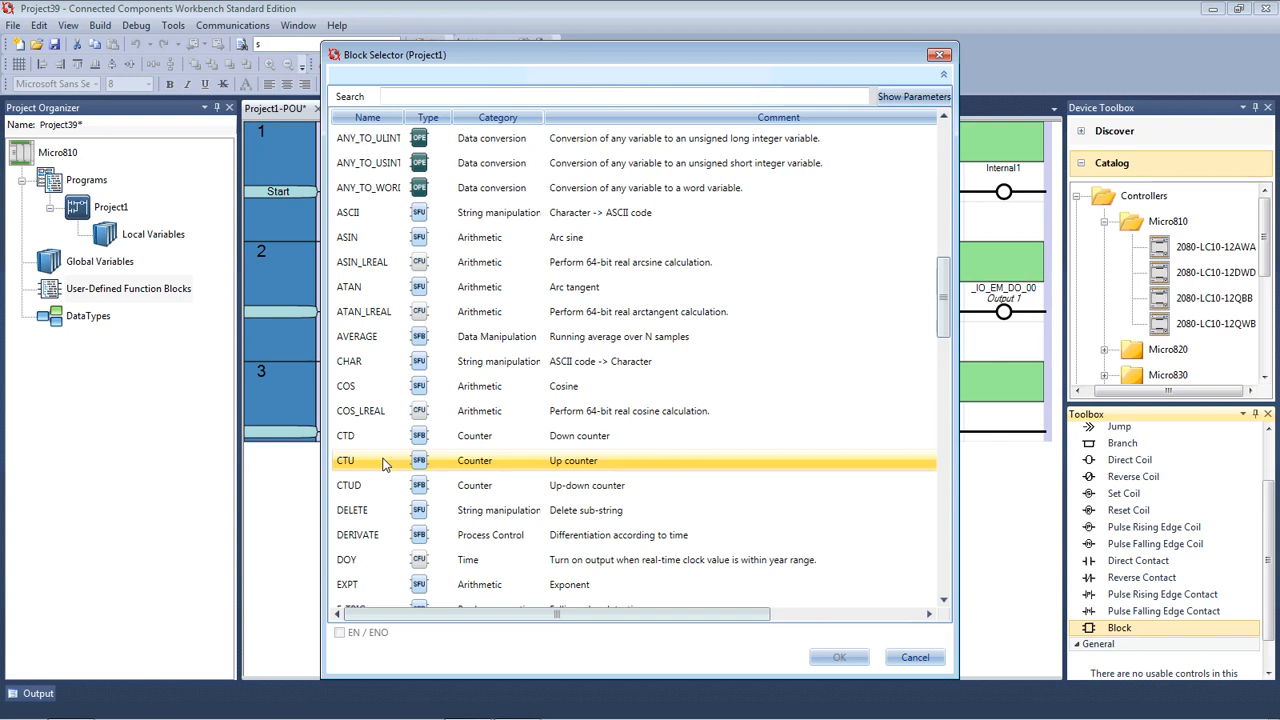
{"action": "left_click", "coordinate": [838, 656]}
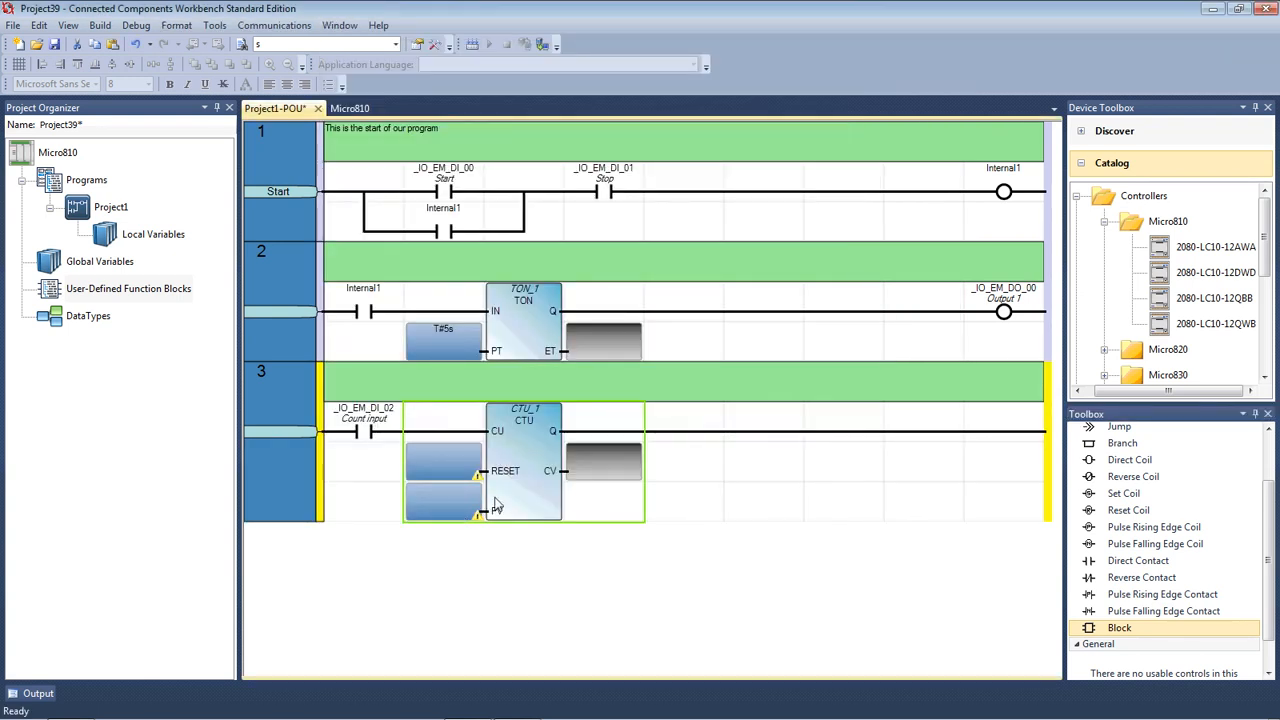
{"action": "left_click", "coordinate": [444, 500]}
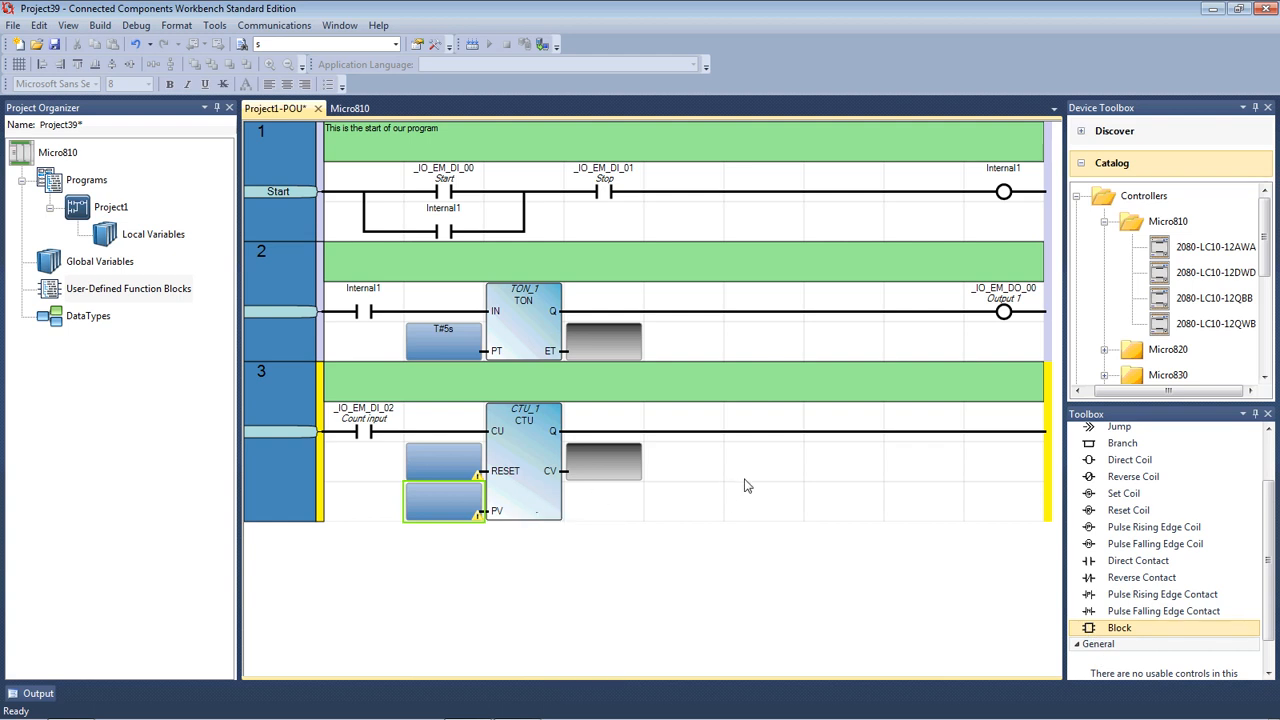
{"action": "mouse_move", "coordinate": [1128, 510]}
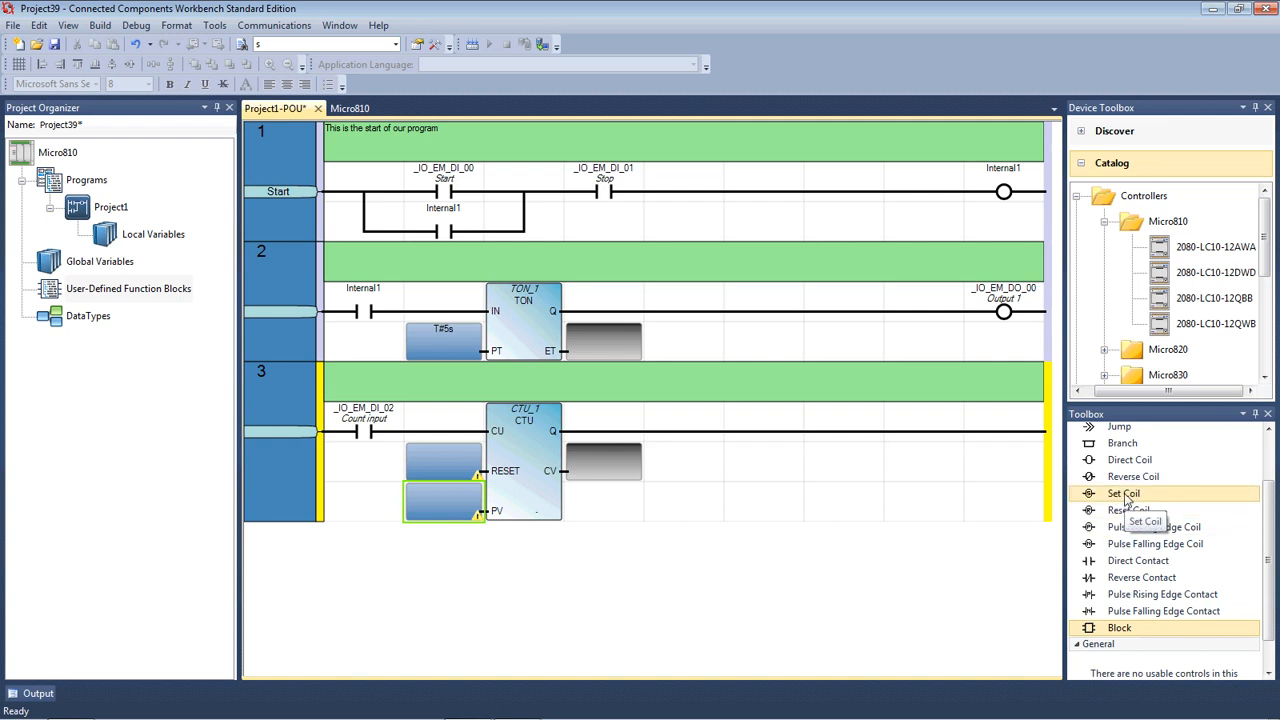
{"action": "mouse_move", "coordinate": [1130, 458]}
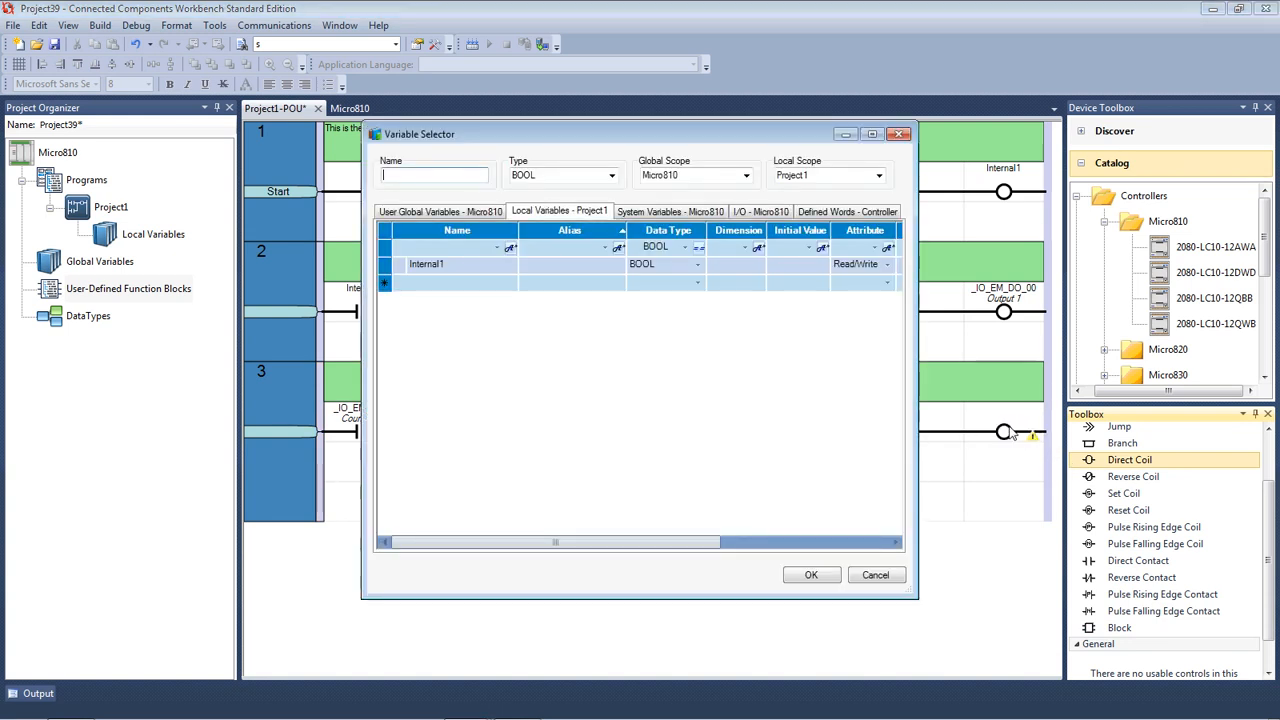
Assign the rung 3 coil to output _IO_EM_DO_01 with alias Output 2.
{"action": "left_click", "coordinate": [744, 212]}
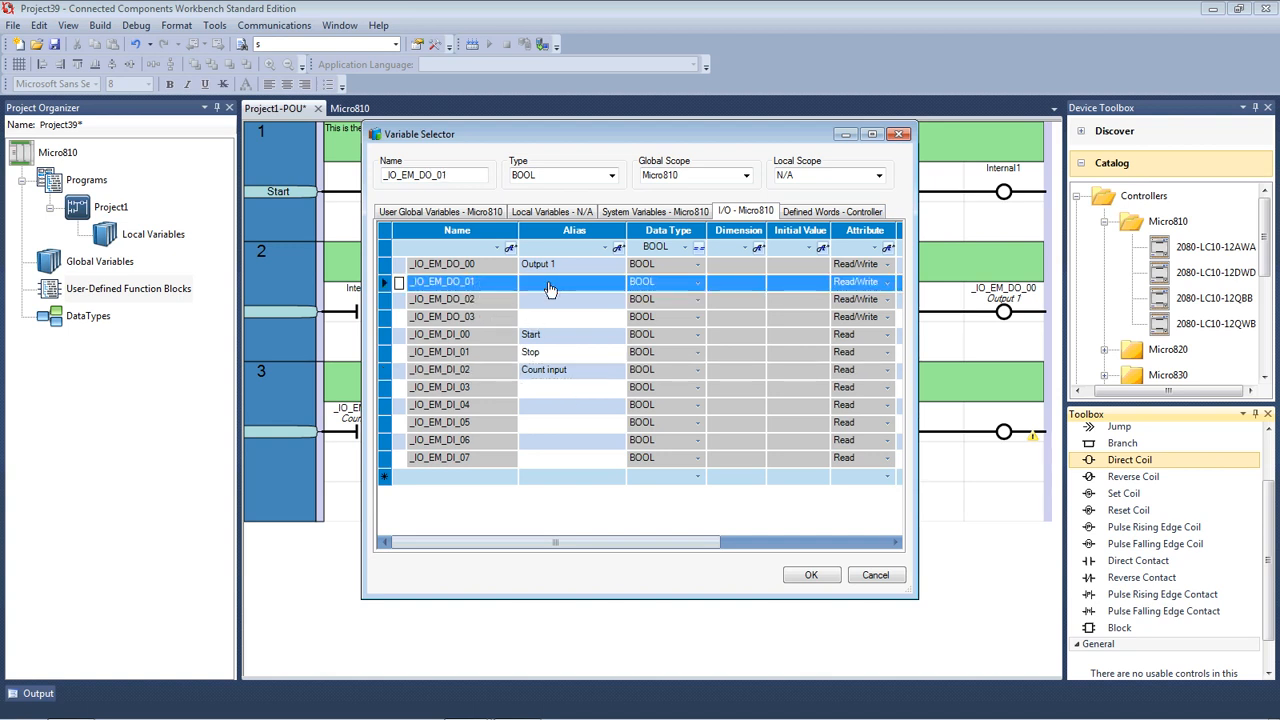
{"action": "left_click", "coordinate": [570, 280]}
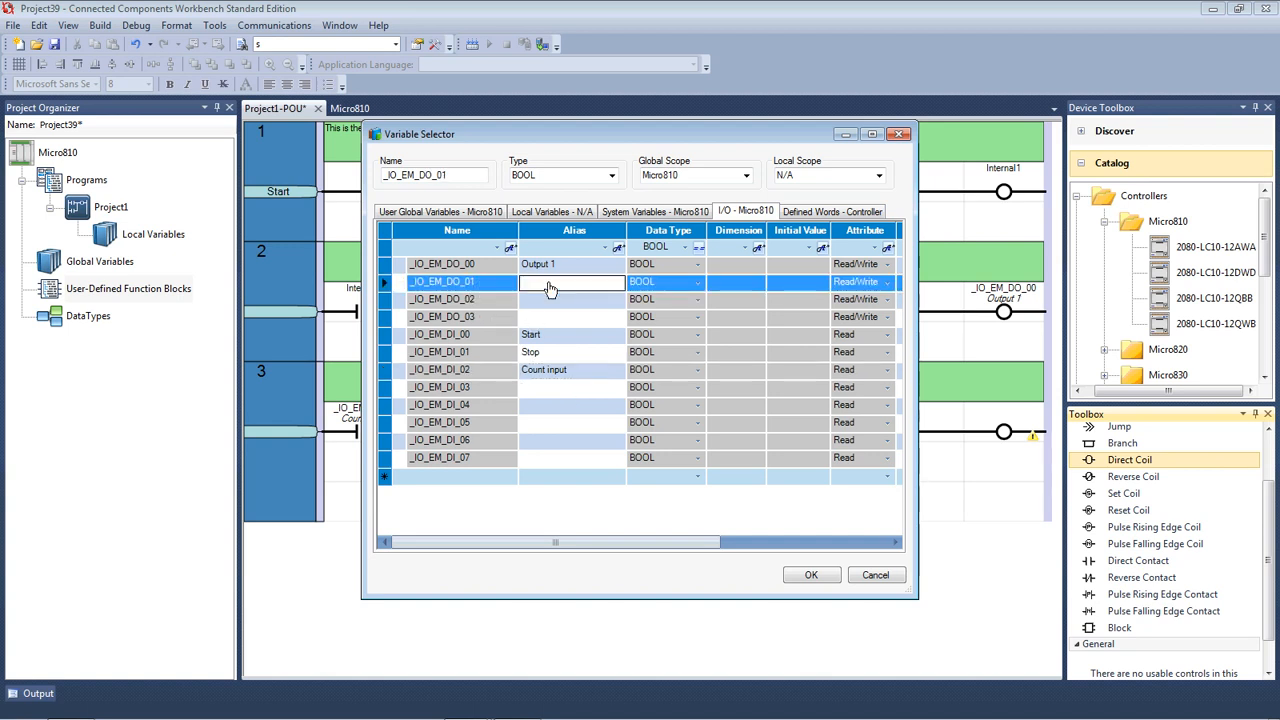
{"action": "type", "text": "Outp"}
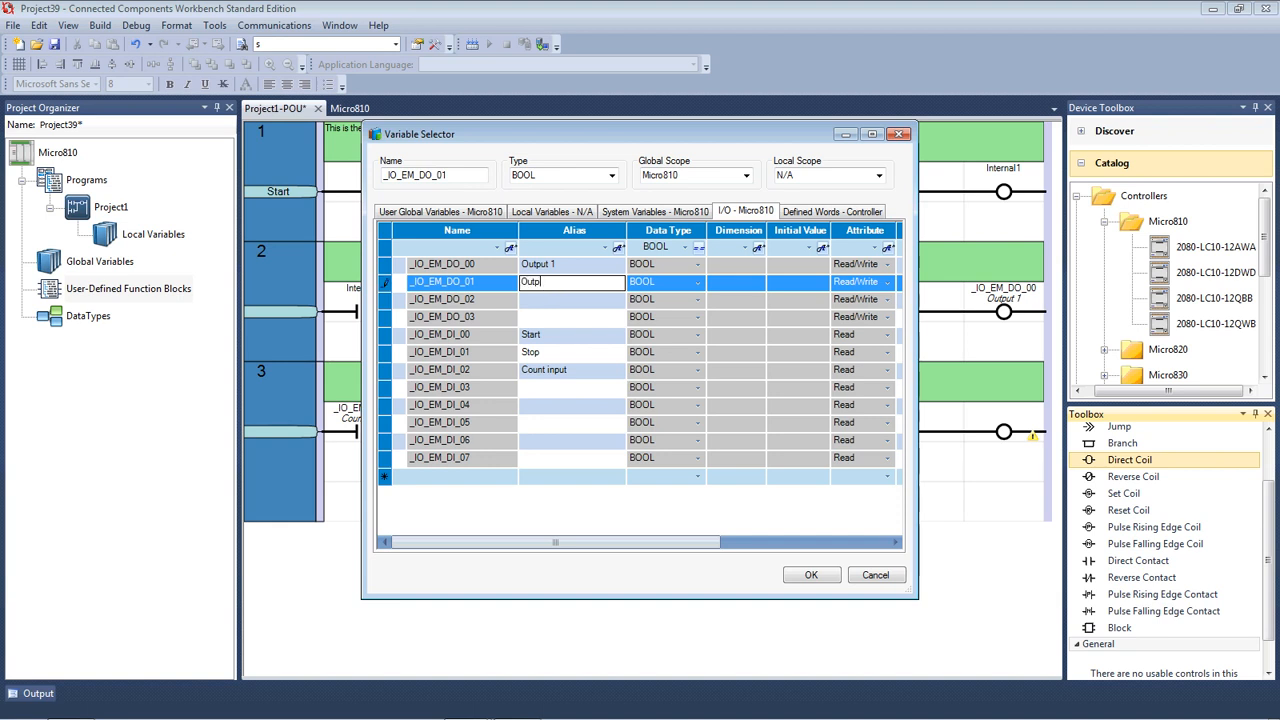
{"action": "type", "text": "ut 2"}
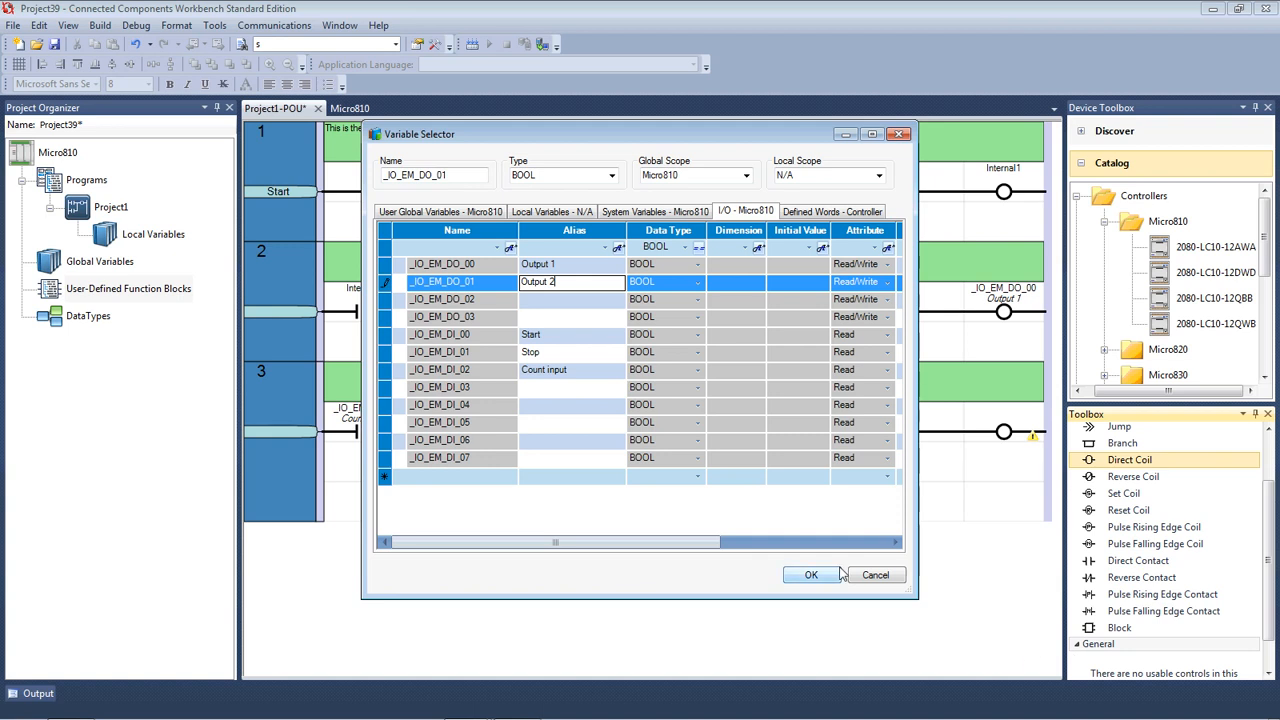
{"action": "left_click", "coordinate": [812, 574]}
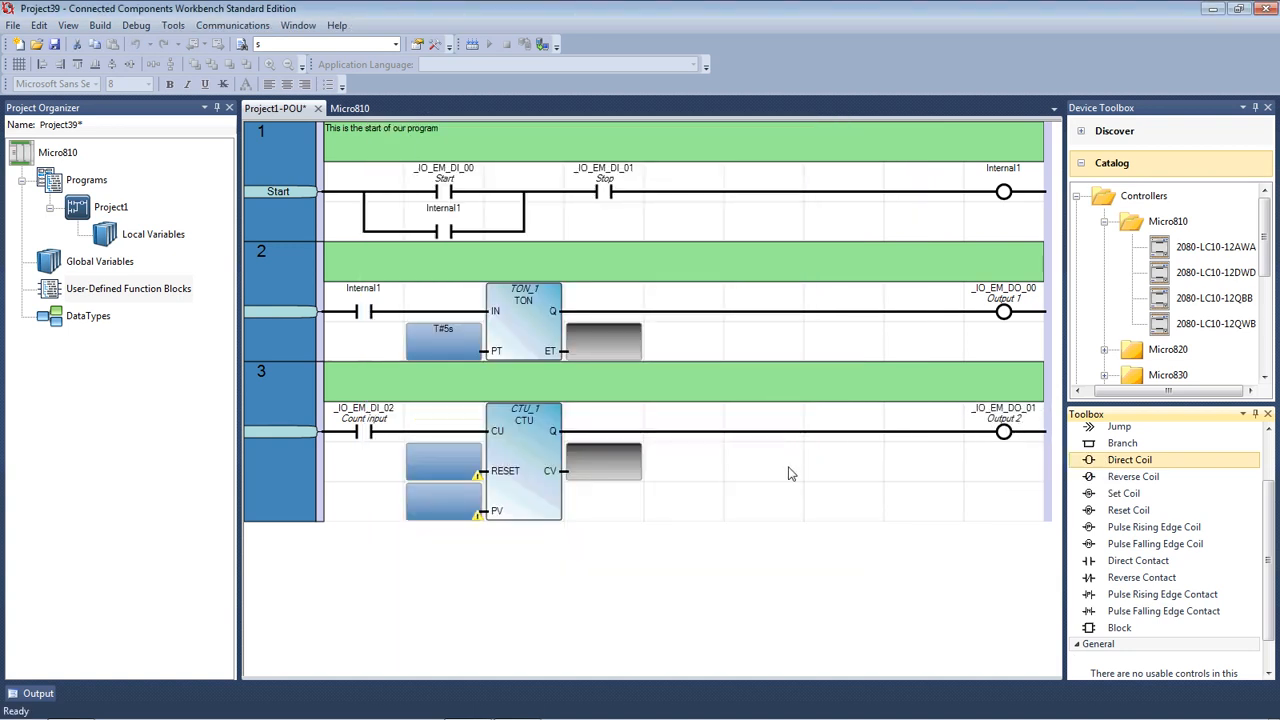
{"action": "mouse_move", "coordinate": [510, 324]}
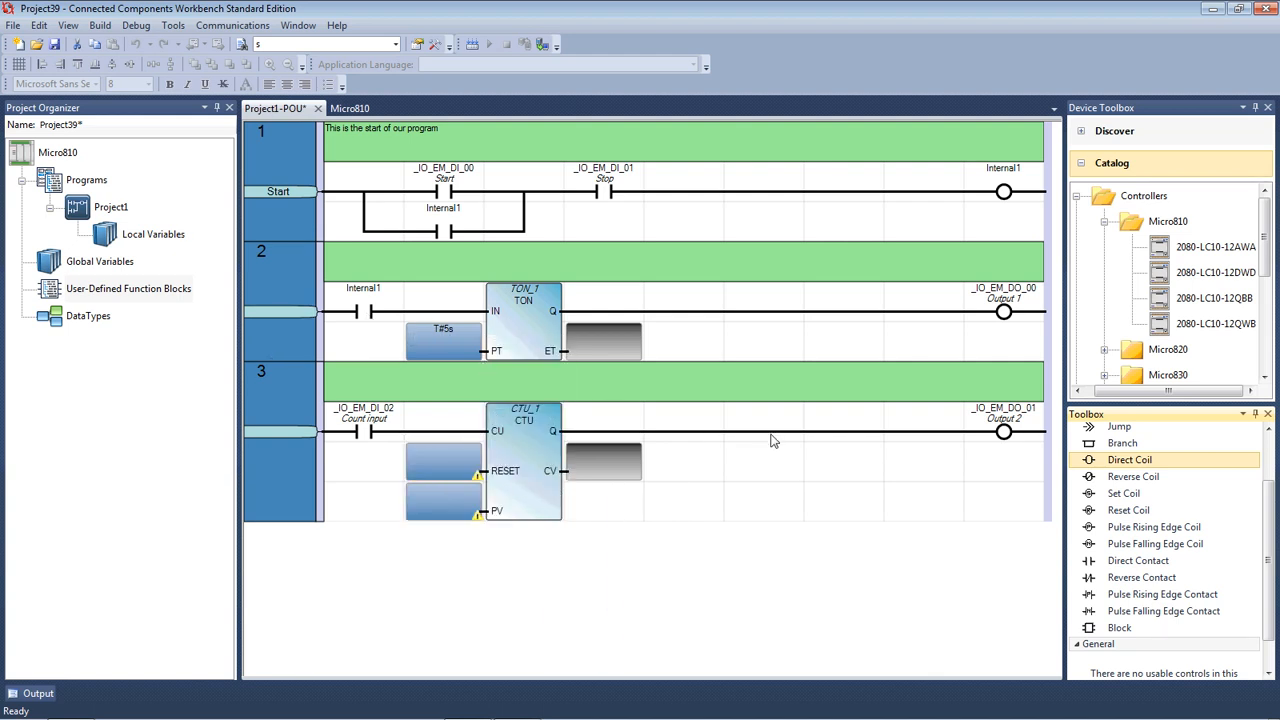
{"action": "mouse_move", "coordinate": [828, 486]}
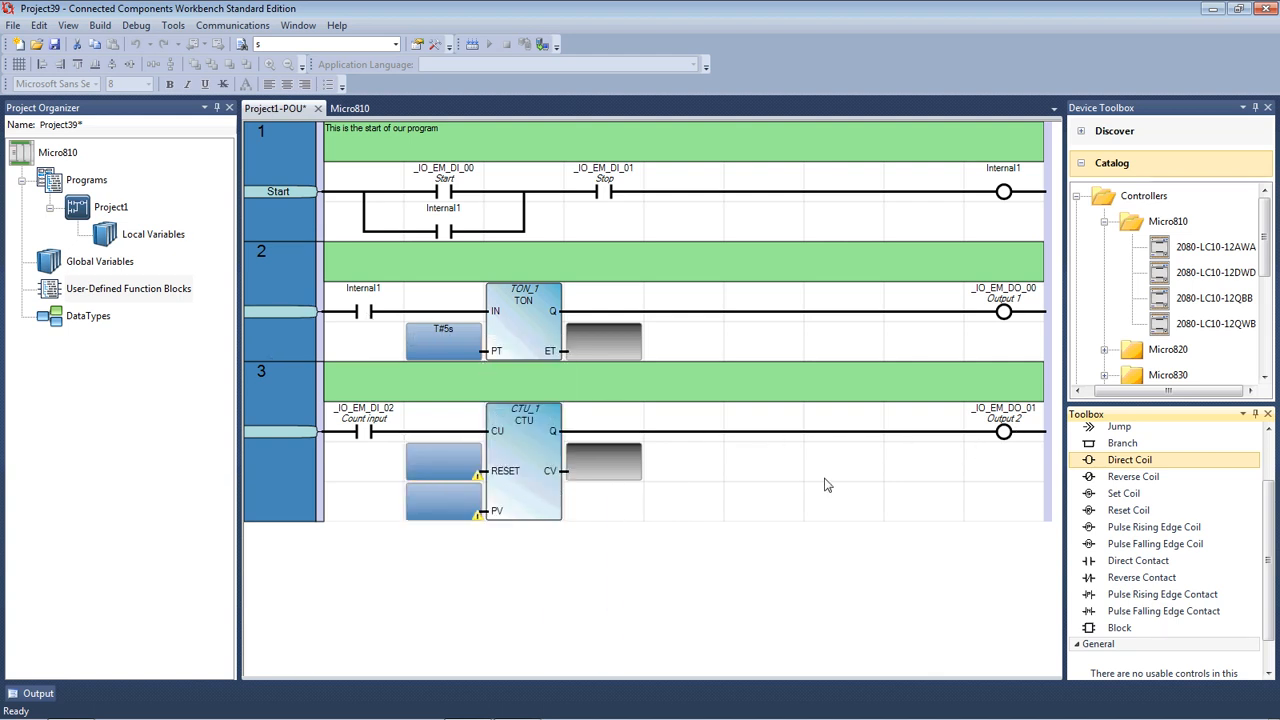
{"action": "mouse_move", "coordinate": [696, 512]}
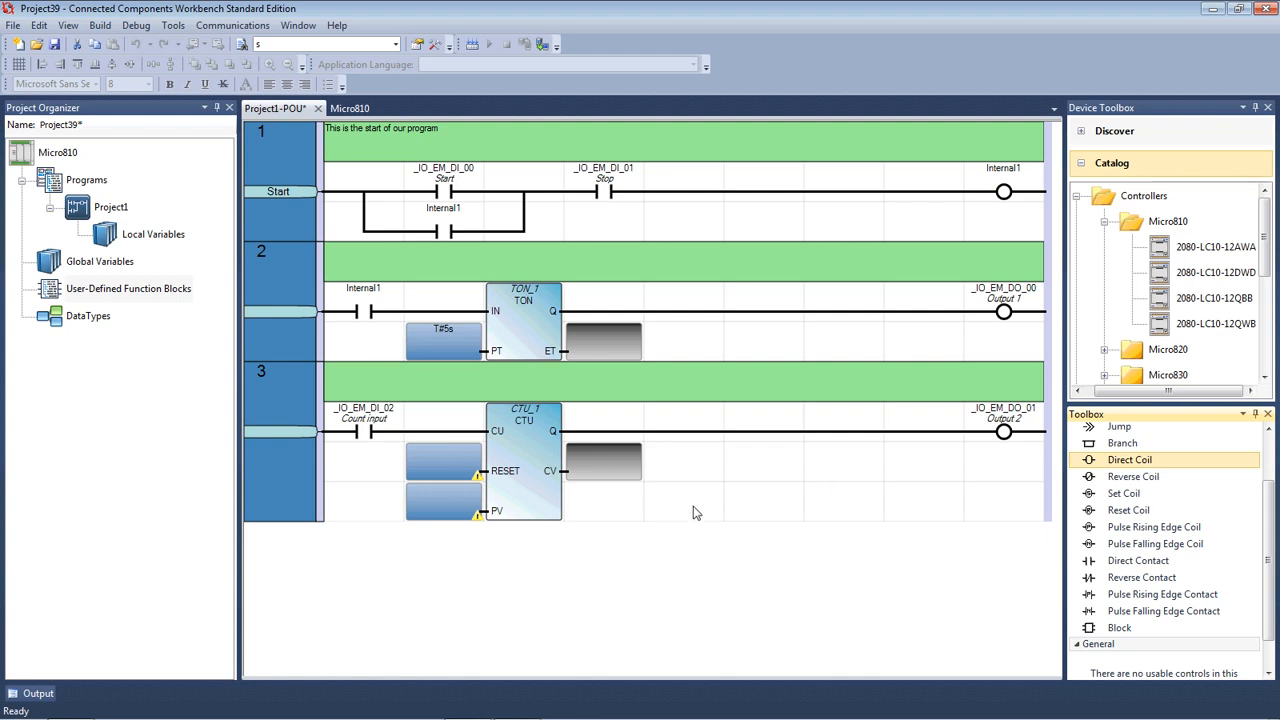
{"action": "mouse_move", "coordinate": [684, 512]}
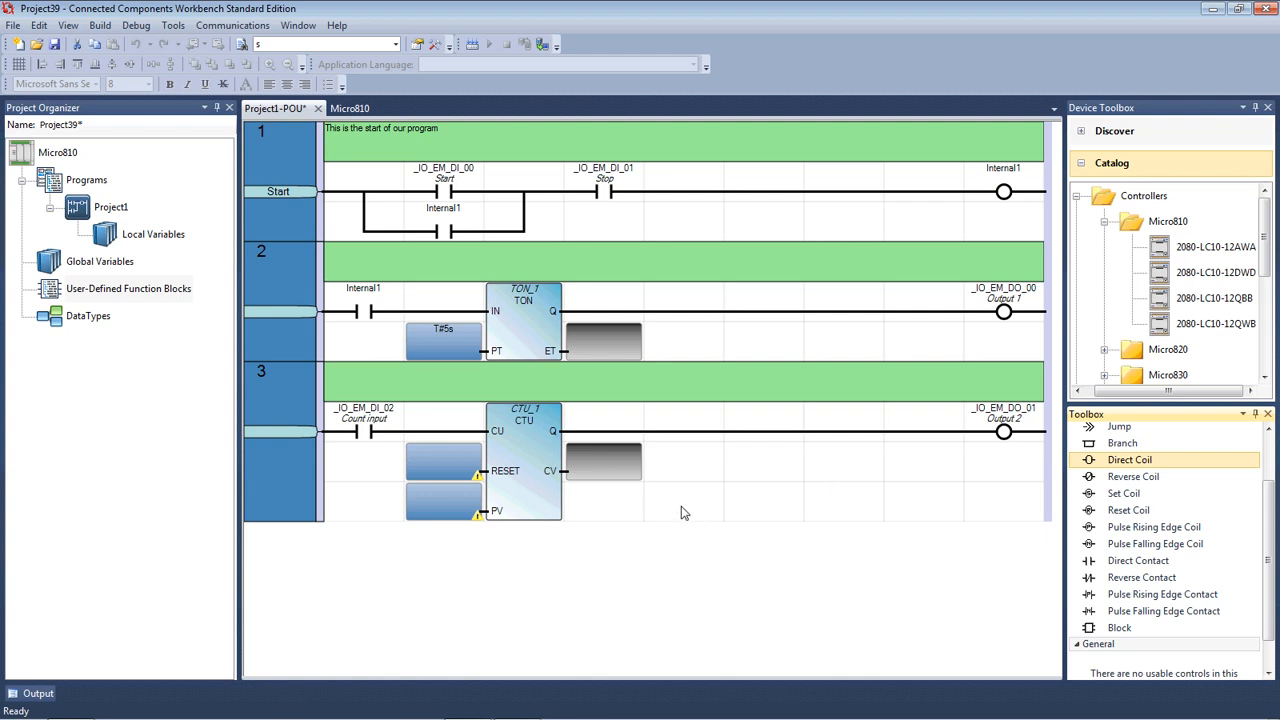
{"action": "mouse_move", "coordinate": [476, 532]}
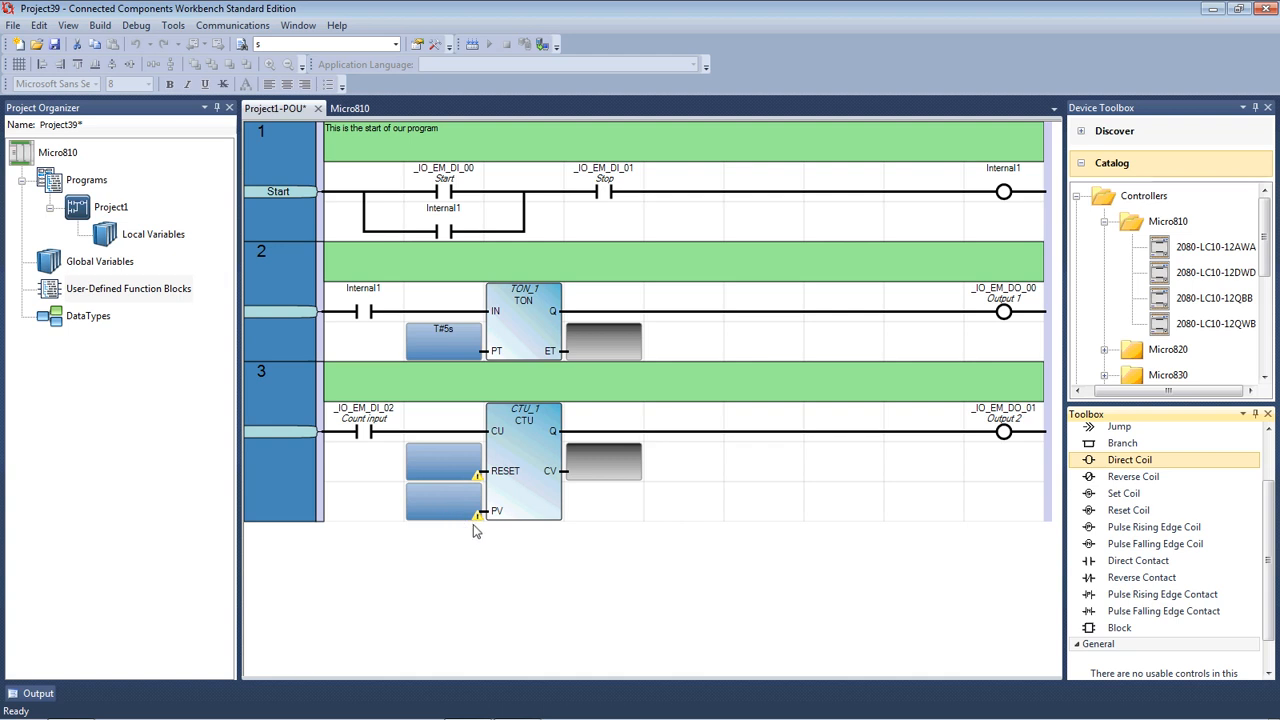
{"action": "mouse_move", "coordinate": [484, 528]}
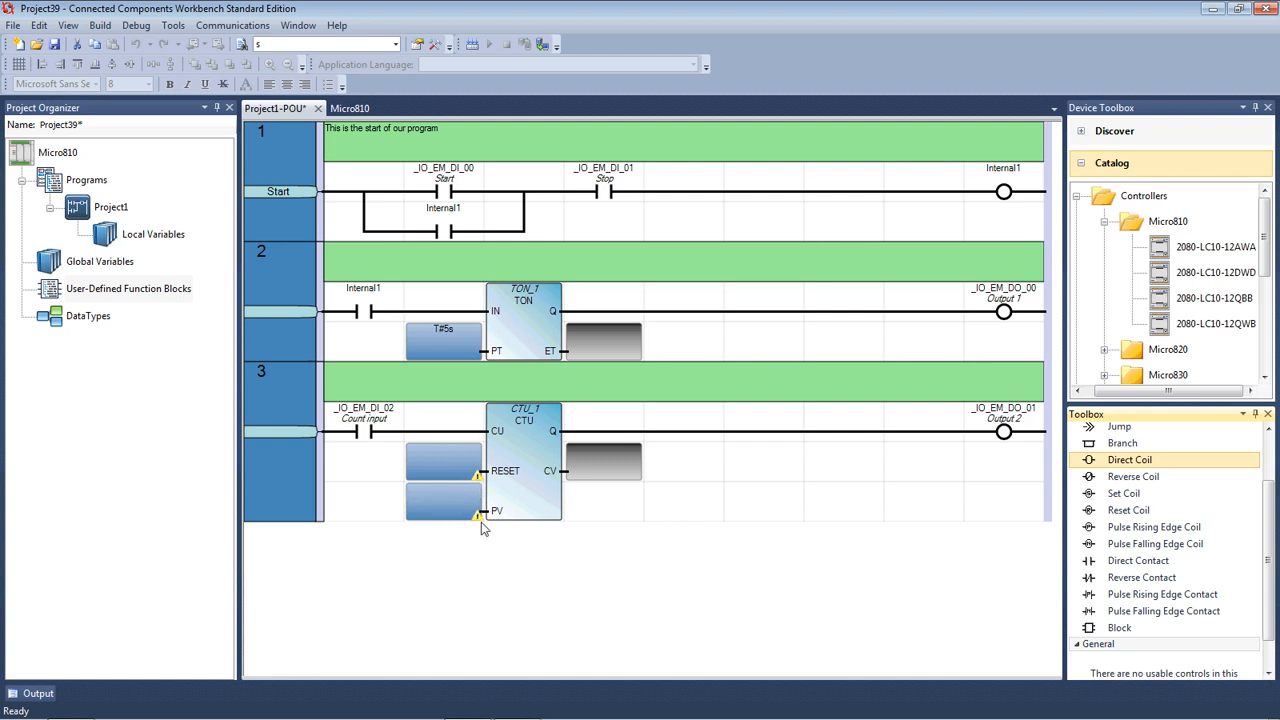
{"action": "mouse_move", "coordinate": [448, 504]}
{"action": "type", "text": "4"}
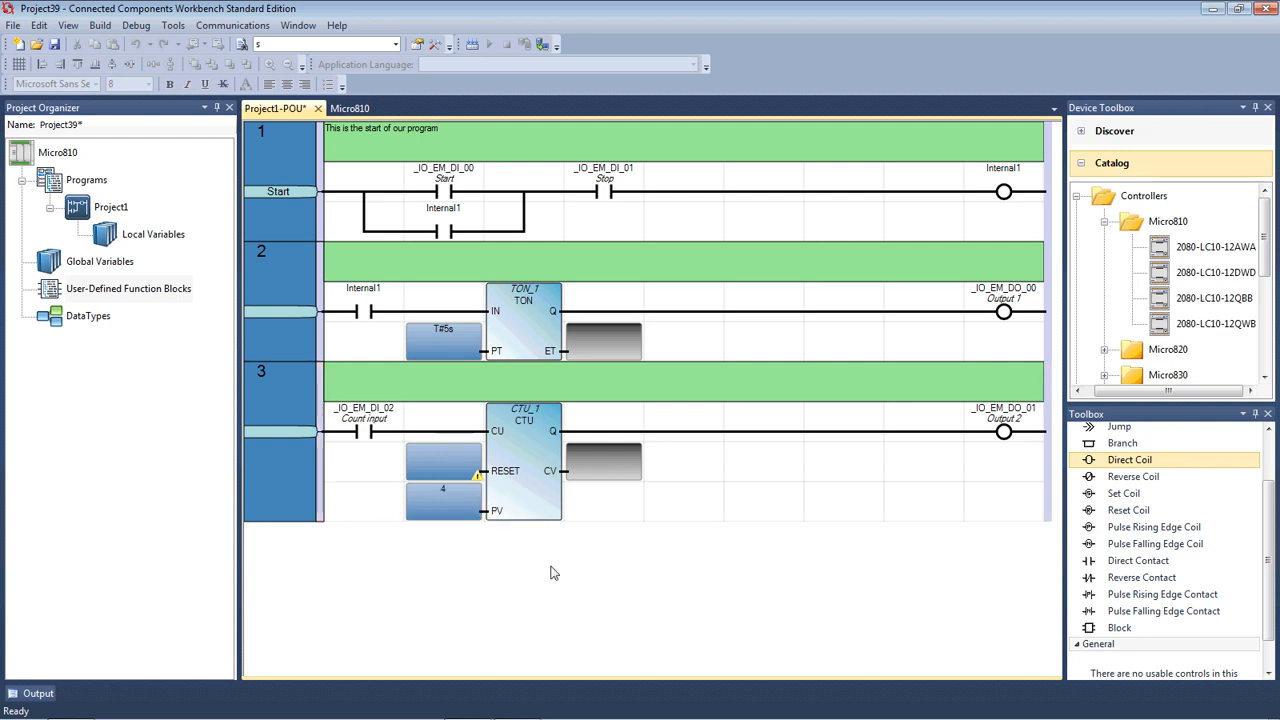
{"action": "mouse_move", "coordinate": [490, 512]}
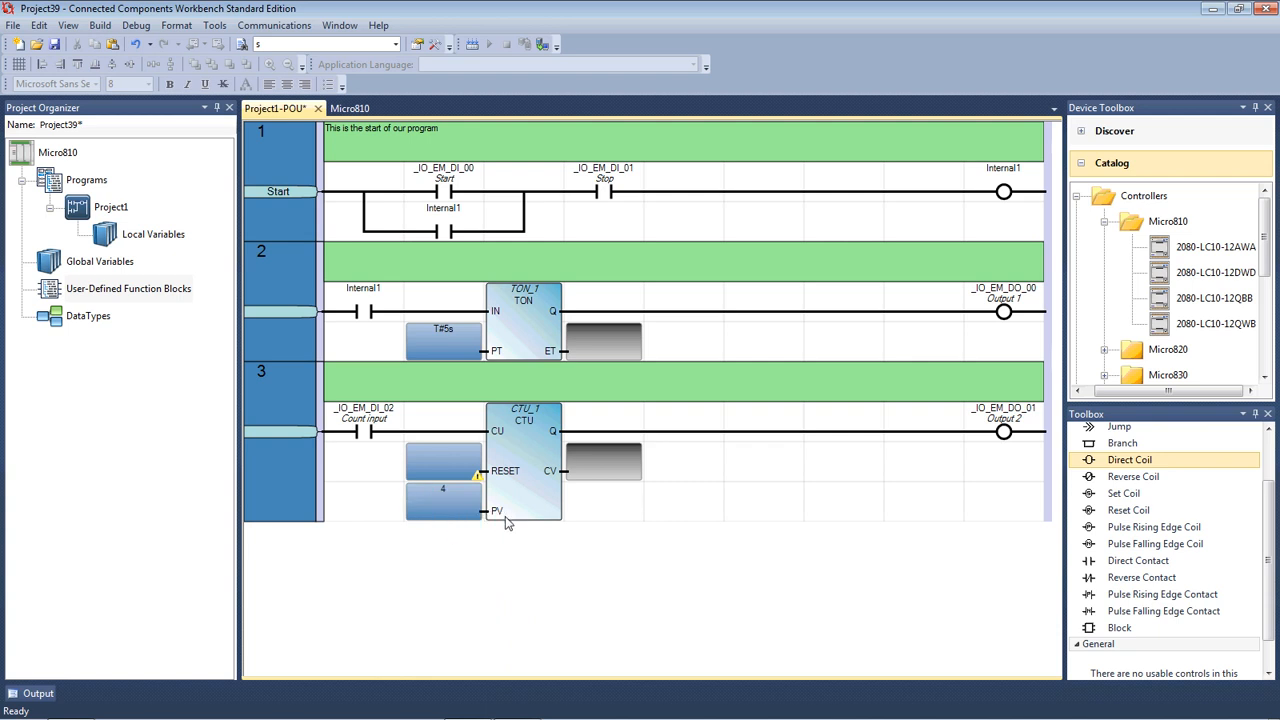
{"action": "mouse_move", "coordinate": [444, 490]}
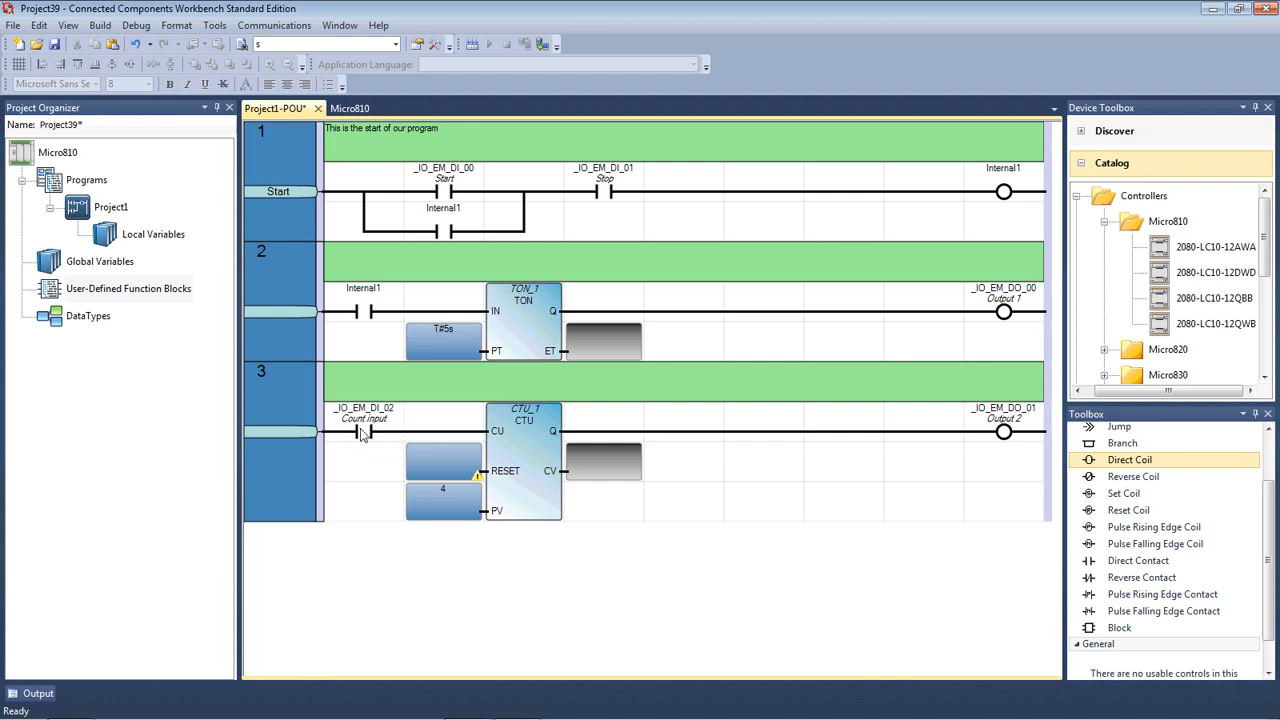
{"action": "mouse_move", "coordinate": [420, 524]}
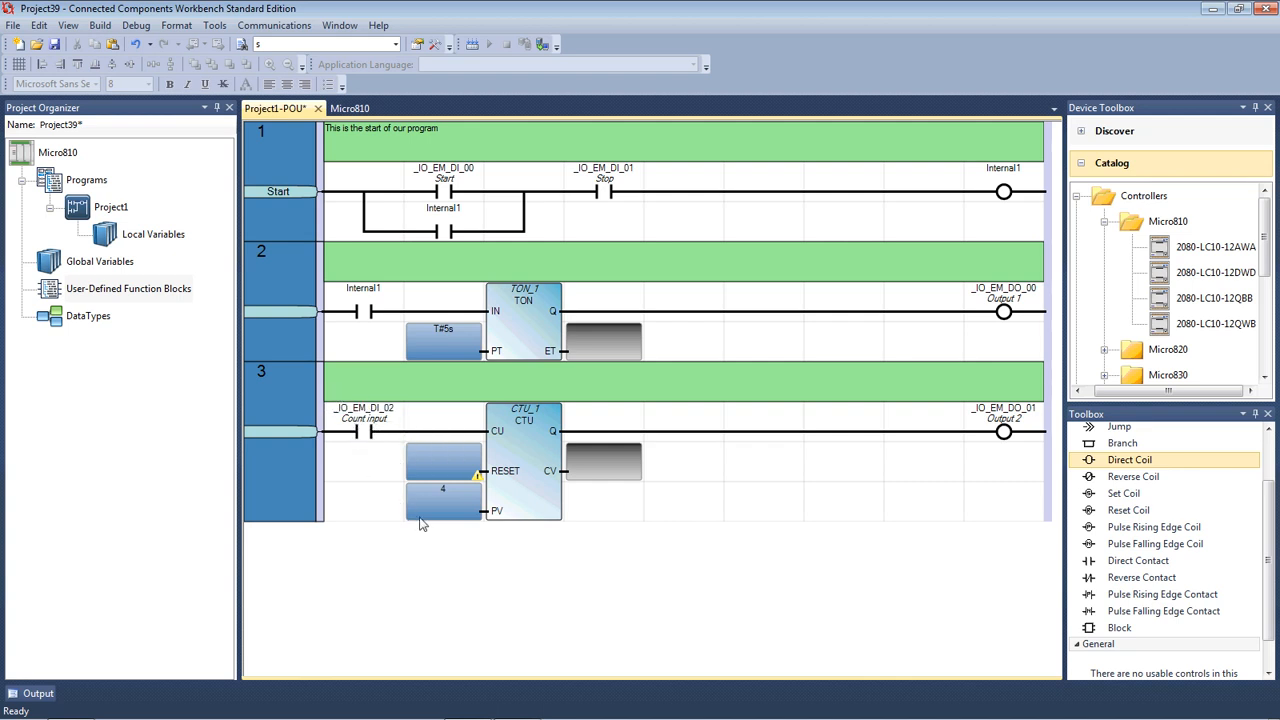
{"action": "mouse_move", "coordinate": [356, 432]}
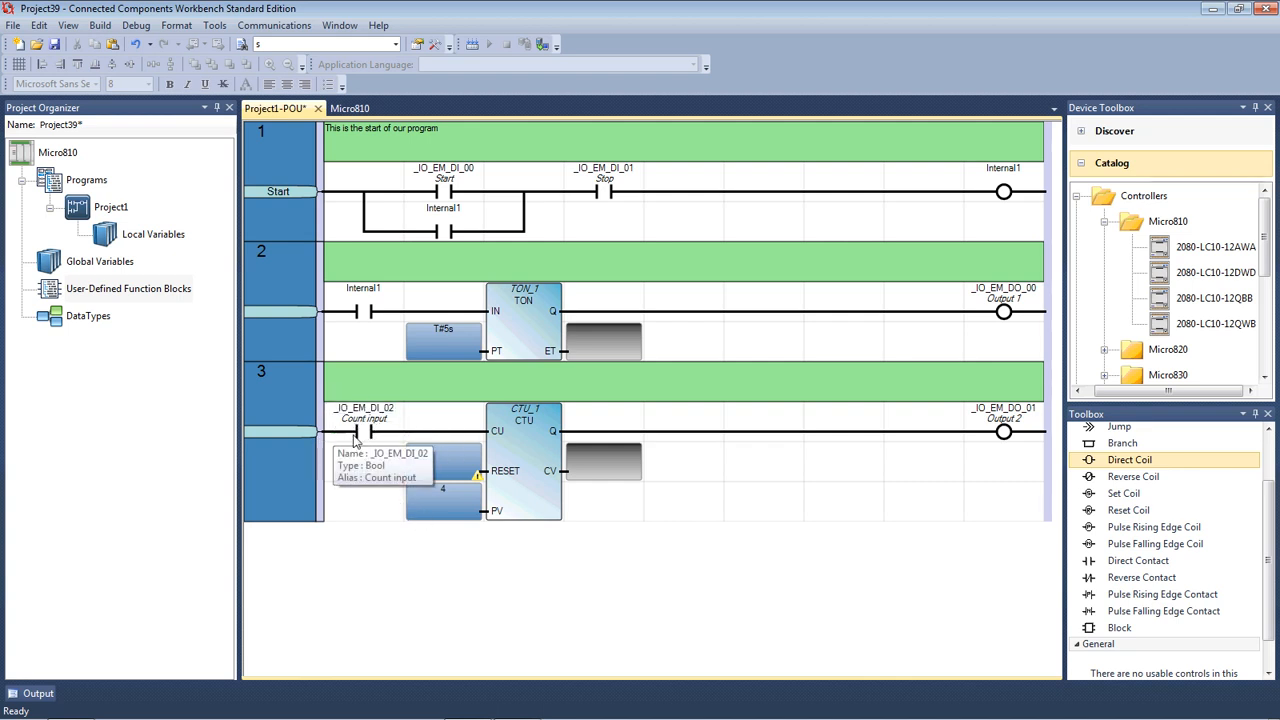
{"action": "mouse_move", "coordinate": [496, 430]}
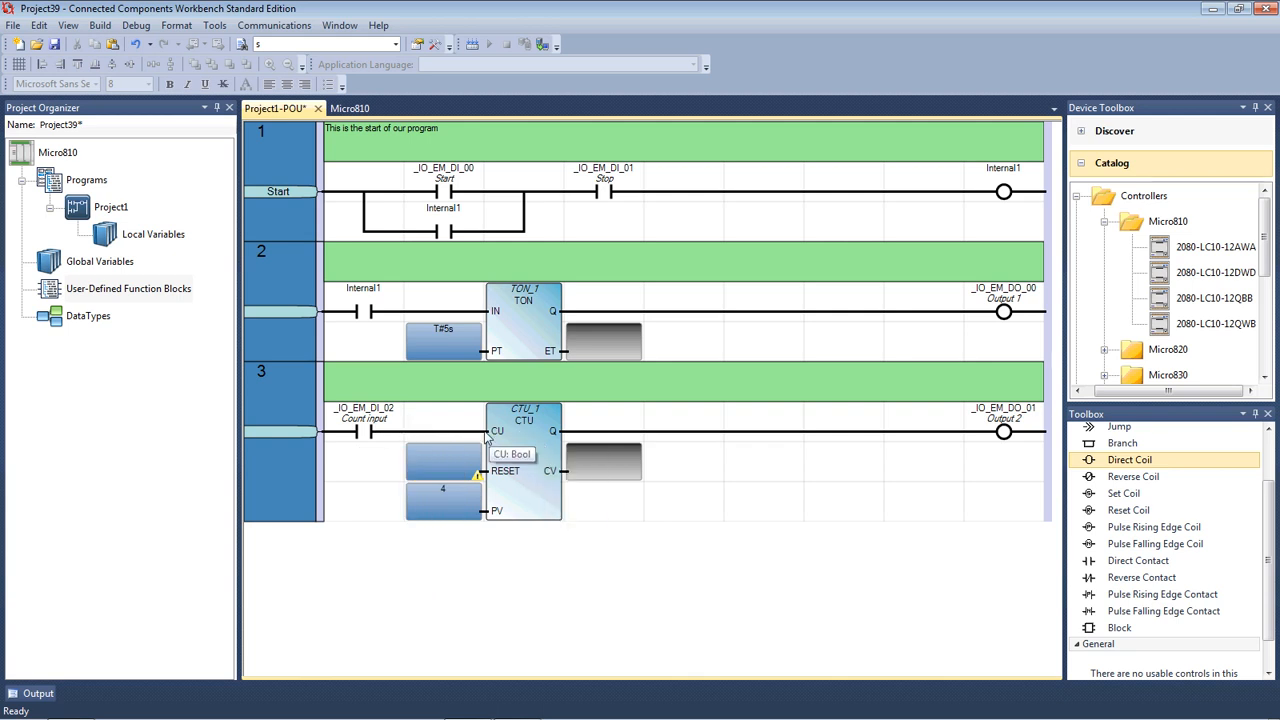
{"action": "mouse_move", "coordinate": [604, 600]}
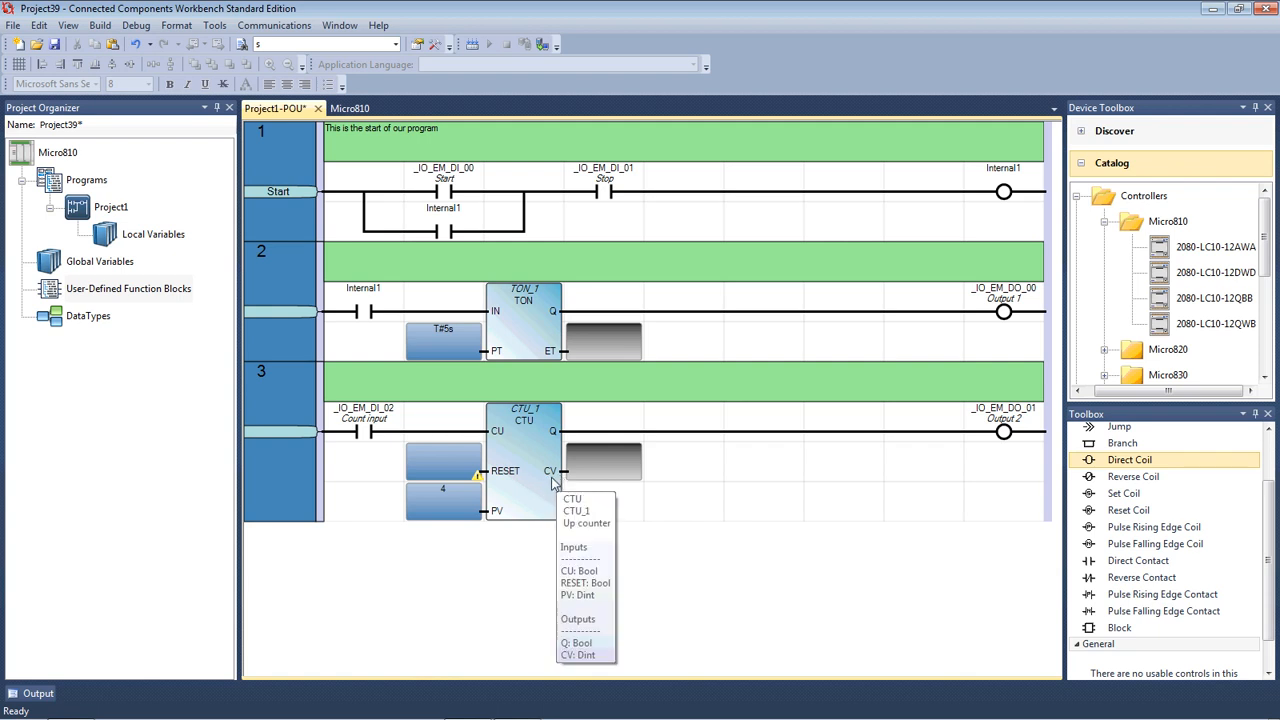
{"action": "mouse_move", "coordinate": [584, 478]}
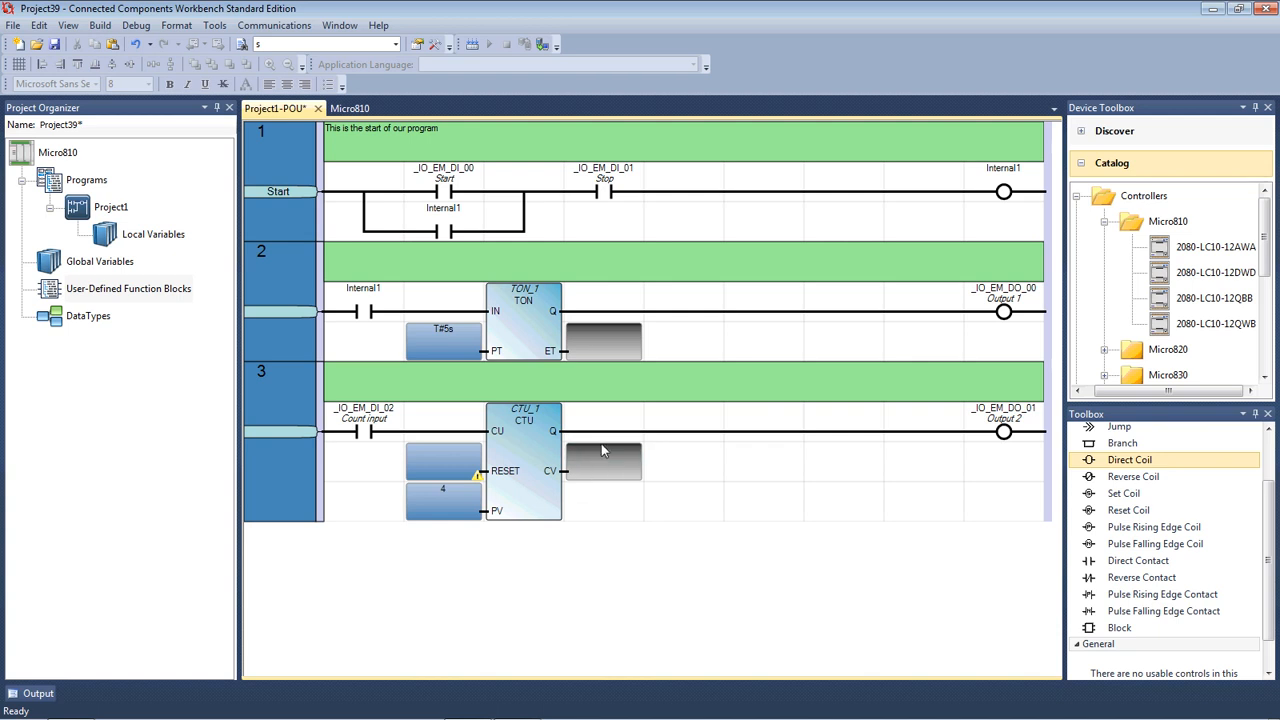
{"action": "mouse_move", "coordinate": [628, 540]}
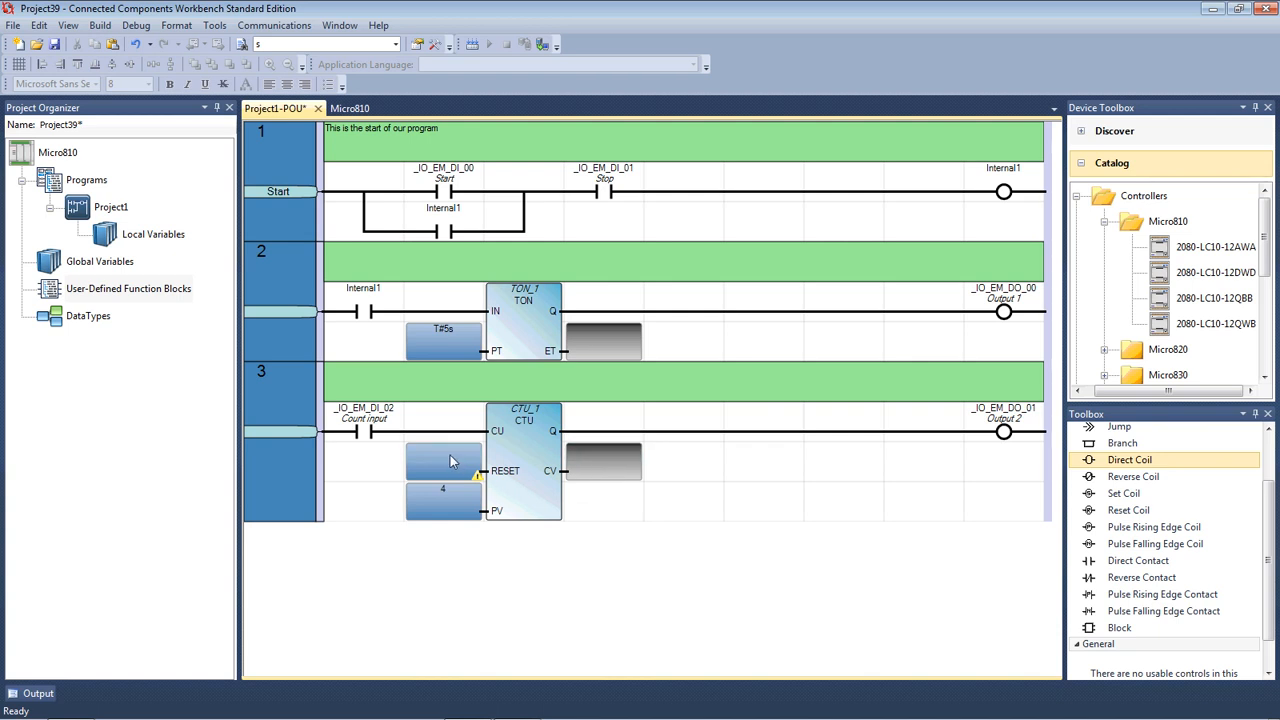
Tie the CTU_1 RESET input to Output 2 (_IO_EM_DO_01).
{"action": "left_click", "coordinate": [444, 460]}
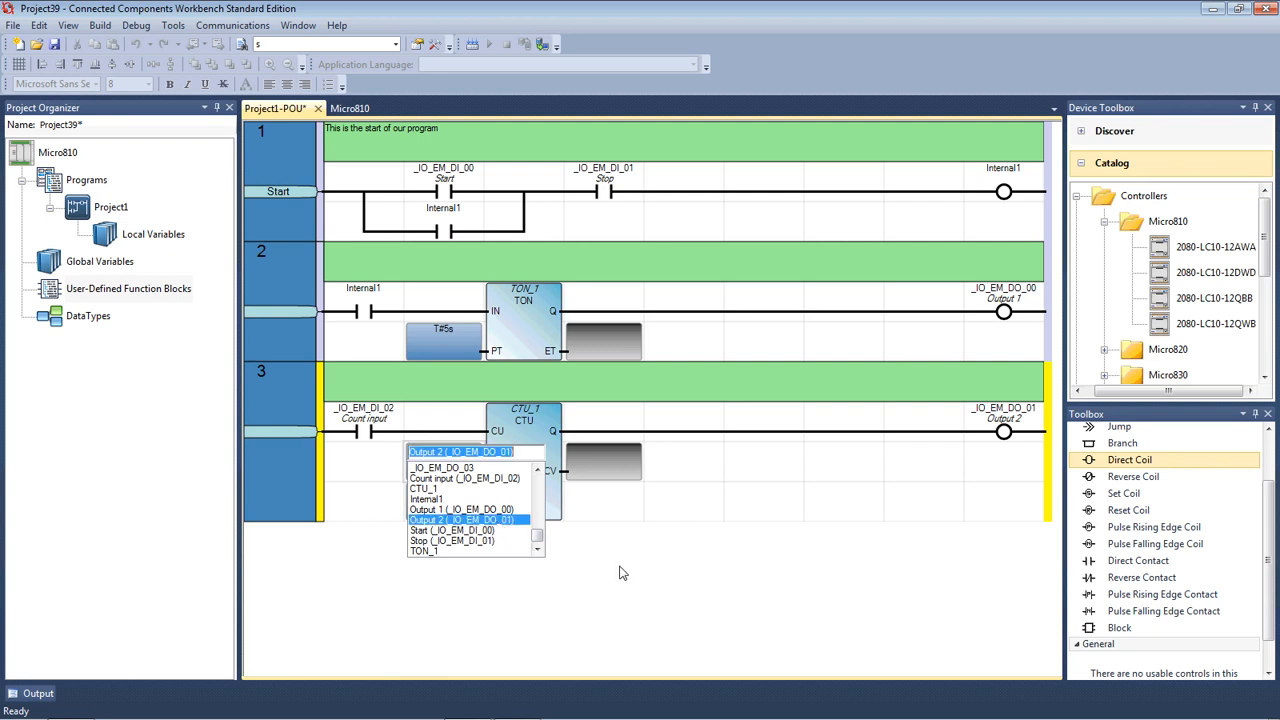
{"action": "left_click", "coordinate": [460, 510]}
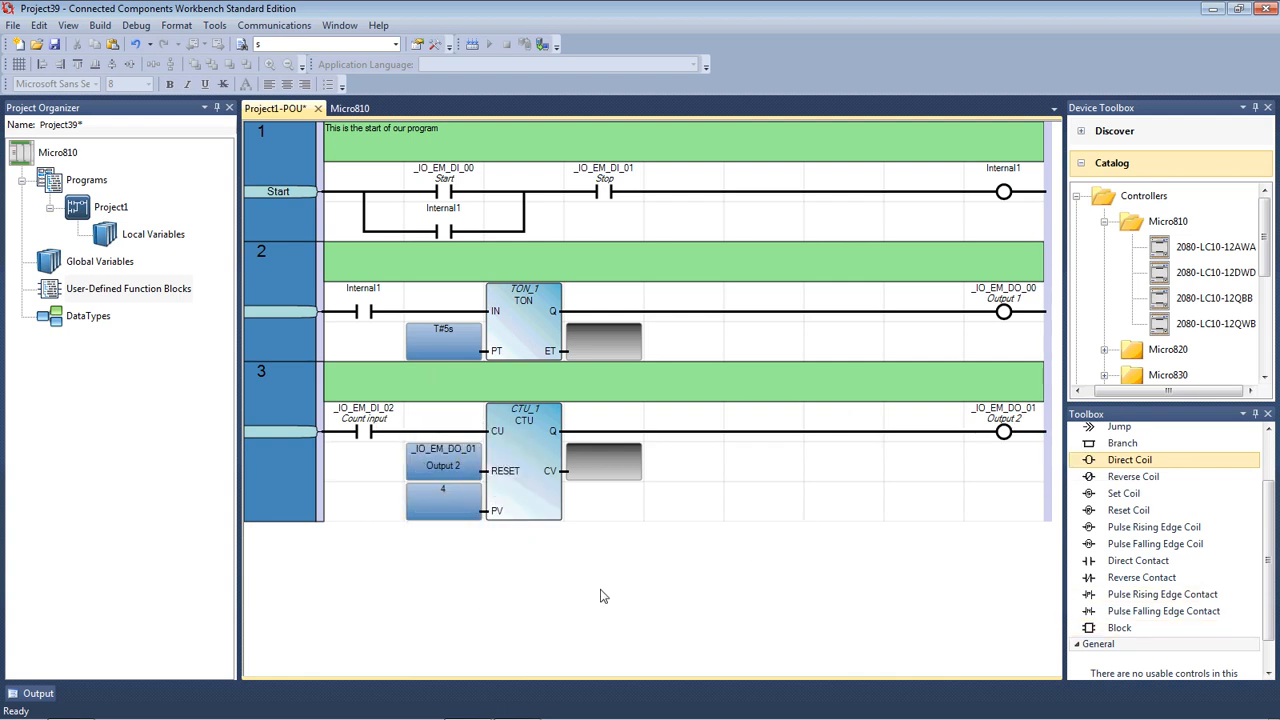
{"action": "mouse_move", "coordinate": [444, 460]}
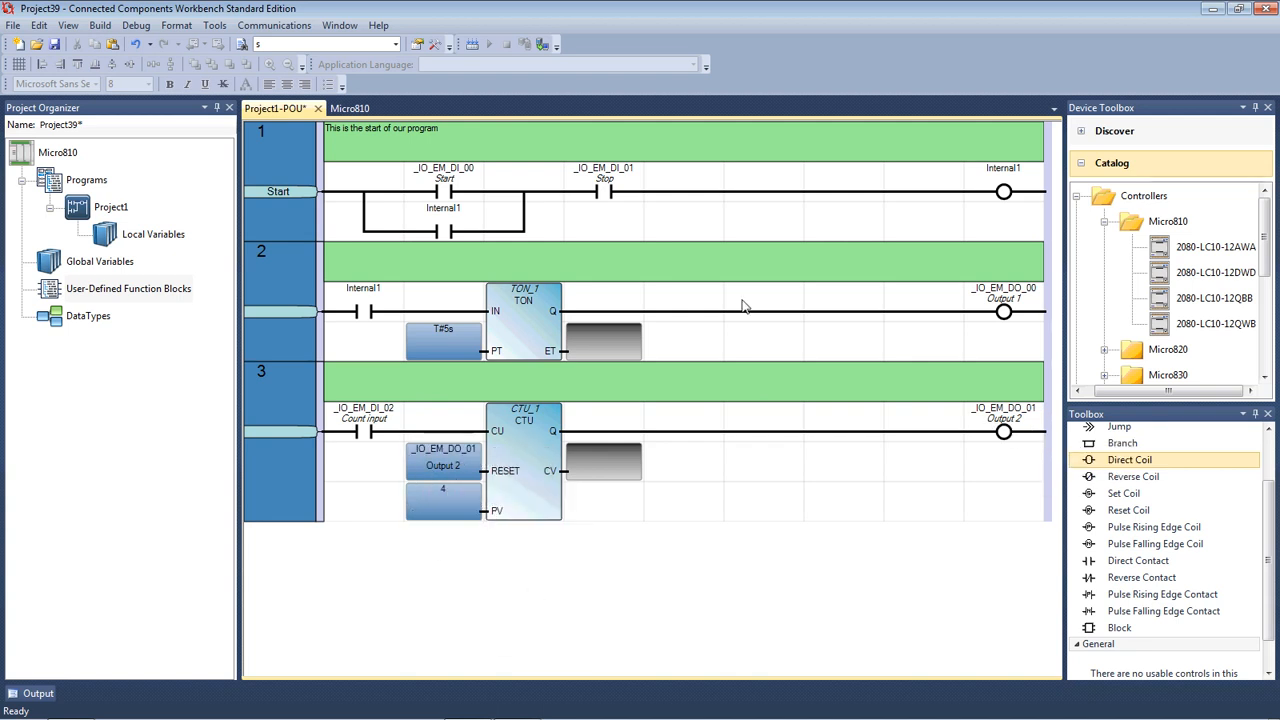
{"action": "mouse_move", "coordinate": [640, 504]}
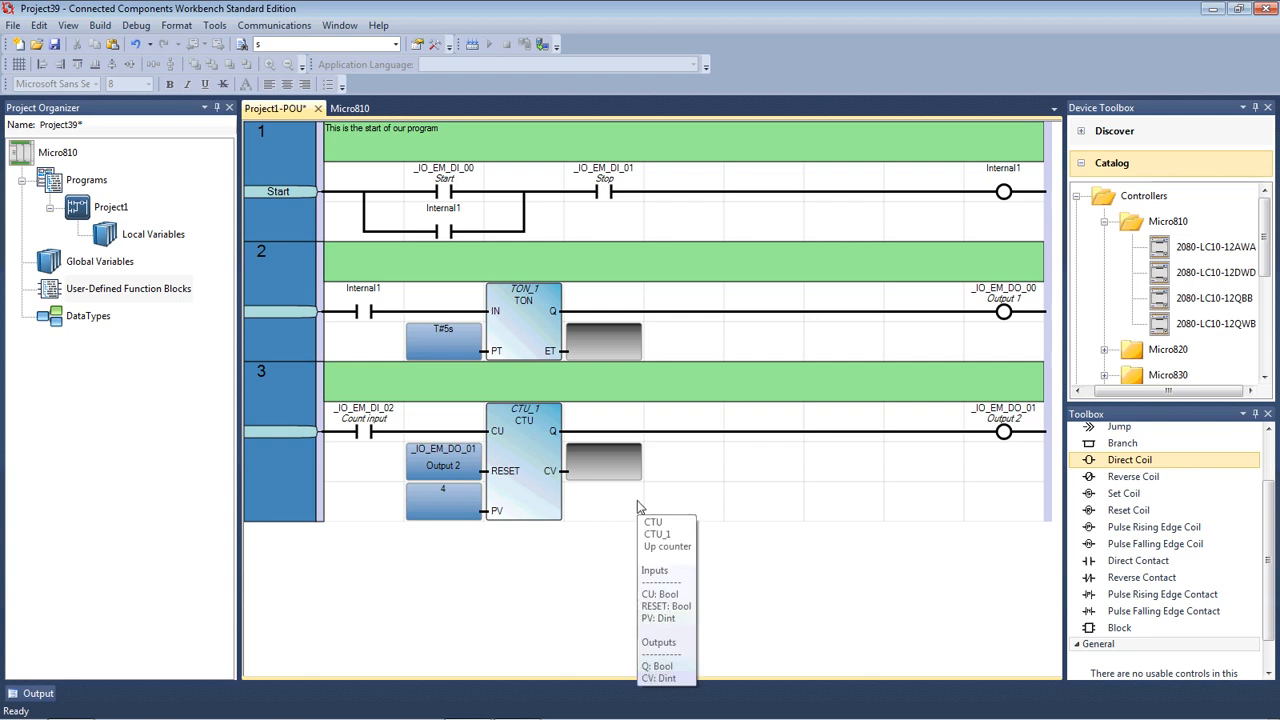
{"action": "mouse_move", "coordinate": [792, 442]}
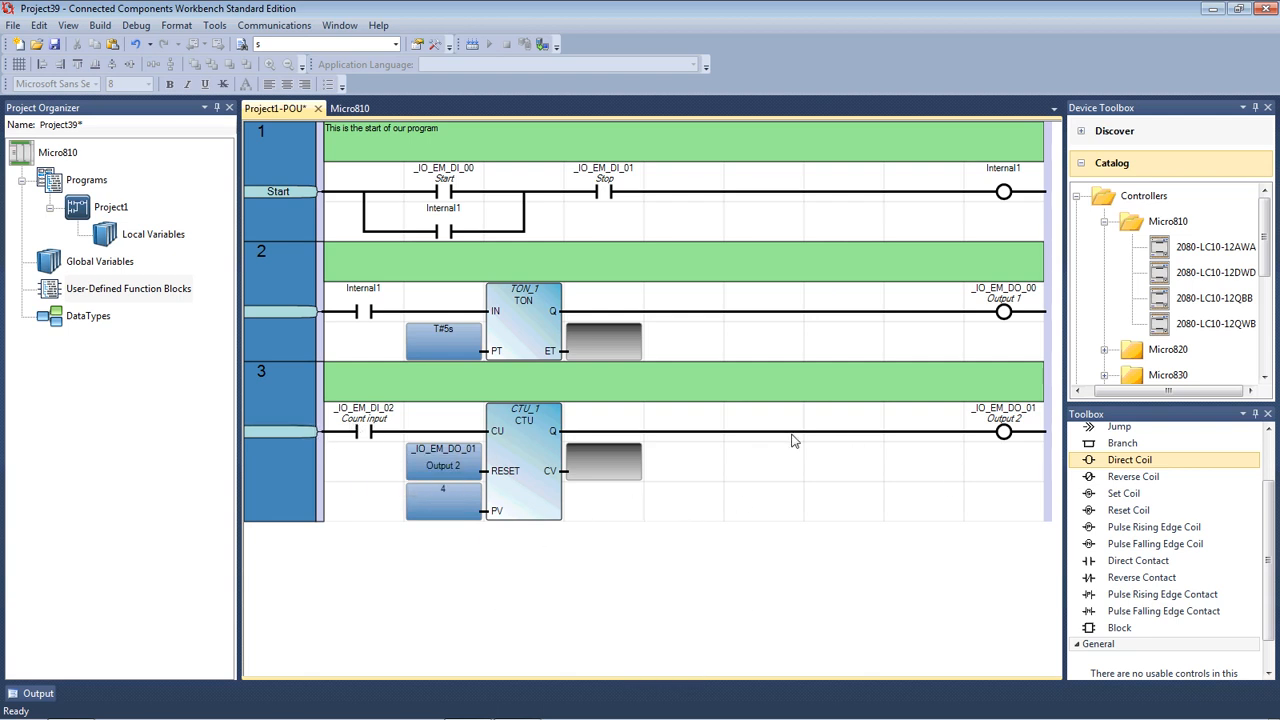
{"action": "mouse_move", "coordinate": [1004, 432]}
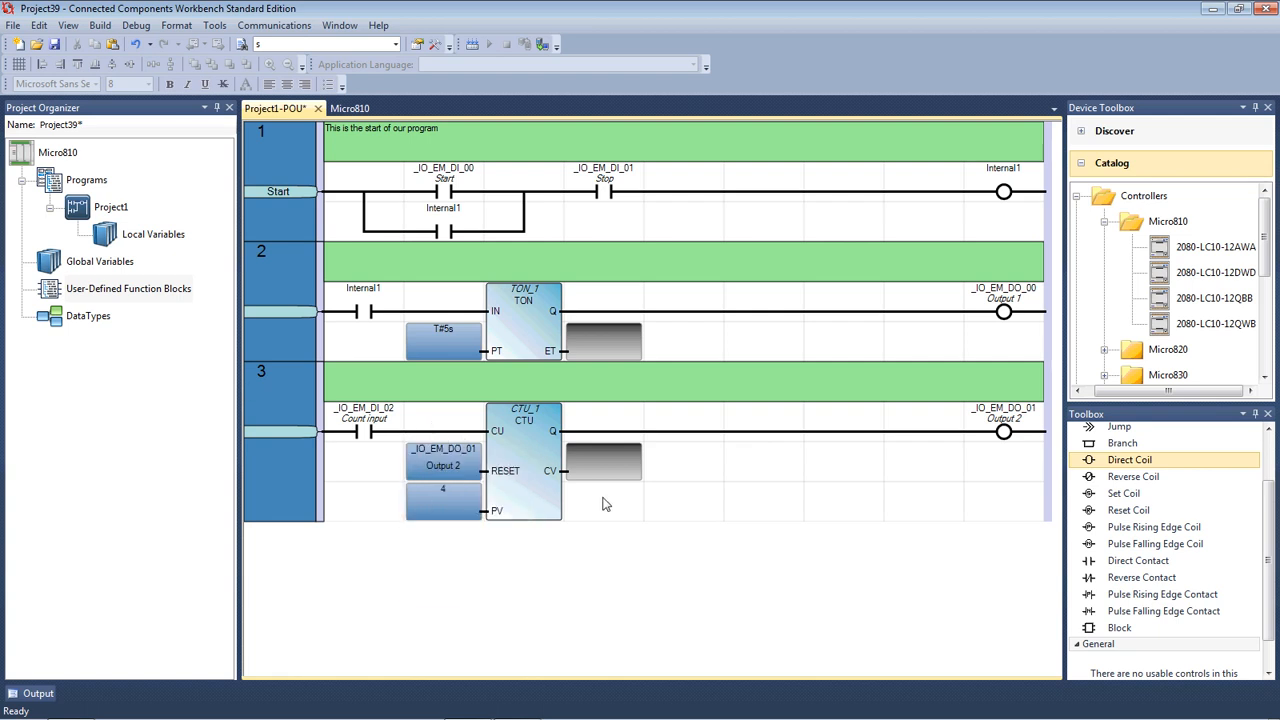
{"action": "mouse_move", "coordinate": [692, 512]}
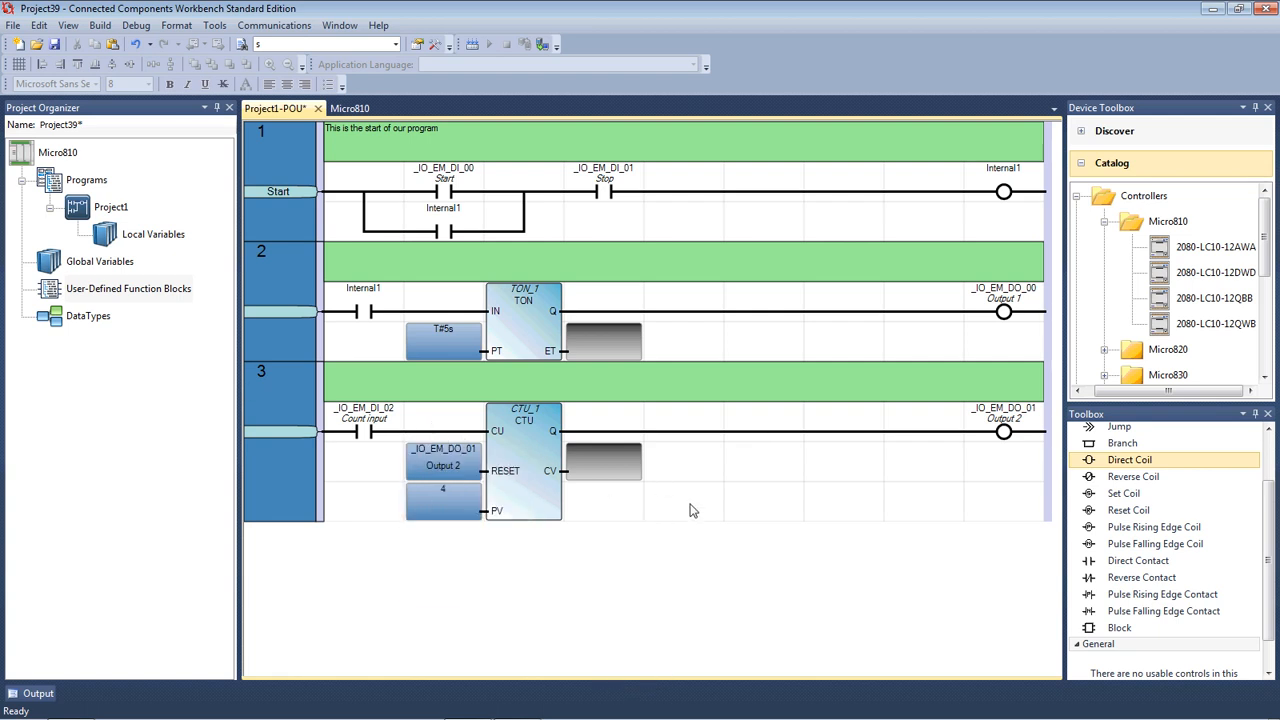
{"action": "mouse_move", "coordinate": [332, 338]}
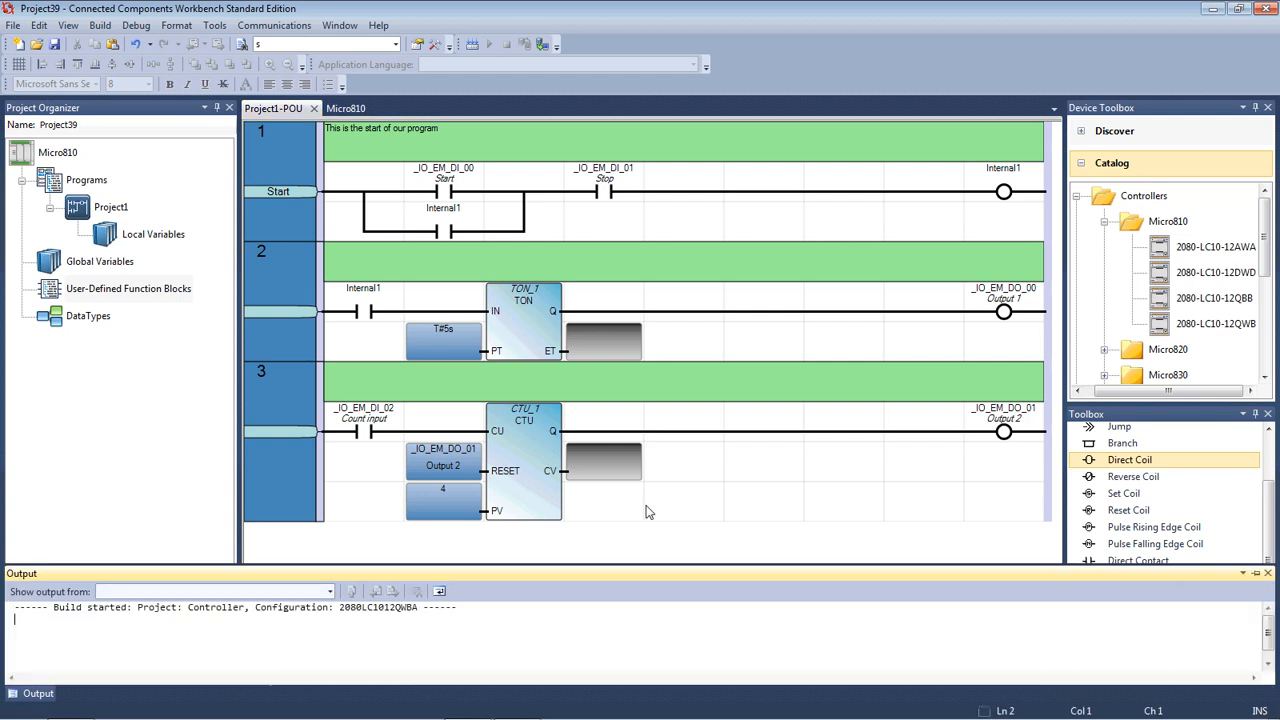
{"action": "mouse_move", "coordinate": [100, 540]}
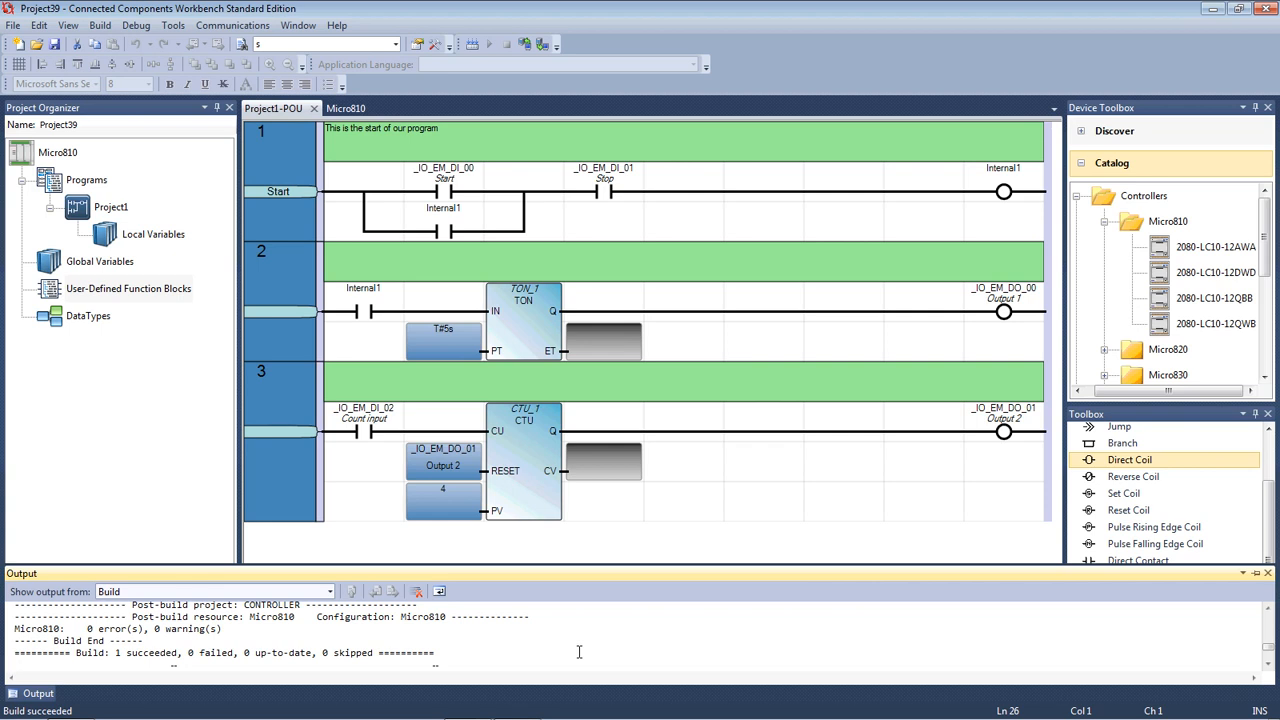
{"action": "mouse_move", "coordinate": [288, 216]}
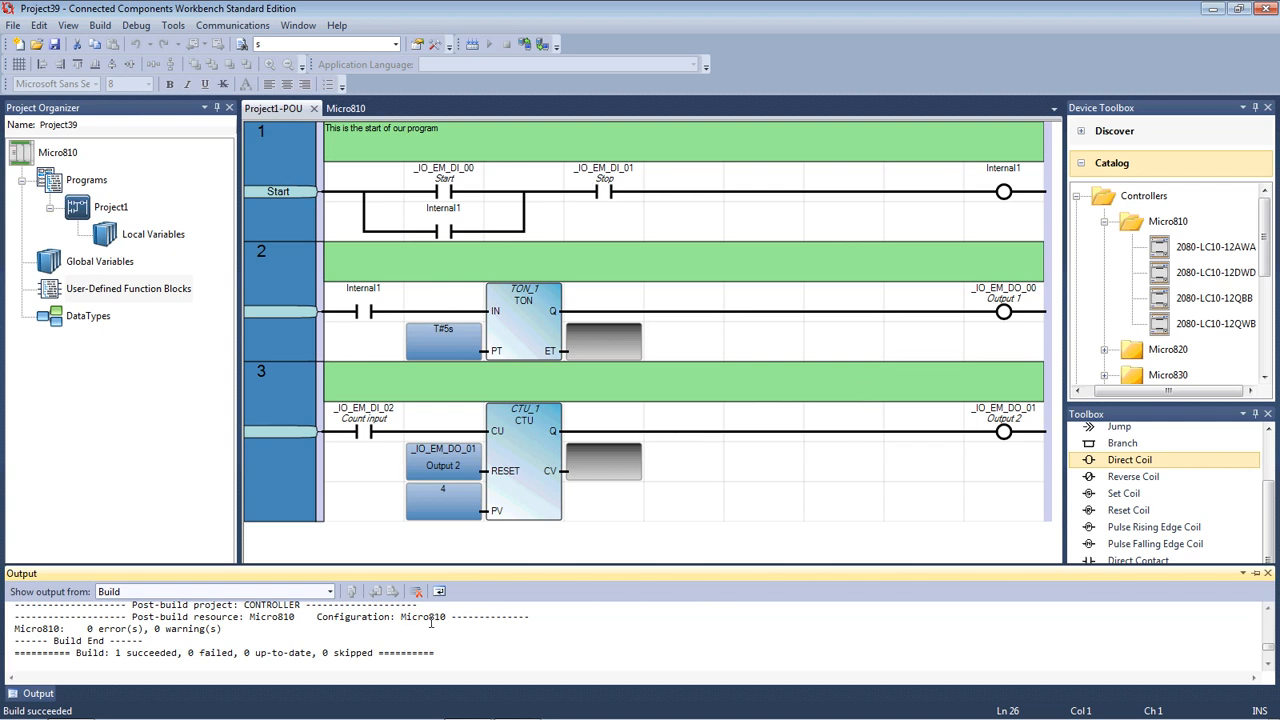
{"action": "mouse_move", "coordinate": [806, 550]}
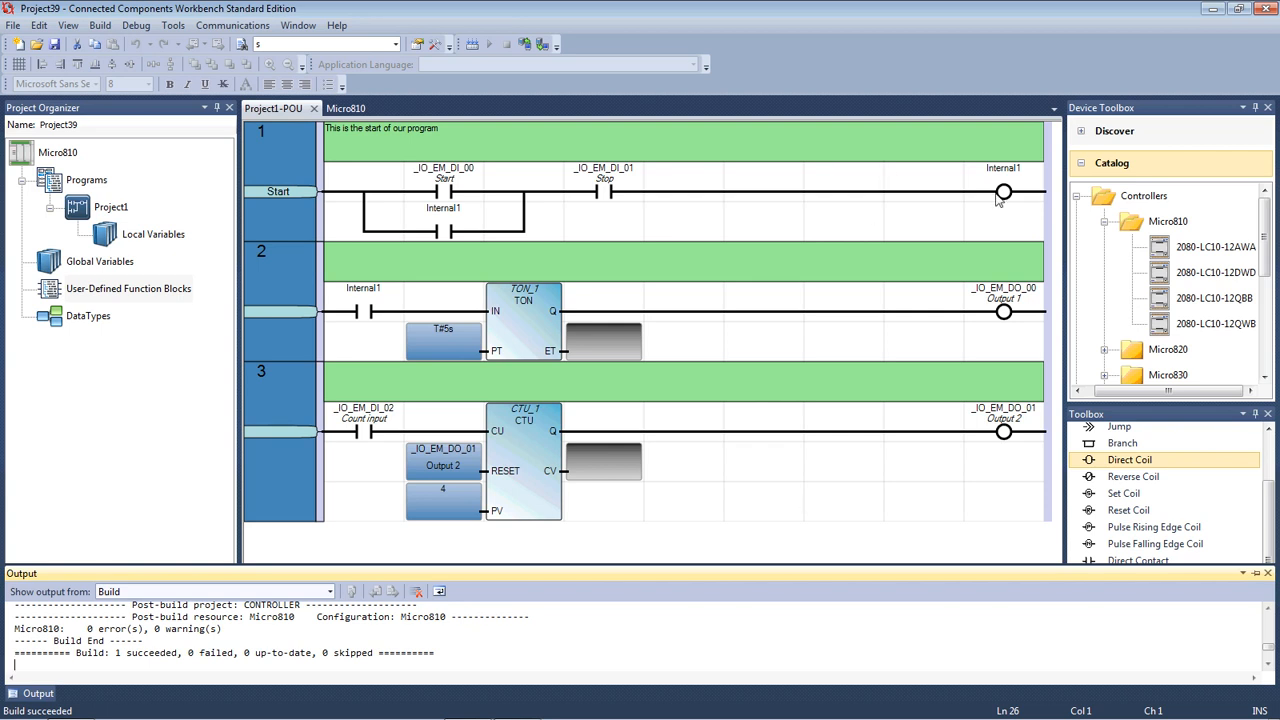
{"action": "mouse_move", "coordinate": [1110, 226]}
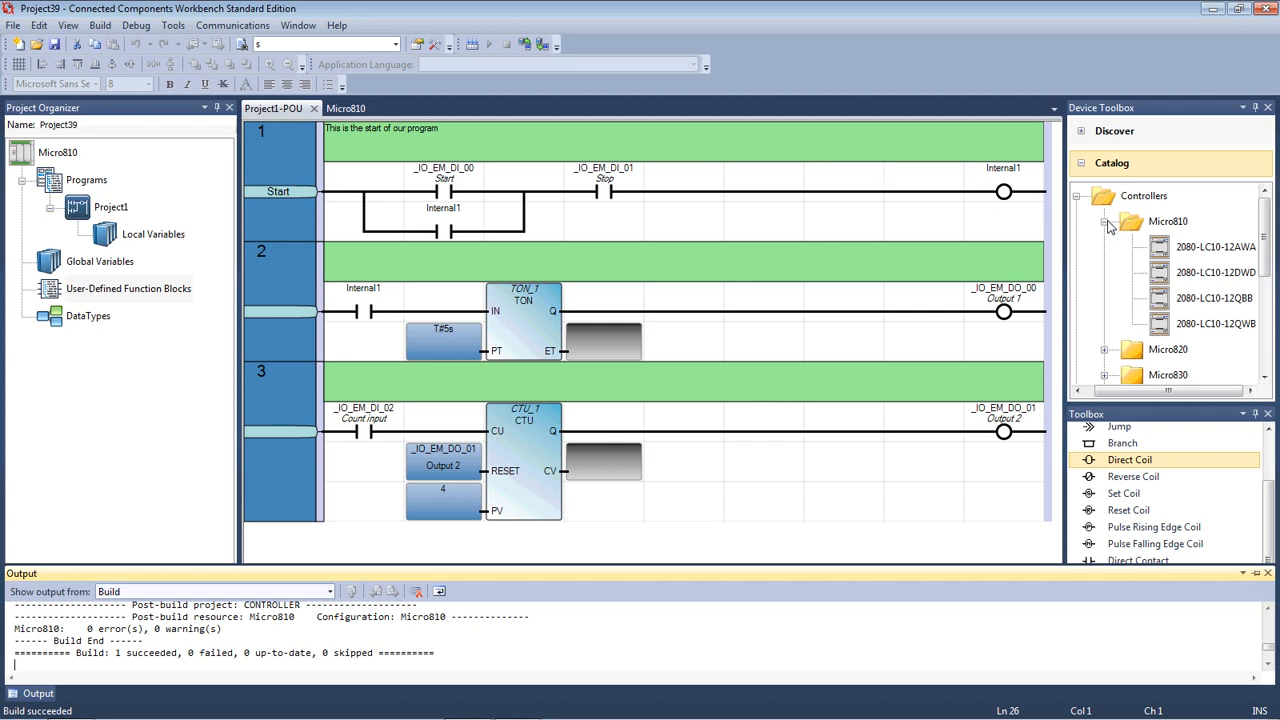
Collapse the Micro810 family and Controllers category back to top-level catalog entries.
{"action": "left_click", "coordinate": [1104, 220]}
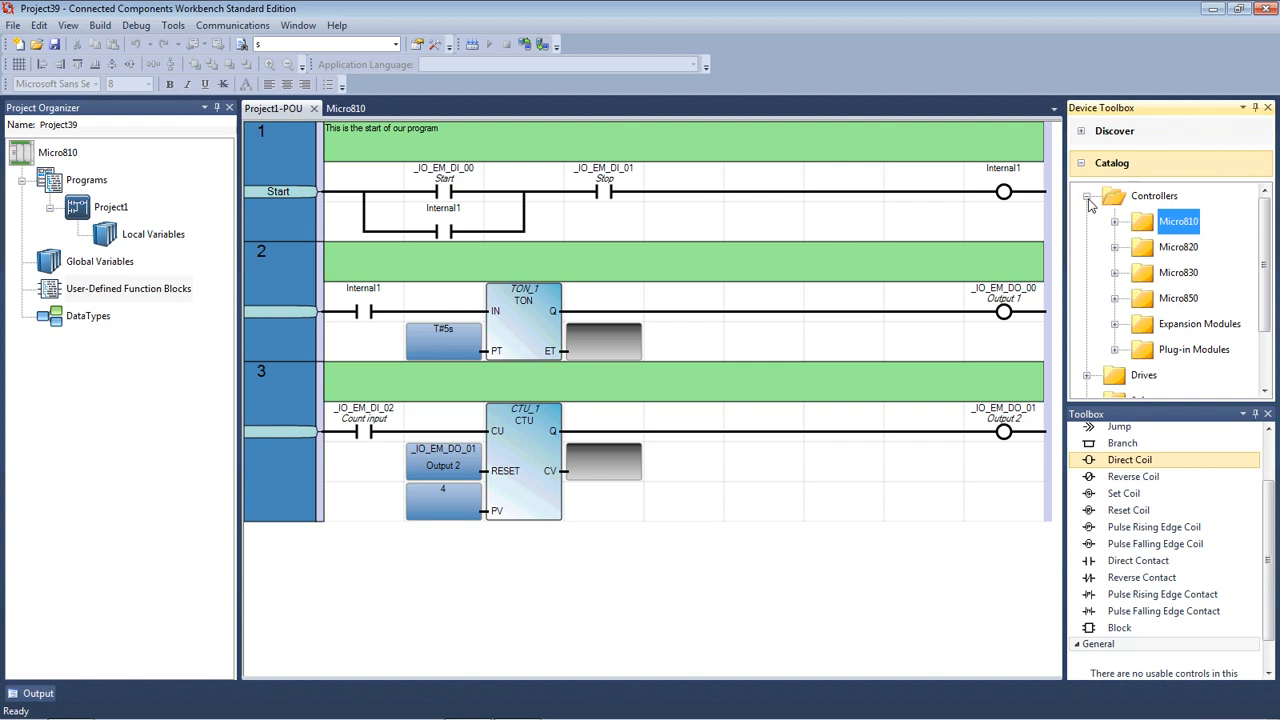
{"action": "left_click", "coordinate": [1088, 196]}
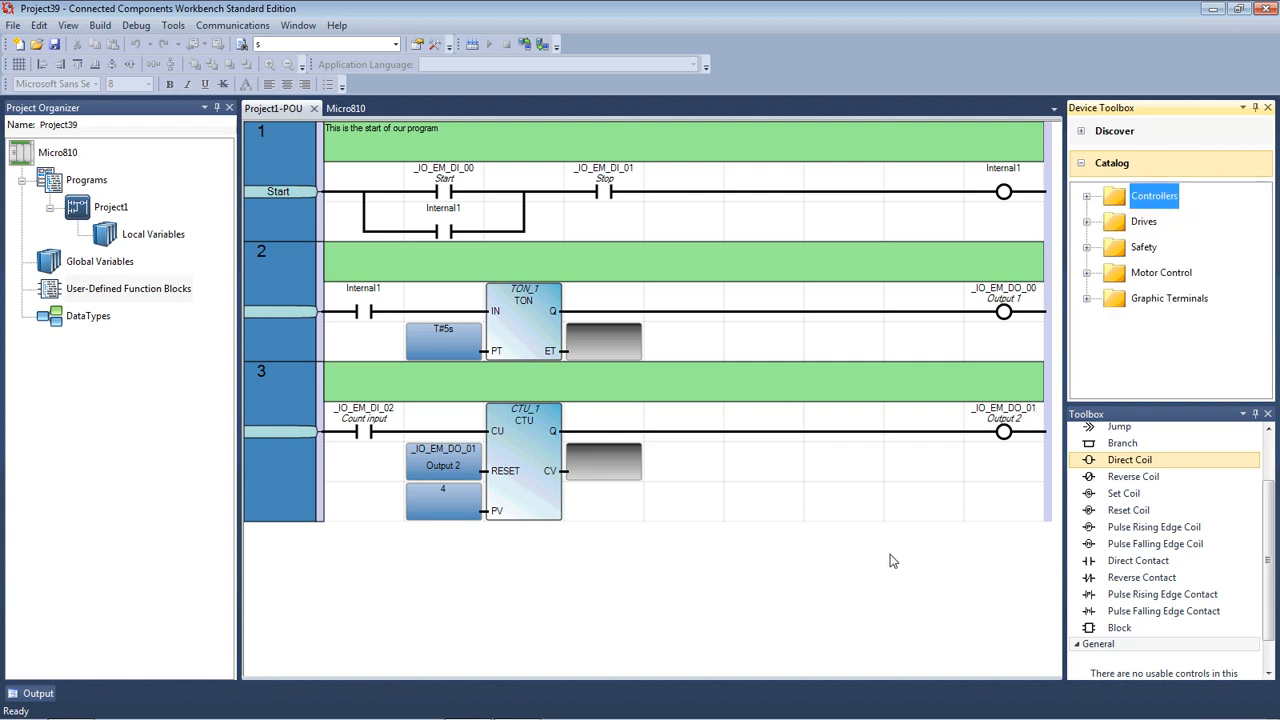
{"action": "mouse_move", "coordinate": [790, 538]}
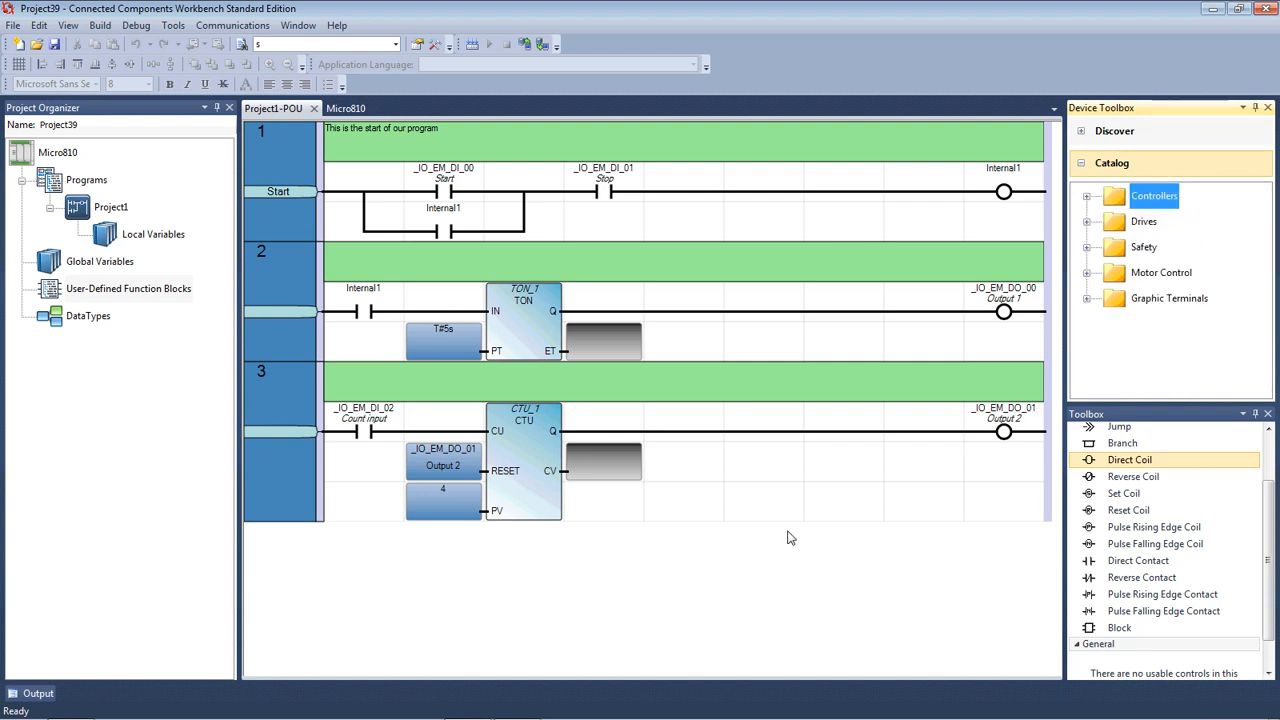
{"action": "mouse_move", "coordinate": [622, 404]}
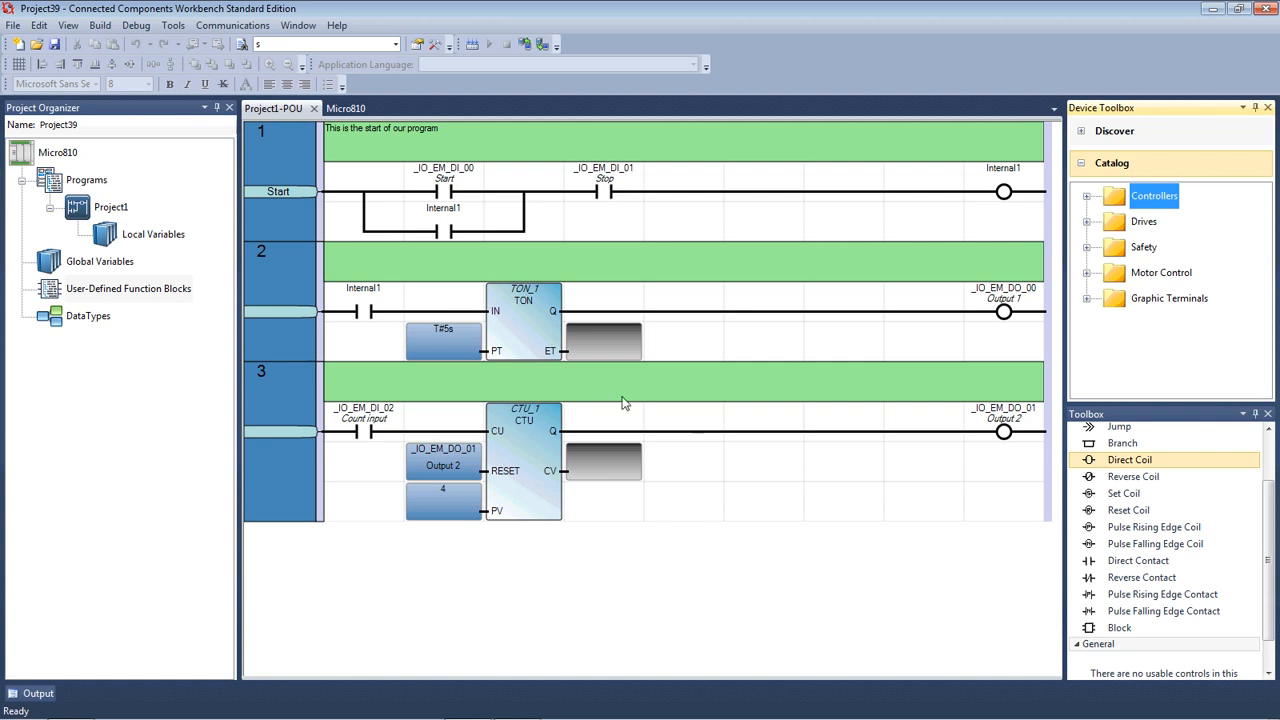
{"action": "mouse_move", "coordinate": [472, 570]}
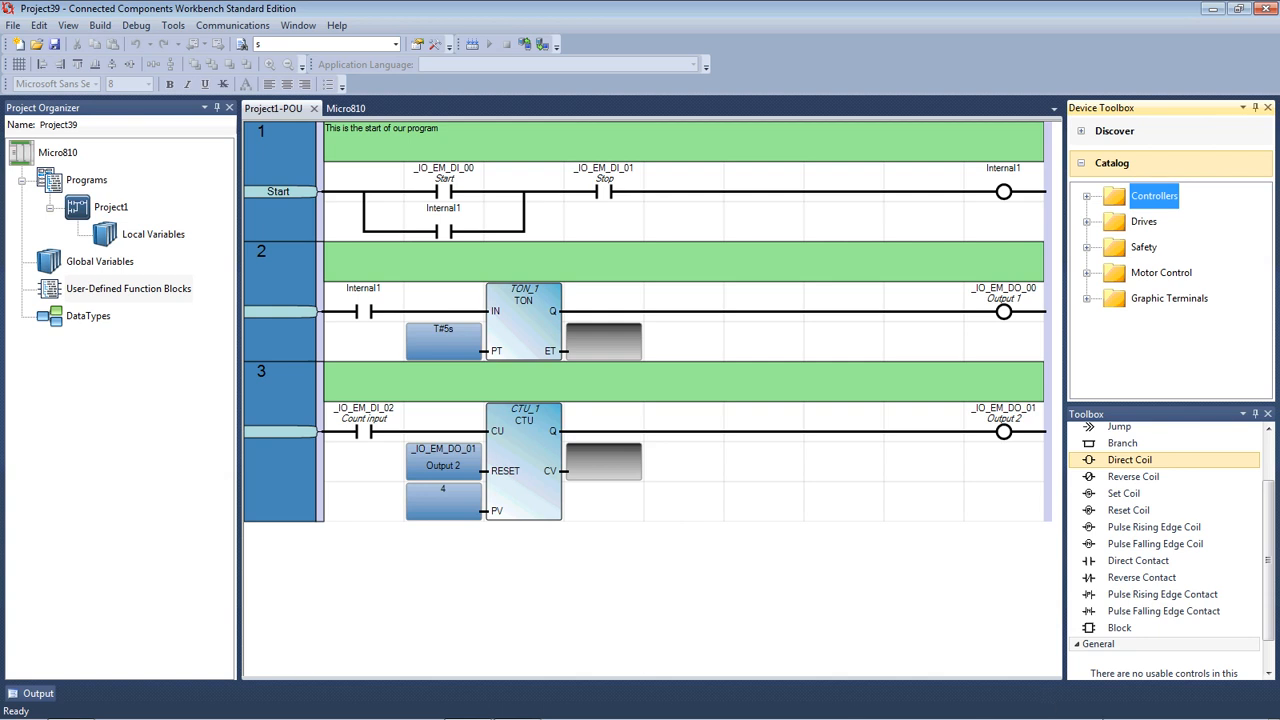
{"action": "mouse_move", "coordinate": [820, 496]}
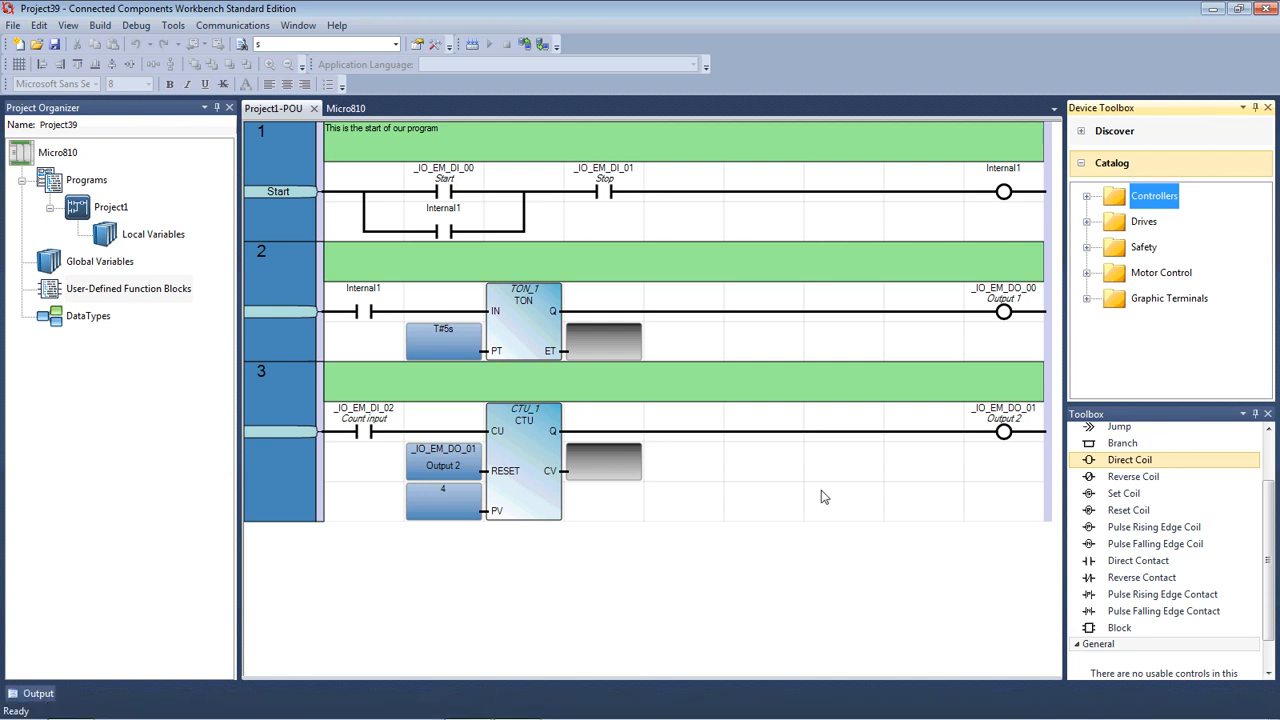